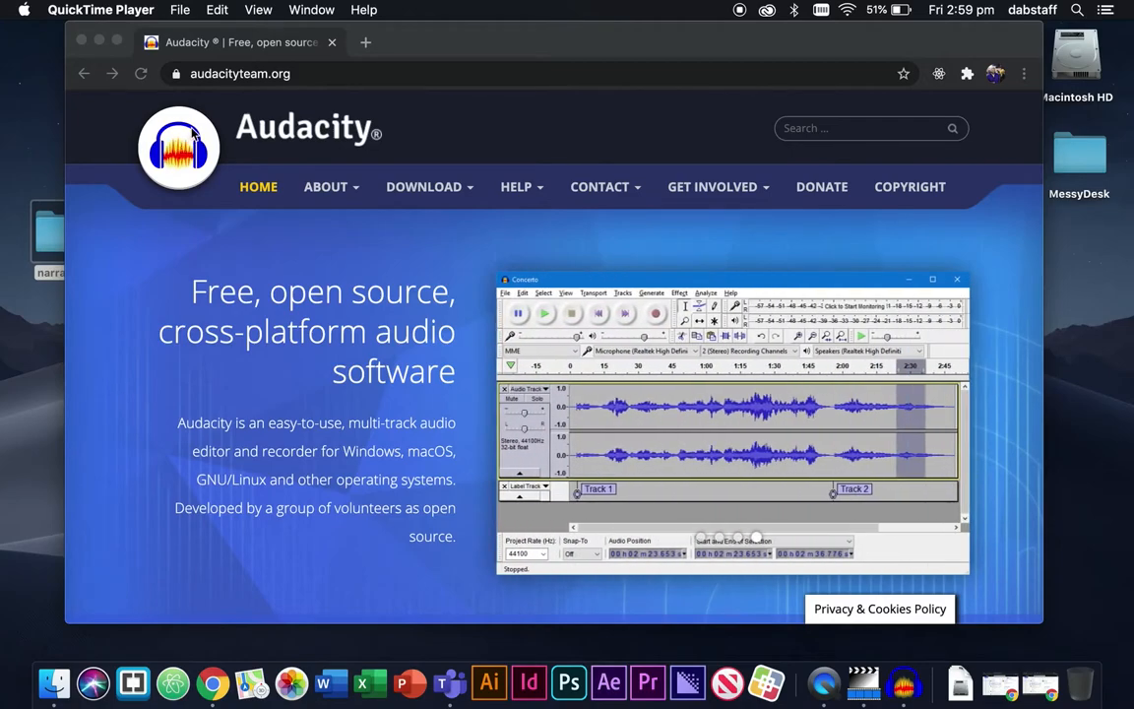
pyautogui.moveTo(327, 351)
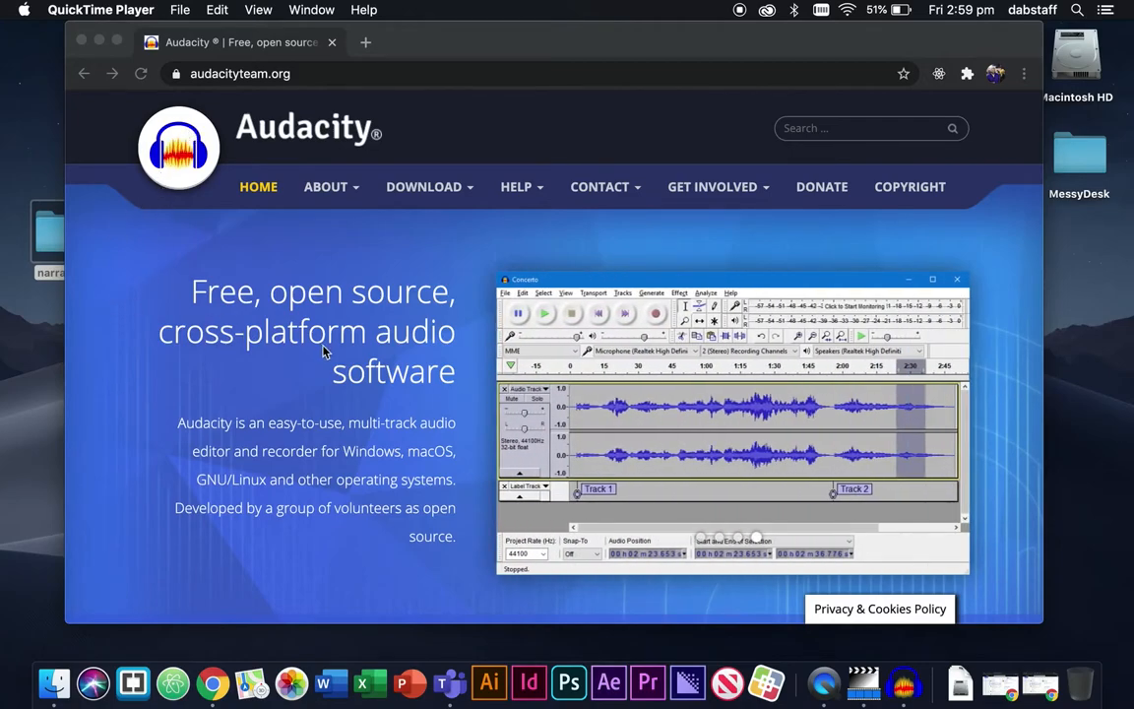
pyautogui.click(424, 186)
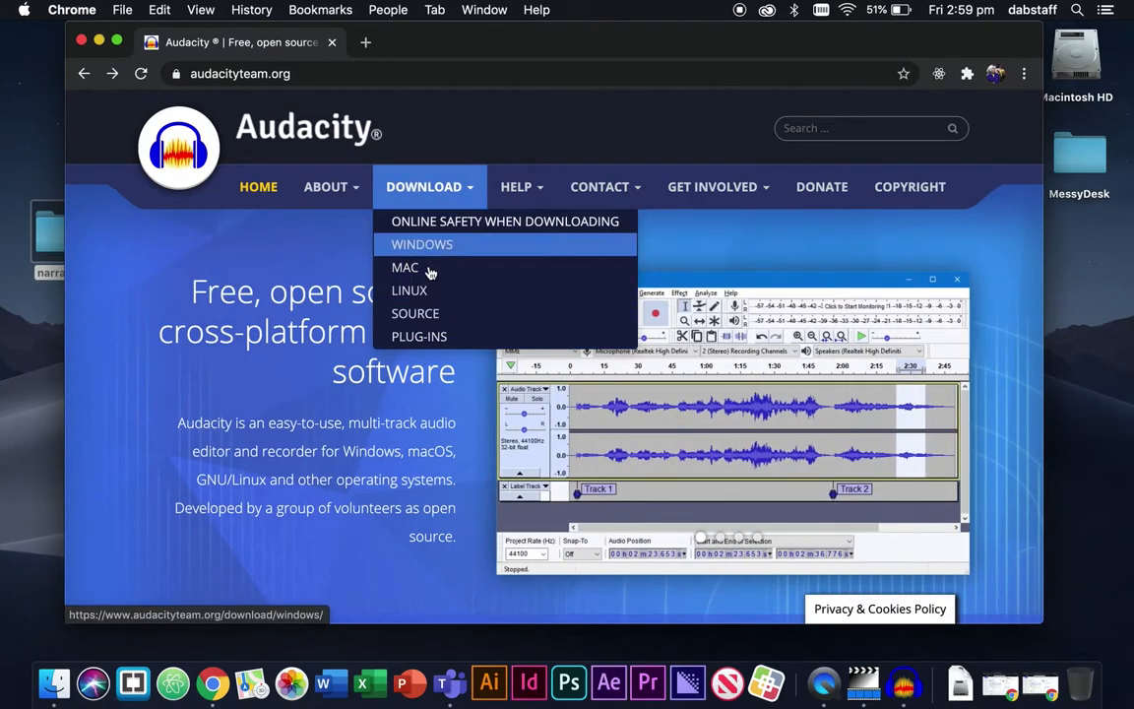
pyautogui.moveTo(404, 267)
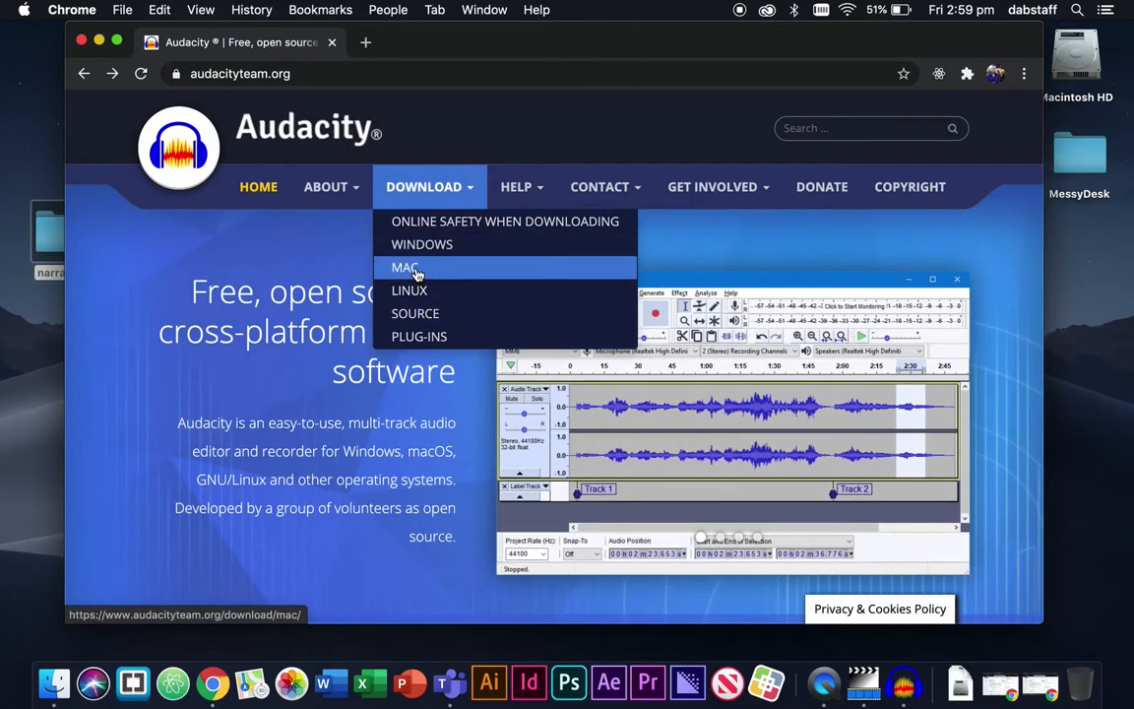
pyautogui.click(404, 266)
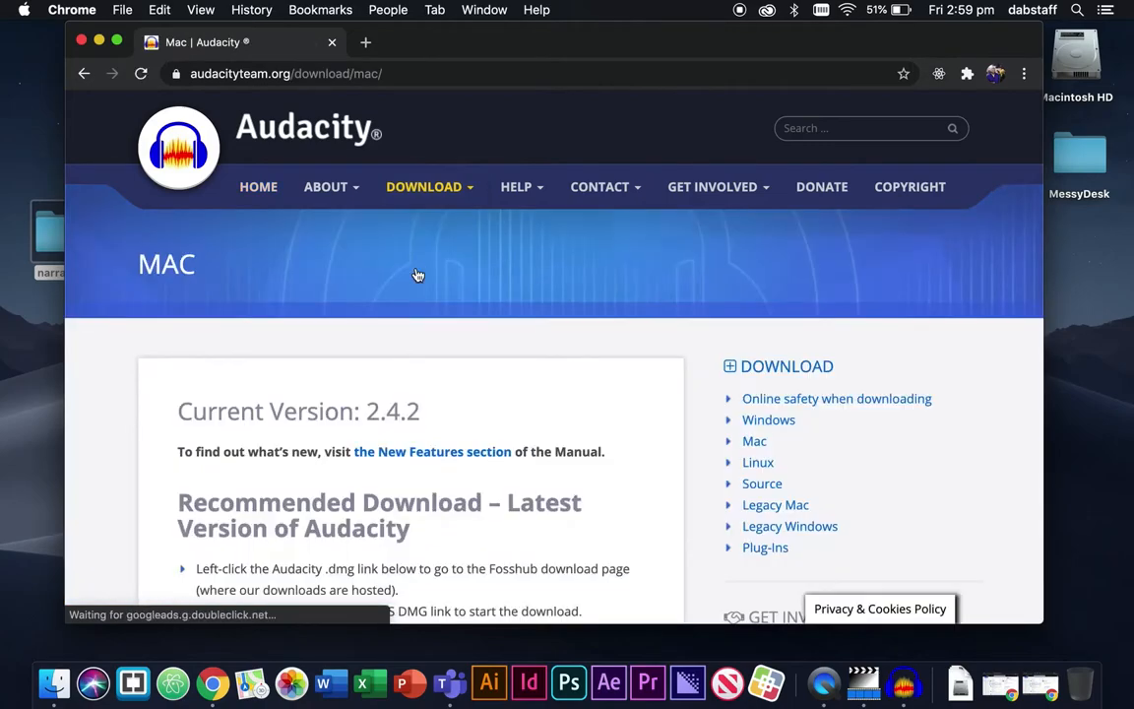
pyautogui.scroll(-3)
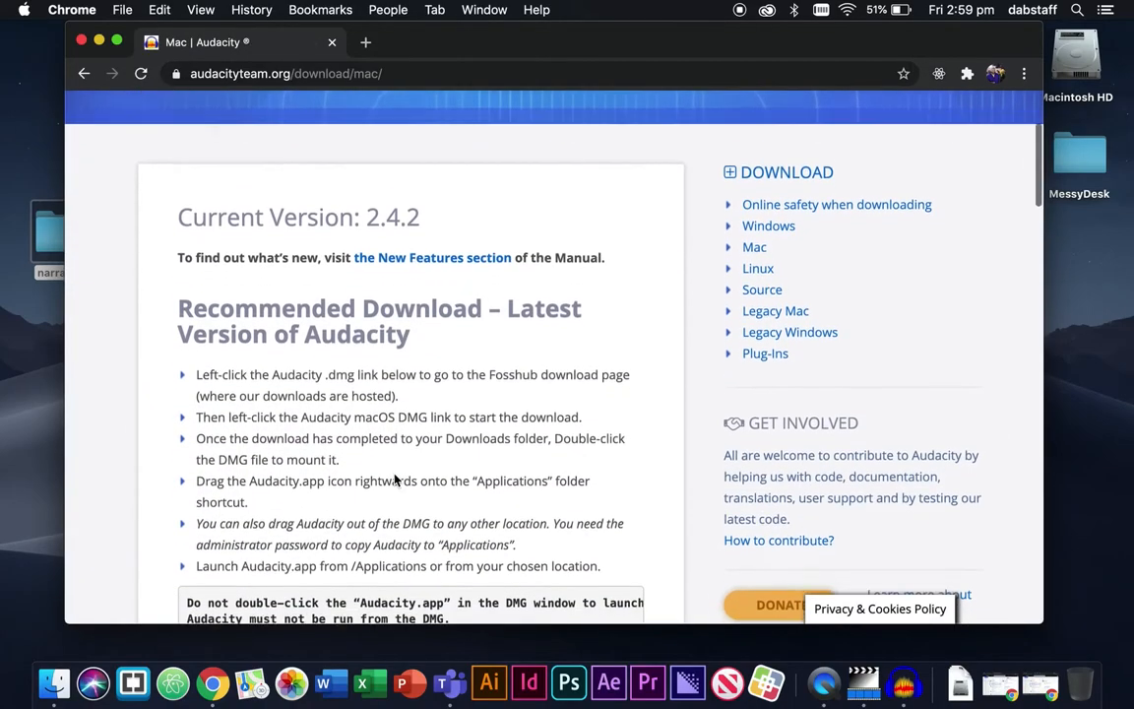
pyautogui.scroll(-3)
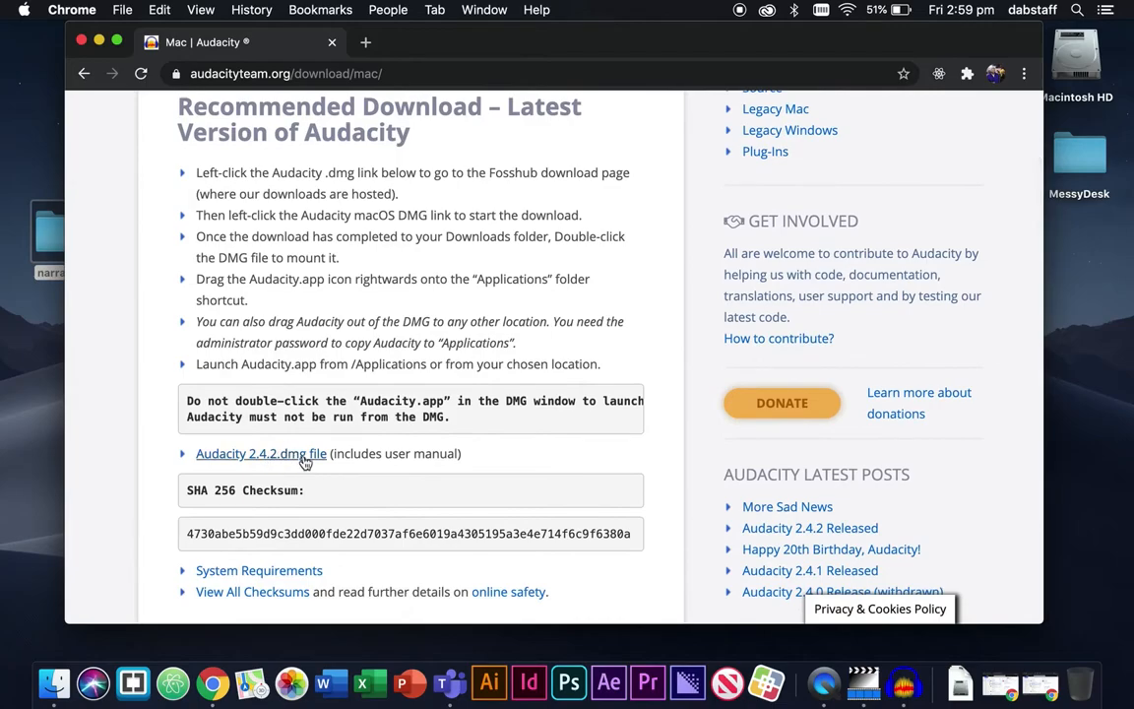
pyautogui.moveTo(284, 463)
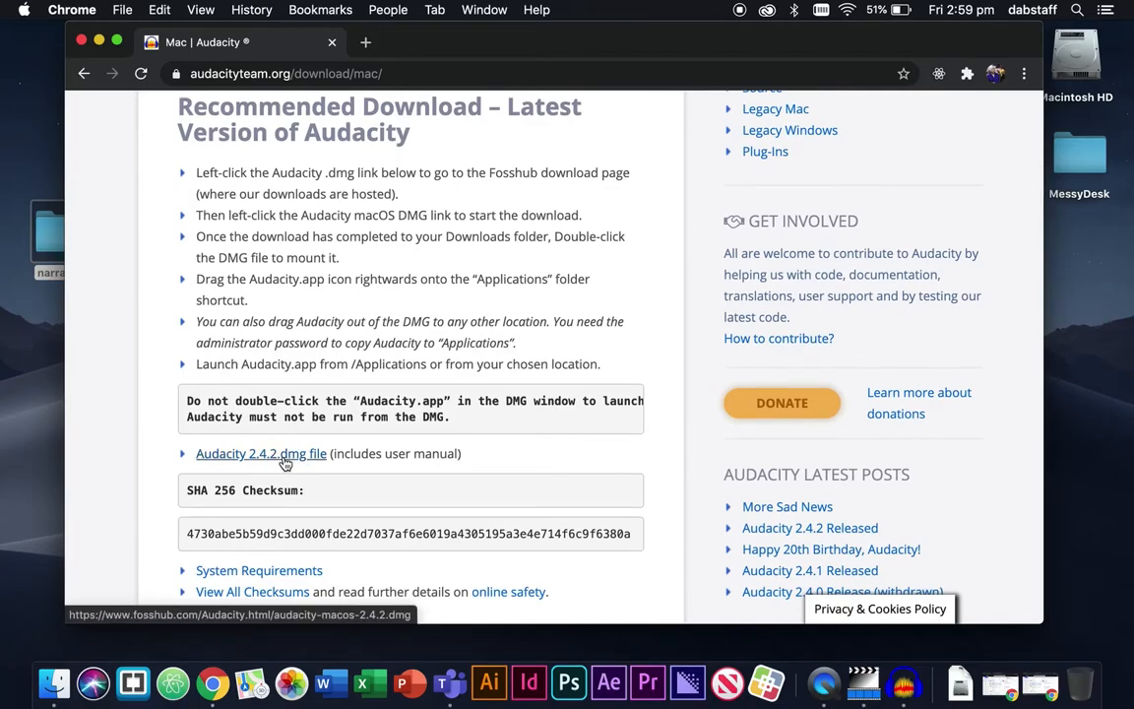
# Follow the Audacity 2.4.2.dmg link and start the macOS DMG download on Fosshub
pyautogui.click(261, 453)
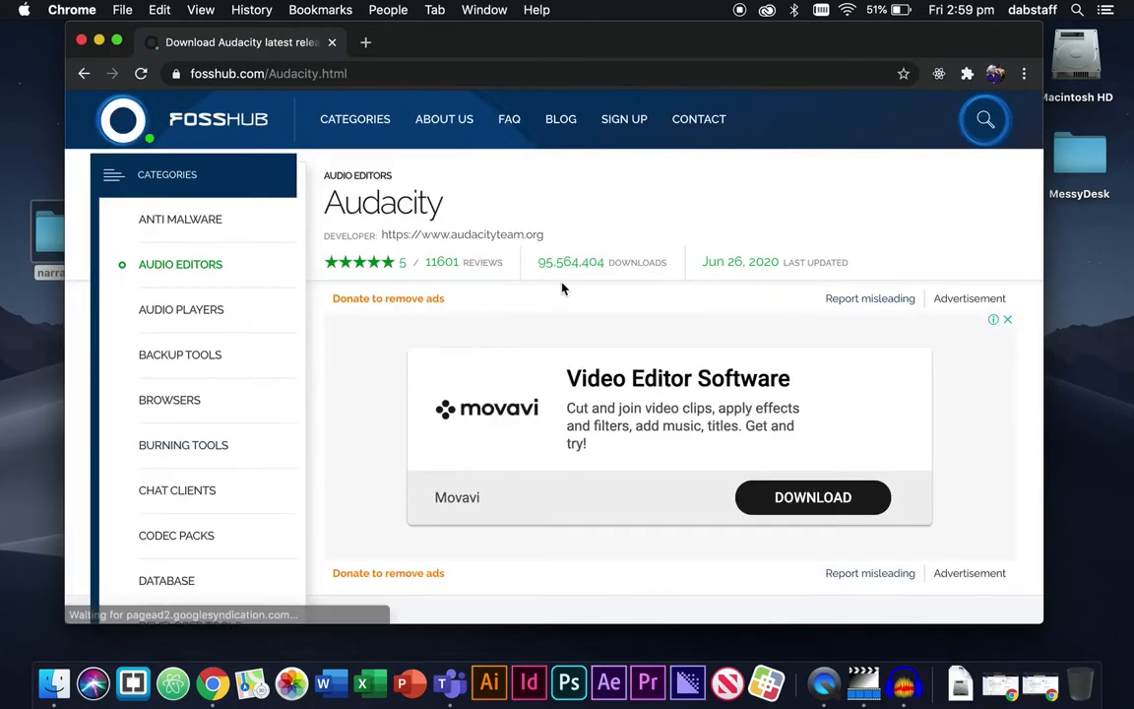
pyautogui.scroll(-3)
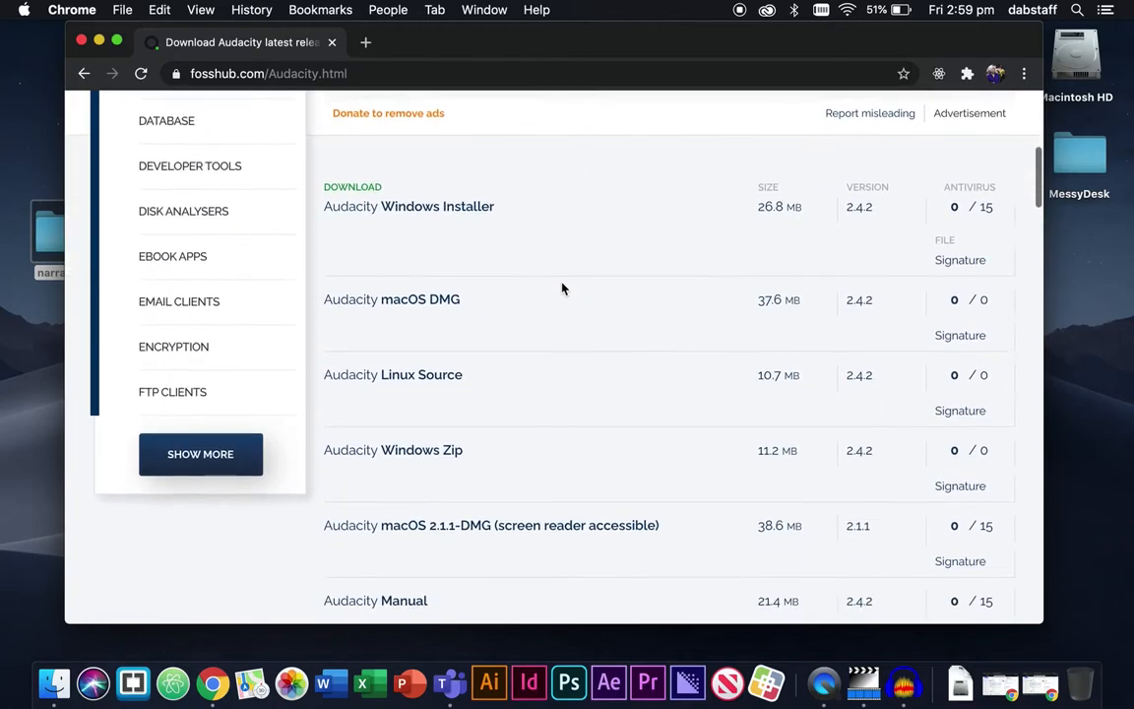
pyautogui.scroll(-3)
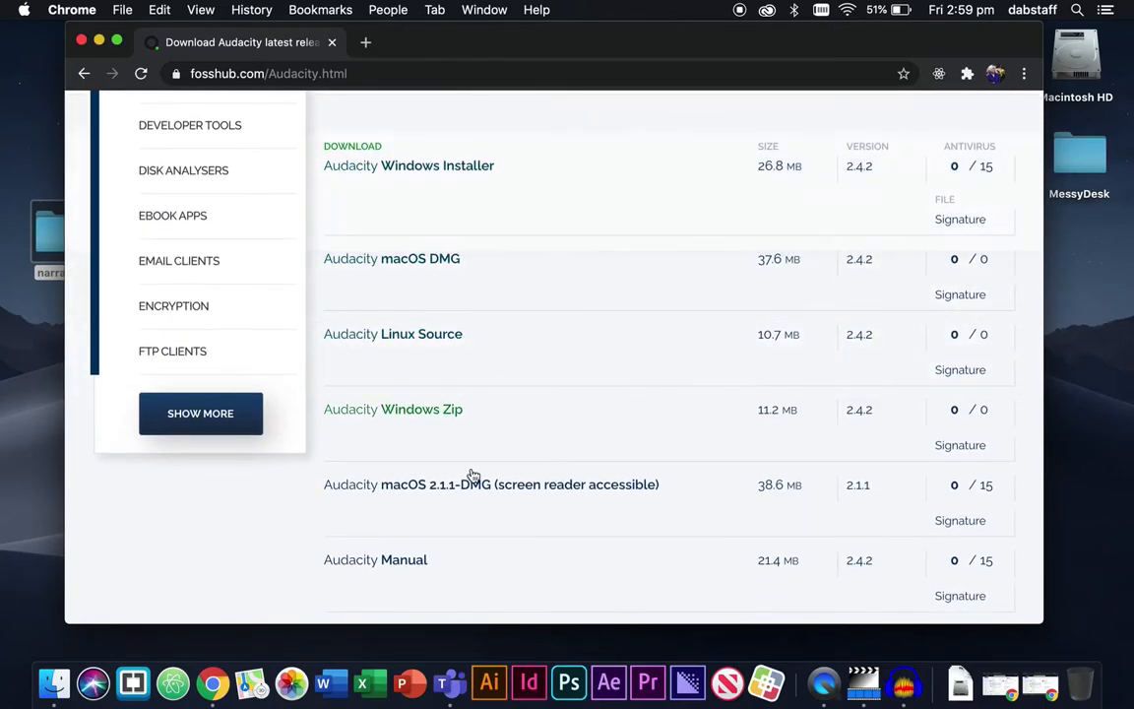
pyautogui.moveTo(406, 283)
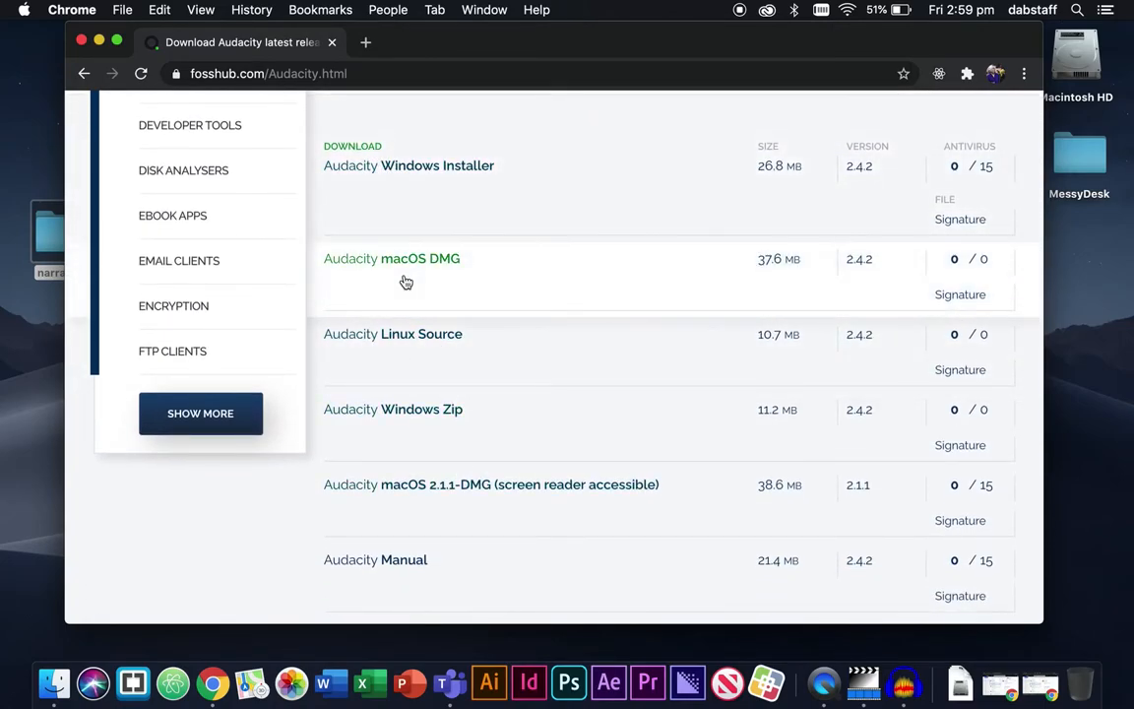
pyautogui.moveTo(420, 258)
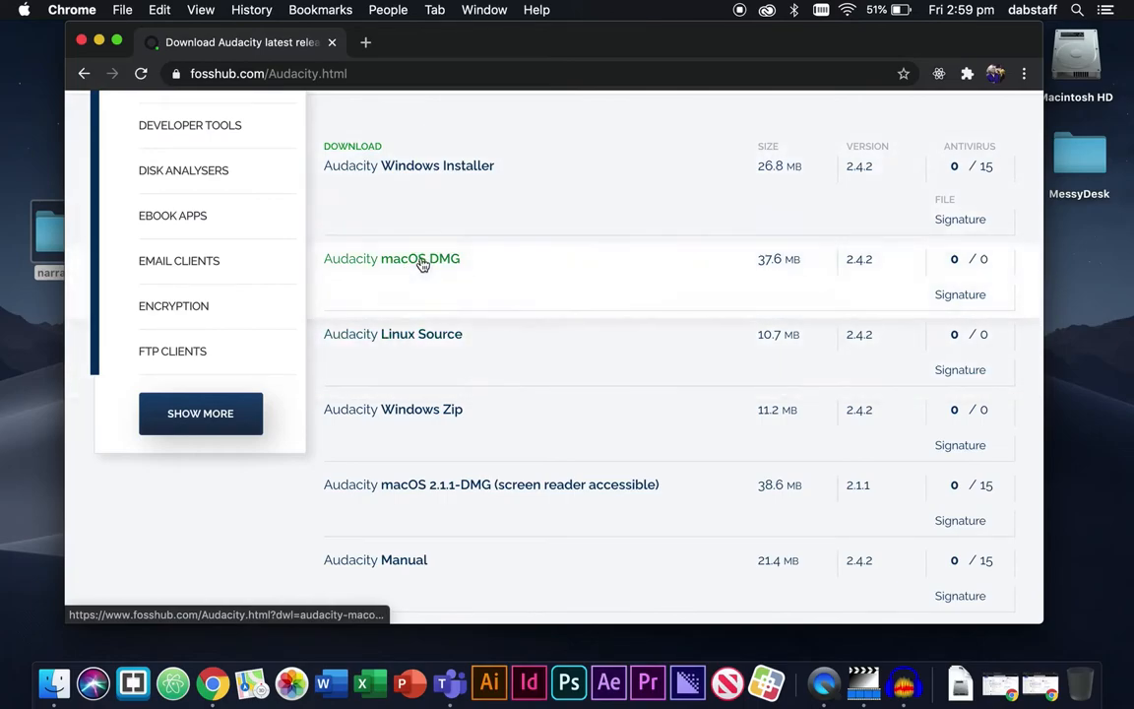
pyautogui.click(421, 258)
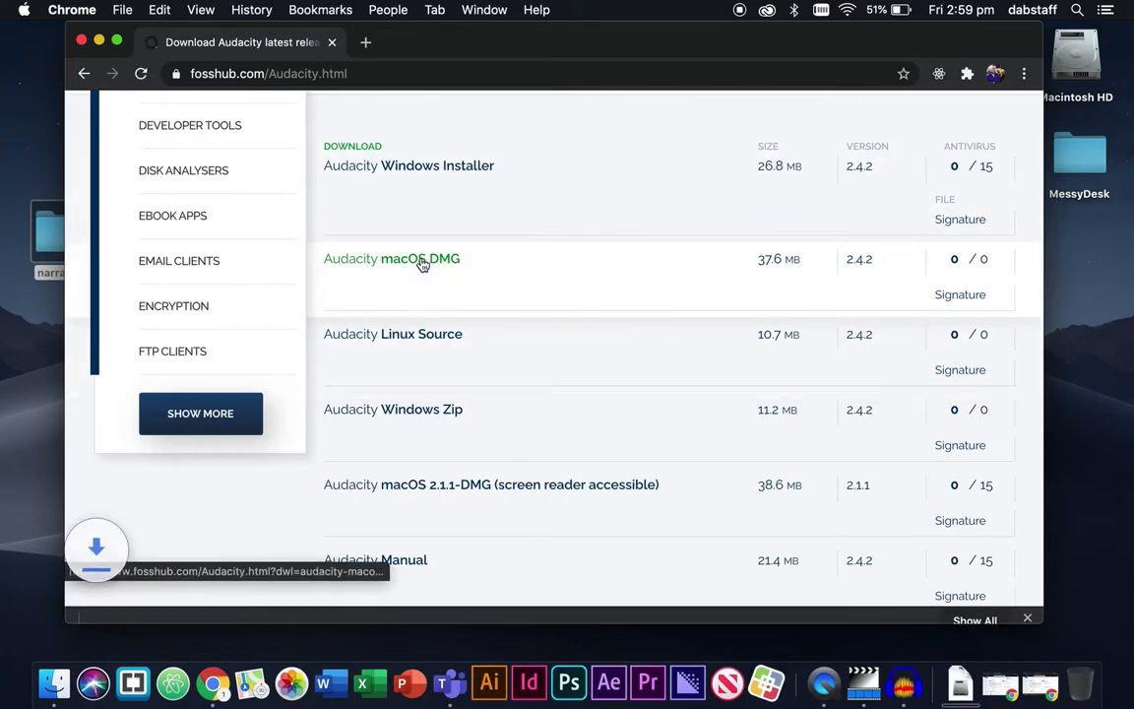
pyautogui.click(420, 258)
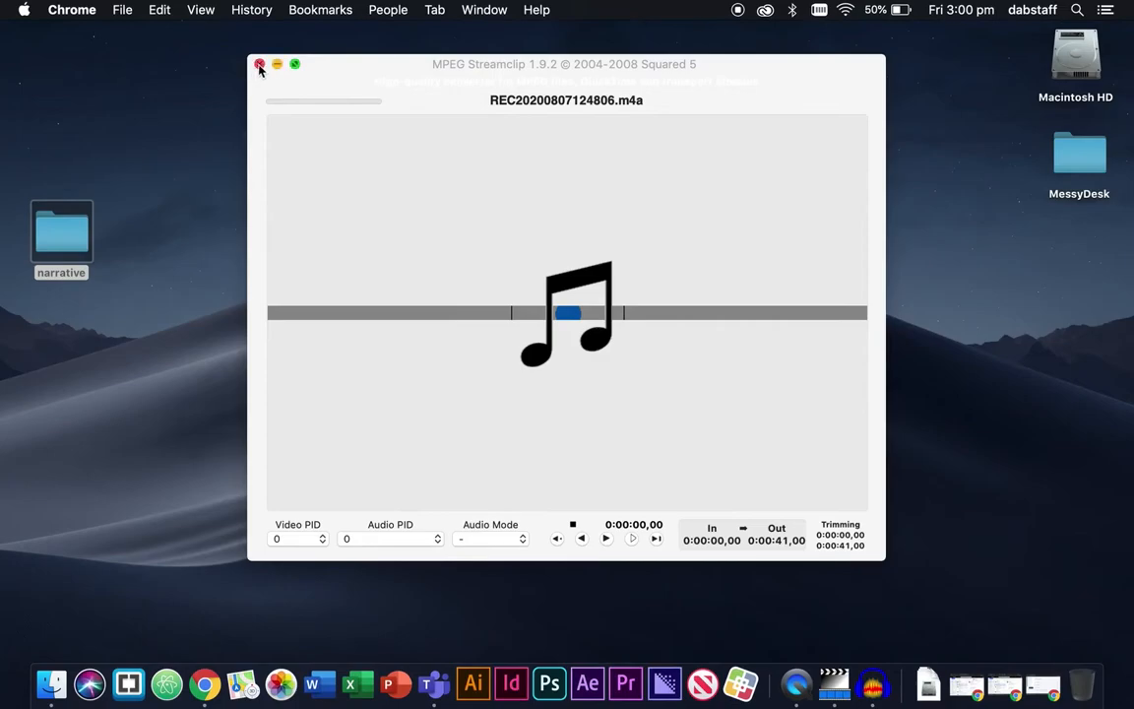
# Close MPEG Streamclip and launch Audacity from Finder's Applications folder
pyautogui.click(260, 64)
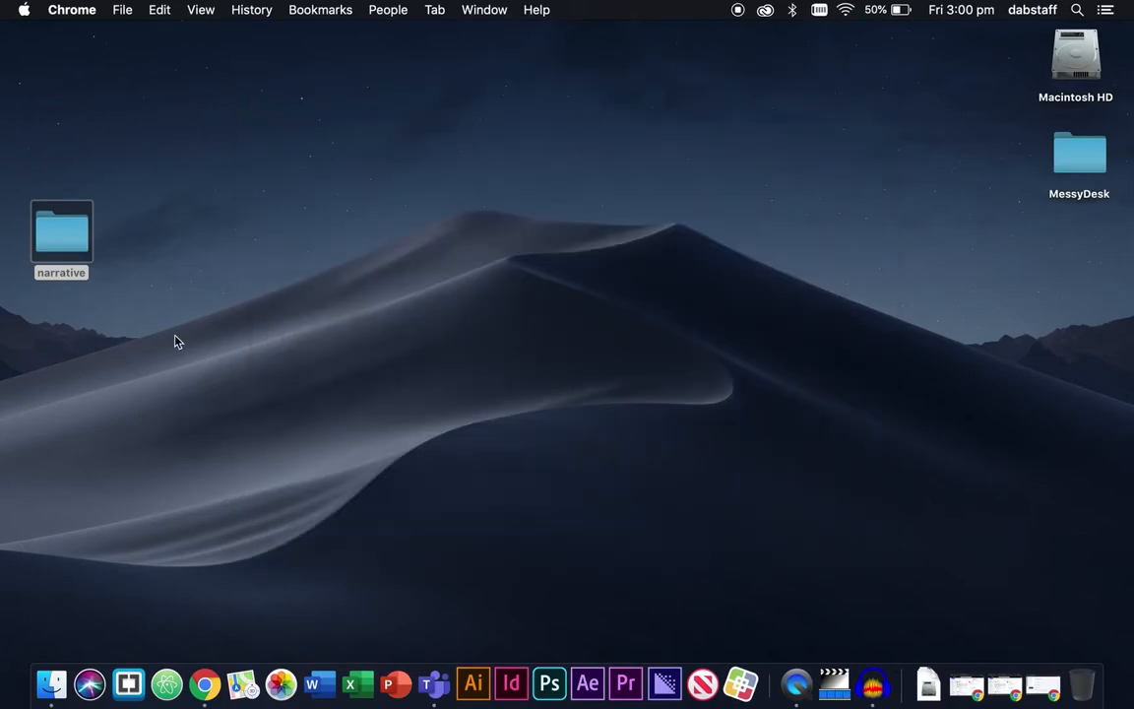
pyautogui.click(51, 683)
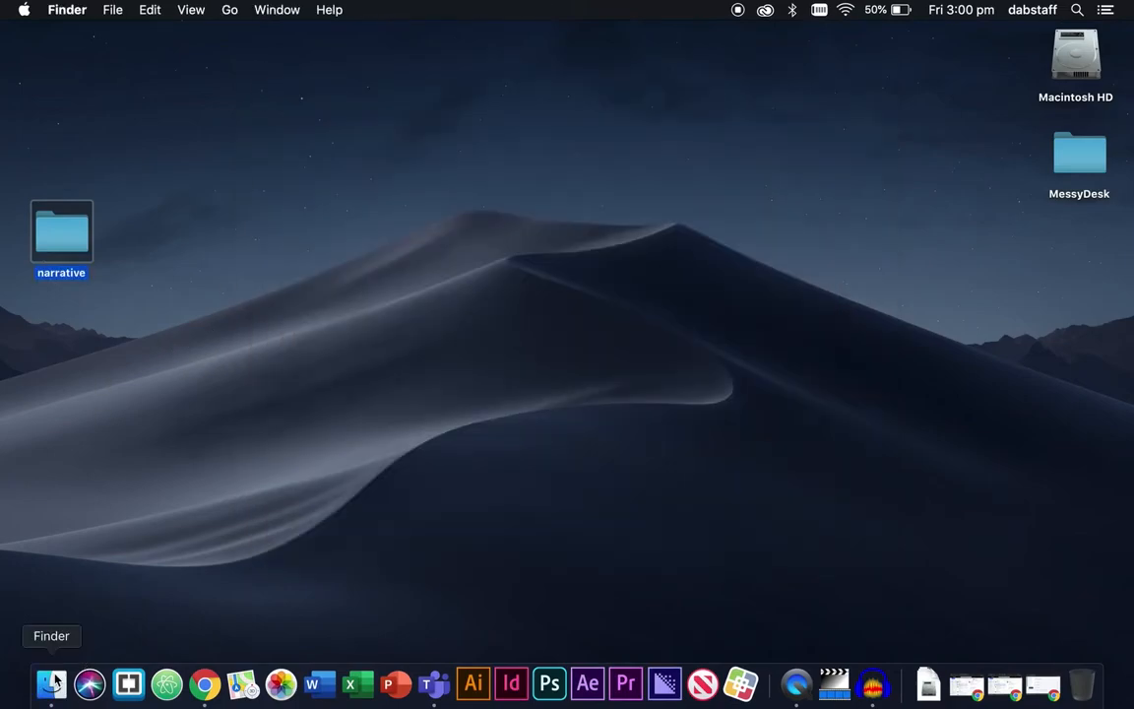
pyautogui.click(51, 684)
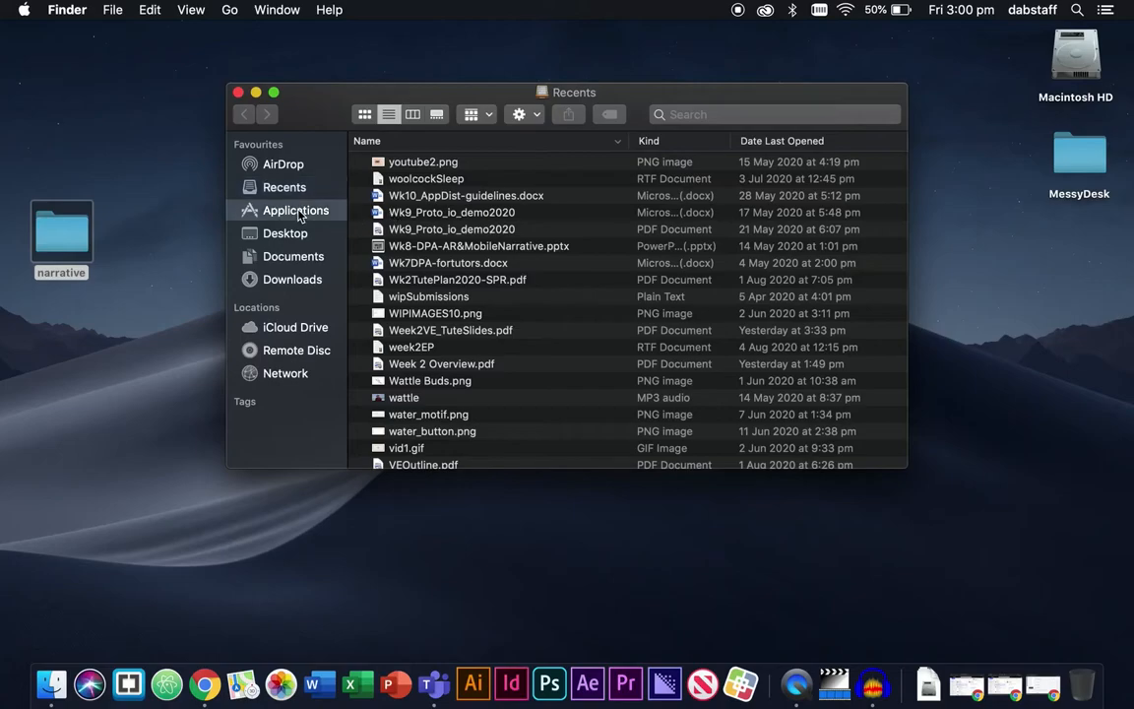
pyautogui.click(296, 209)
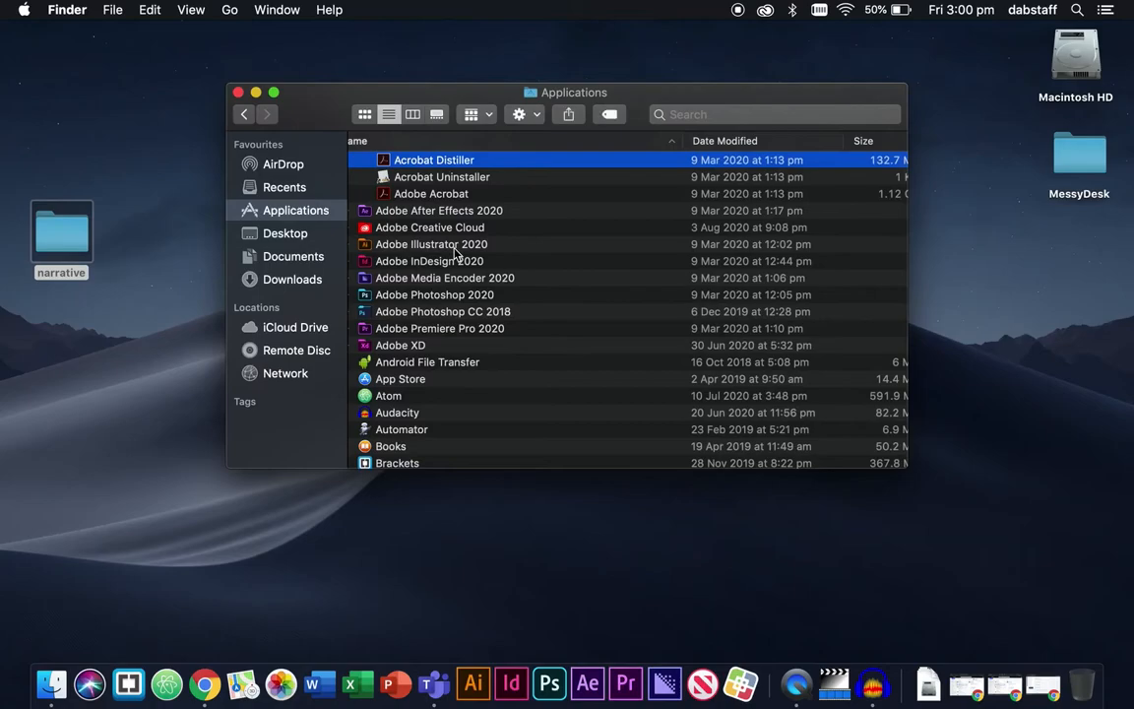
pyautogui.scroll(-3)
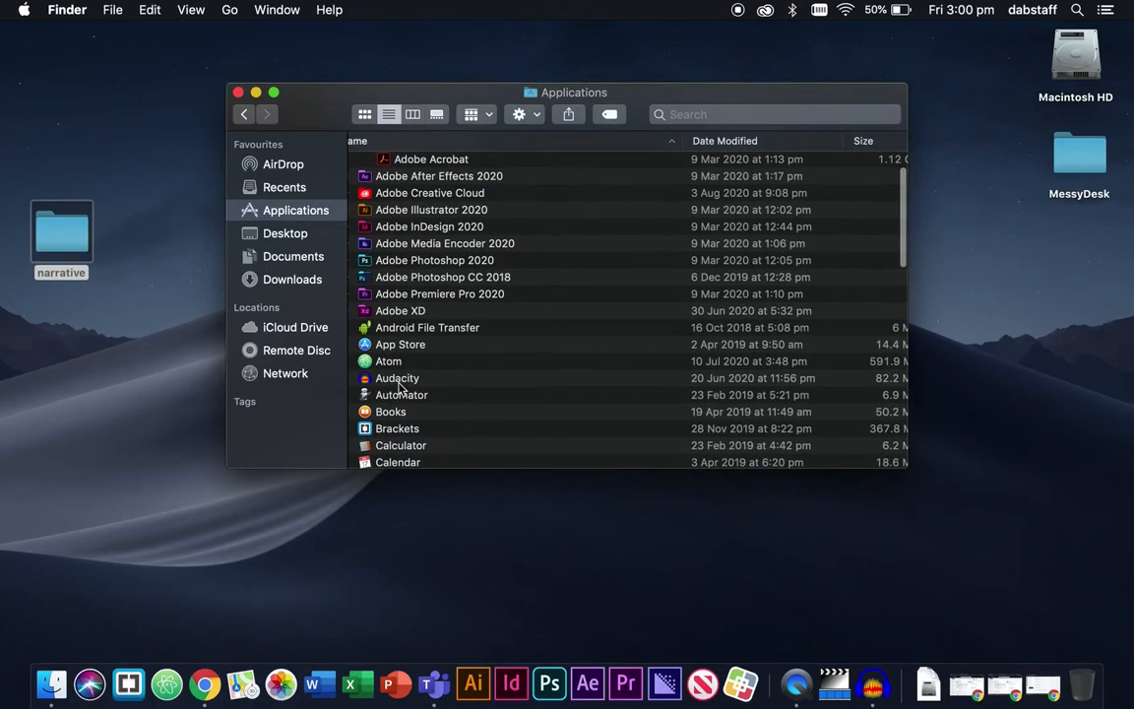
pyautogui.doubleClick(397, 378)
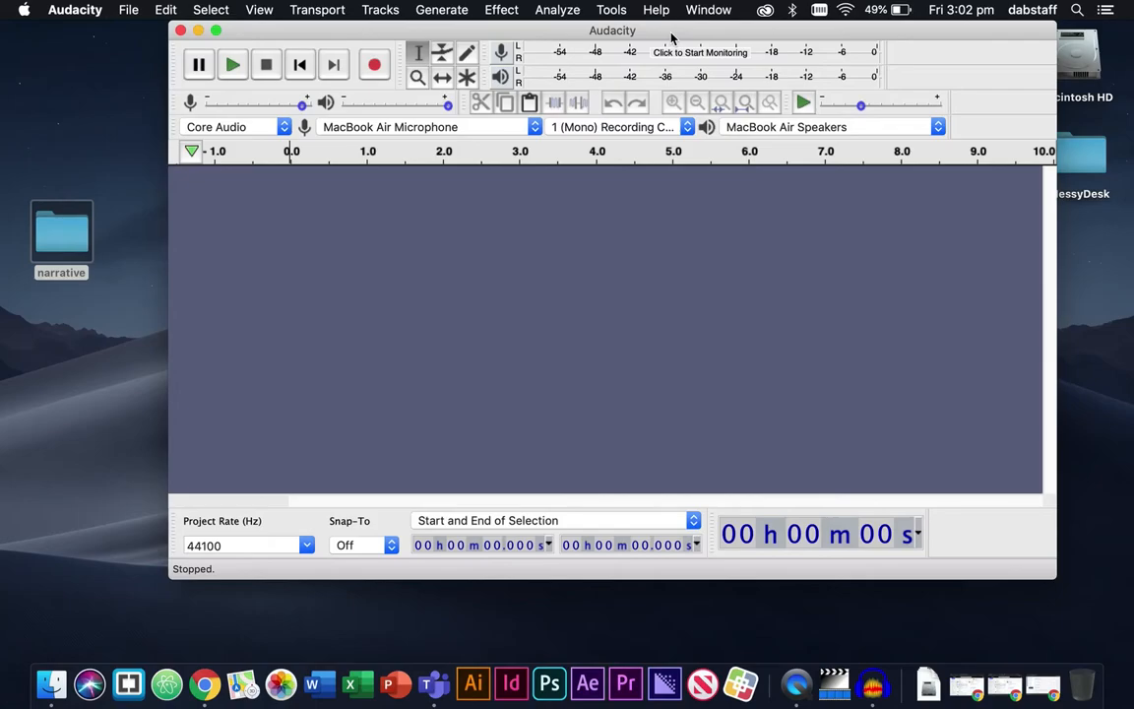
# Select the narrative folder on the desktop once Audacity's empty project window is up
pyautogui.click(61, 233)
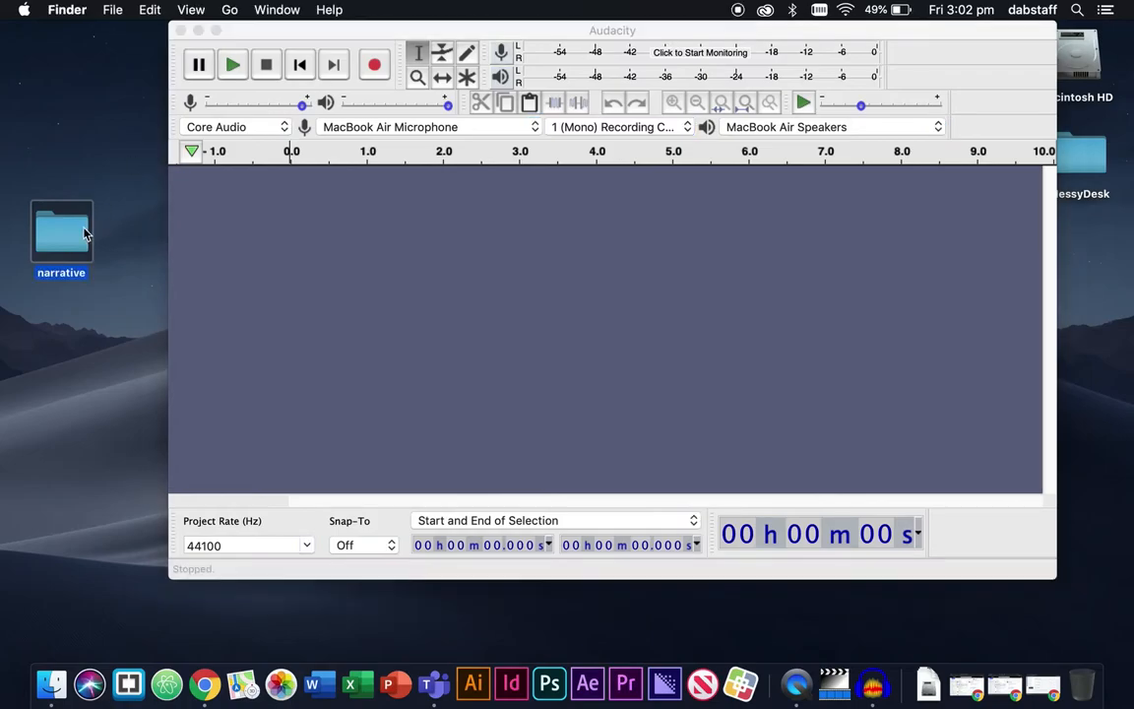
# Open both REC recordings from the desktop narrative folder as Audacity tracks
pyautogui.doubleClick(61, 233)
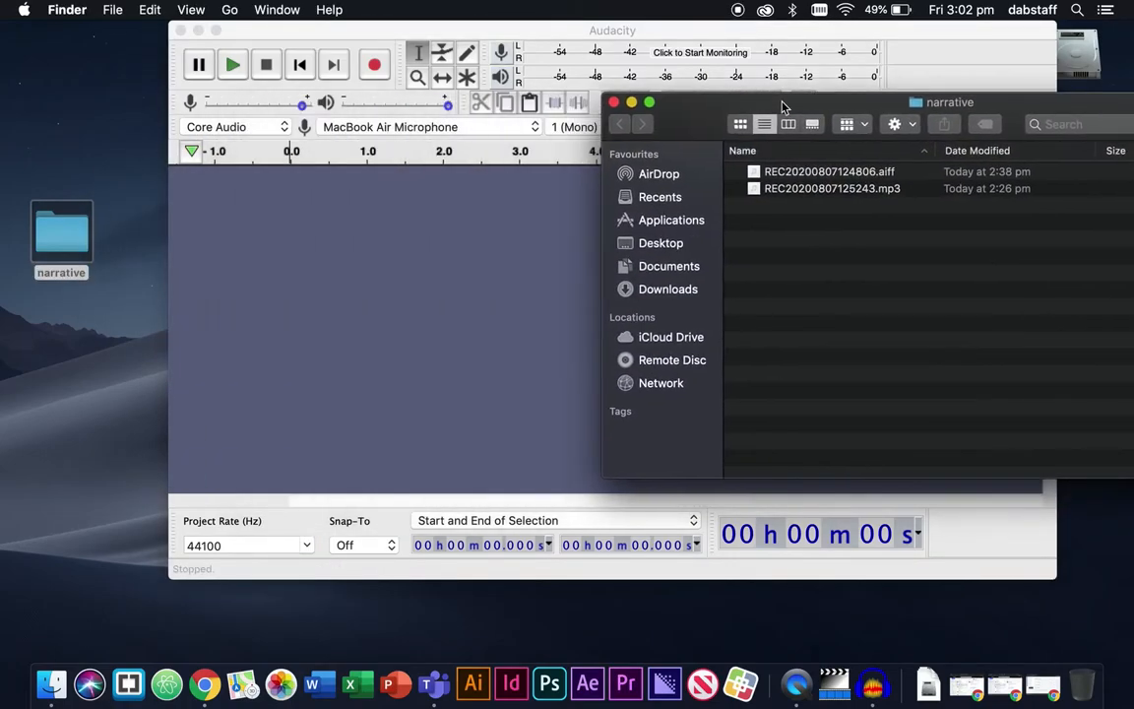
pyautogui.moveTo(80, 286)
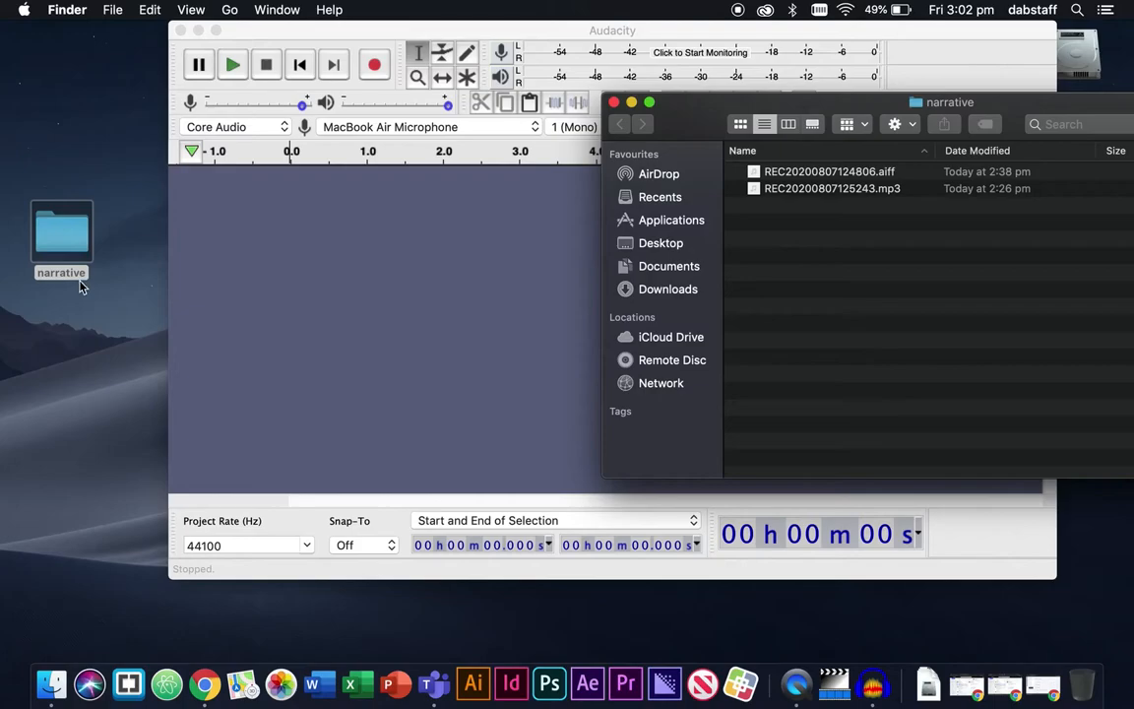
pyautogui.moveTo(87, 290)
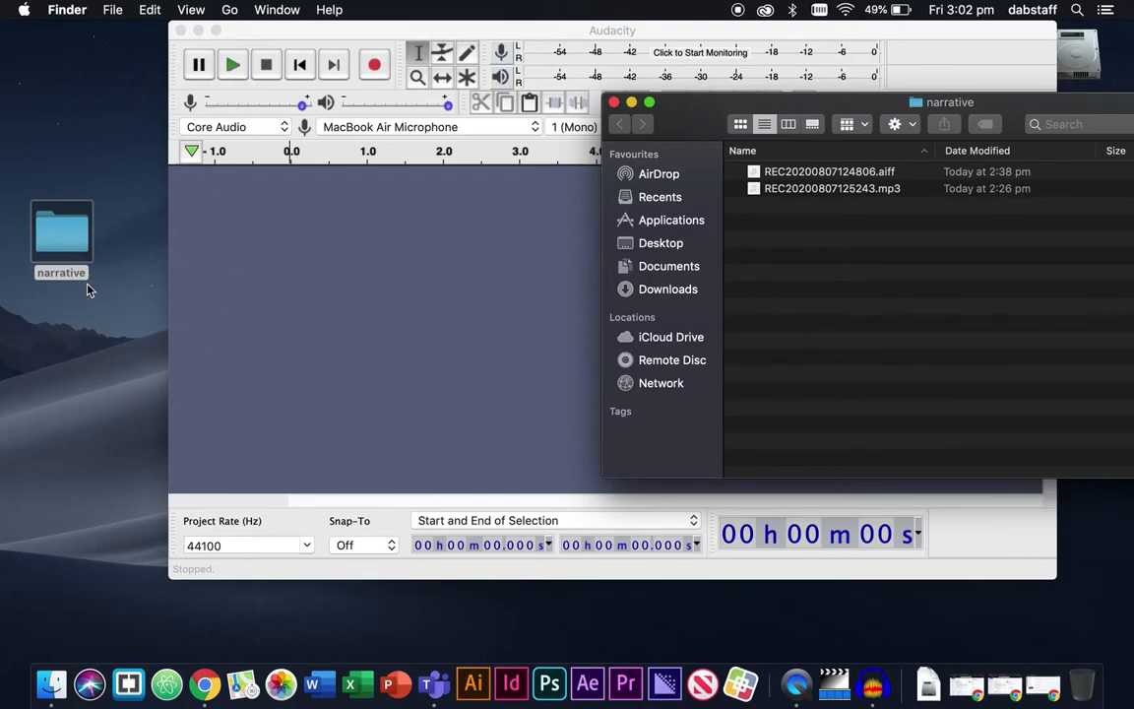
pyautogui.moveTo(72, 285)
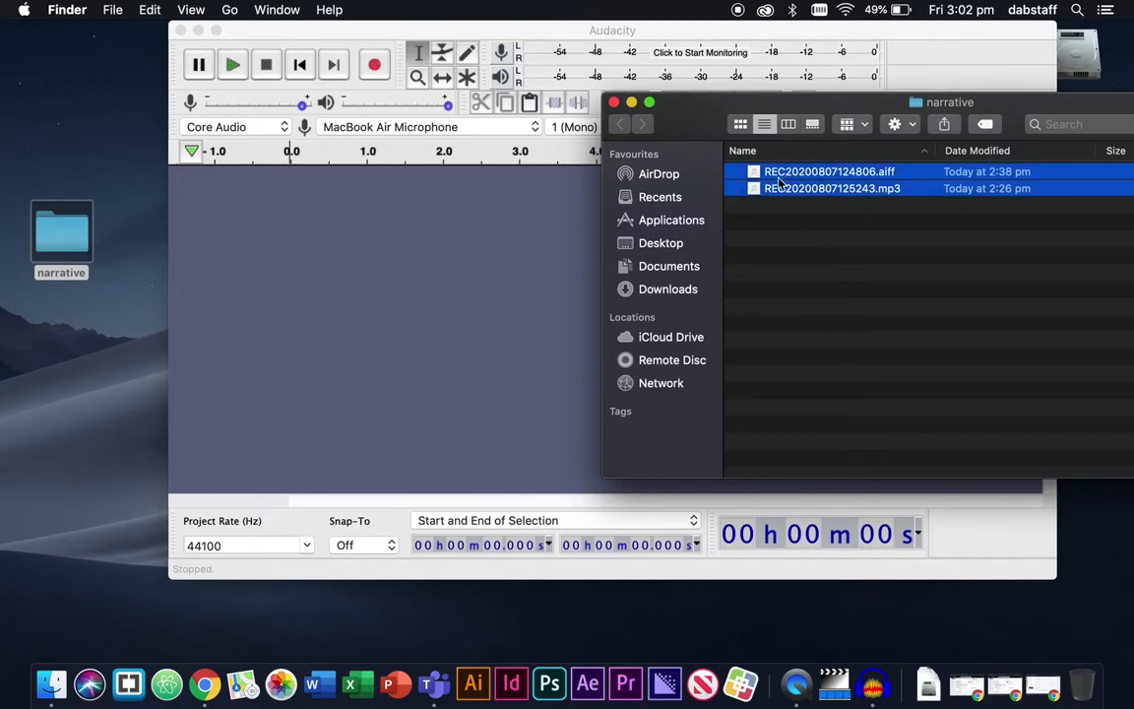
pyautogui.doubleClick(828, 172)
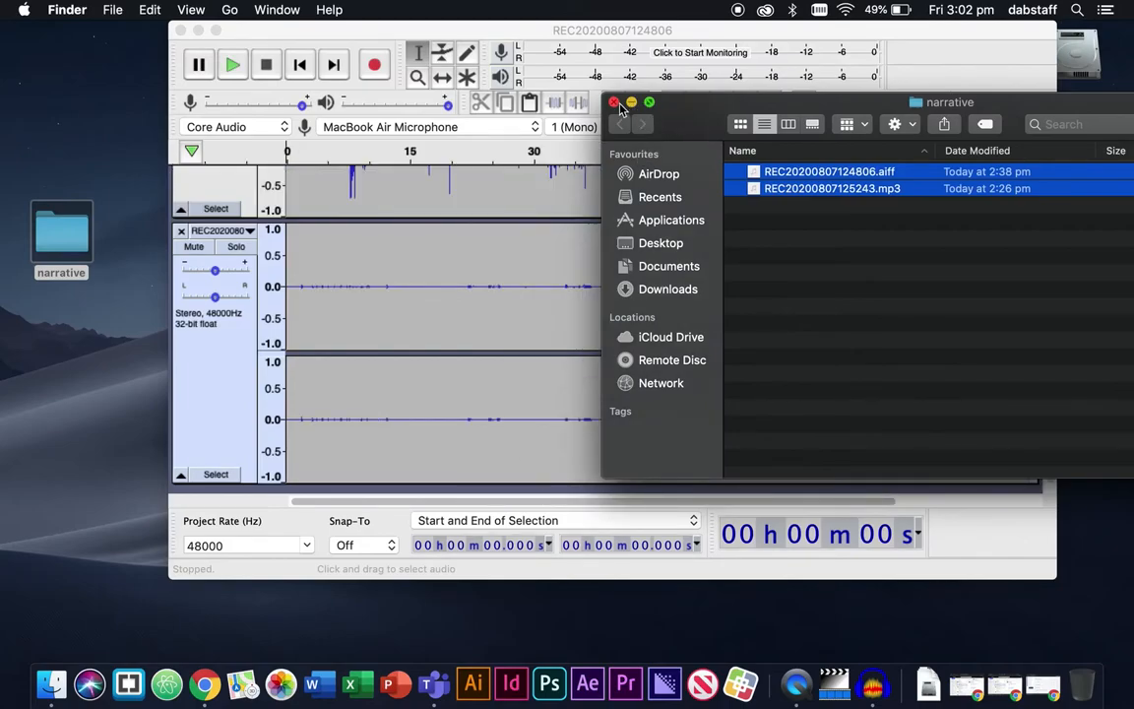
pyautogui.click(614, 101)
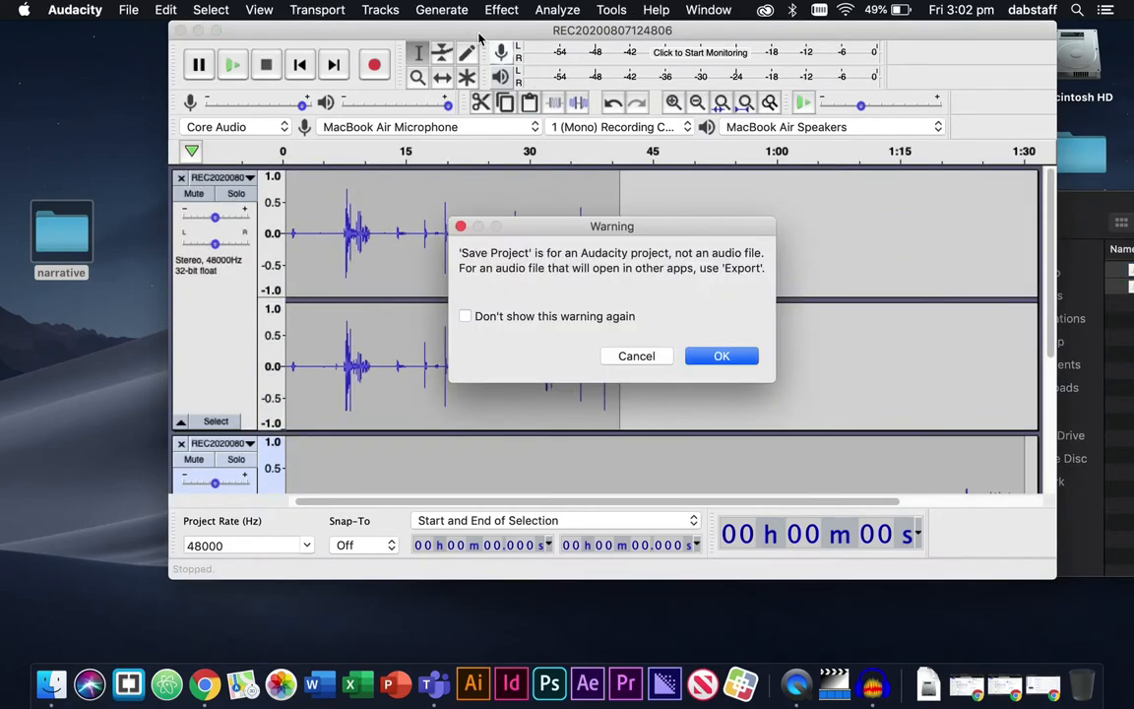
pyautogui.moveTo(720, 355)
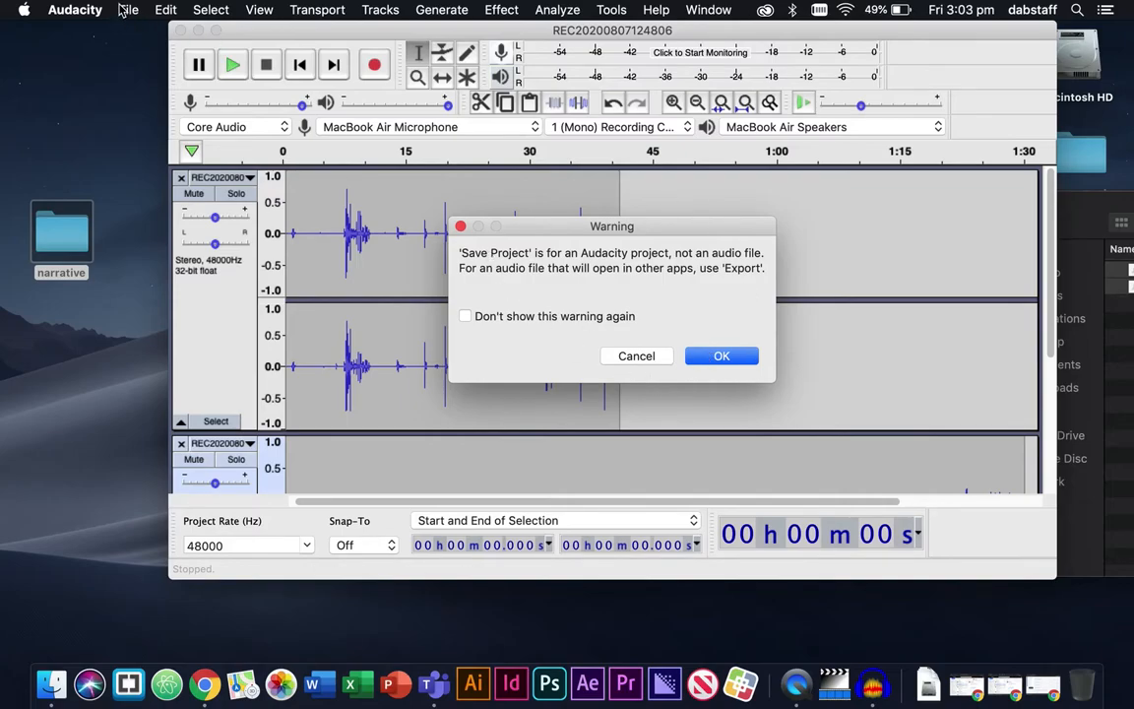
pyautogui.moveTo(665, 332)
pyautogui.write('narrative.aup')
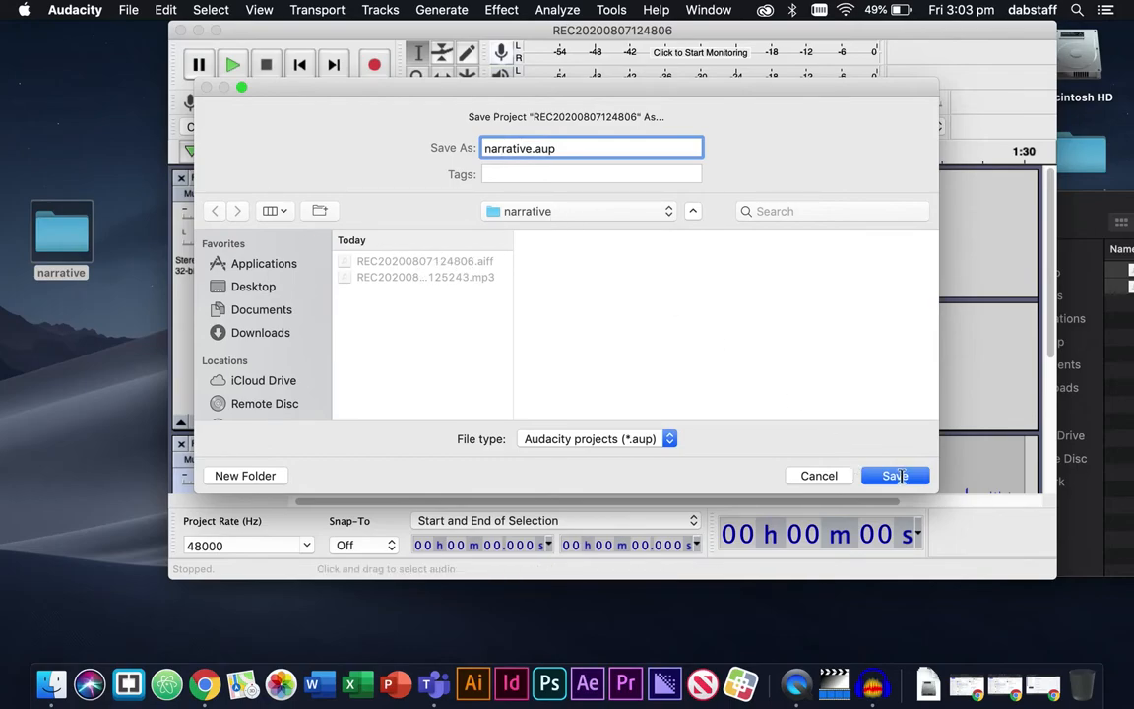
# Save the project as narrative.aup inside the narrative folder
pyautogui.click(893, 475)
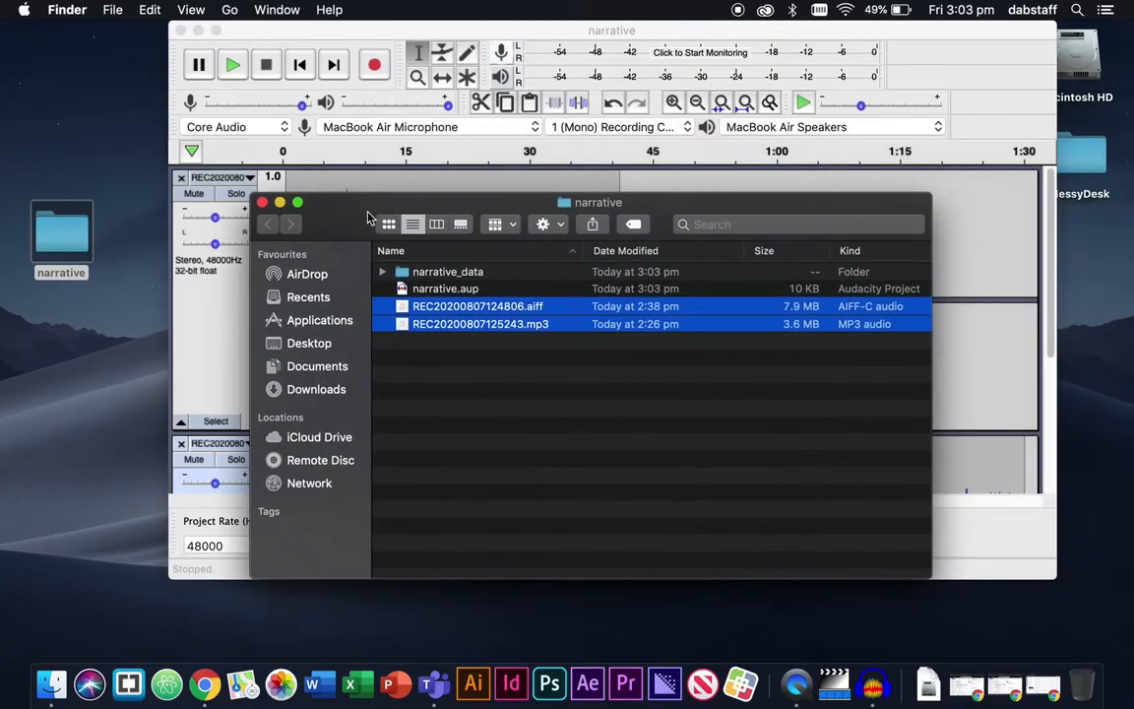
pyautogui.moveTo(495, 400)
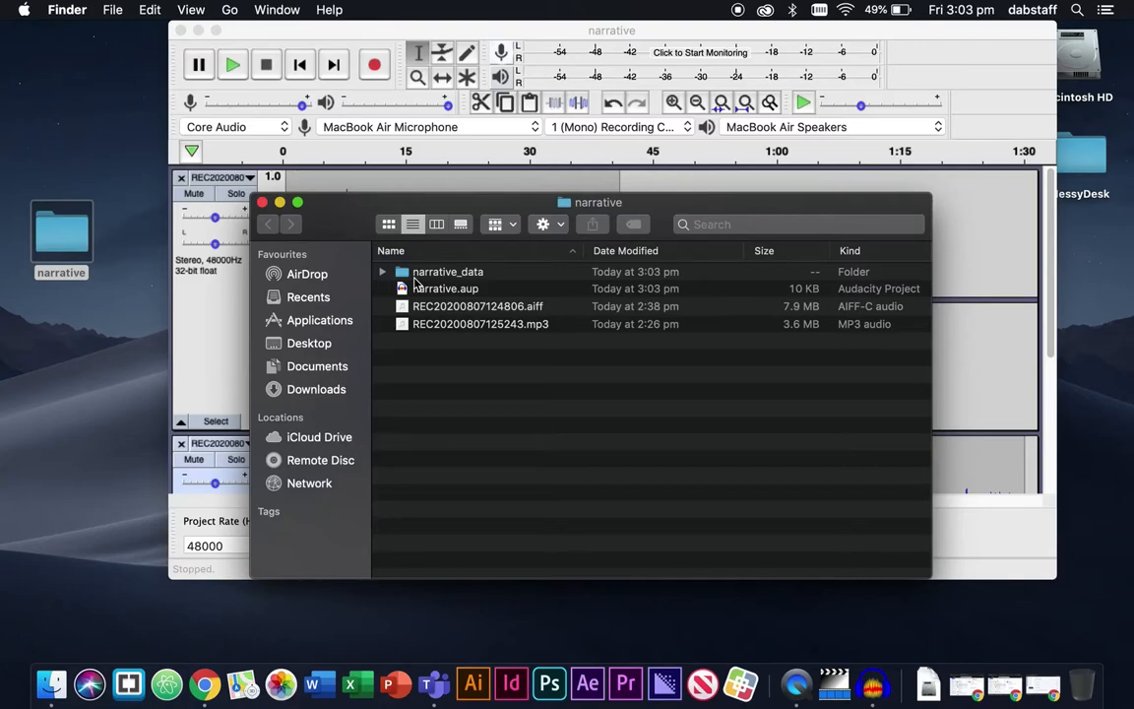
pyautogui.moveTo(389, 357)
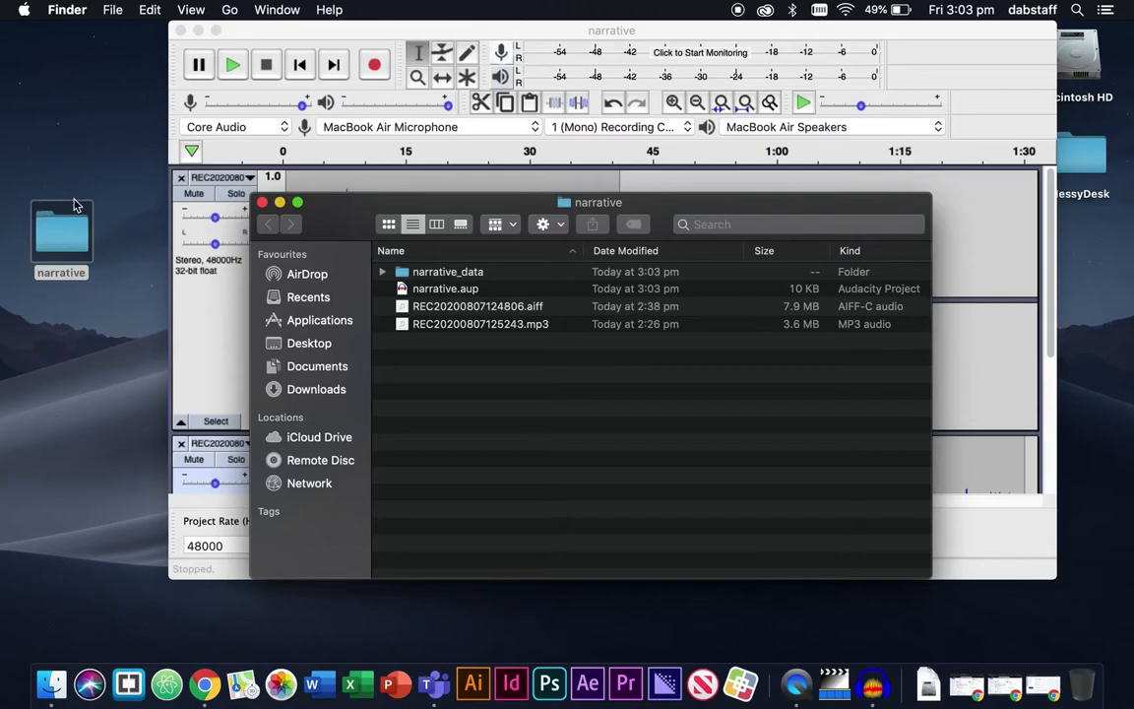
pyautogui.moveTo(305, 222)
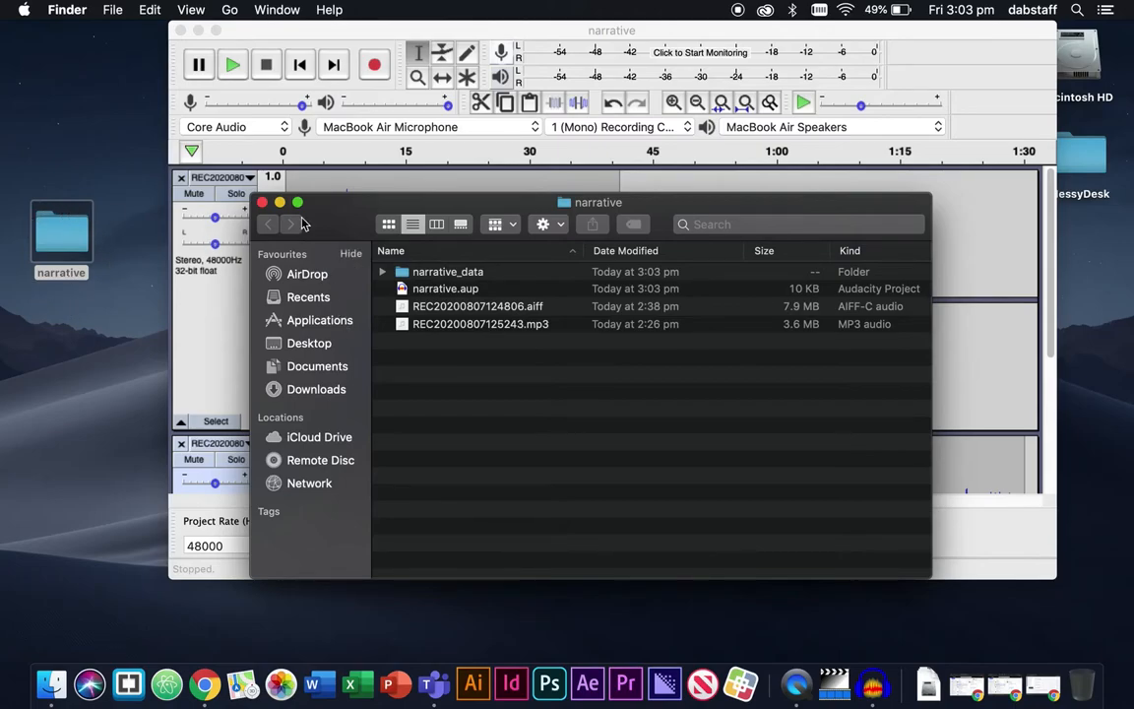
# Close the Finder window and rename the first track to 'water filling'
pyautogui.click(318, 319)
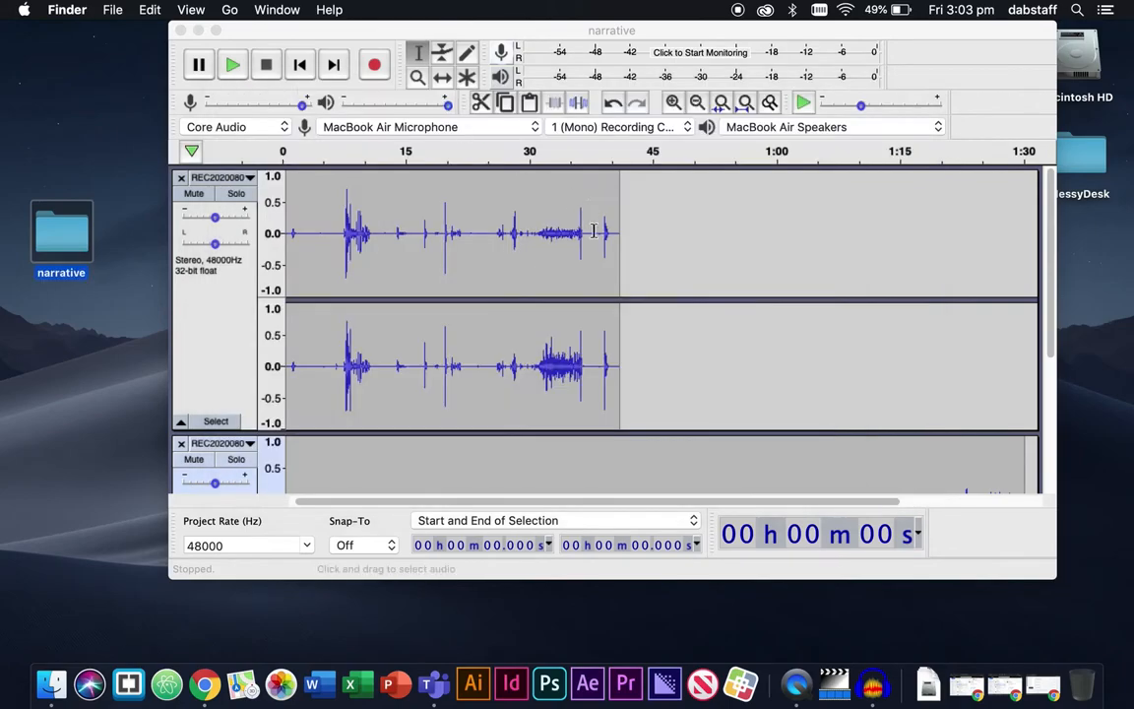
pyautogui.moveTo(627, 450)
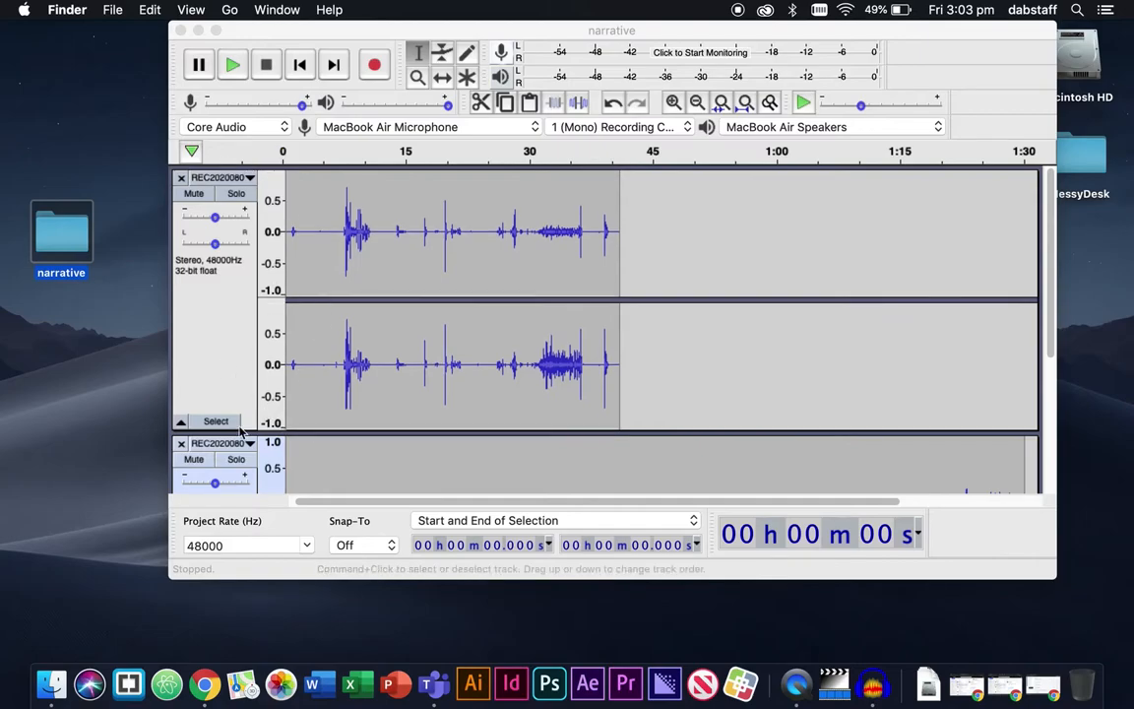
pyautogui.moveTo(226, 304)
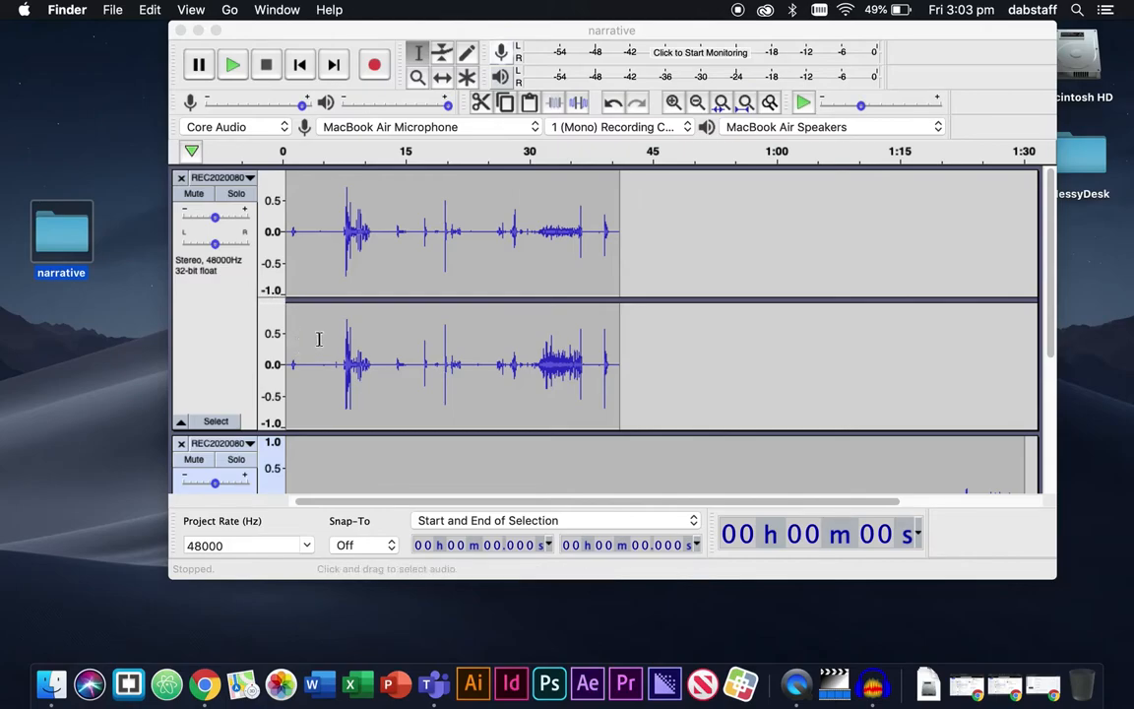
pyautogui.moveTo(261, 273)
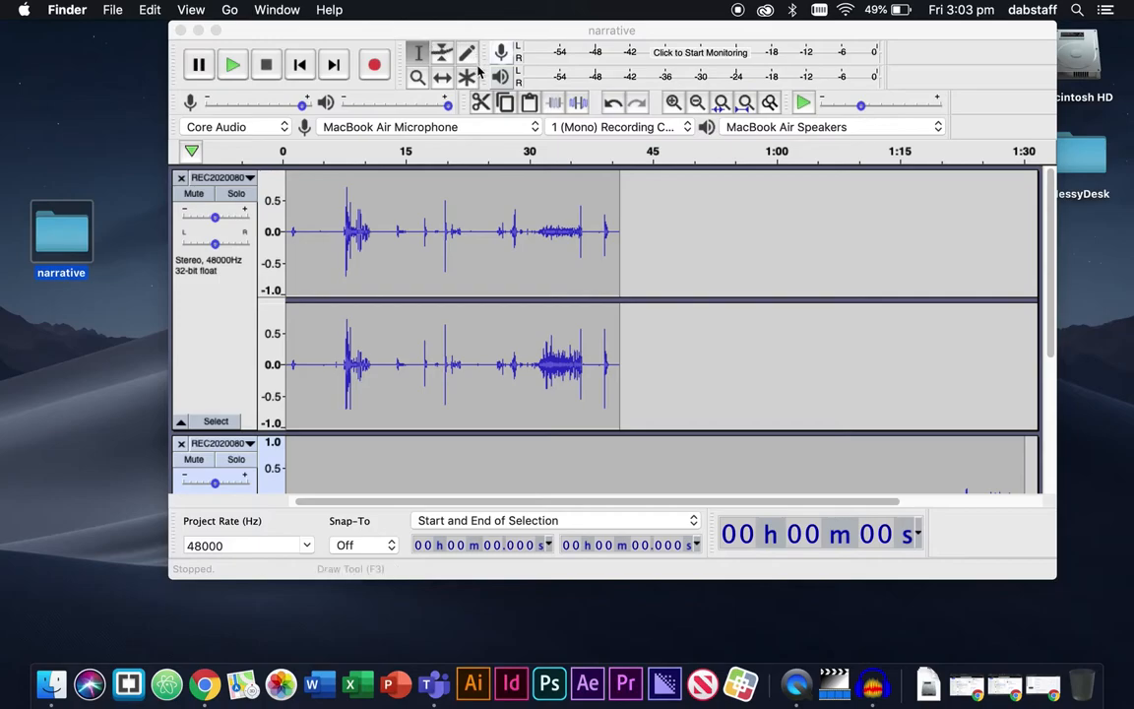
pyautogui.click(442, 52)
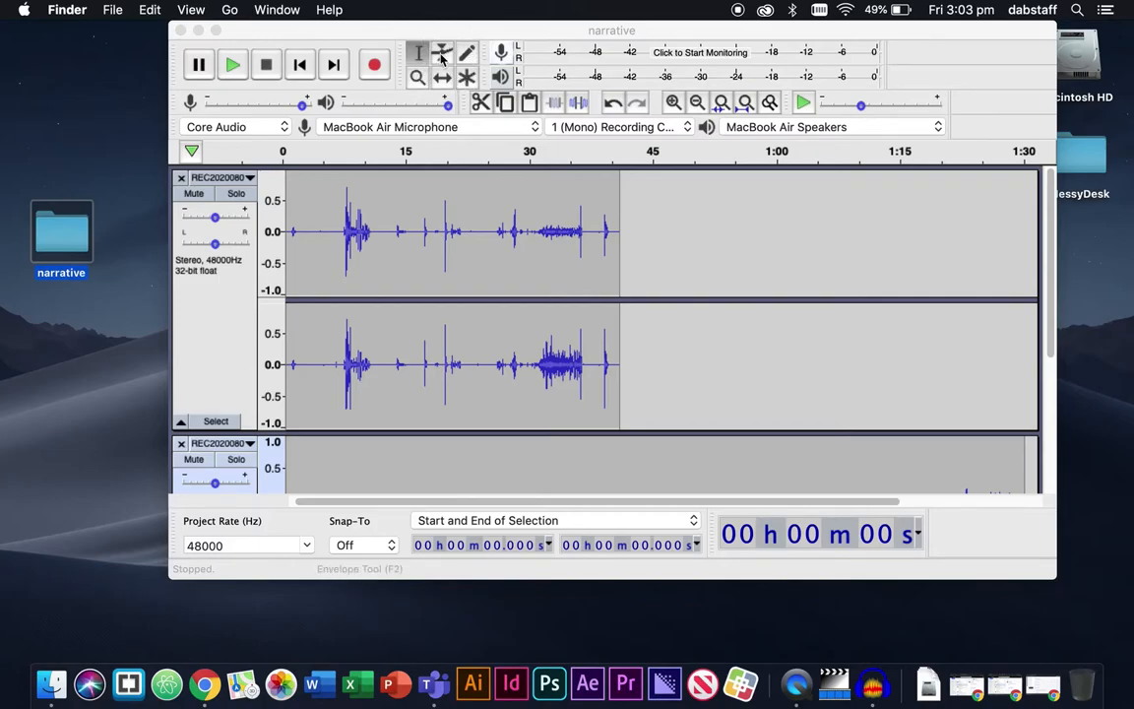
pyautogui.moveTo(182, 178)
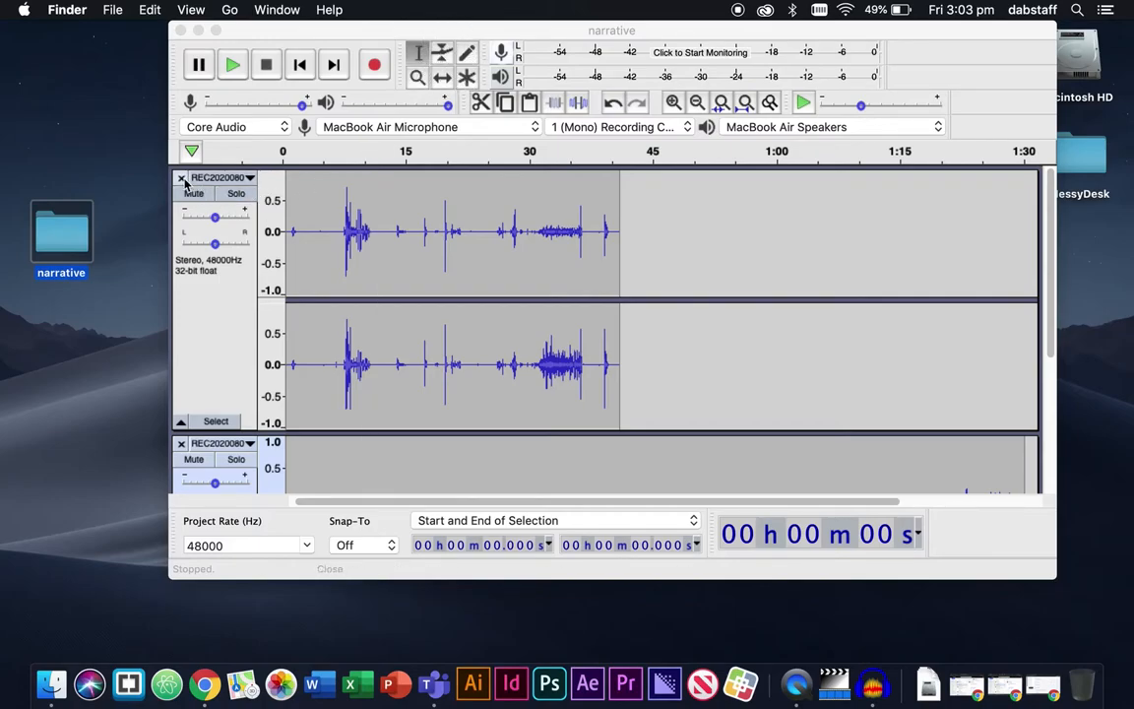
pyautogui.moveTo(249, 246)
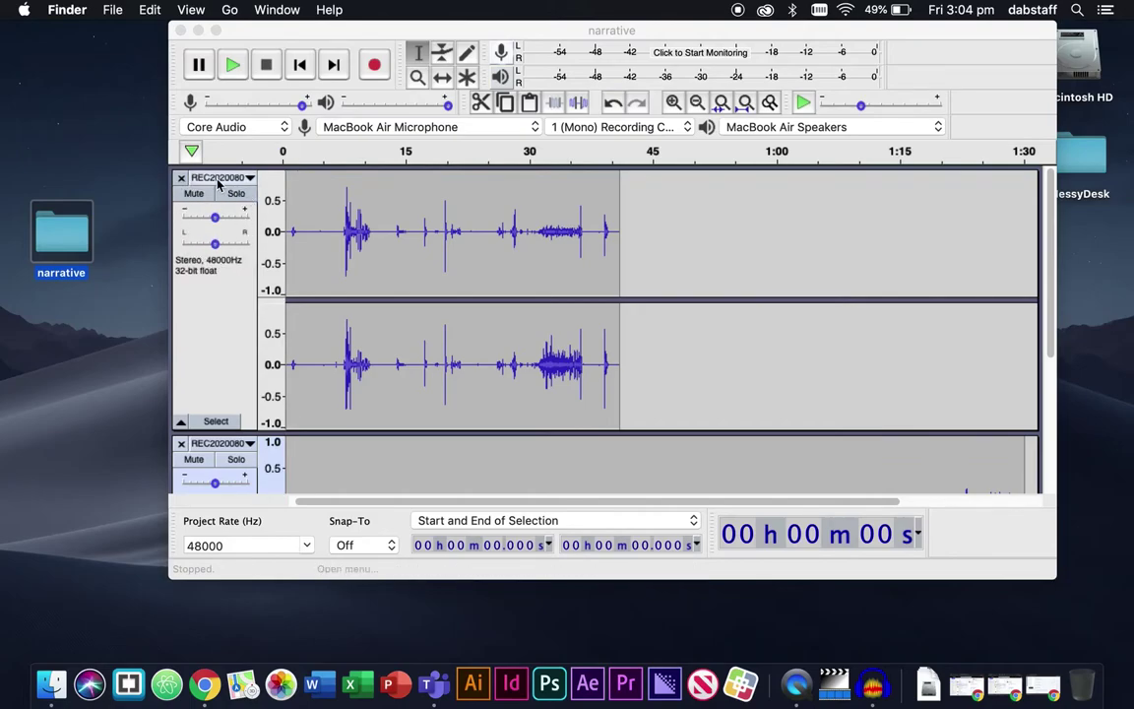
pyautogui.click(220, 177)
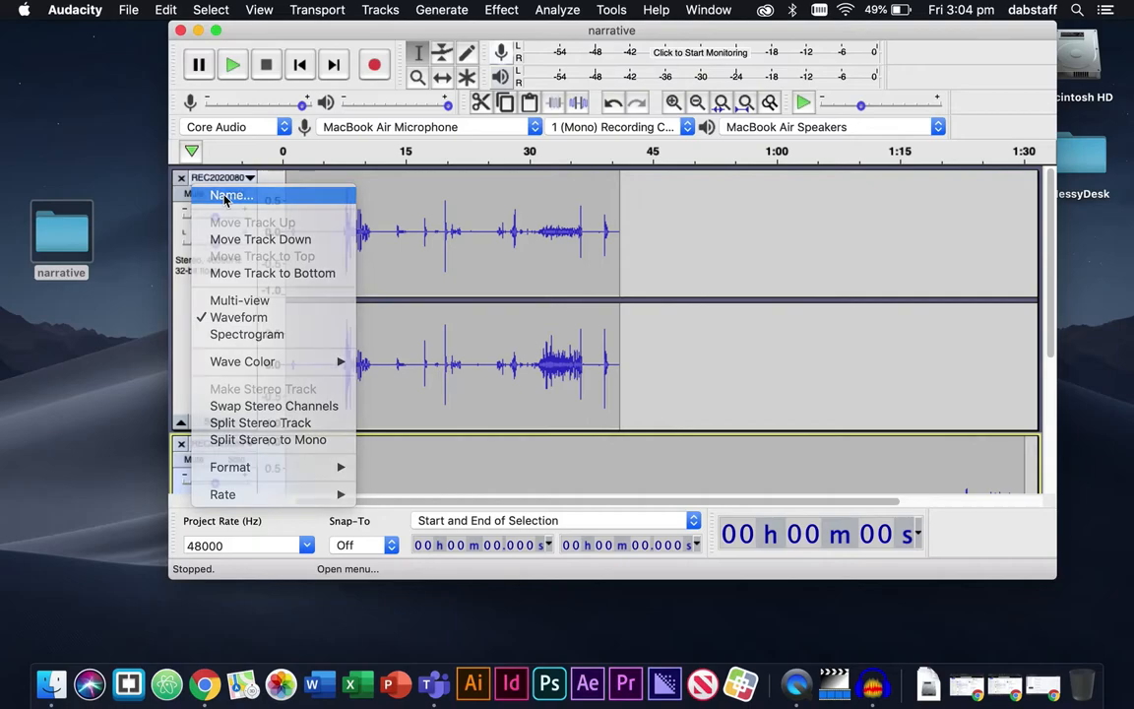
pyautogui.click(231, 194)
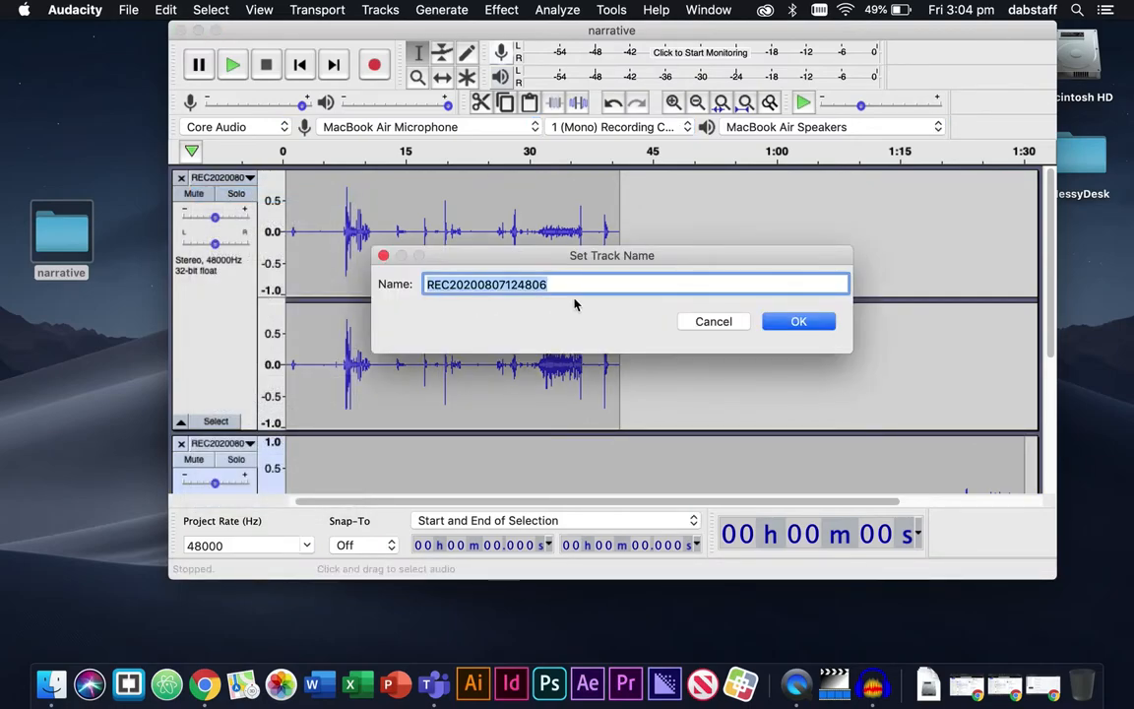
pyautogui.write('water')
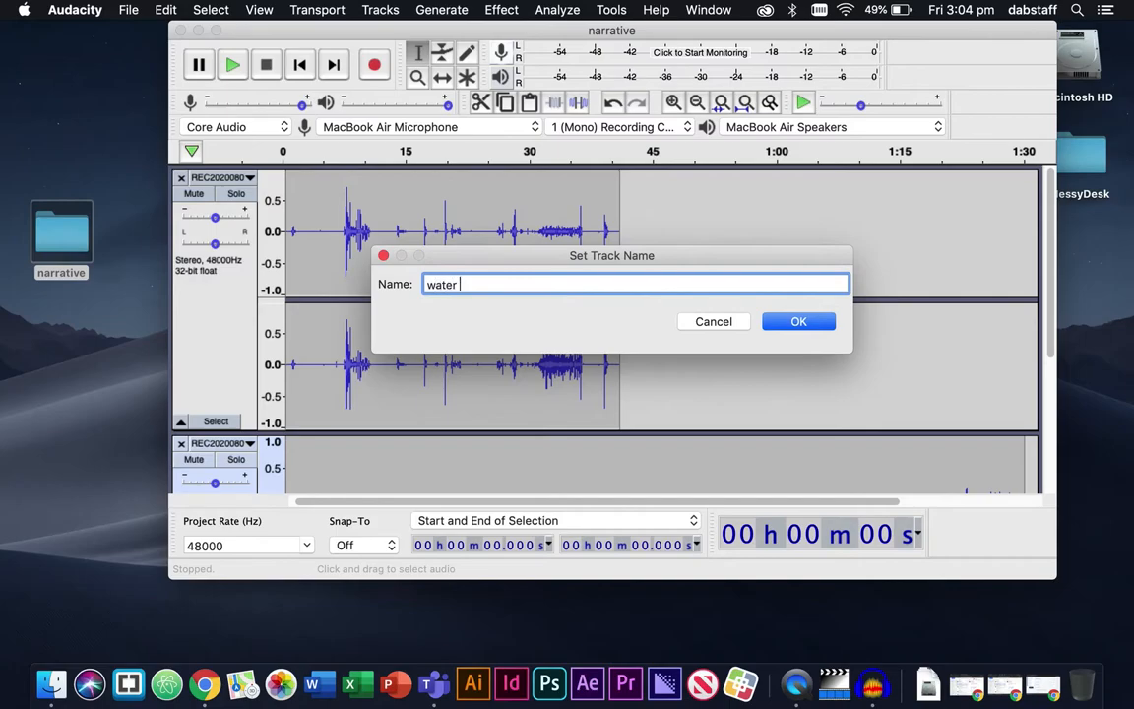
pyautogui.write('filling')
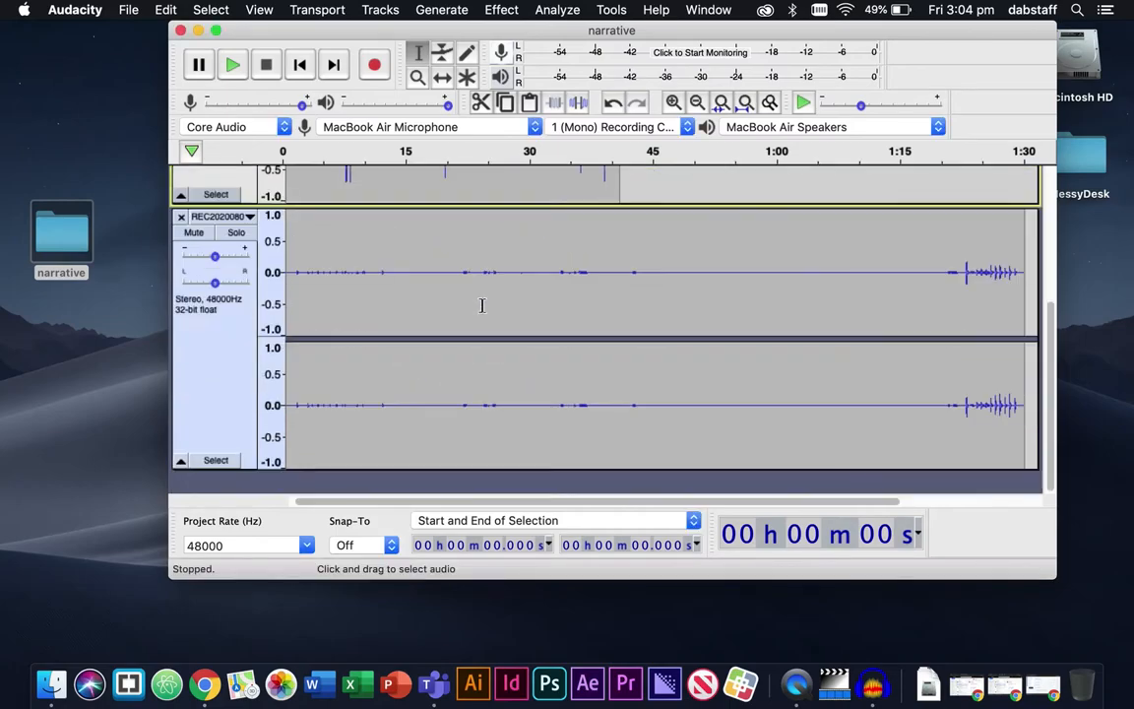
# Rename the second track to its 'background s…' sound name
pyautogui.click(249, 215)
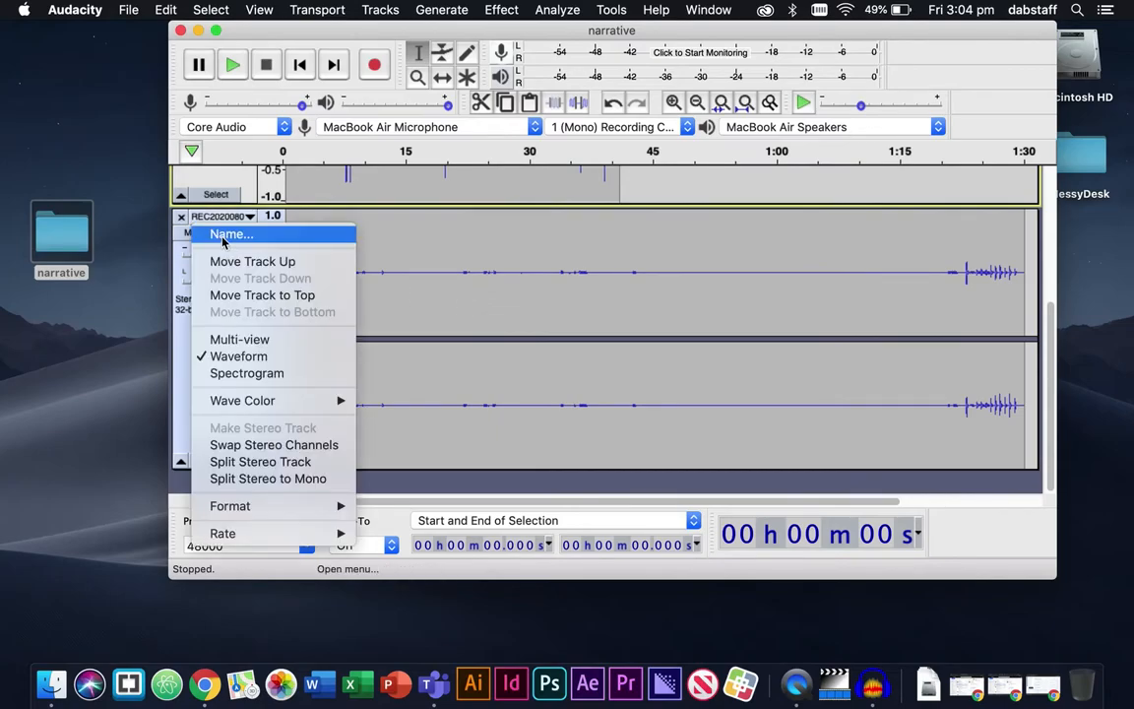
pyautogui.click(232, 234)
pyautogui.write('background so')
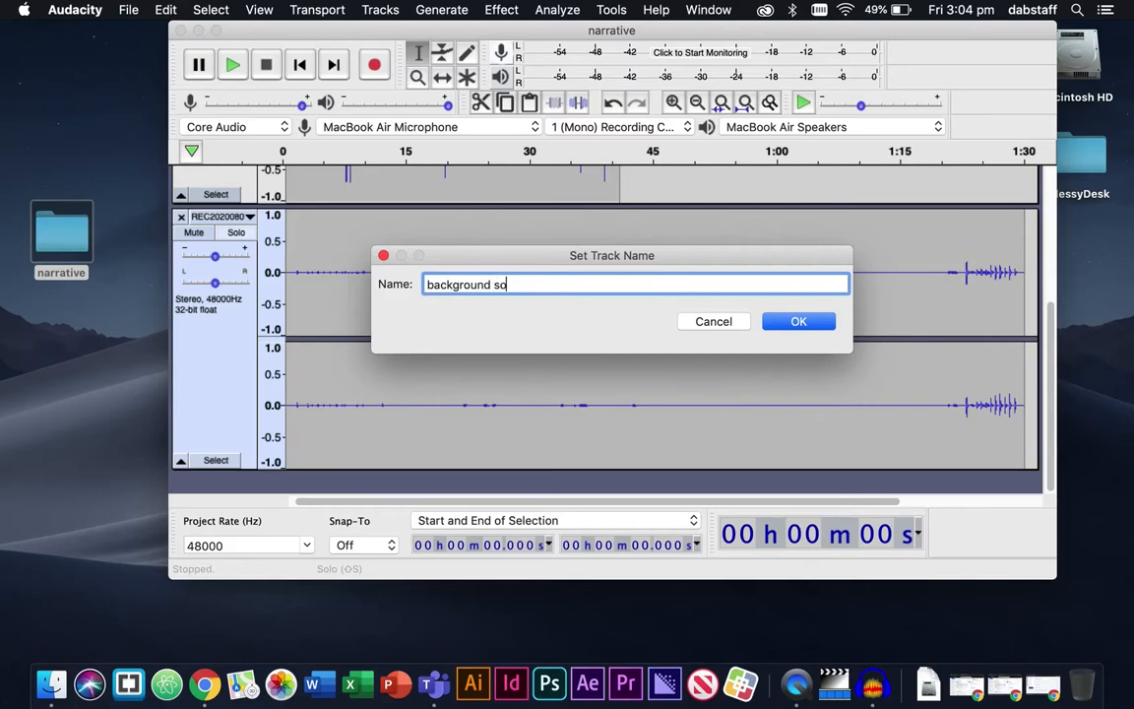
pyautogui.click(798, 321)
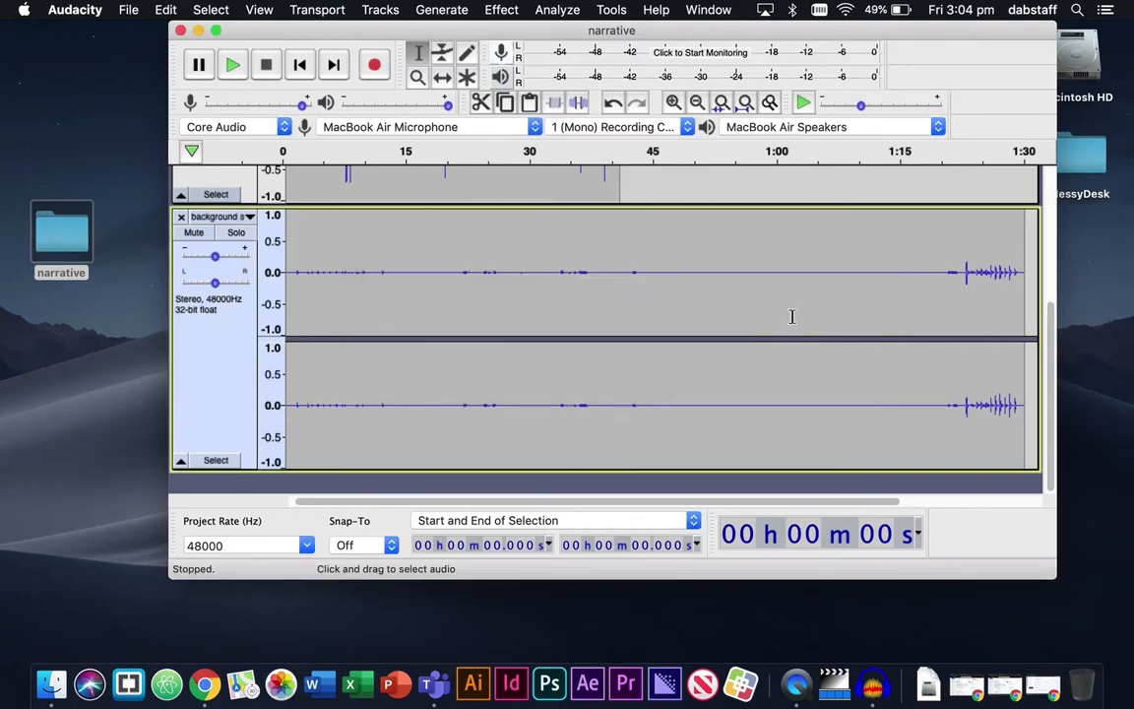
pyautogui.moveTo(236, 233)
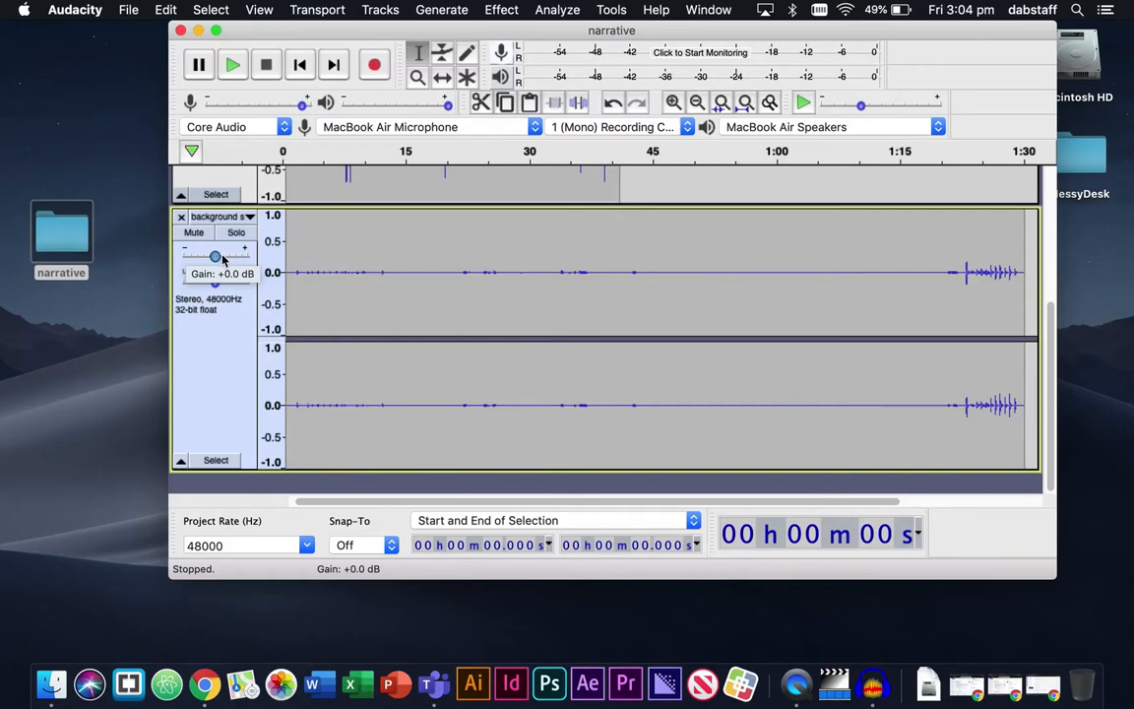
pyautogui.moveTo(376, 238)
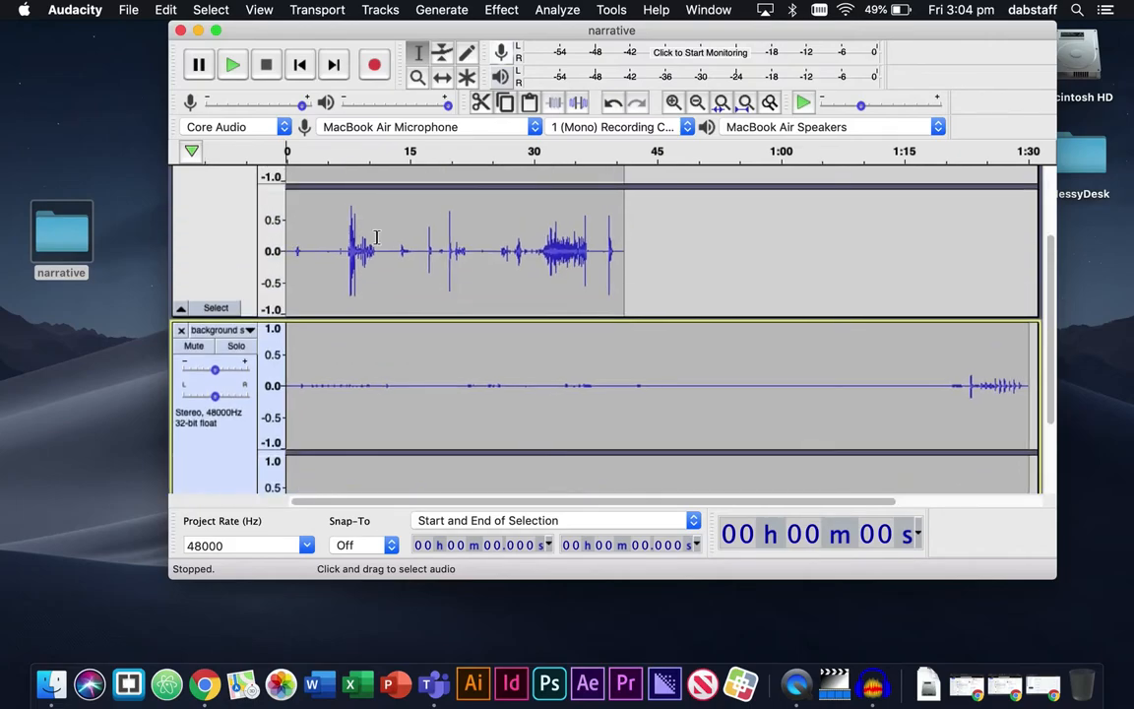
pyautogui.moveTo(327, 321)
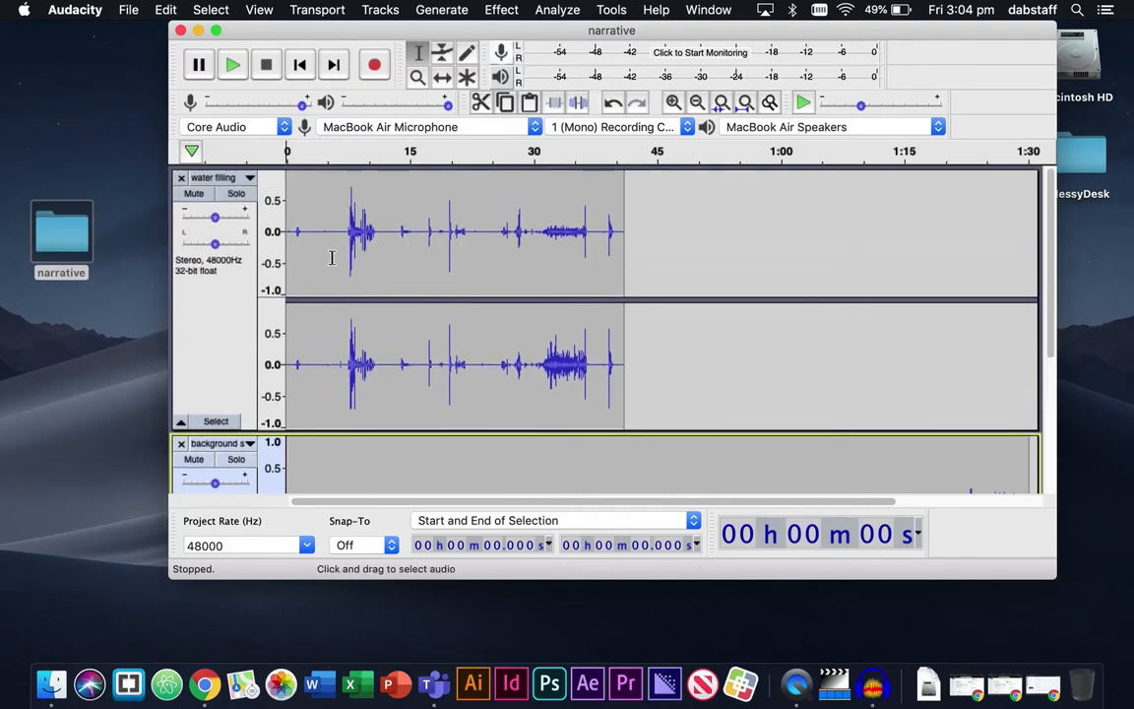
pyautogui.scroll(-3)
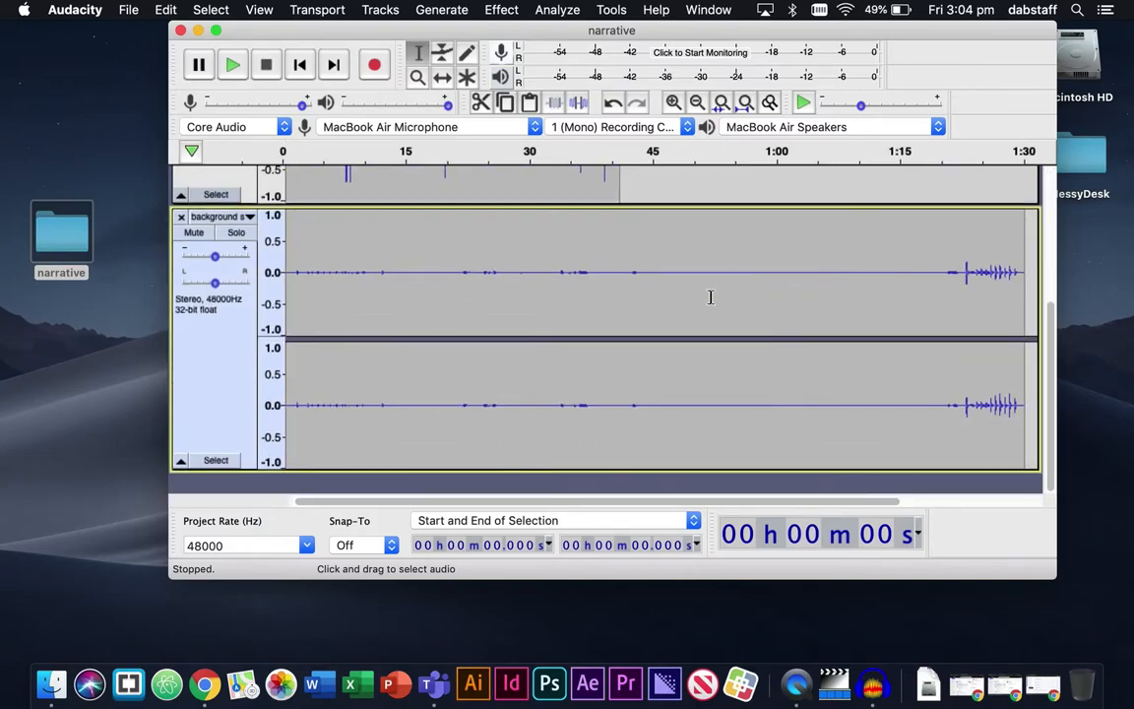
pyautogui.scroll(-3)
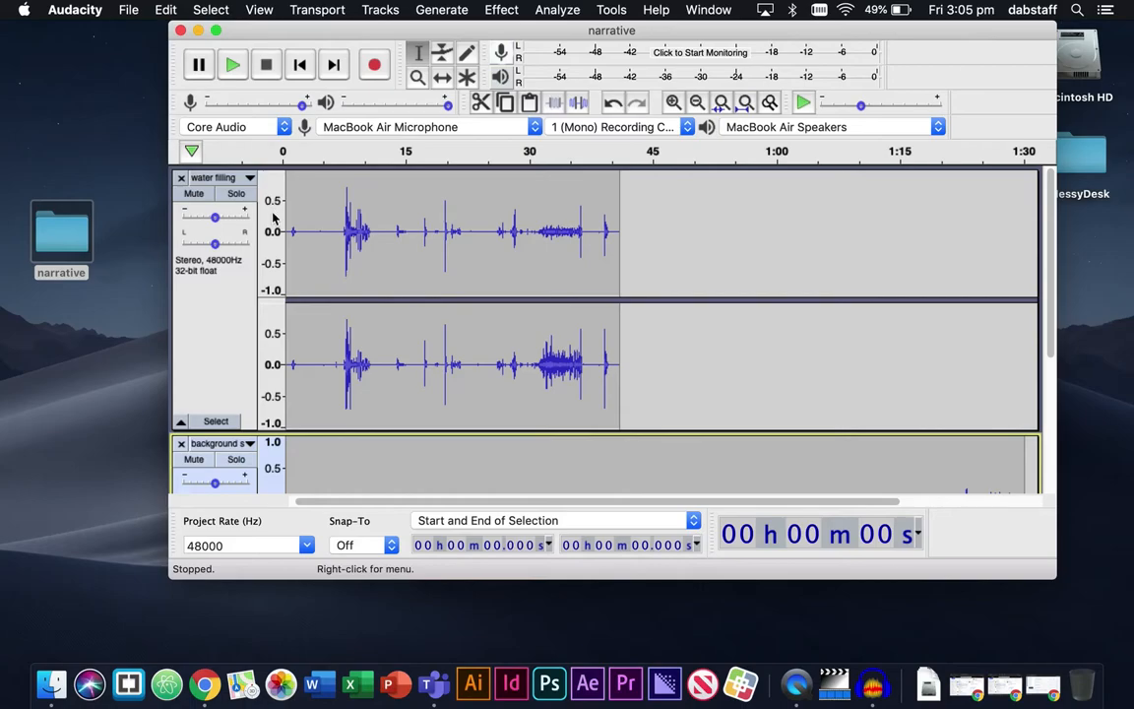
pyautogui.moveTo(279, 203)
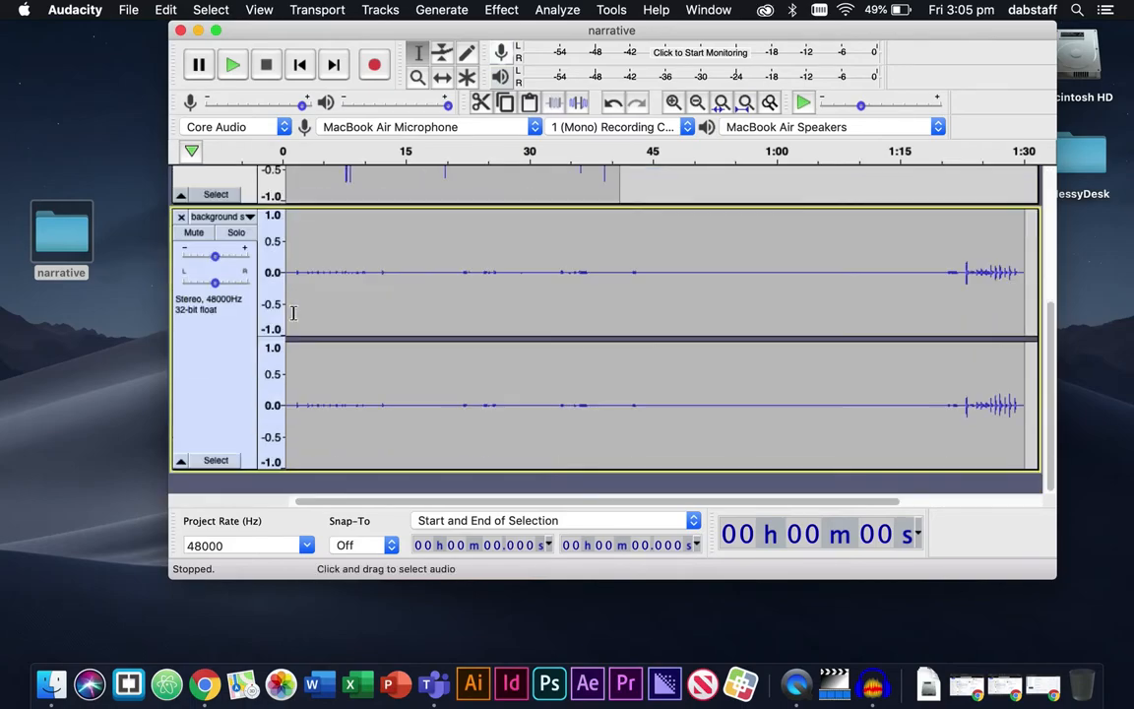
pyautogui.hscroll(3)
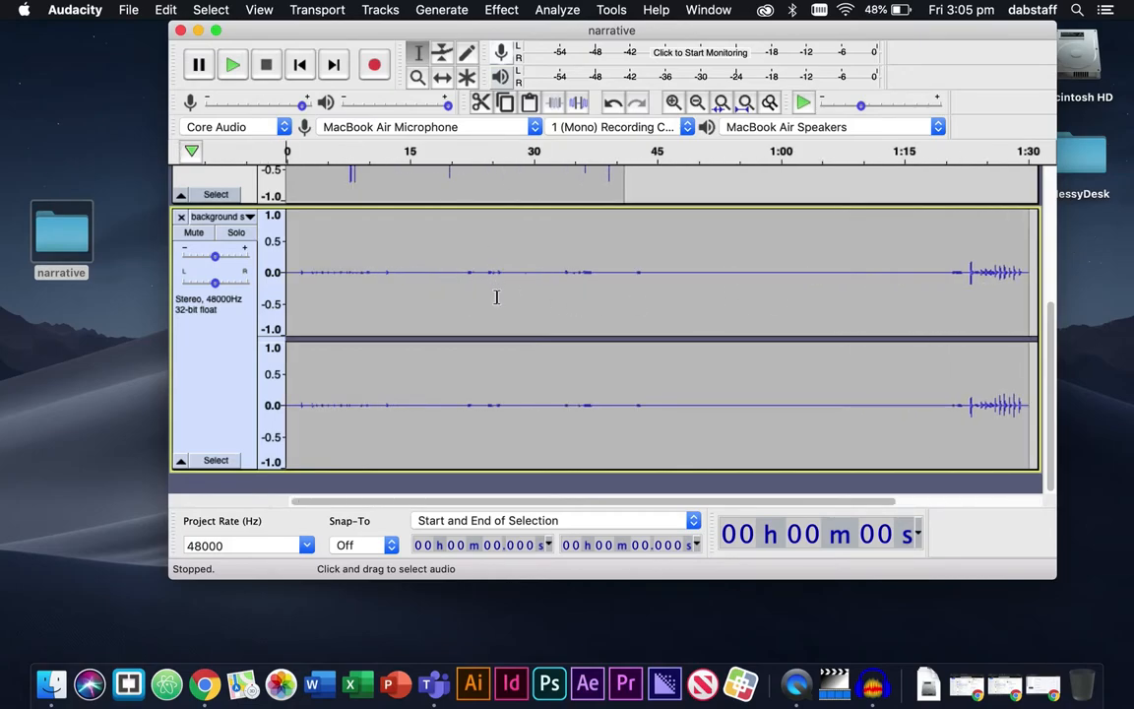
pyautogui.moveTo(462, 310)
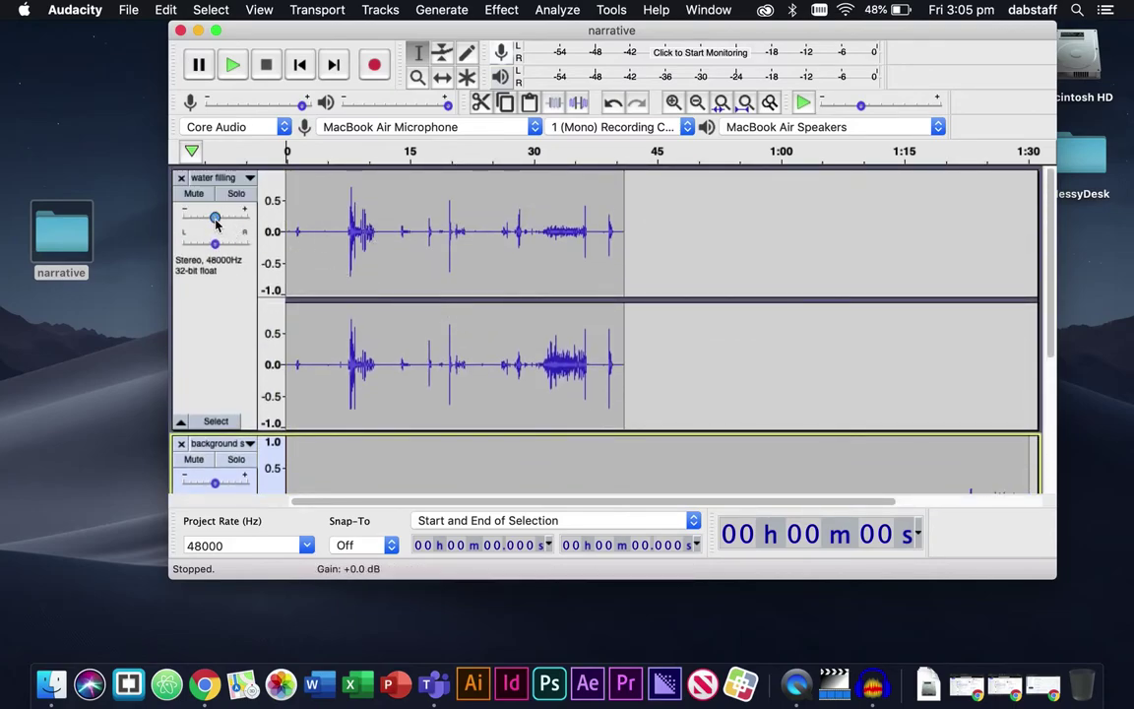
pyautogui.moveTo(215, 217)
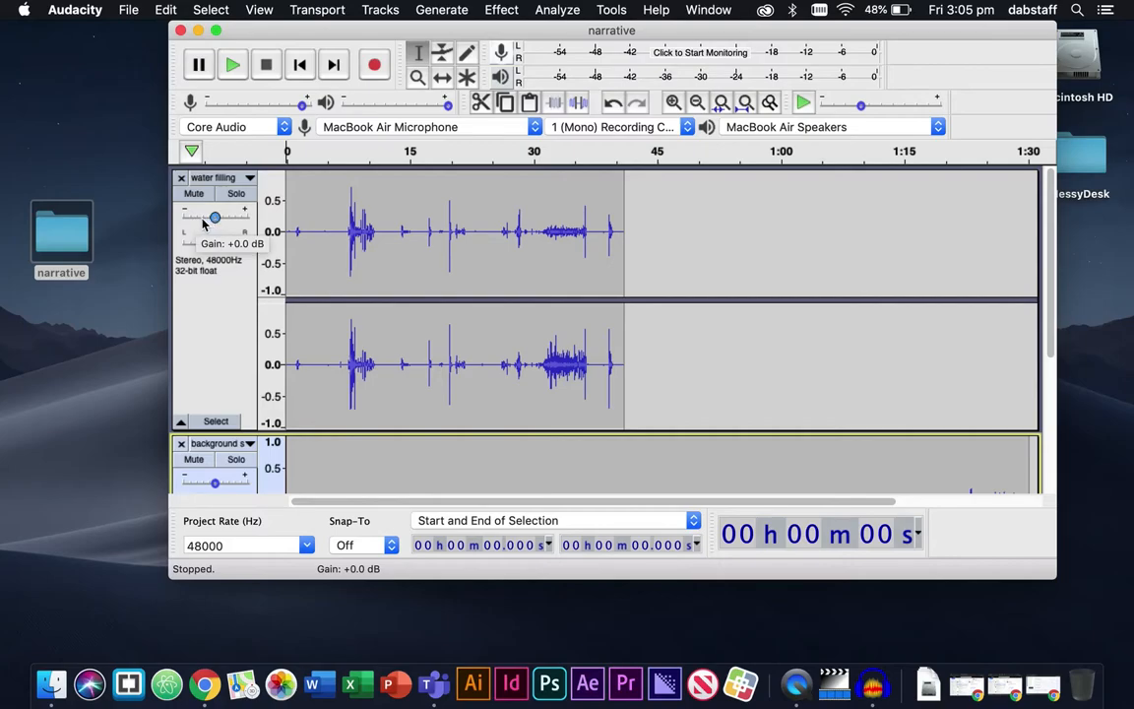
pyautogui.moveTo(282, 220)
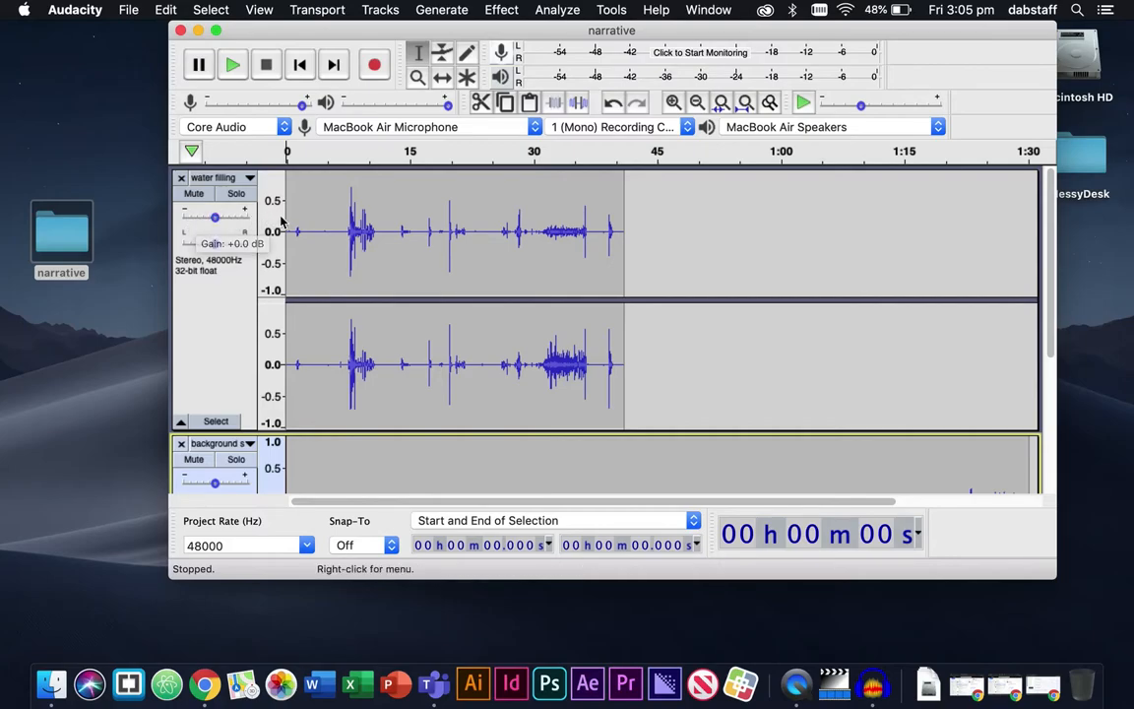
pyautogui.moveTo(274, 244)
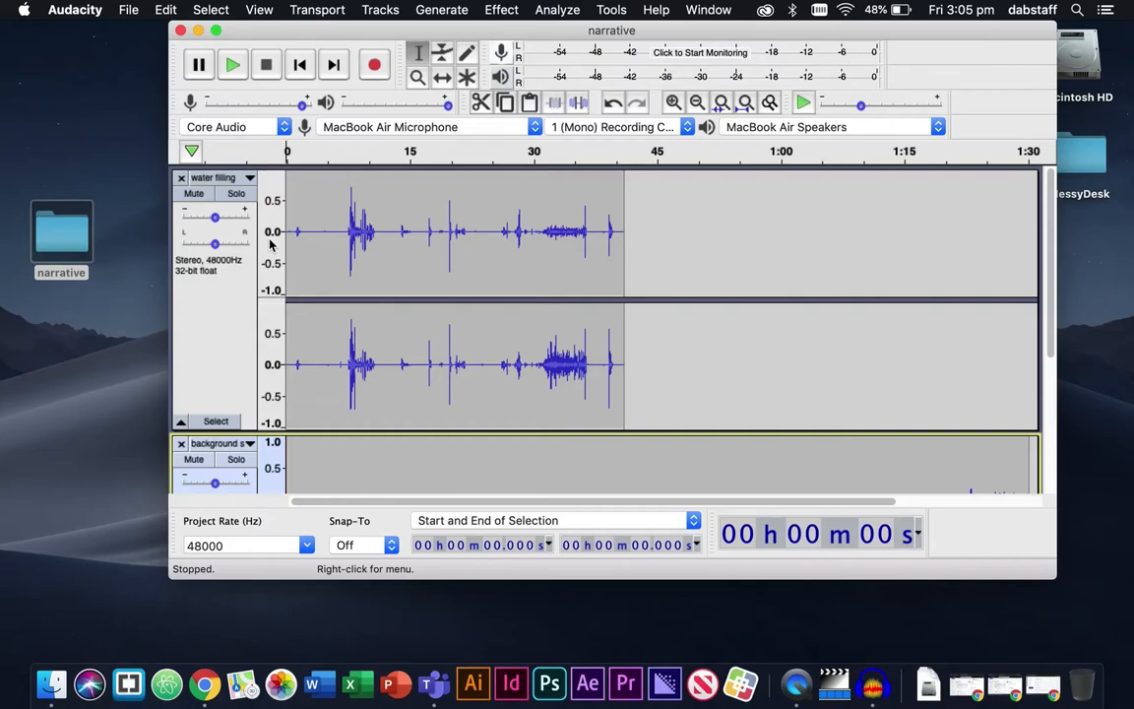
pyautogui.moveTo(366, 244)
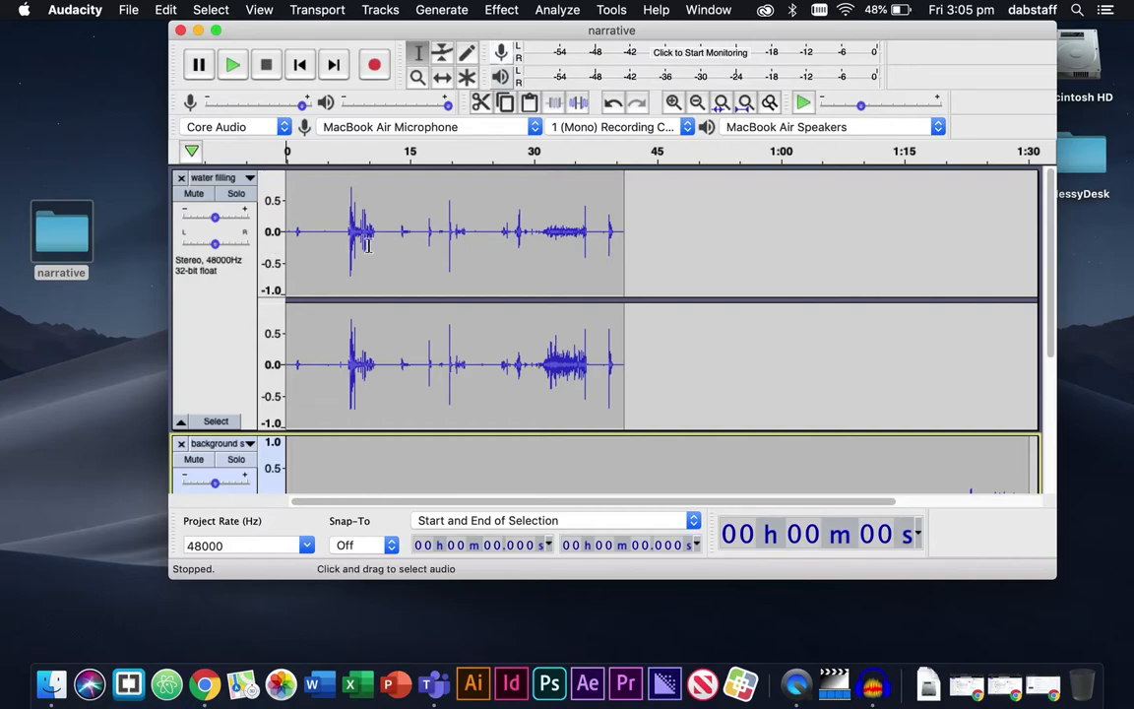
pyautogui.moveTo(410, 214)
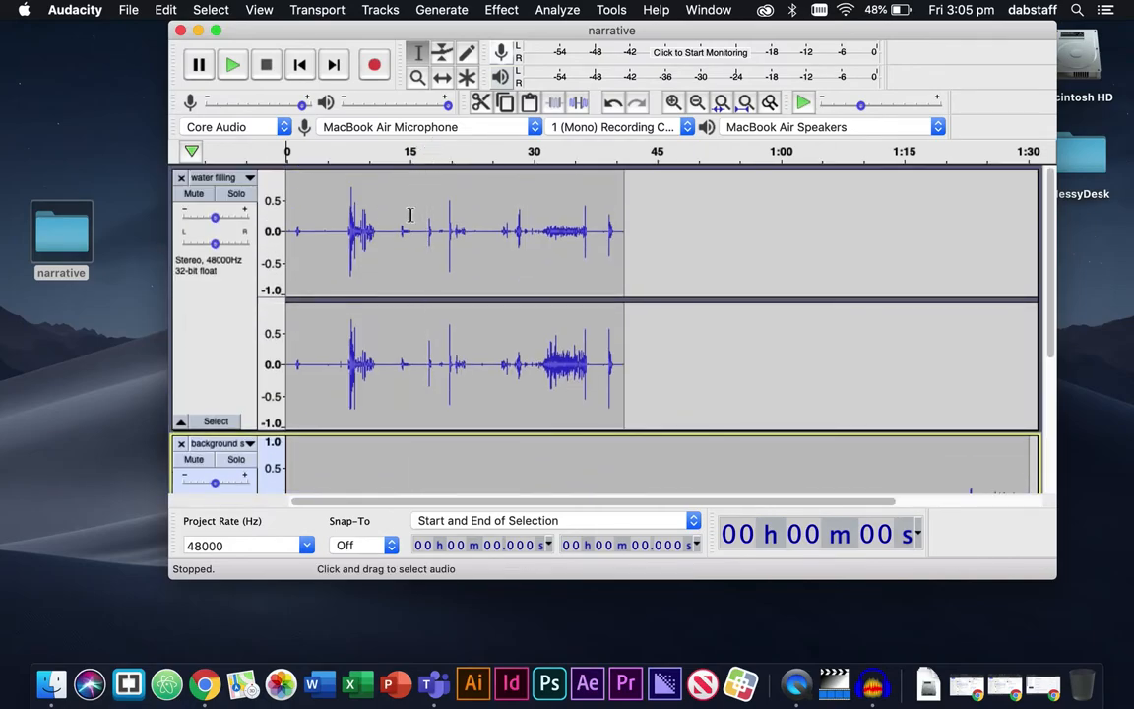
pyautogui.moveTo(475, 193)
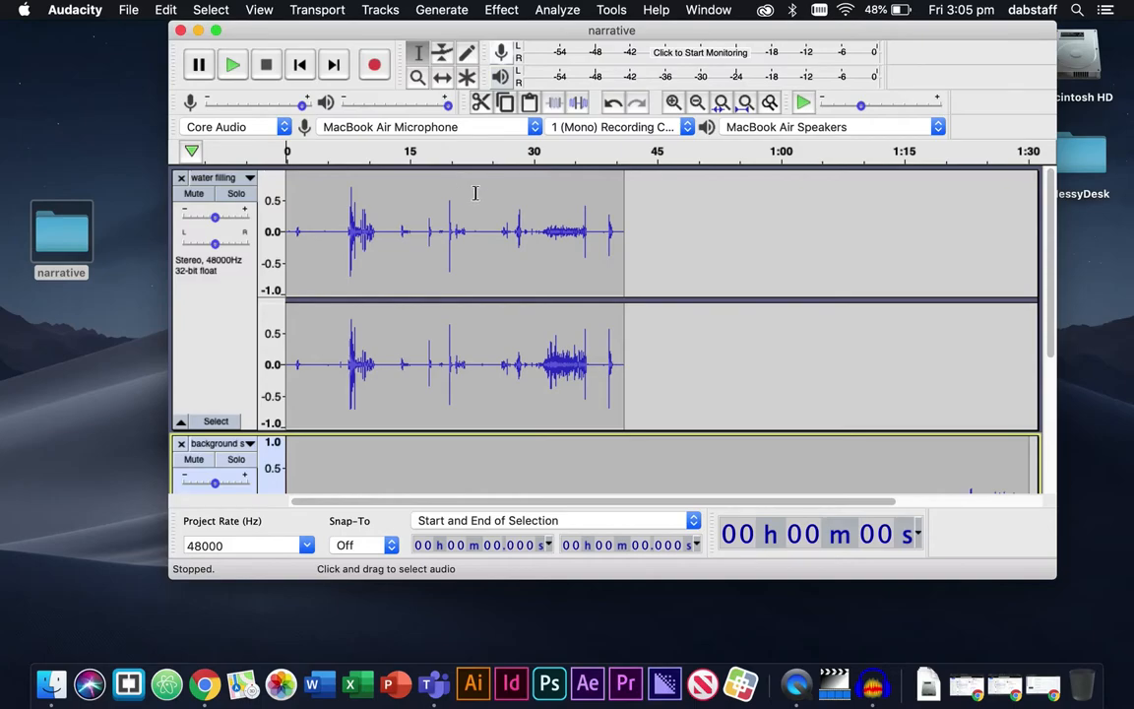
pyautogui.moveTo(361, 312)
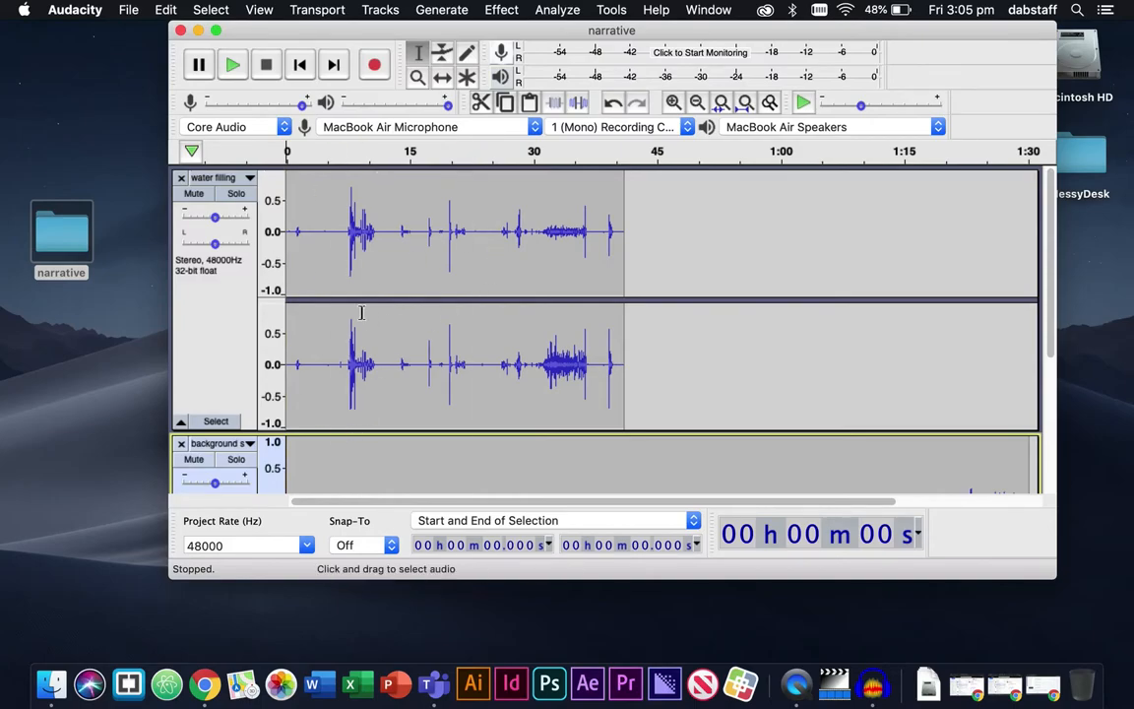
# Shrink the water filling track and resize the background track so both waveforms fit
pyautogui.click(472, 231)
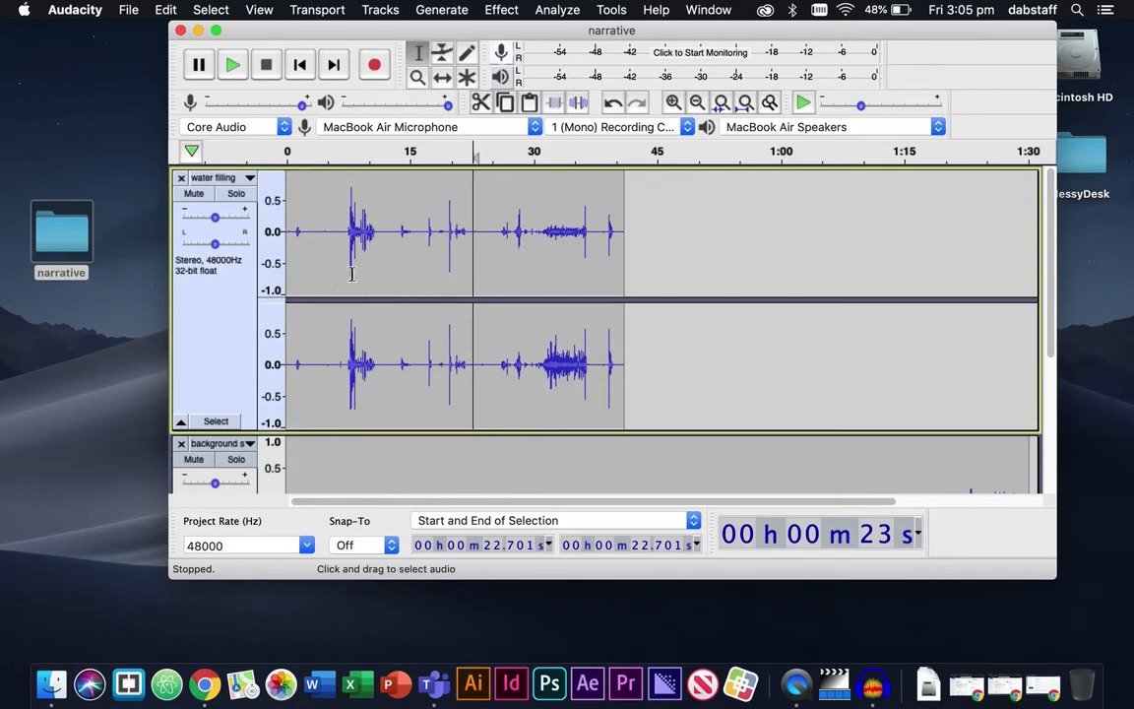
pyautogui.moveTo(414, 329)
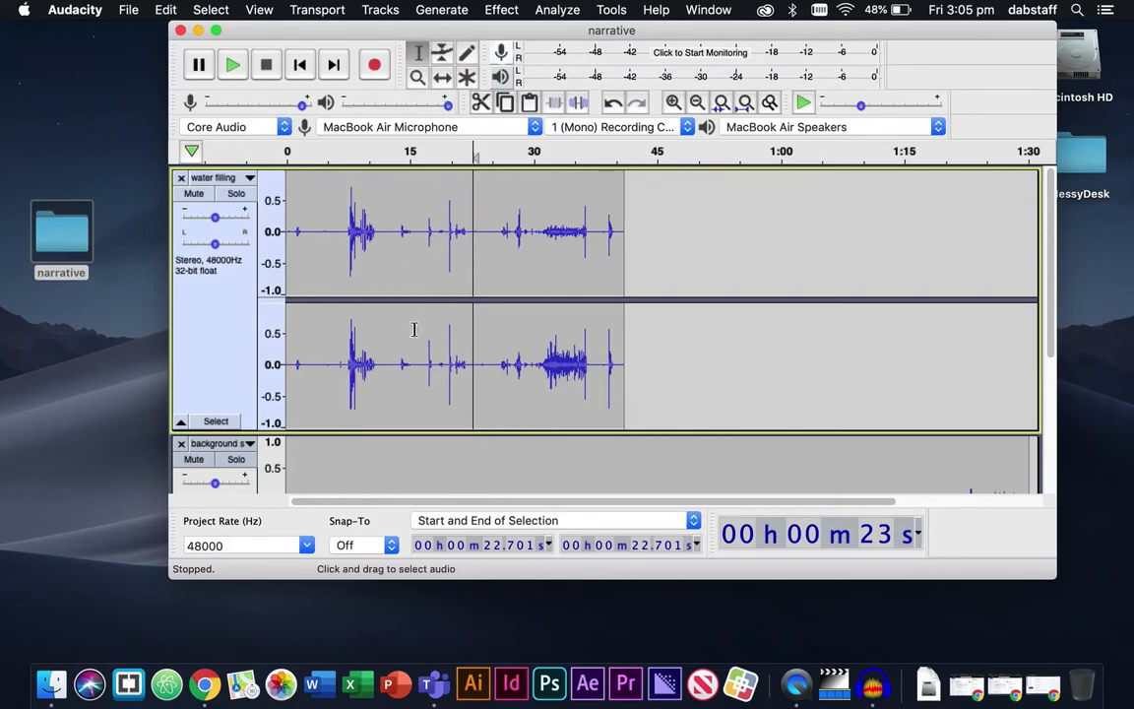
pyautogui.moveTo(445, 296)
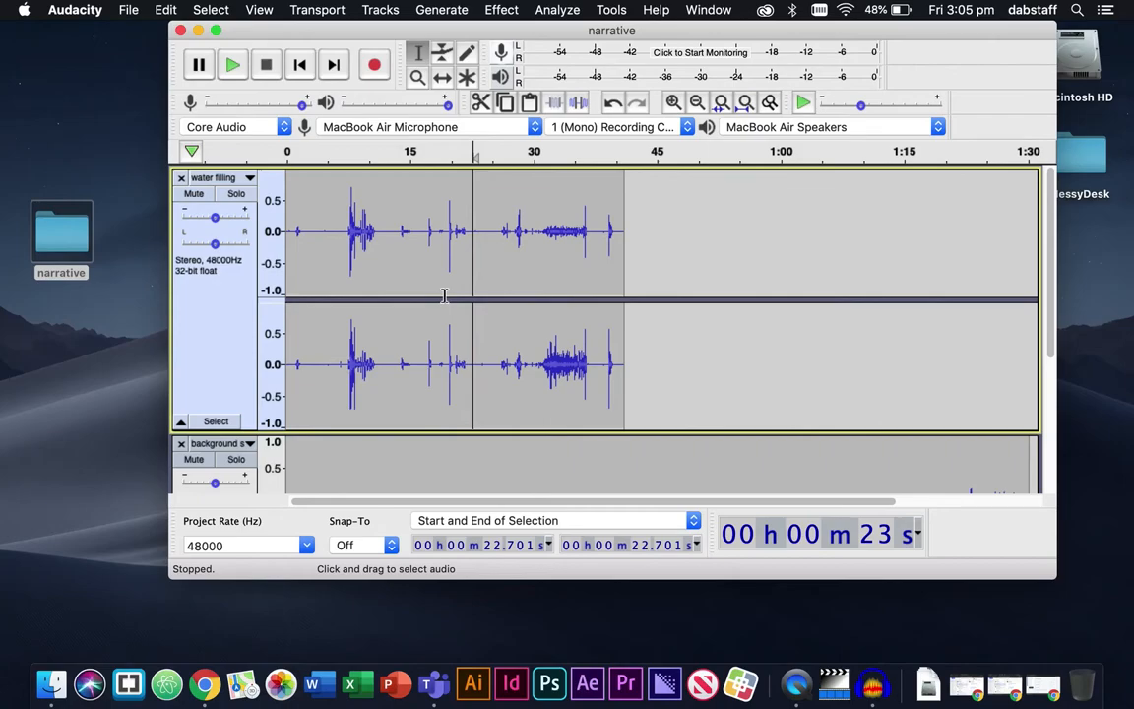
pyautogui.moveTo(413, 440)
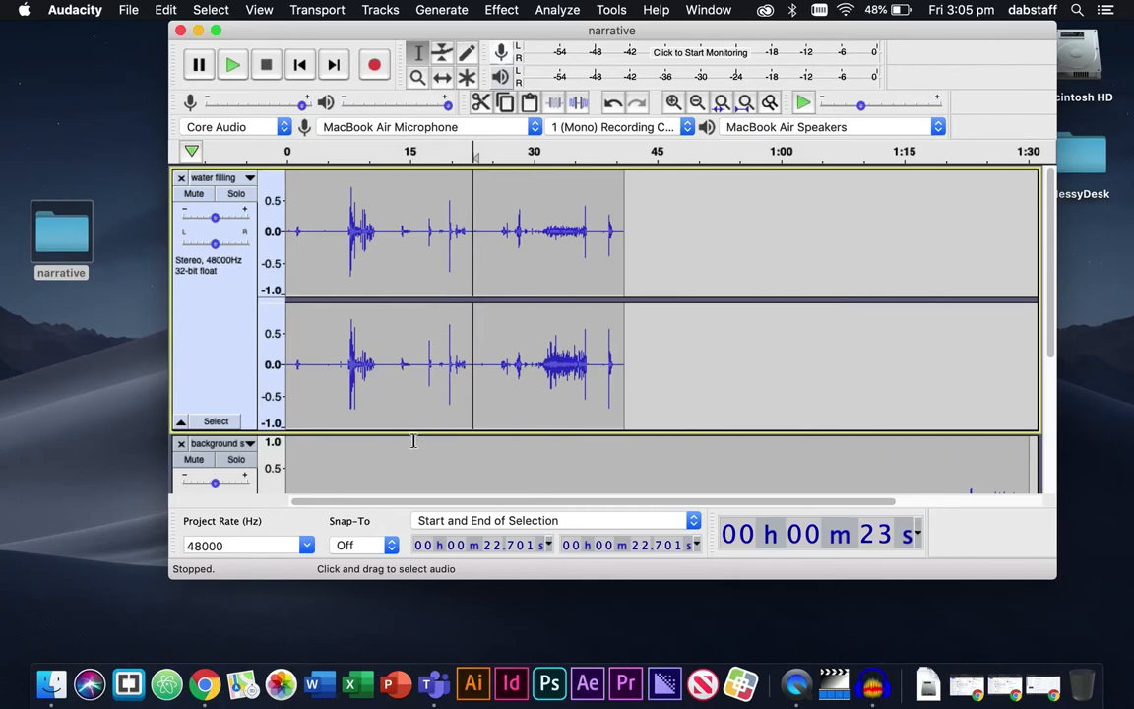
pyautogui.moveTo(418, 441); pyautogui.dragTo(418, 328)
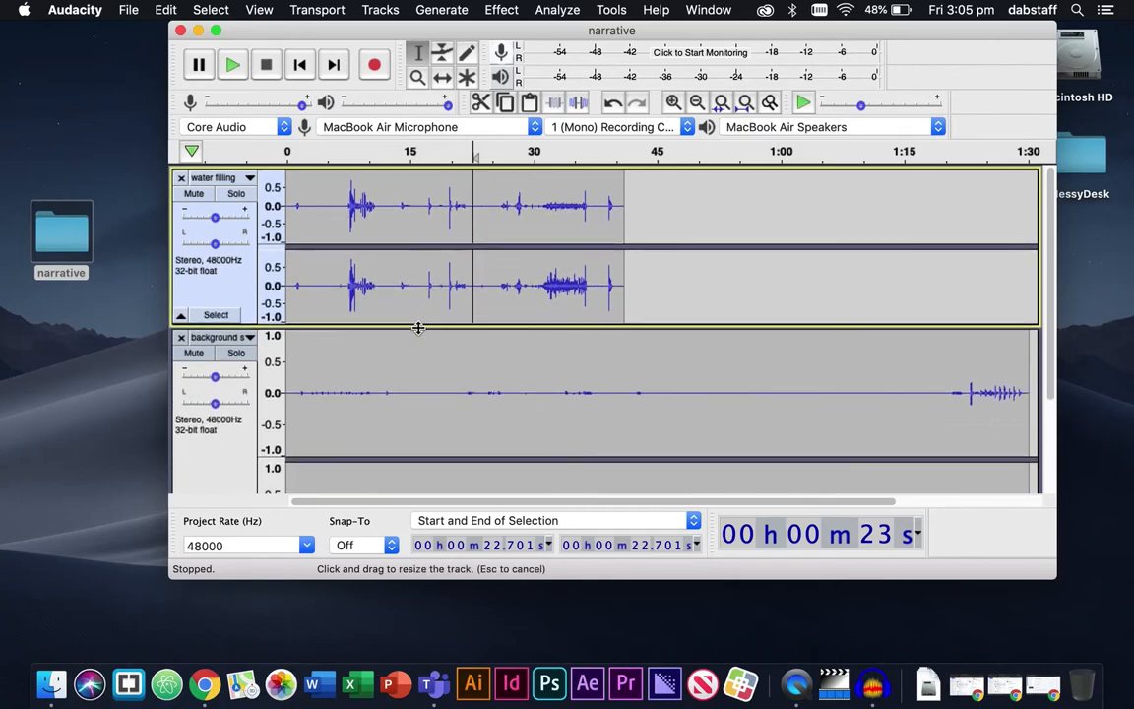
pyautogui.moveTo(418, 328); pyautogui.dragTo(419, 281)
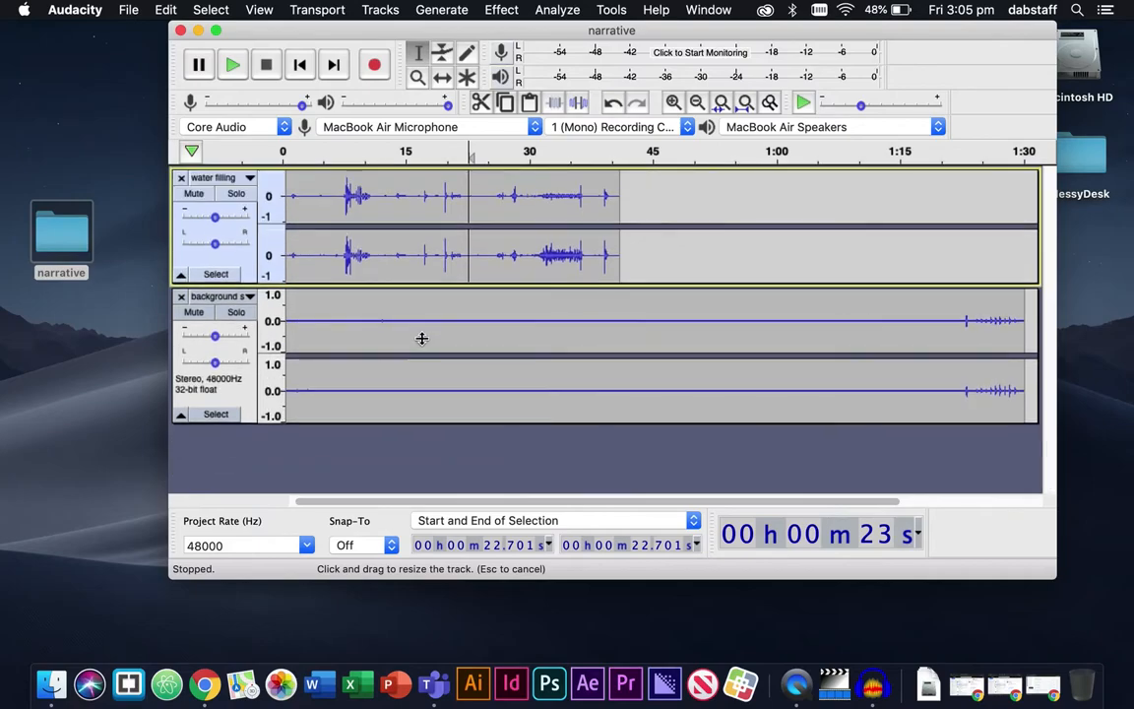
pyautogui.moveTo(421, 339); pyautogui.dragTo(418, 352)
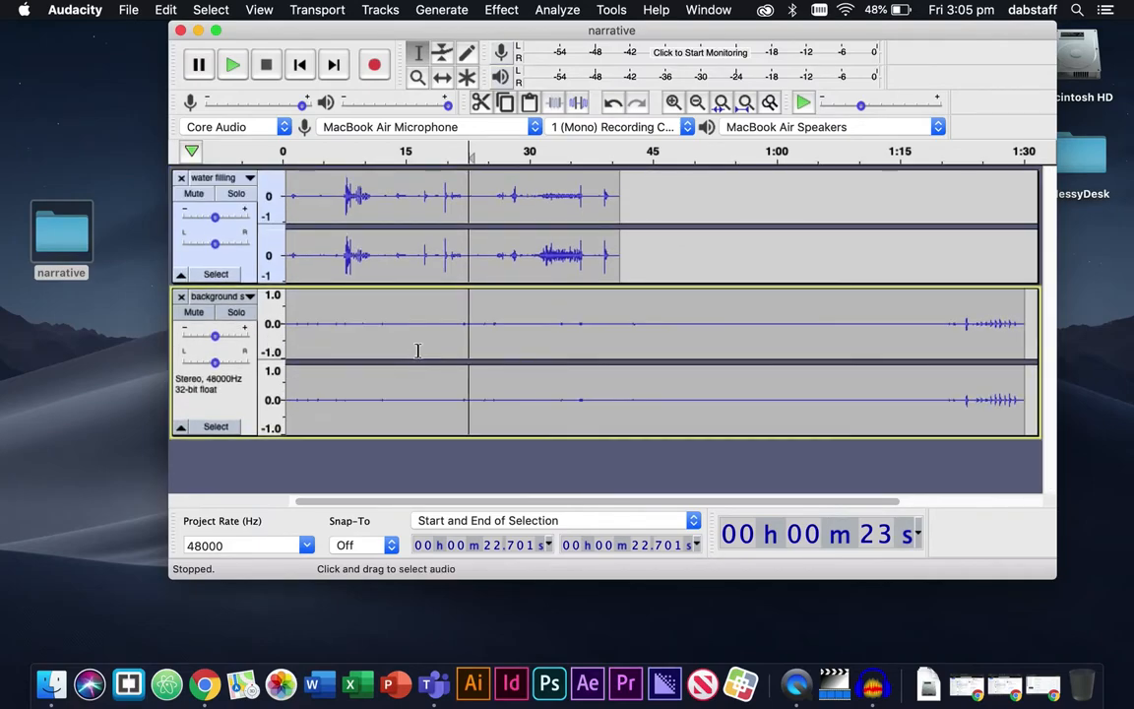
pyautogui.moveTo(419, 329)
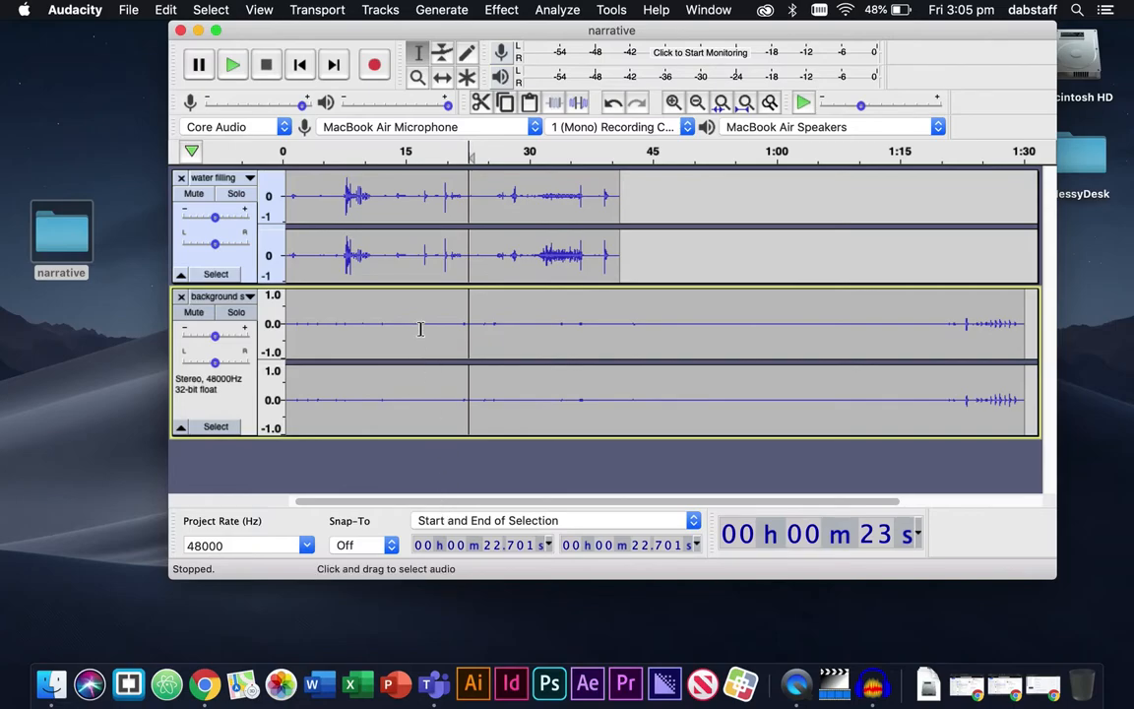
pyautogui.moveTo(384, 210)
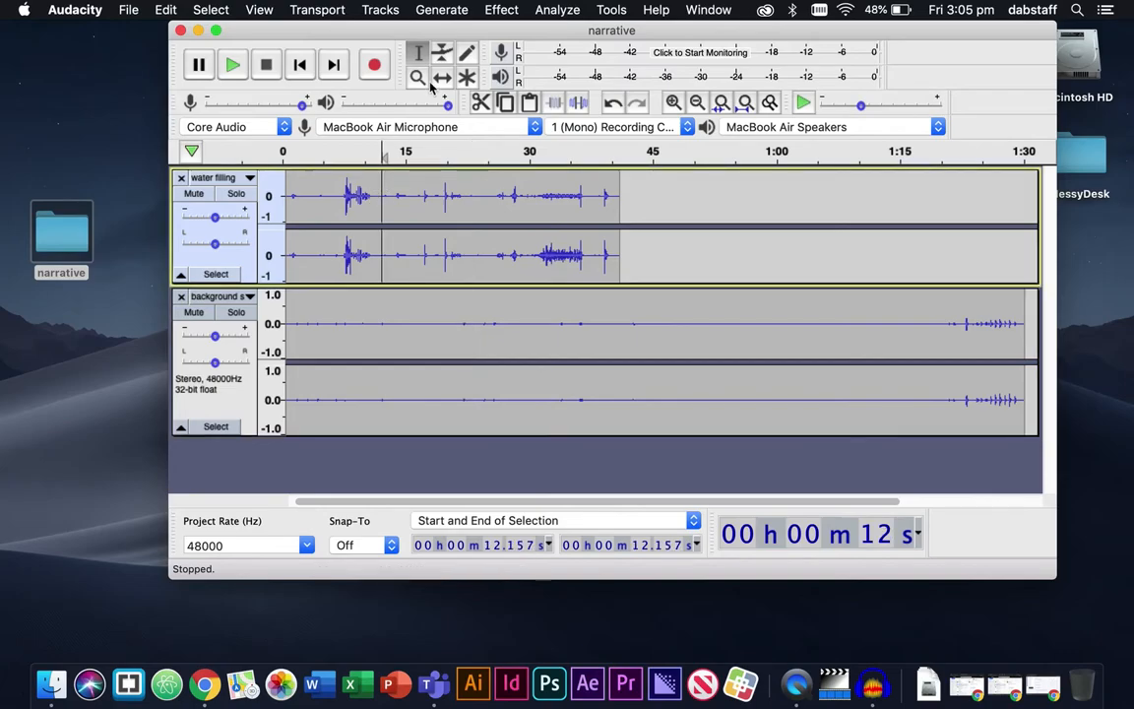
pyautogui.moveTo(417, 52)
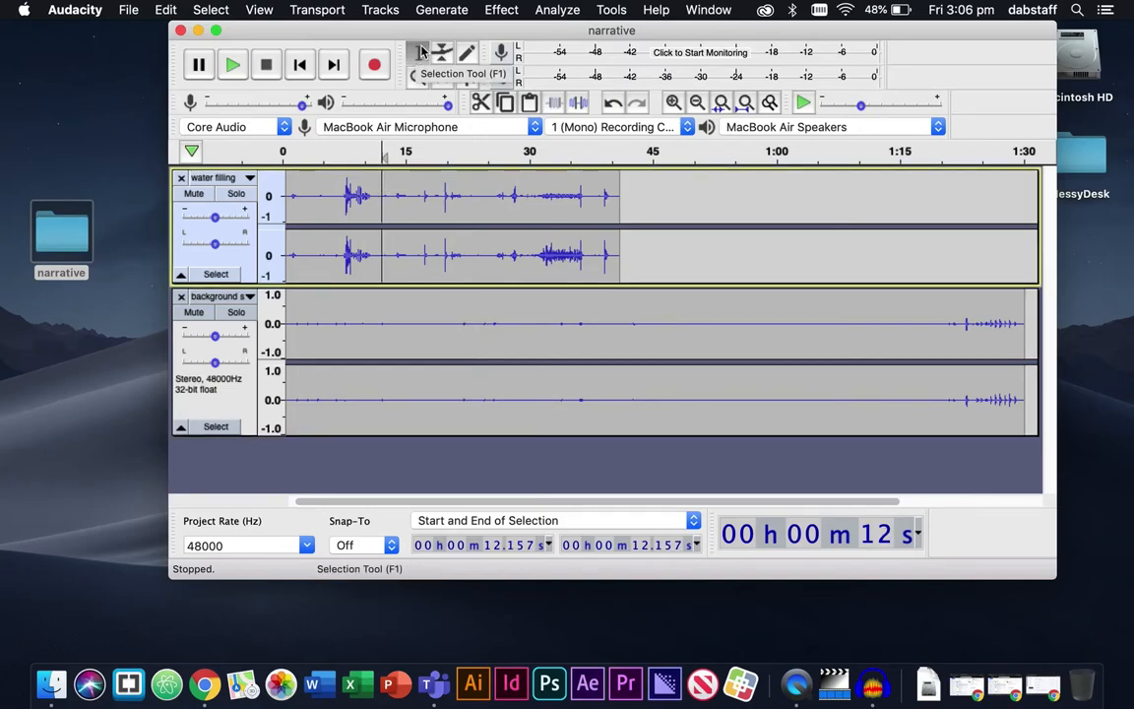
# Select the water filling splash from about 7.4 to 11.1 seconds
pyautogui.click(333, 167)
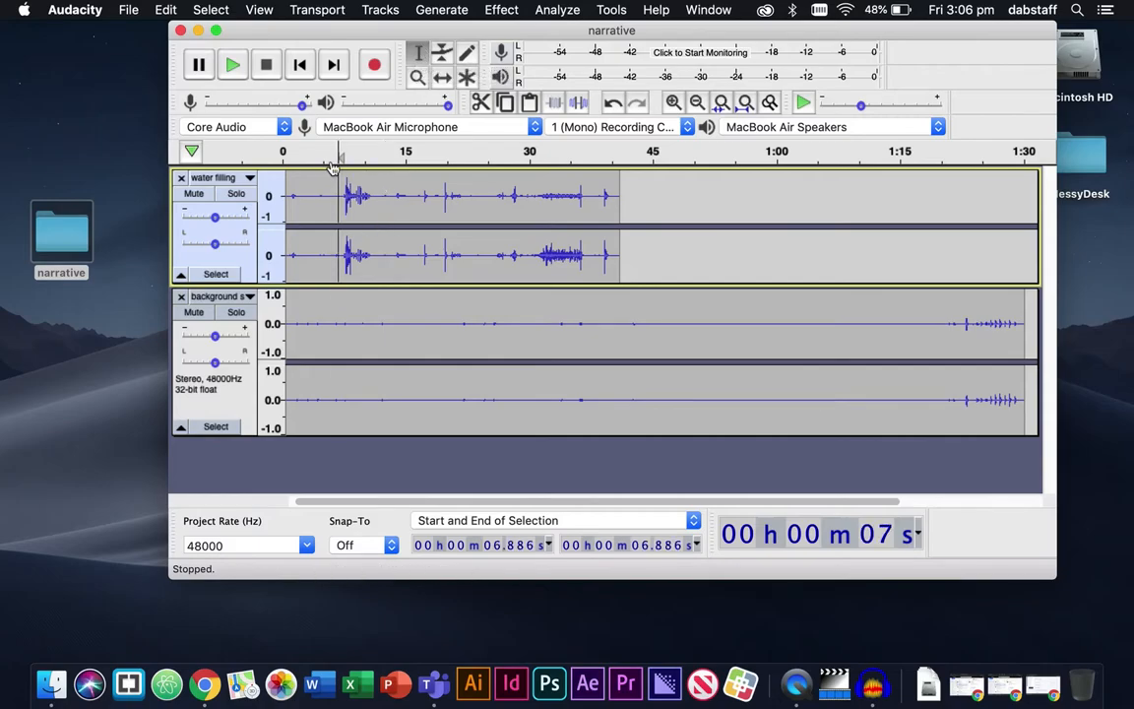
pyautogui.click(548, 197)
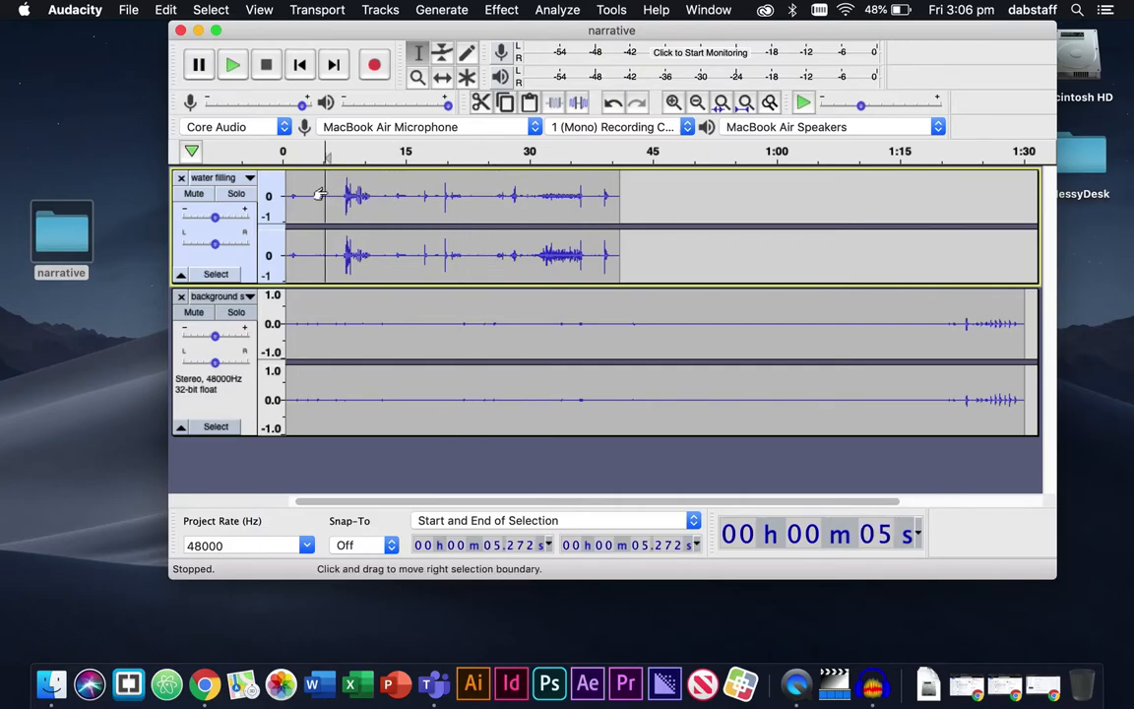
pyautogui.moveTo(321, 195); pyautogui.dragTo(357, 195)
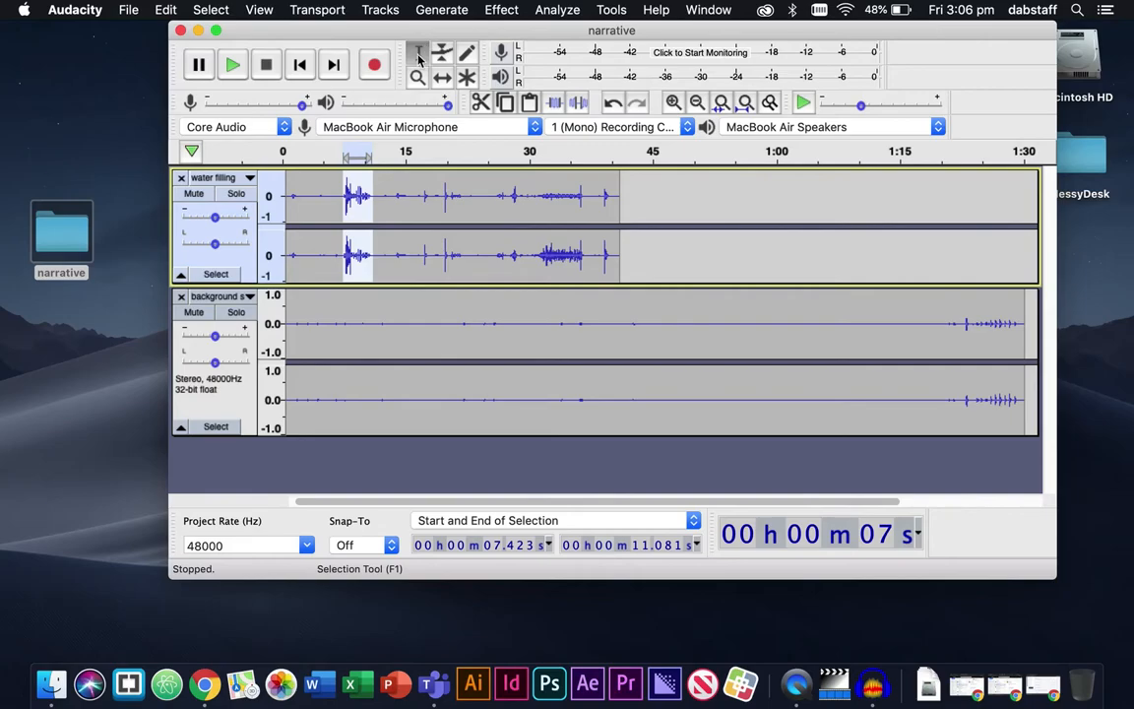
# Try moving the water filling clip with the Time Shift Tool, then return it
pyautogui.click(442, 77)
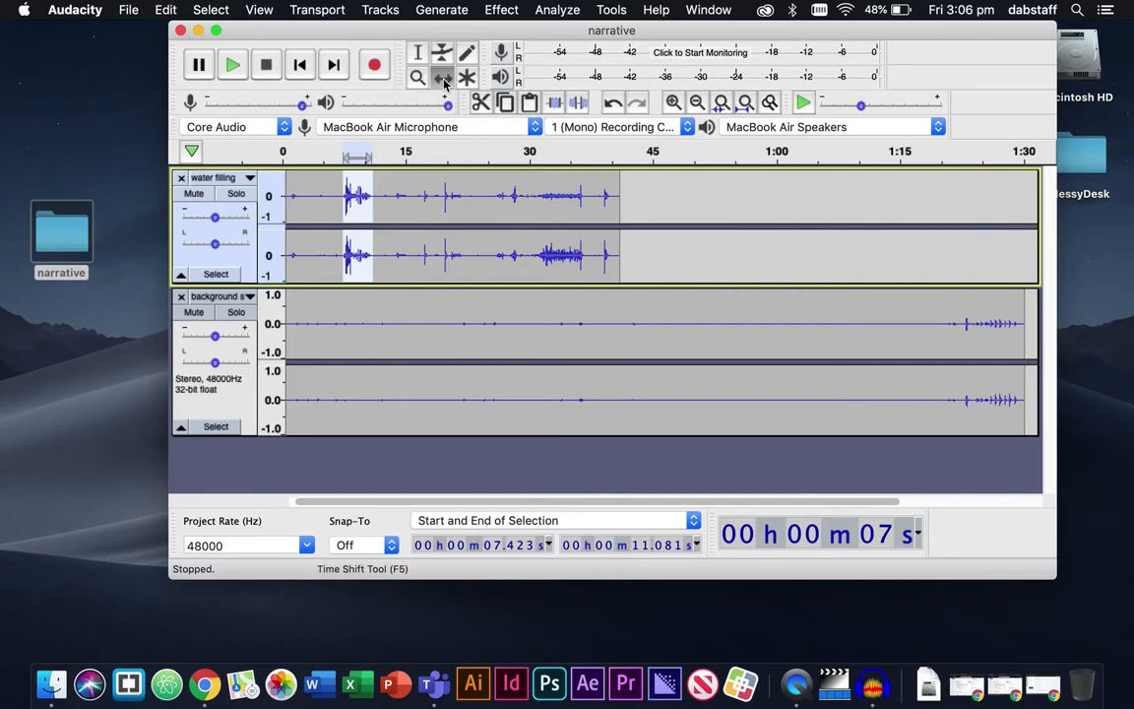
pyautogui.click(442, 76)
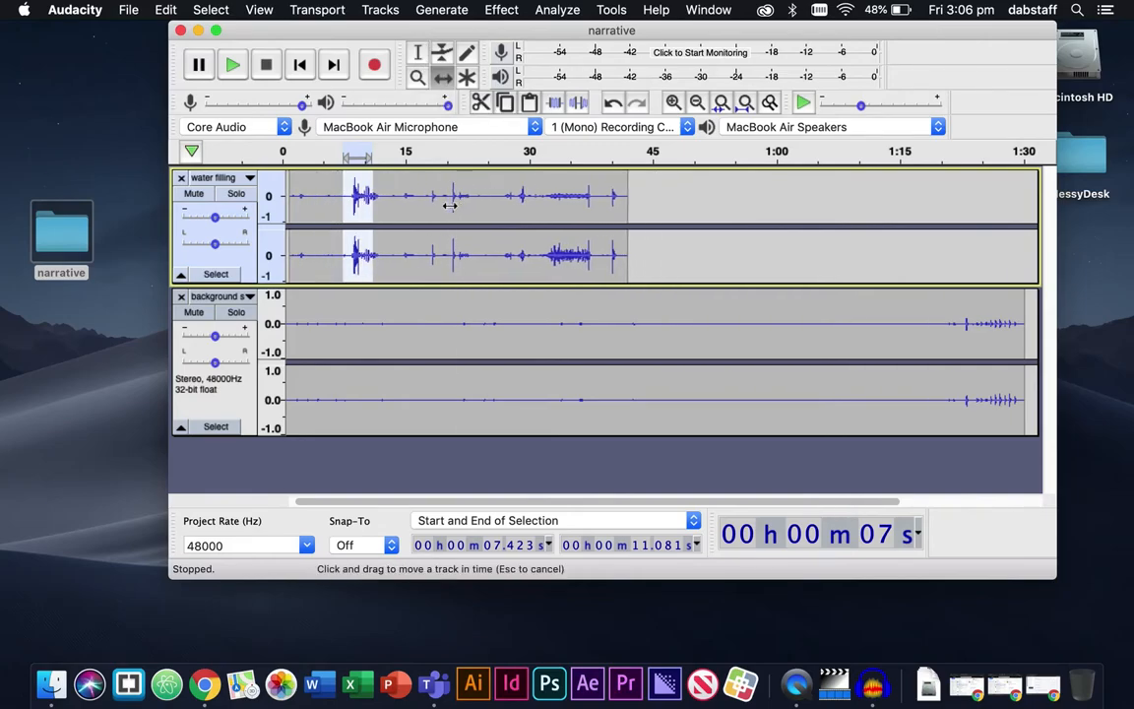
pyautogui.moveTo(450, 207); pyautogui.dragTo(499, 207)
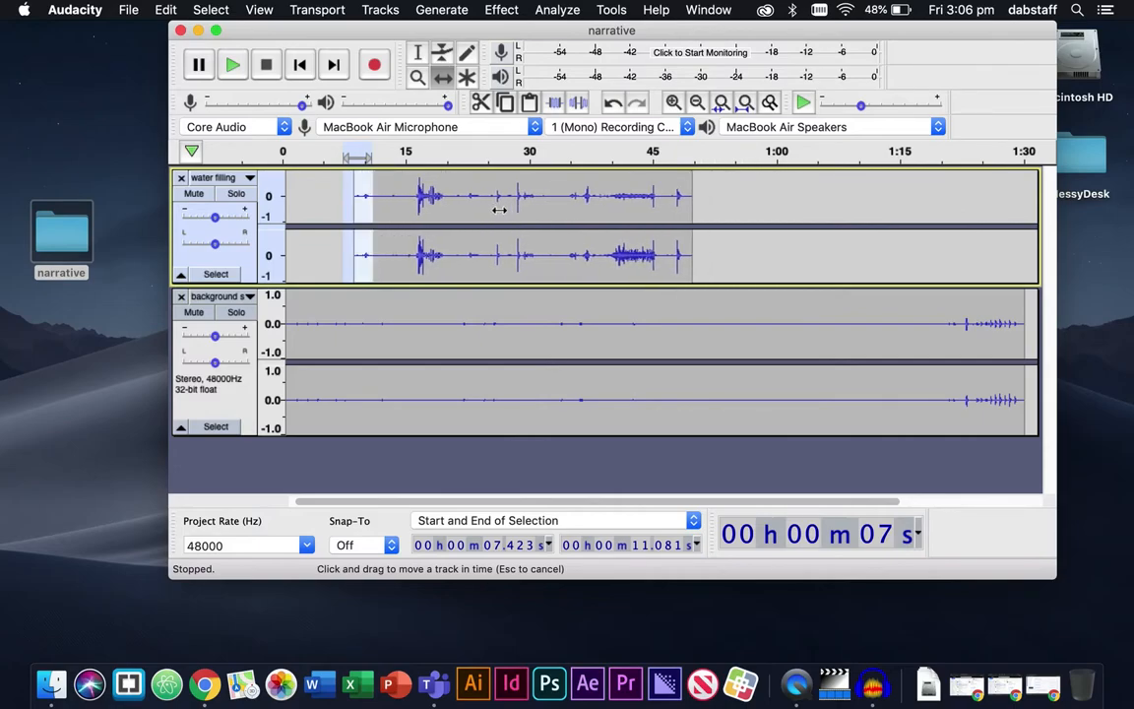
pyautogui.moveTo(499, 210); pyautogui.dragTo(538, 204)
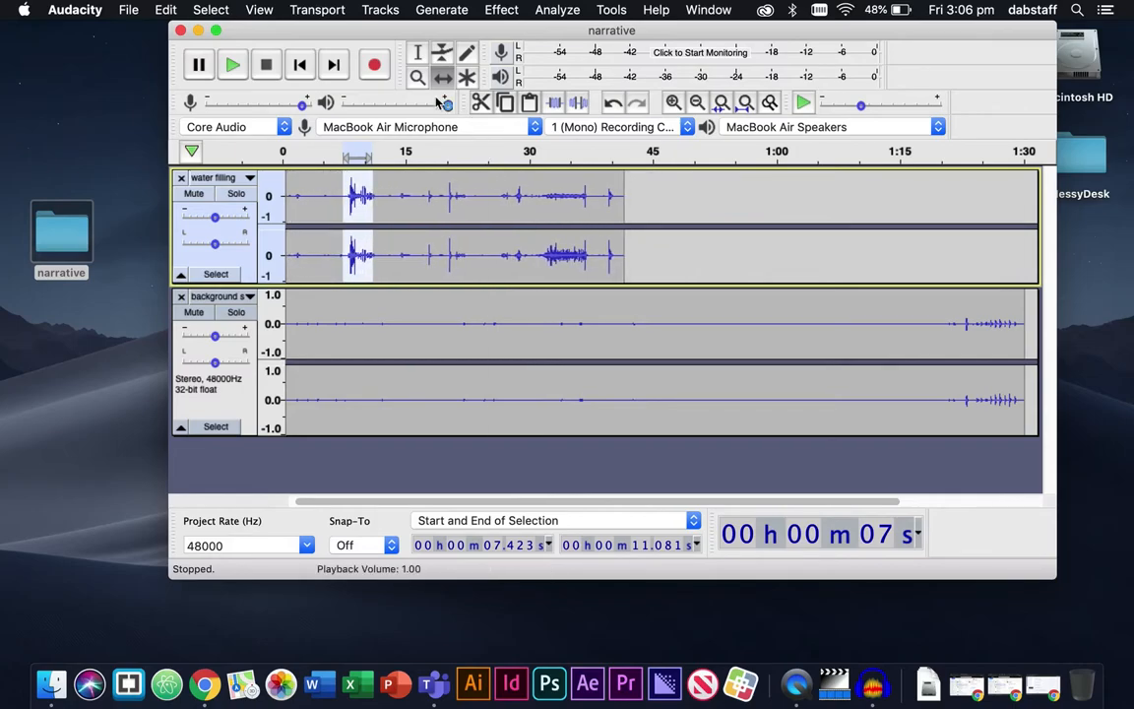
# Zoom in on the spike near 20 seconds, then zoom back out over the clip
pyautogui.click(417, 78)
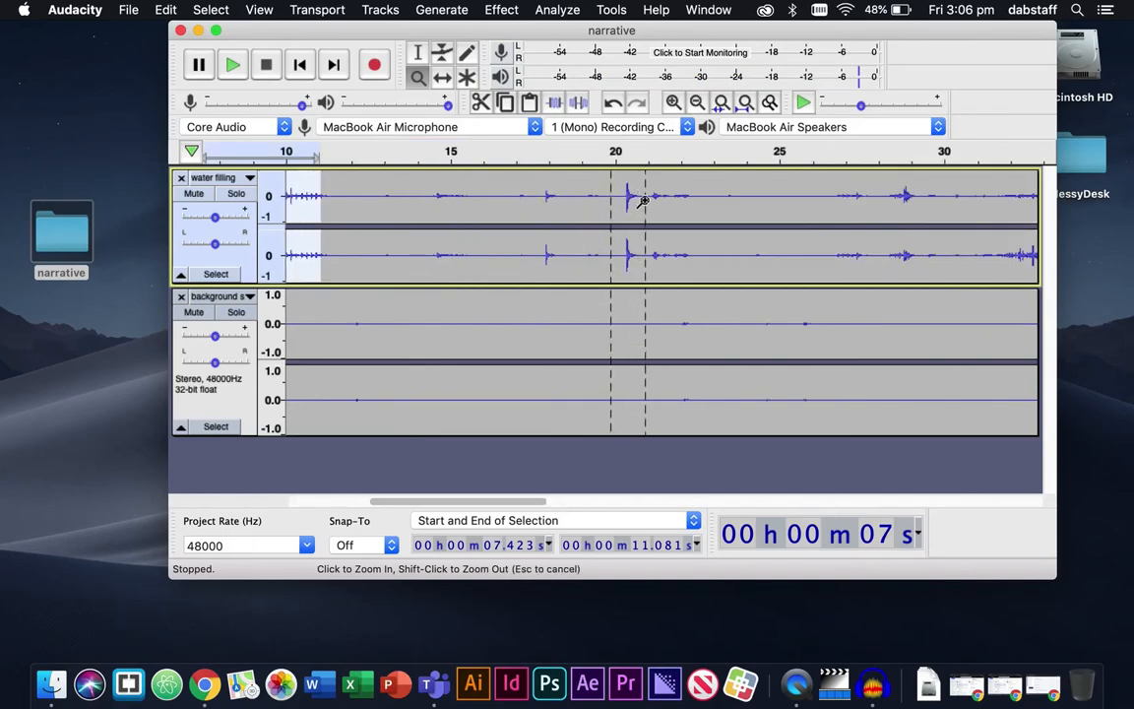
pyautogui.click(645, 202)
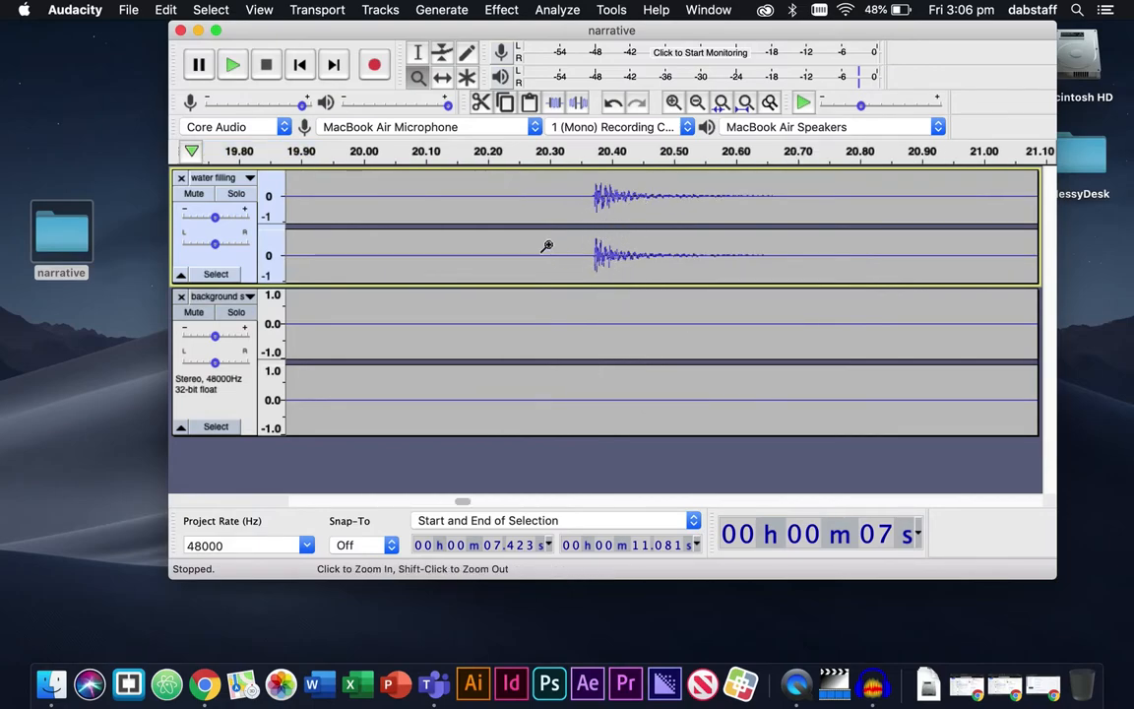
pyautogui.moveTo(563, 255)
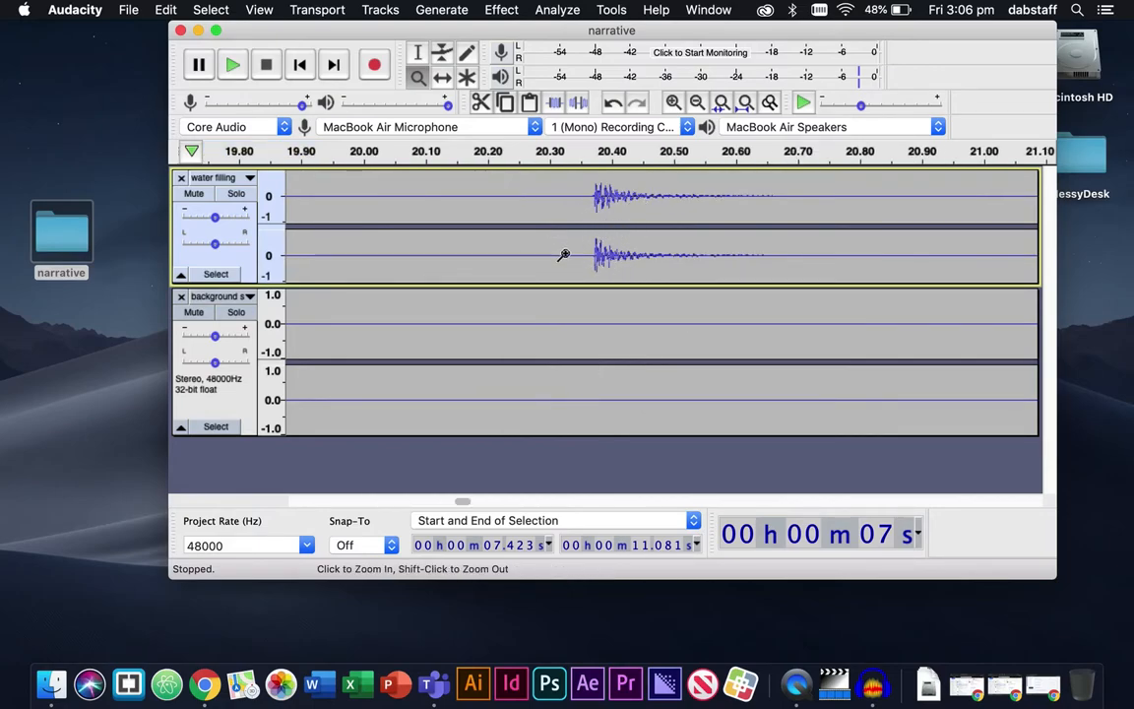
pyautogui.moveTo(564, 185)
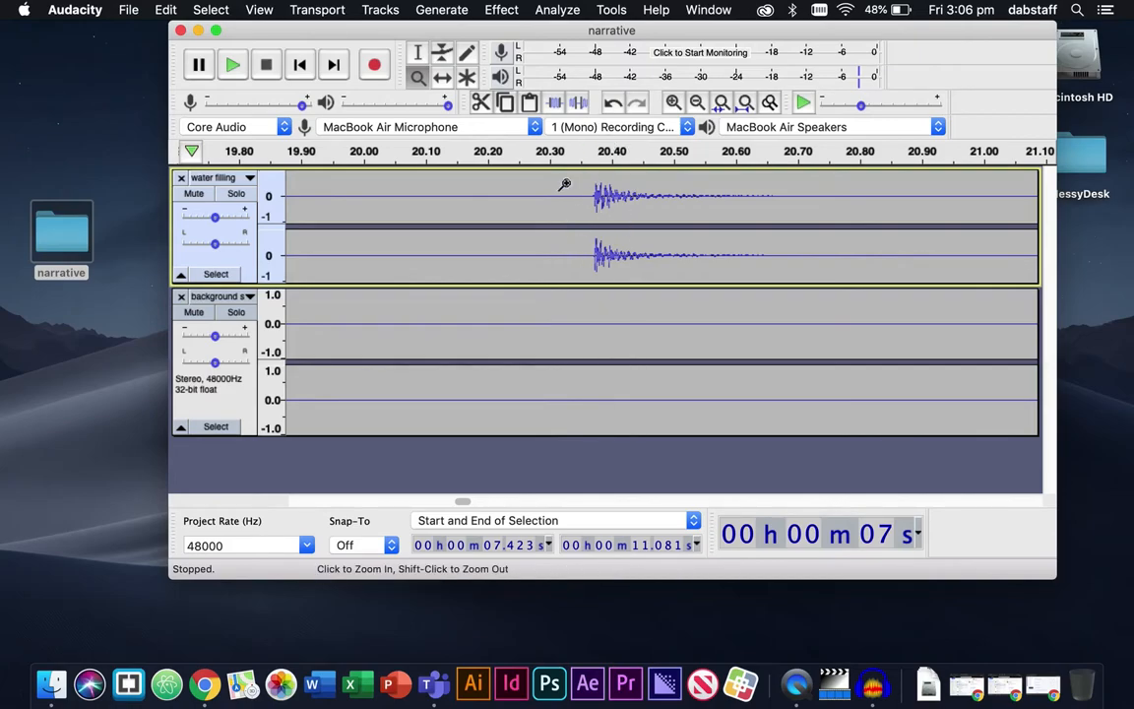
pyautogui.moveTo(633, 256)
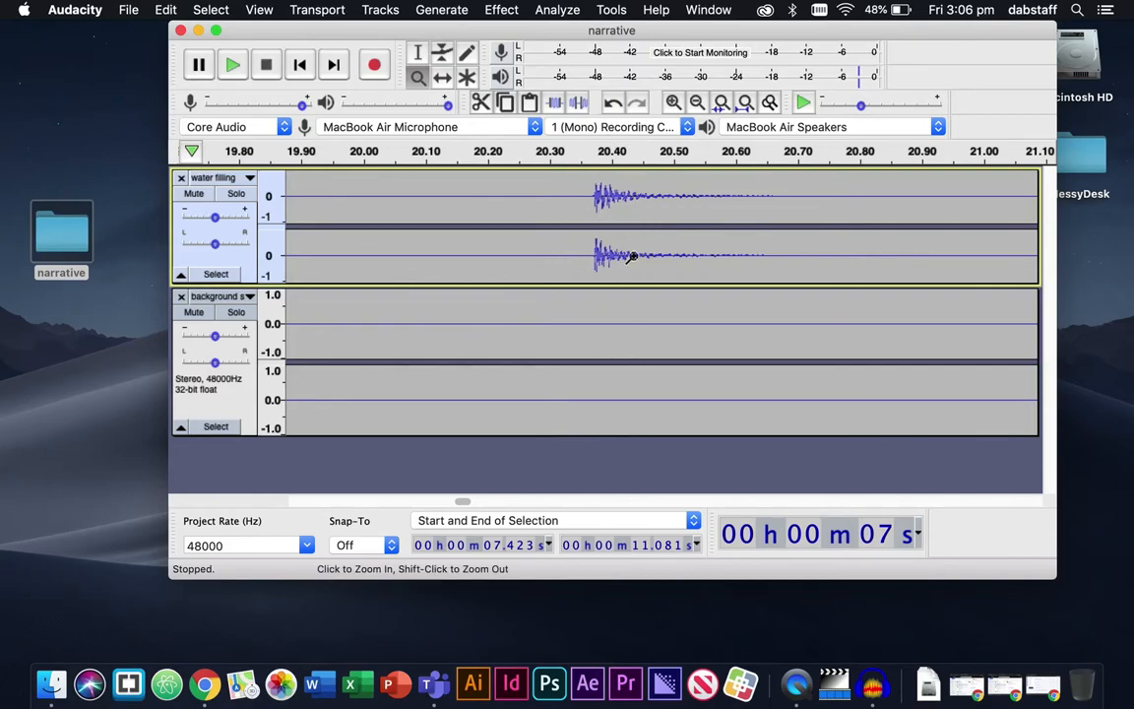
pyautogui.moveTo(497, 197)
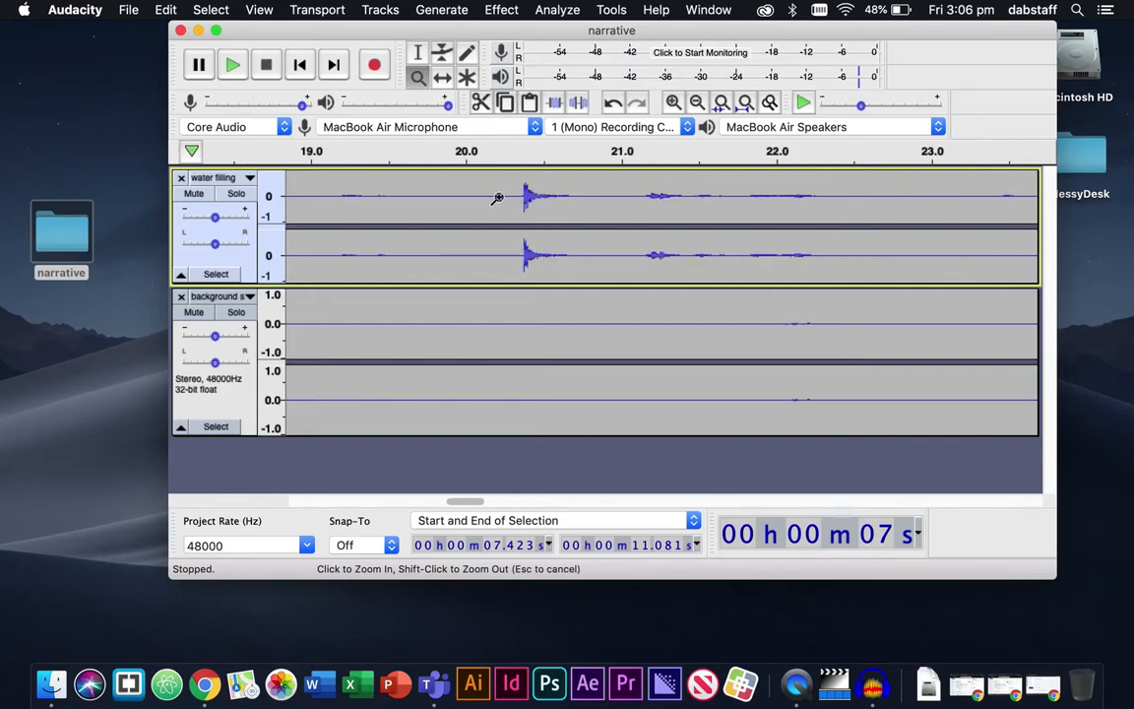
pyautogui.click(497, 197)
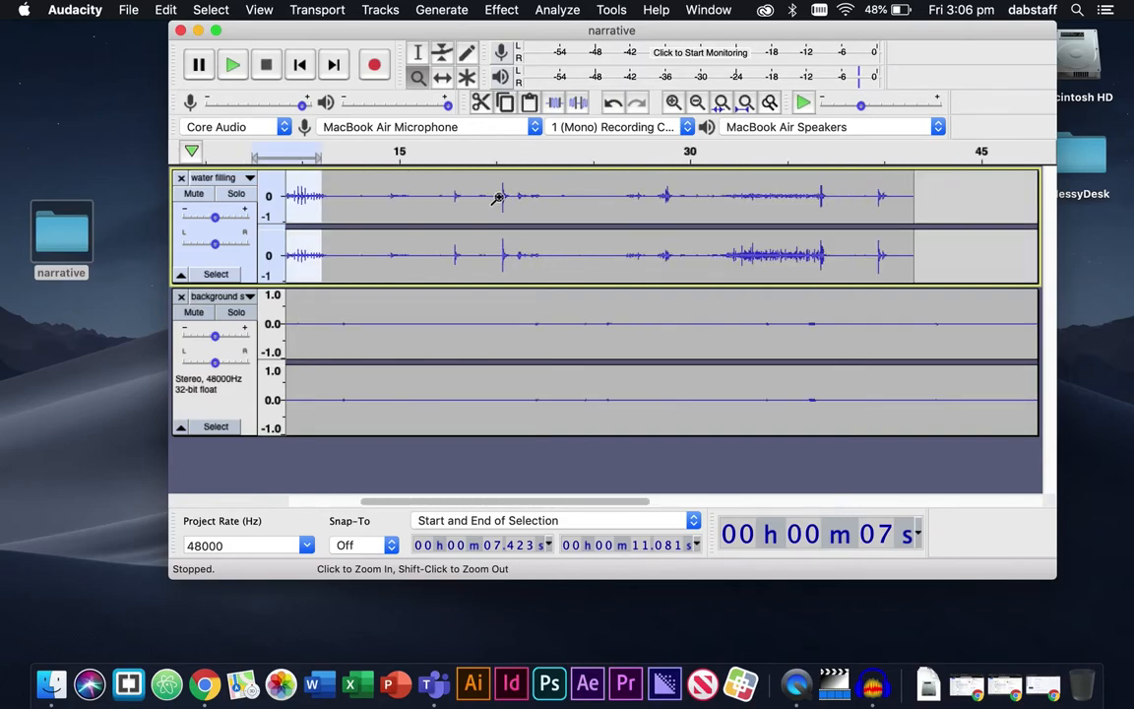
pyautogui.moveTo(469, 205)
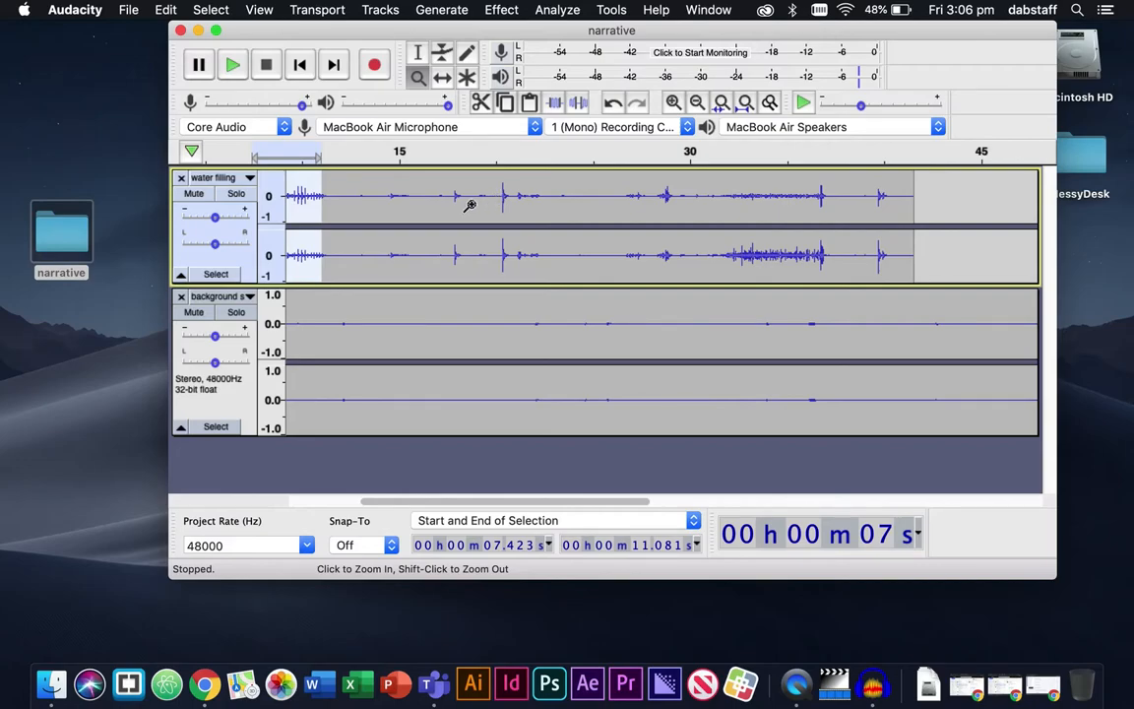
pyautogui.moveTo(470, 62)
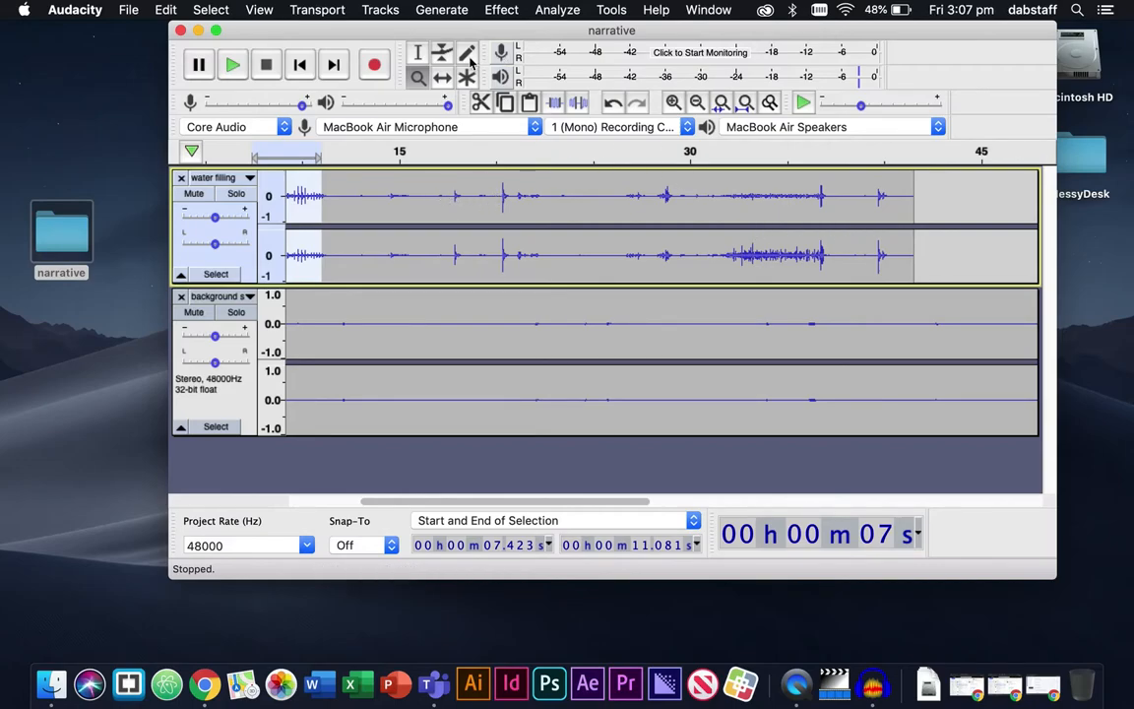
# Play back the splash, stop, and line the water filling clip up at 0 seconds
pyautogui.click(233, 64)
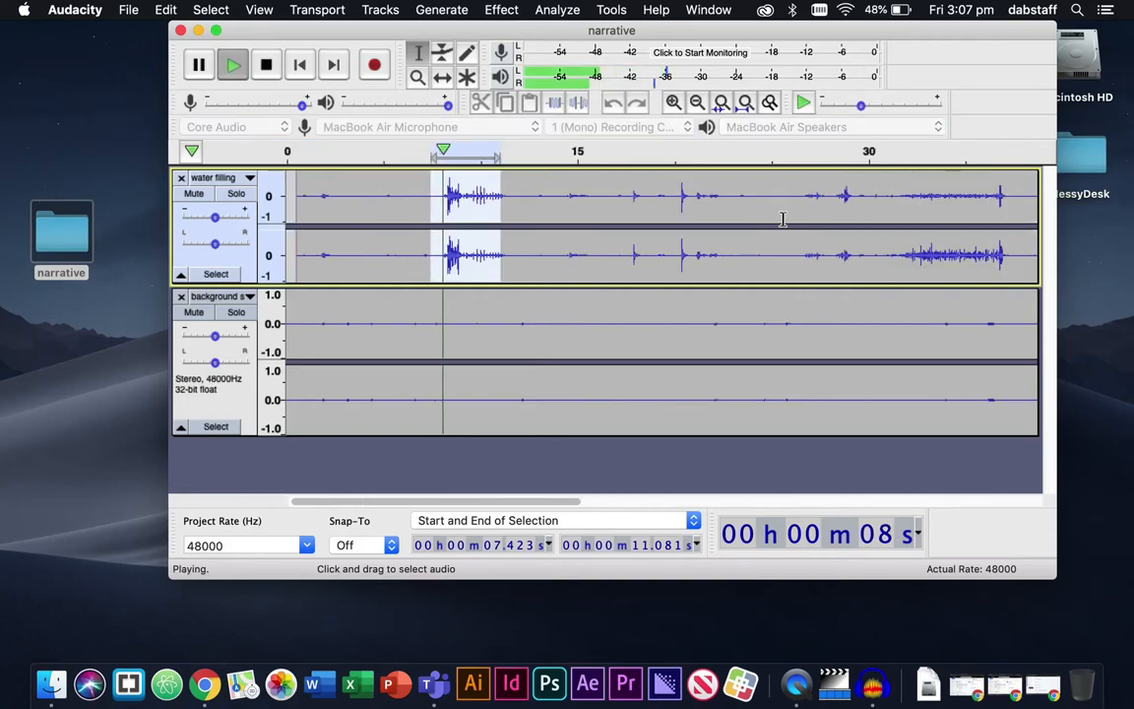
pyautogui.click(266, 64)
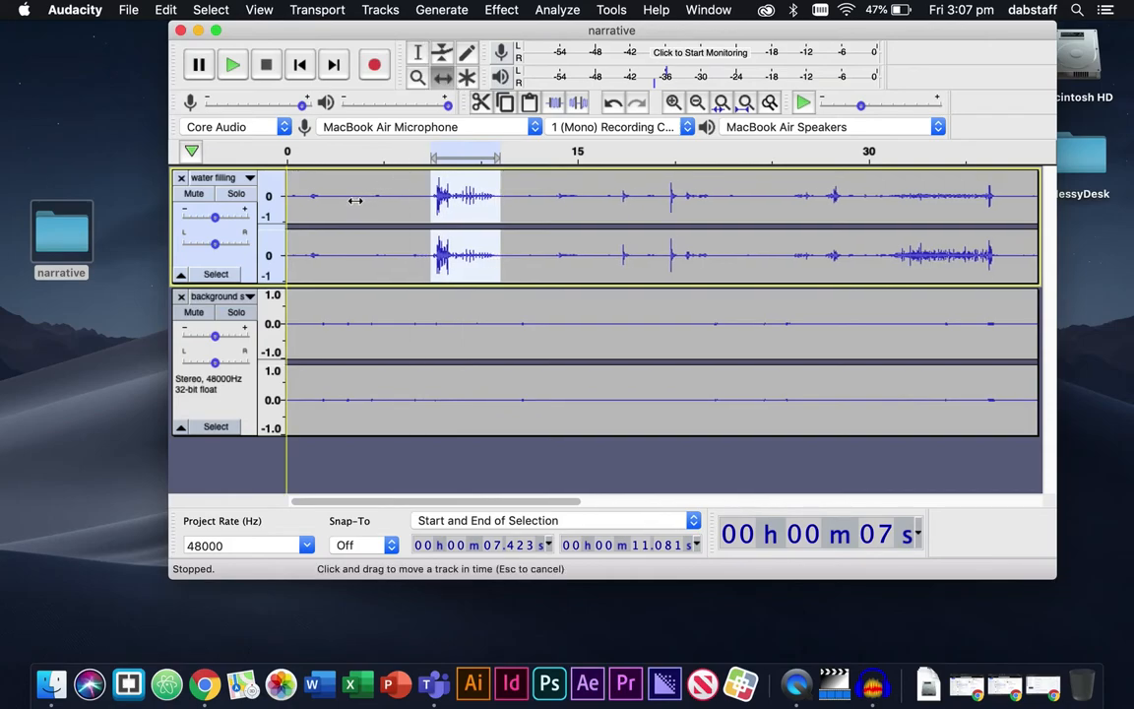
pyautogui.click(232, 64)
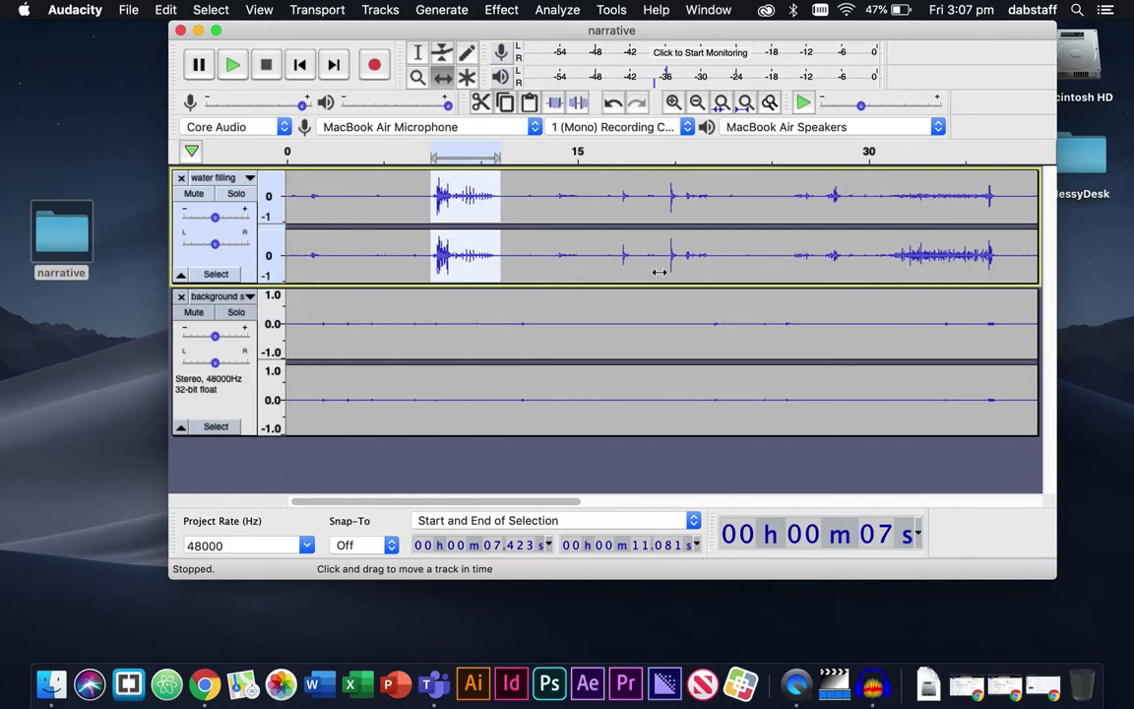
pyautogui.hscroll(3)
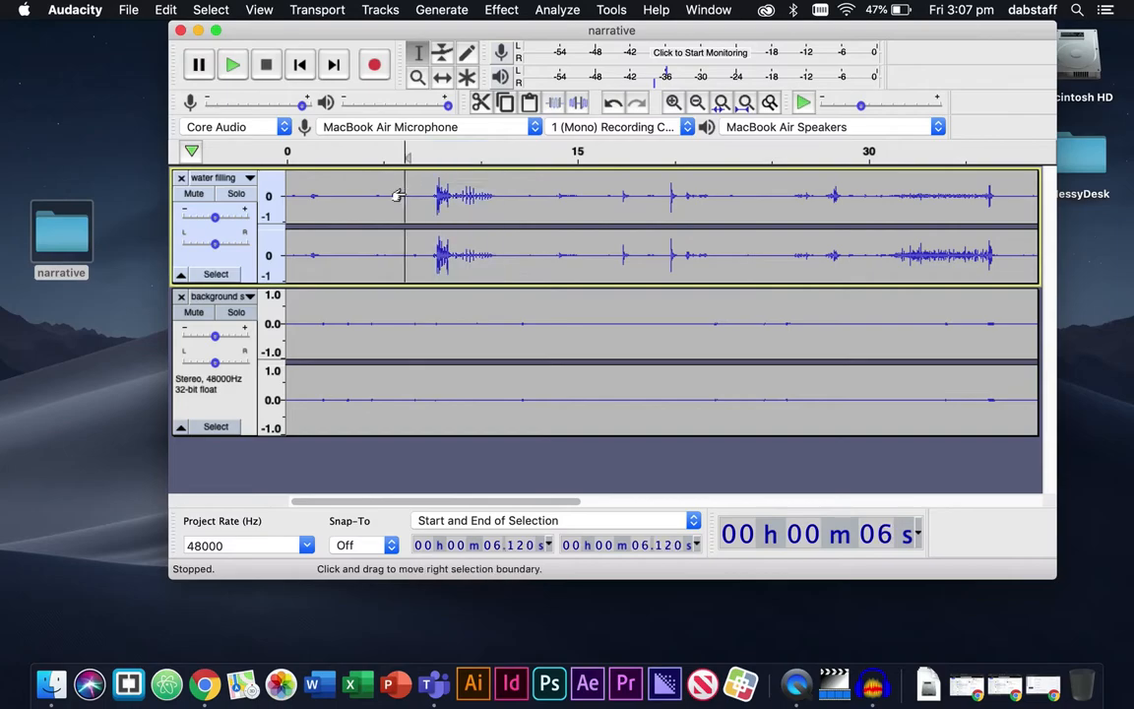
pyautogui.moveTo(400, 218)
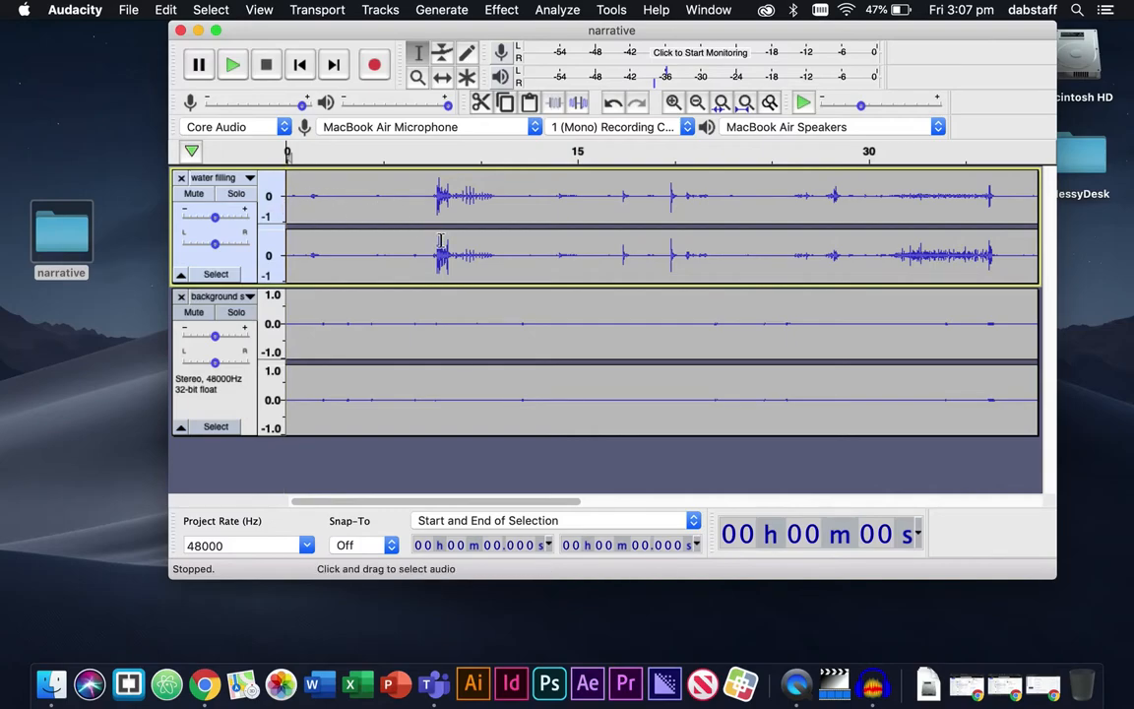
pyautogui.click(232, 64)
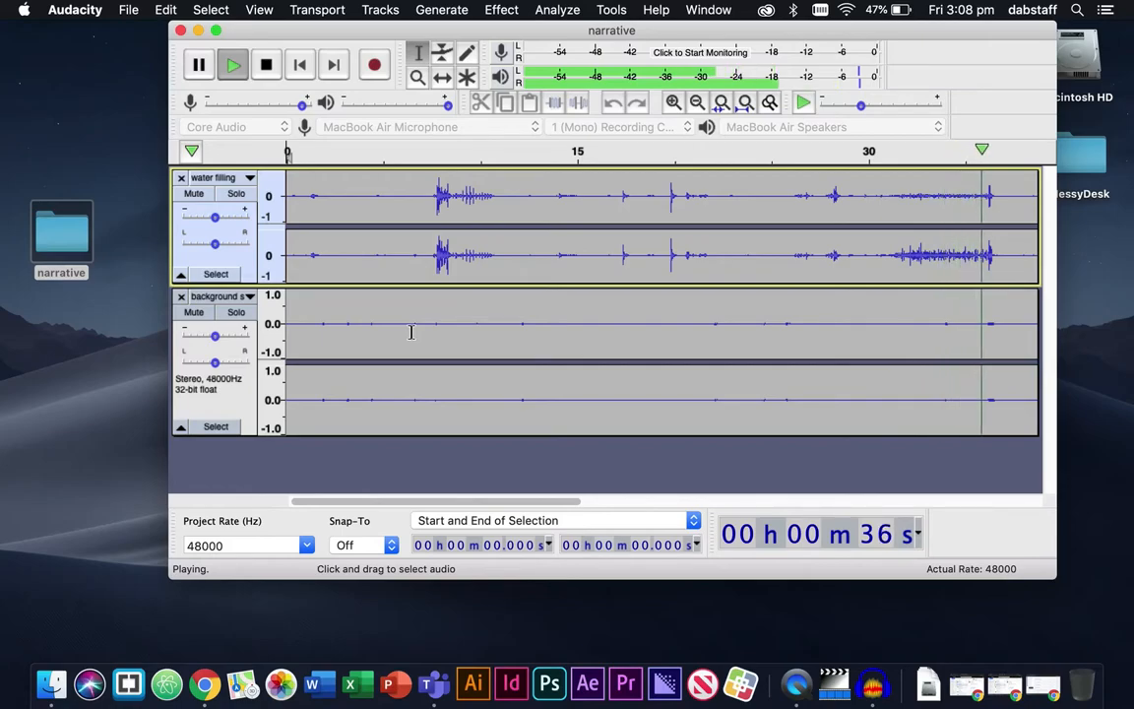
pyautogui.click(266, 64)
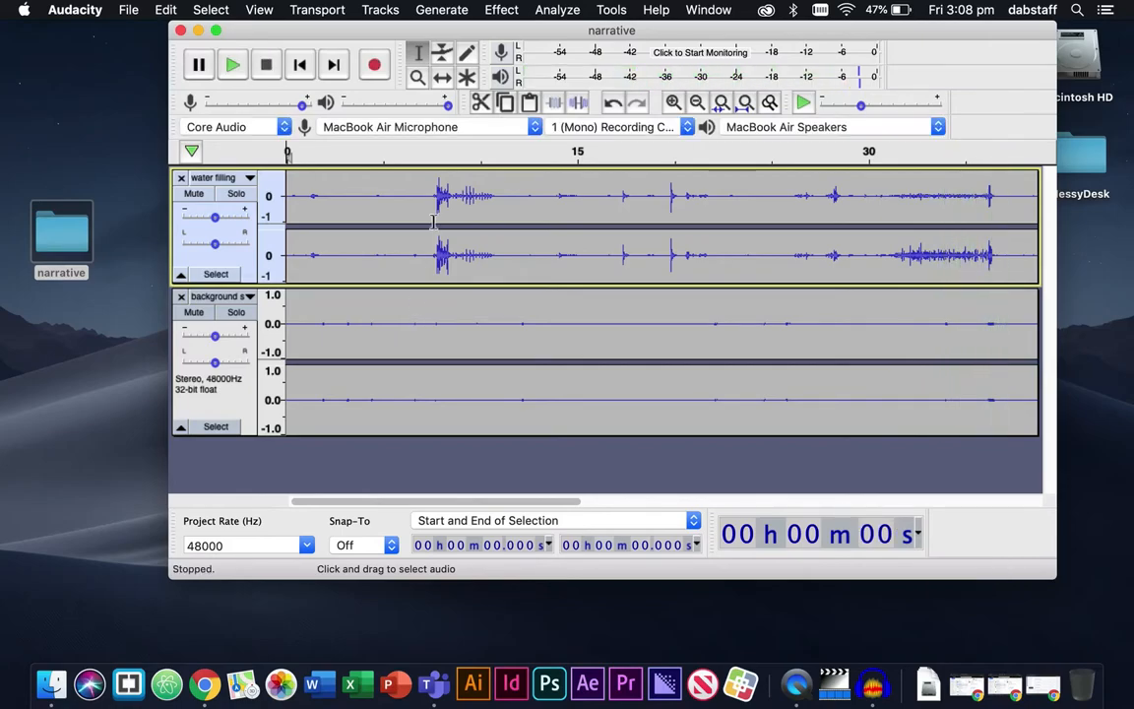
pyautogui.moveTo(788, 80)
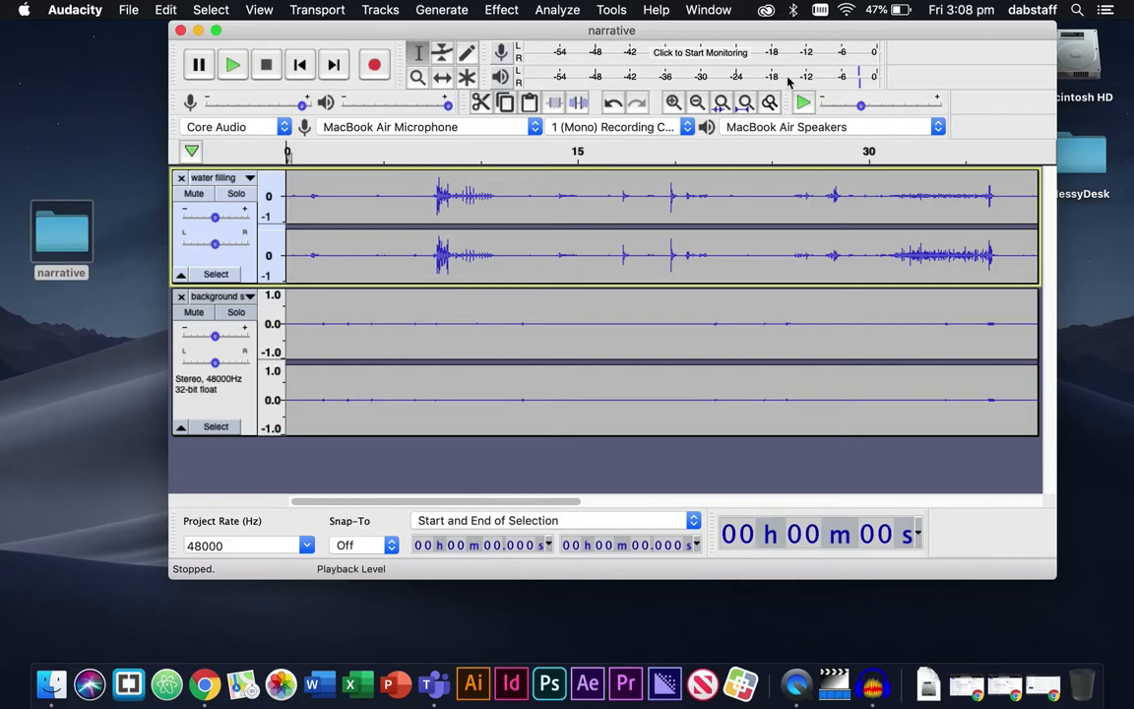
pyautogui.moveTo(647, 77)
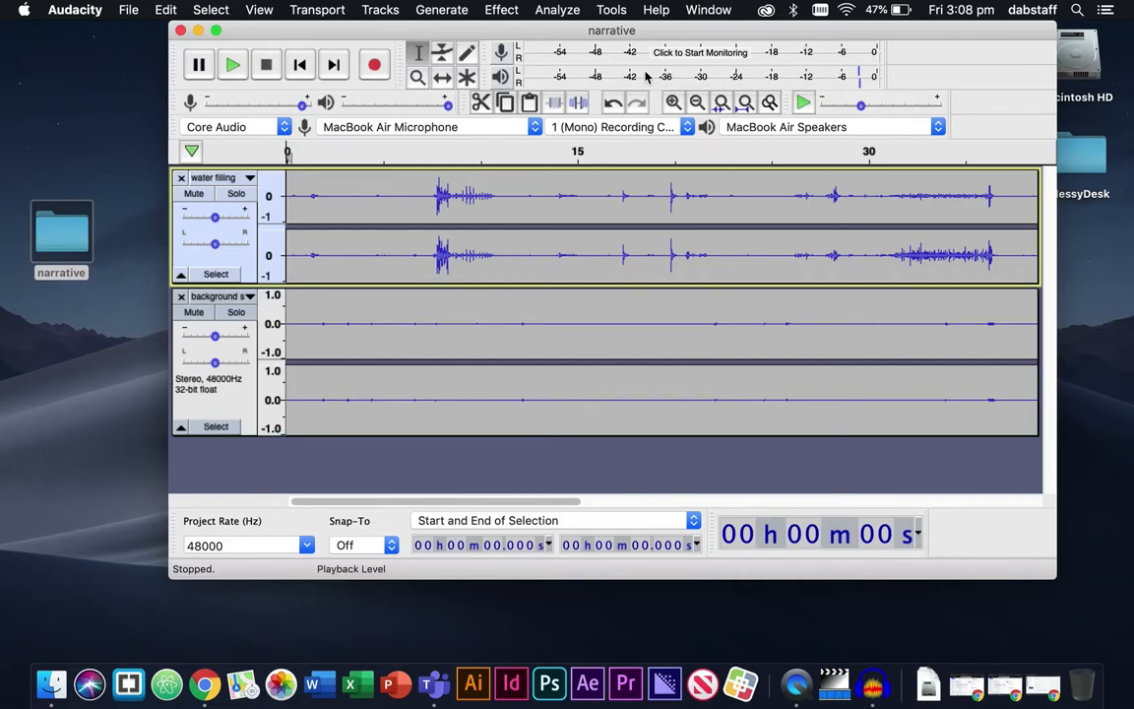
pyautogui.moveTo(861, 79)
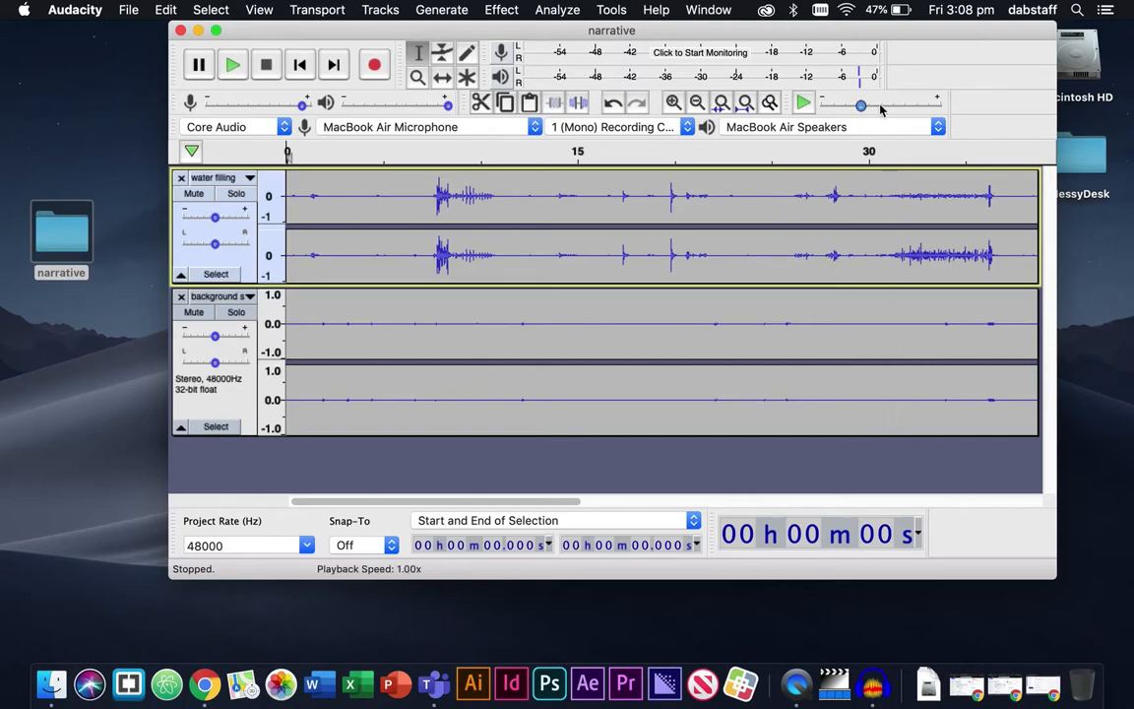
pyautogui.moveTo(375, 229)
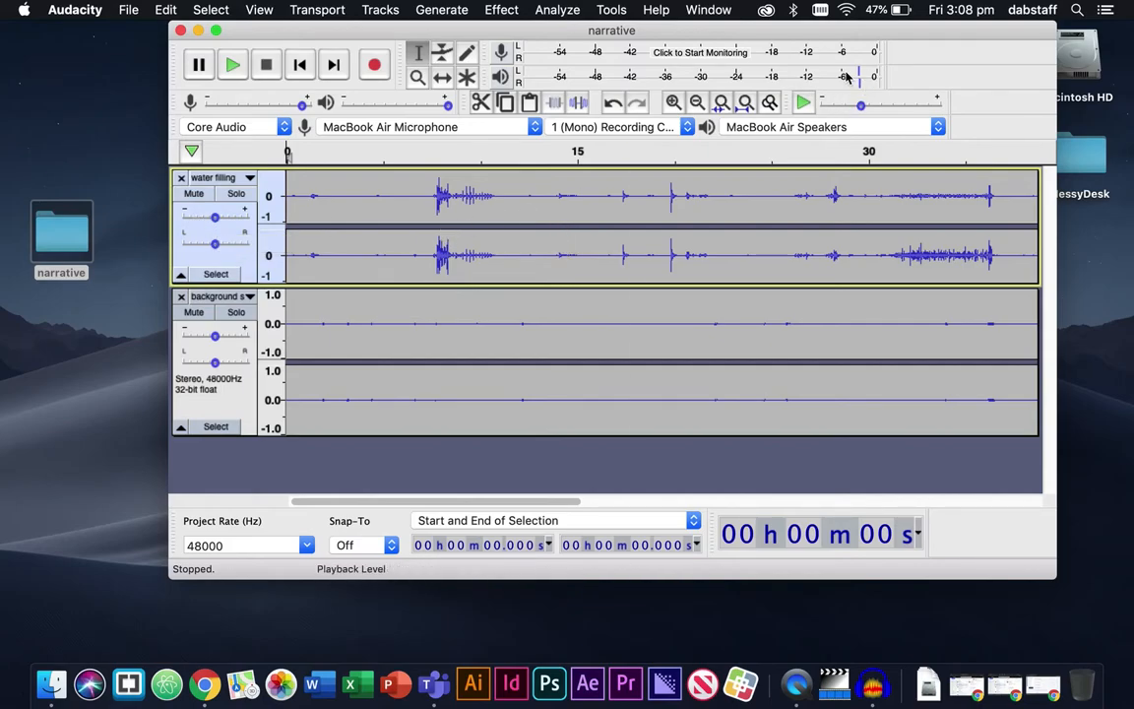
pyautogui.moveTo(728, 337)
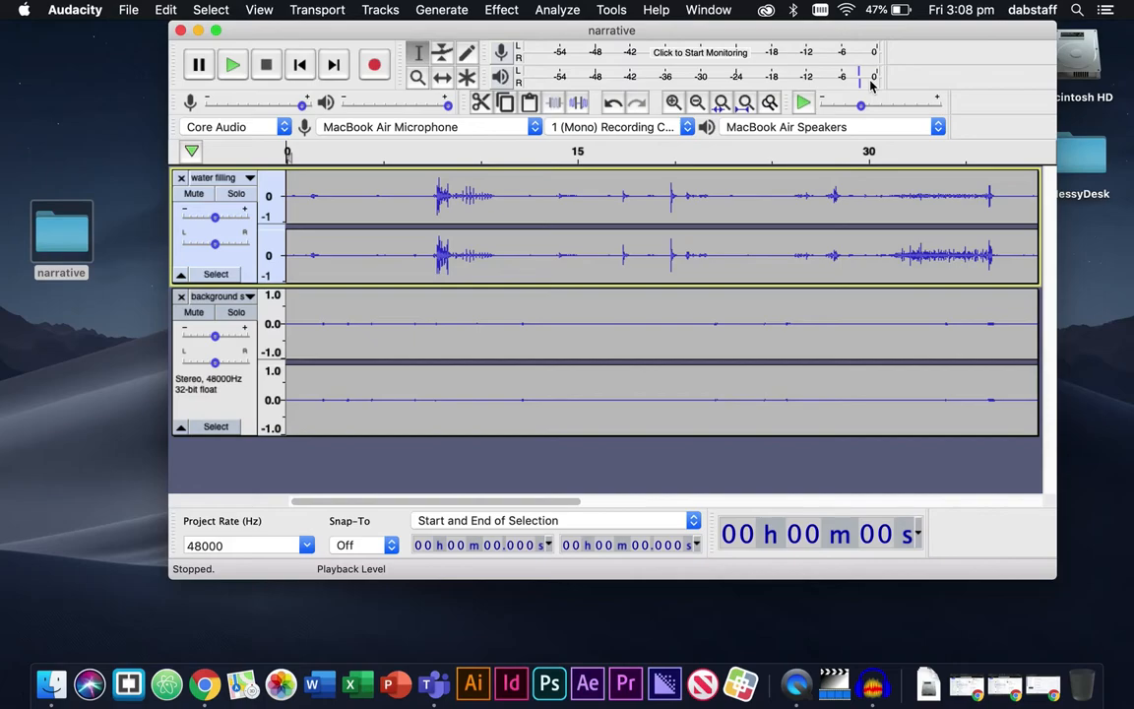
# Set the water filling track gain to -6 dB and play back the quieter water from 7.6 s
pyautogui.click(215, 218)
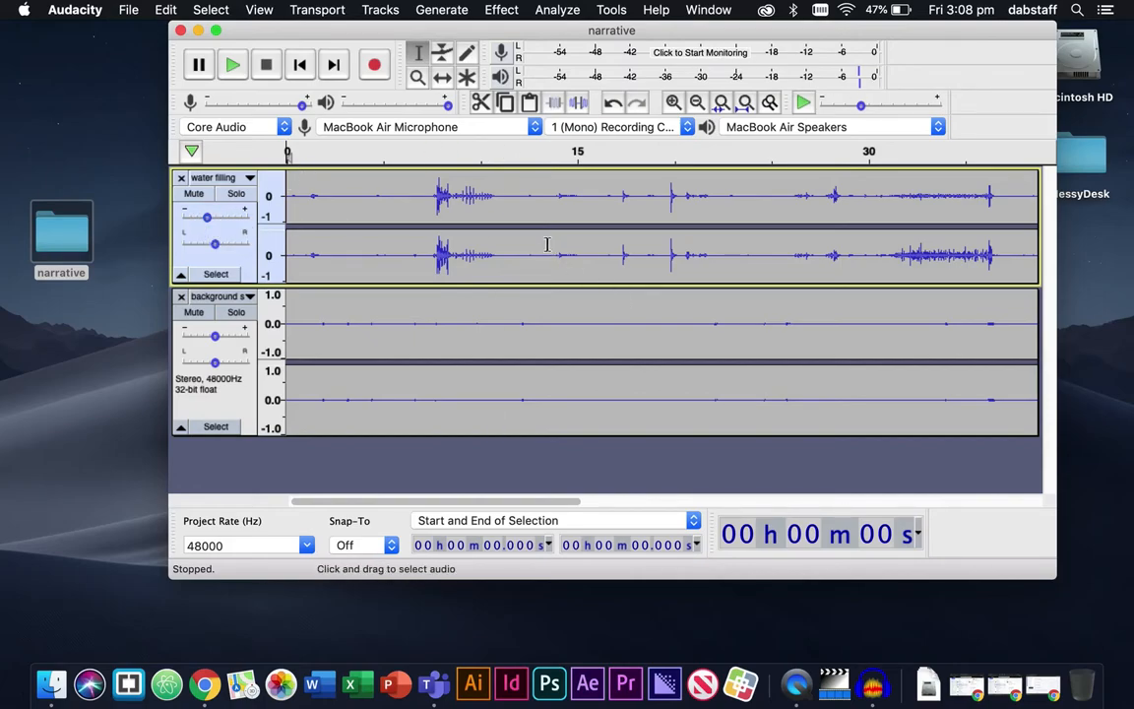
pyautogui.click(233, 64)
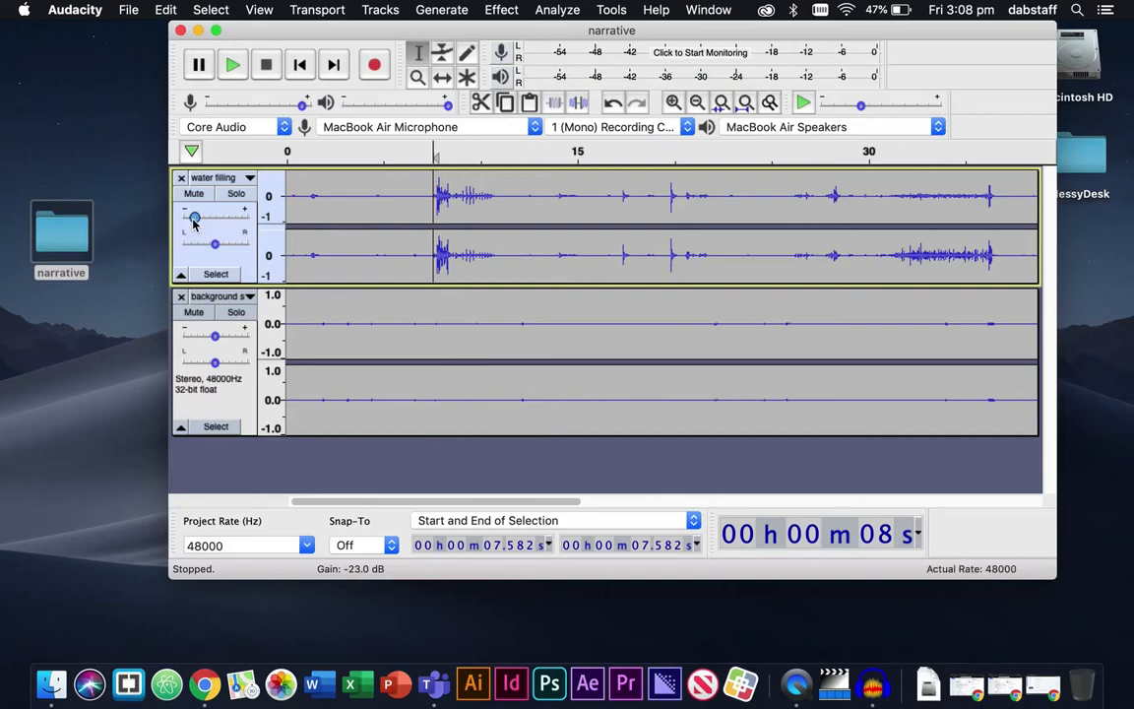
pyautogui.click(232, 64)
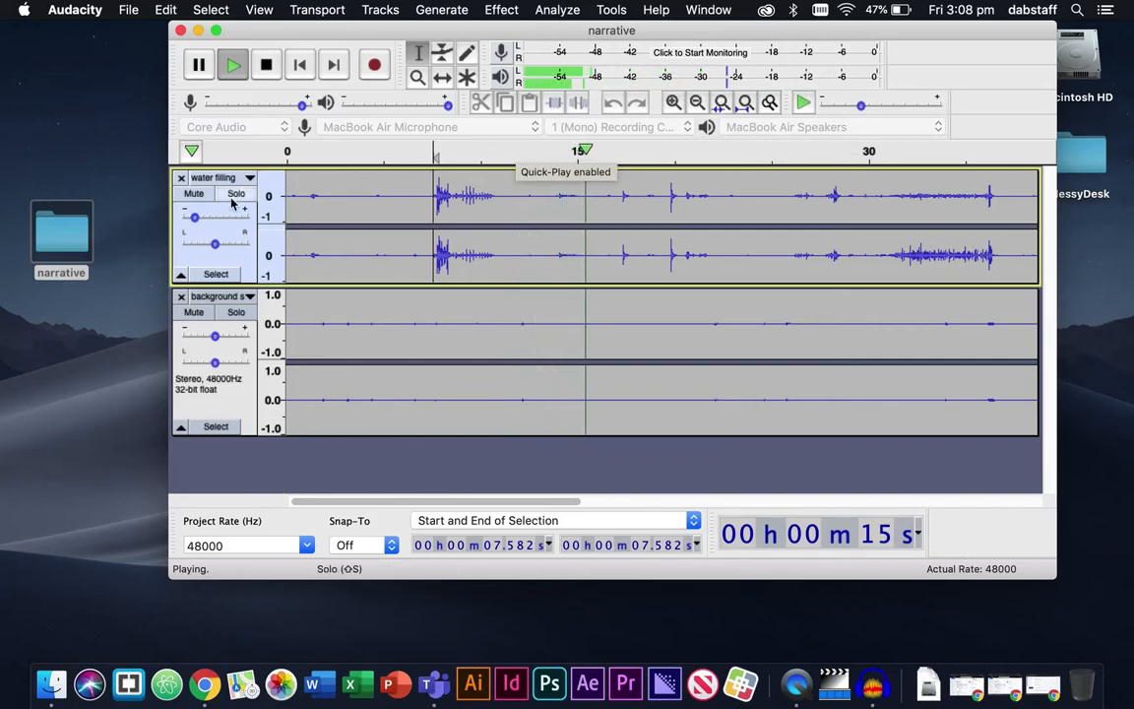
pyautogui.moveTo(217, 216); pyautogui.dragTo(209, 216)
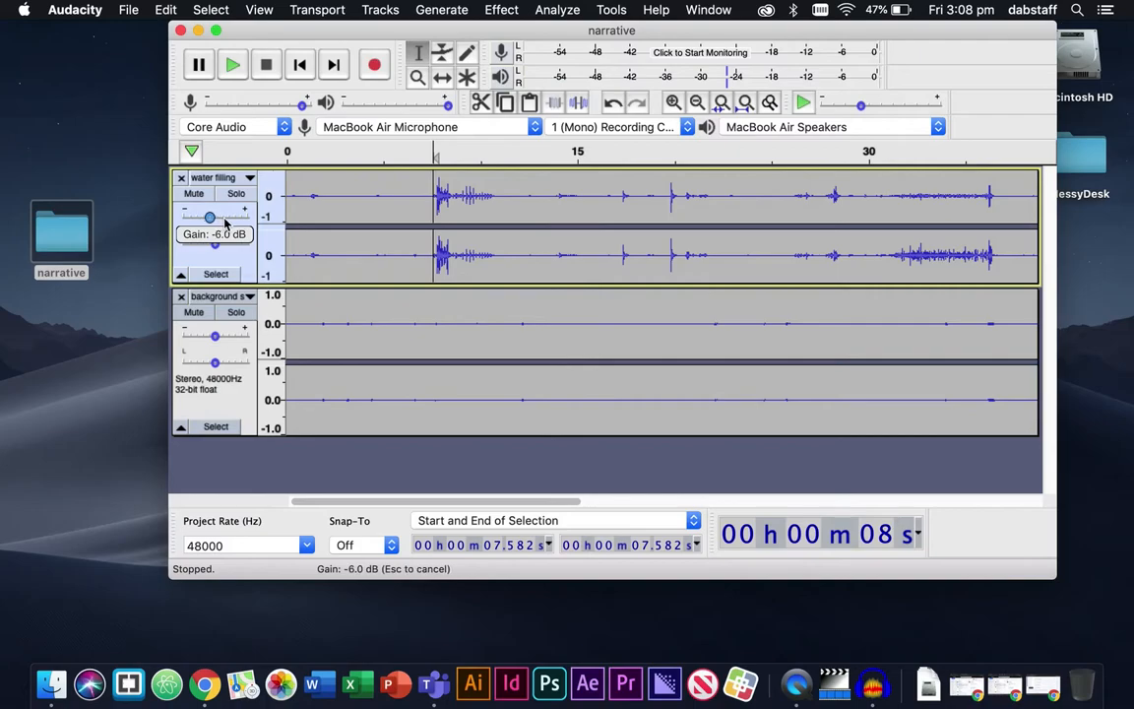
pyautogui.click(232, 64)
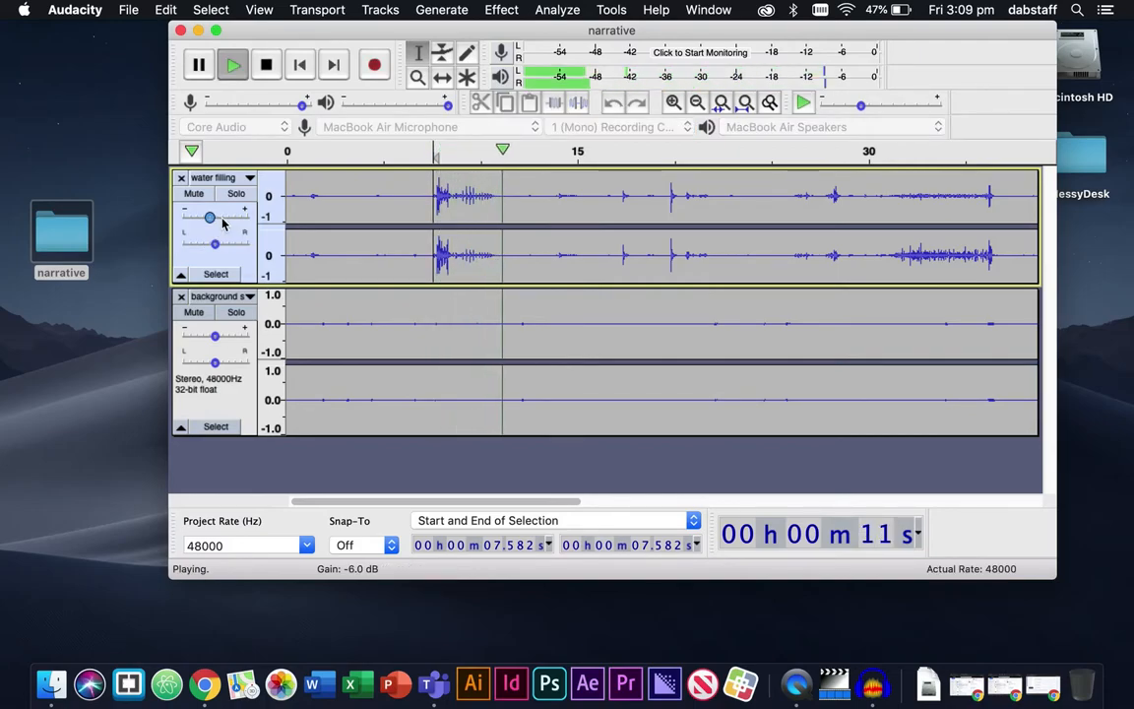
pyautogui.click(266, 64)
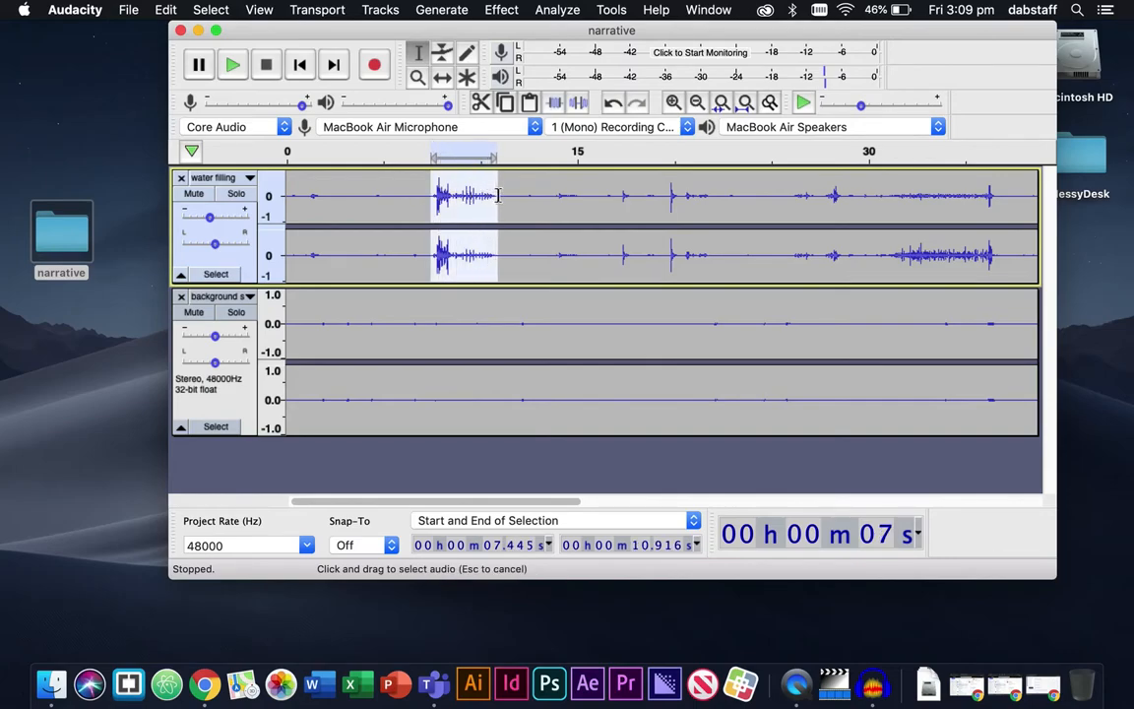
# Preview several short water sounds, finishing on the 26.034–27.358 s selection
pyautogui.click(232, 64)
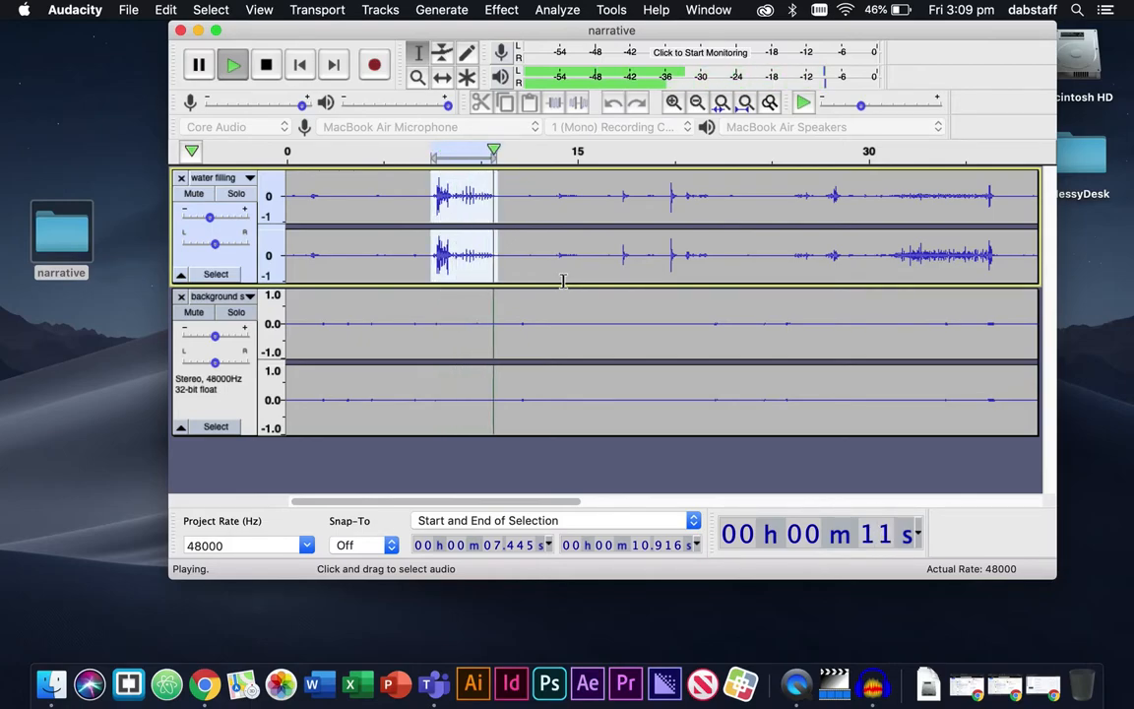
pyautogui.click(266, 64)
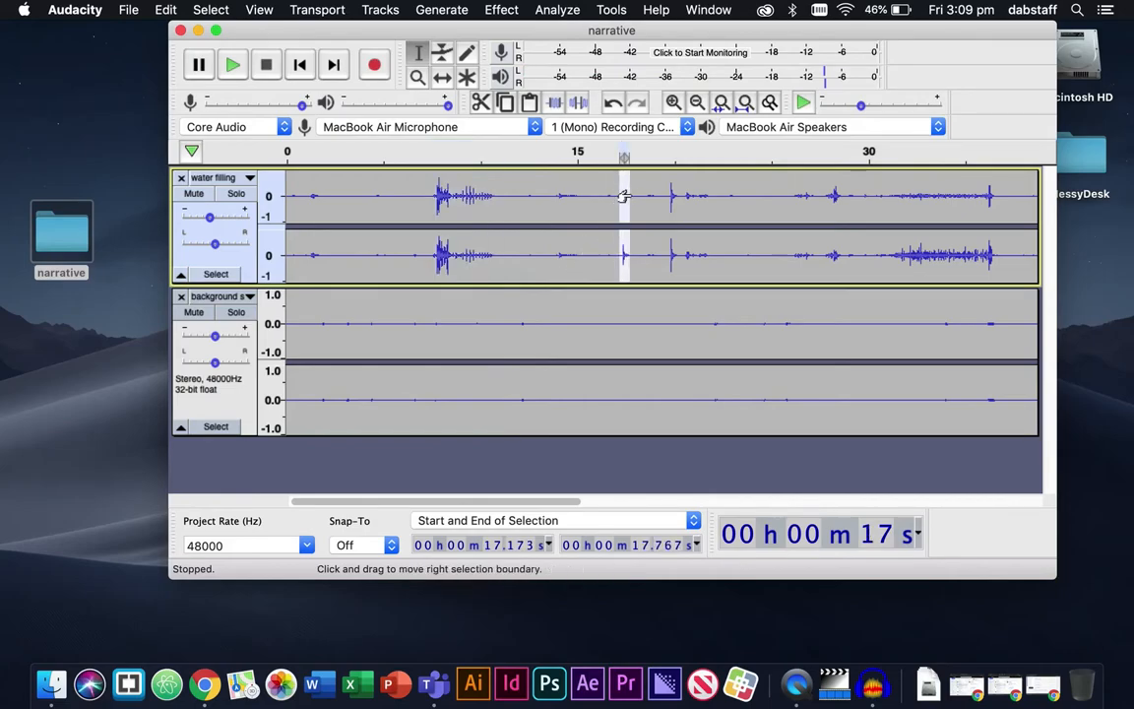
pyautogui.click(668, 195)
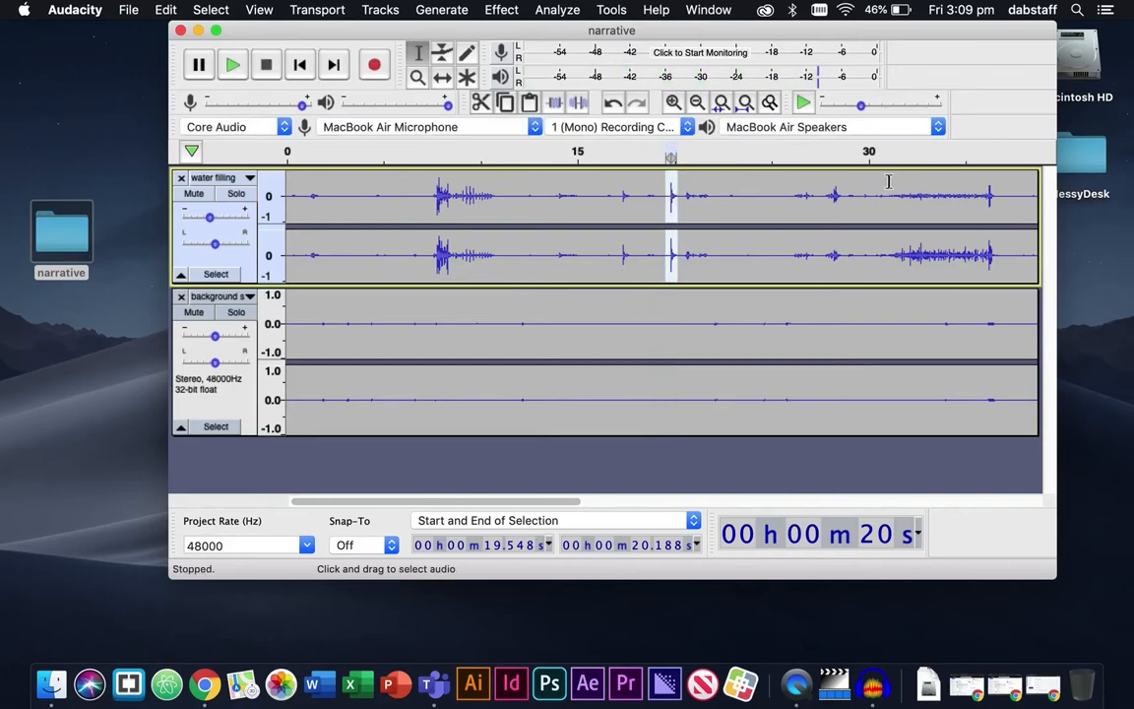
pyautogui.moveTo(669, 197); pyautogui.dragTo(833, 197)
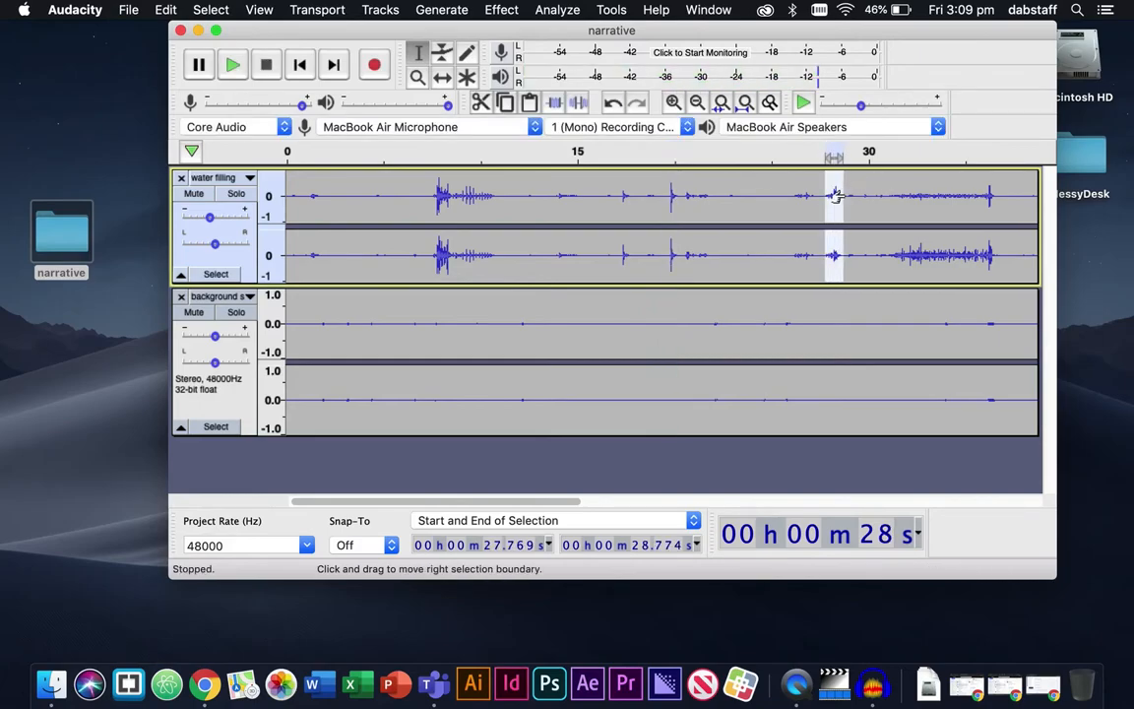
pyautogui.moveTo(795, 203)
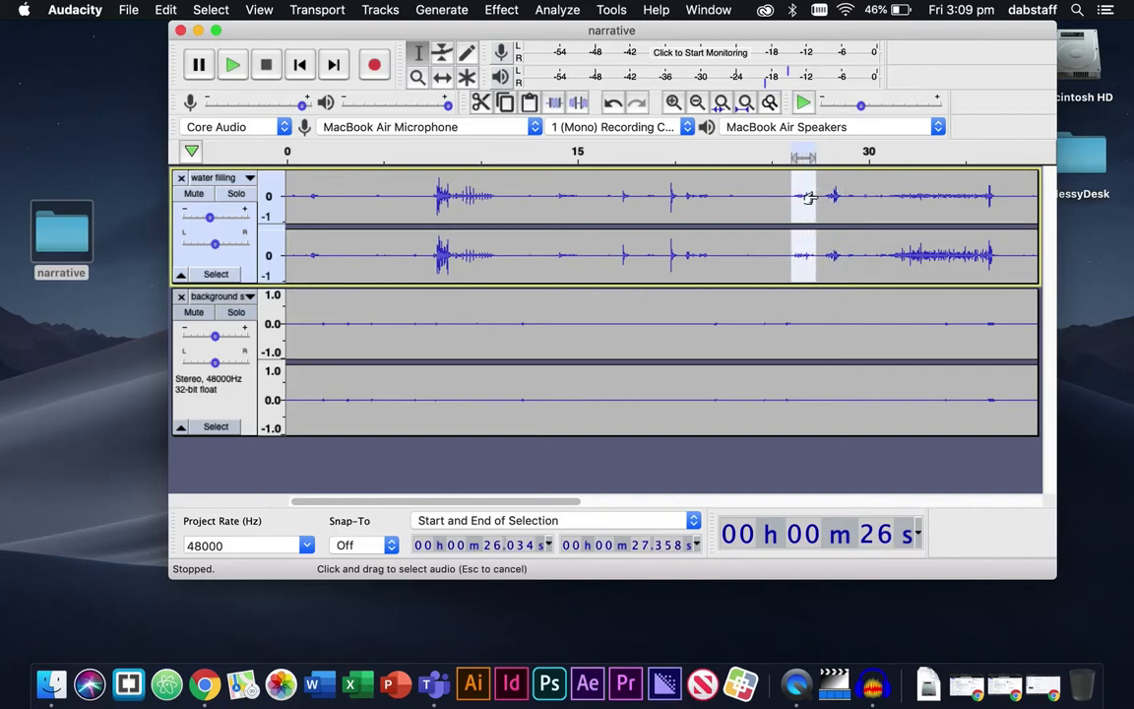
pyautogui.click(233, 64)
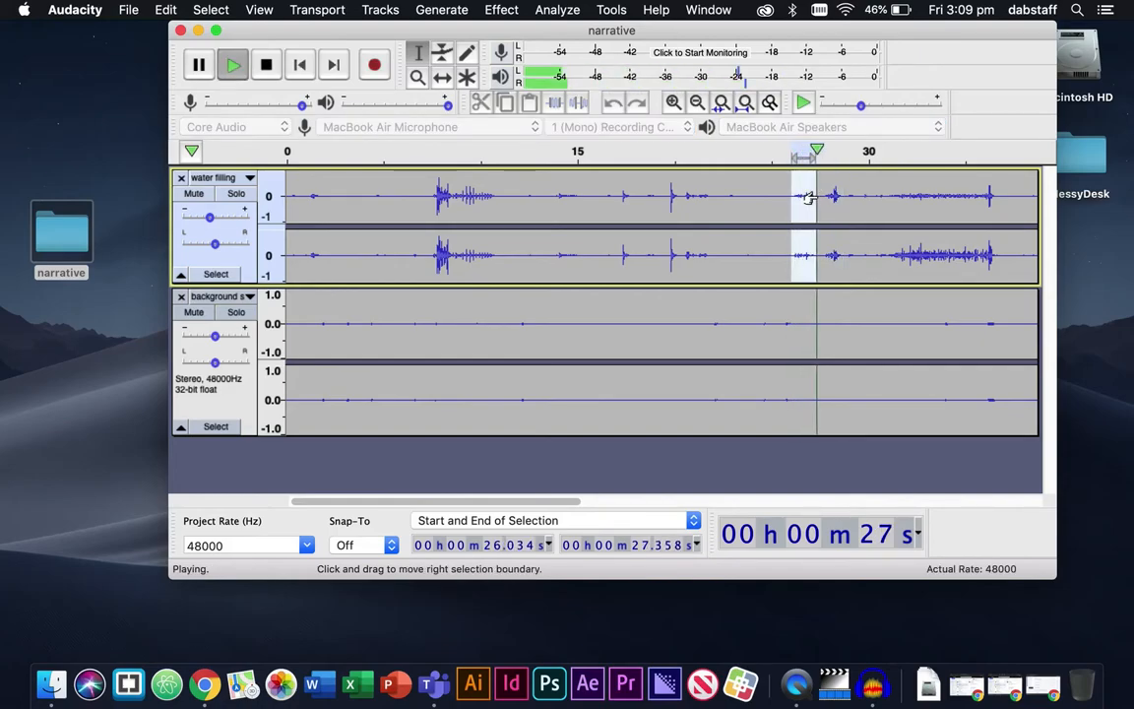
pyautogui.click(265, 64)
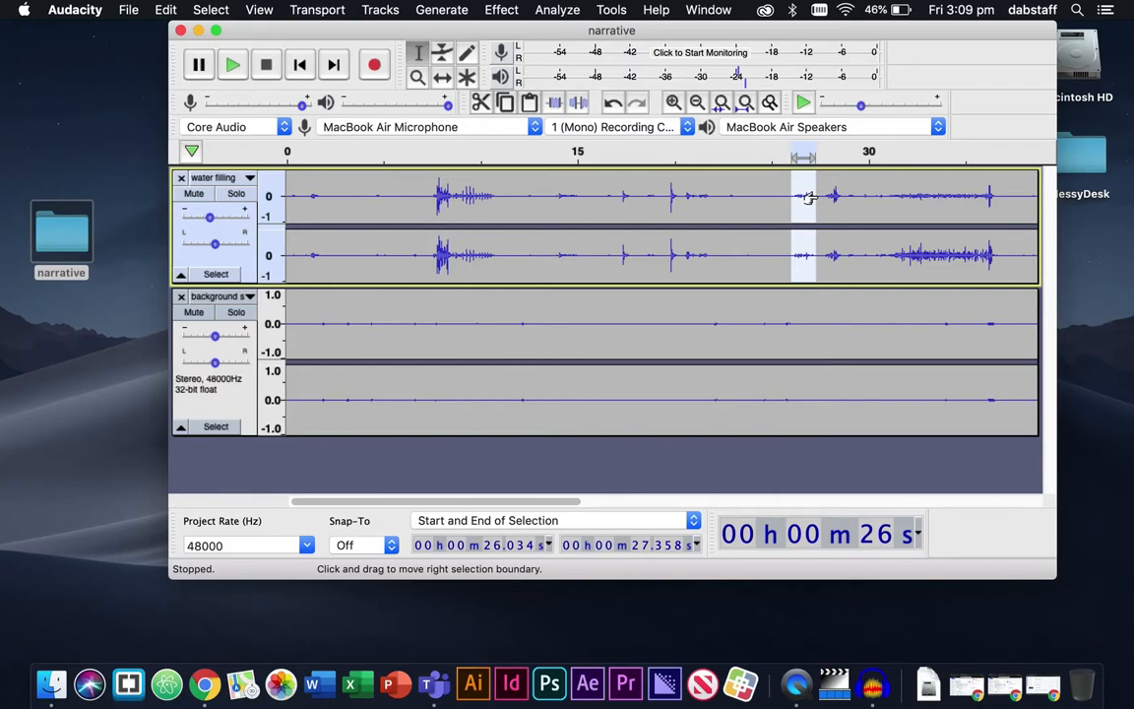
pyautogui.moveTo(560, 238)
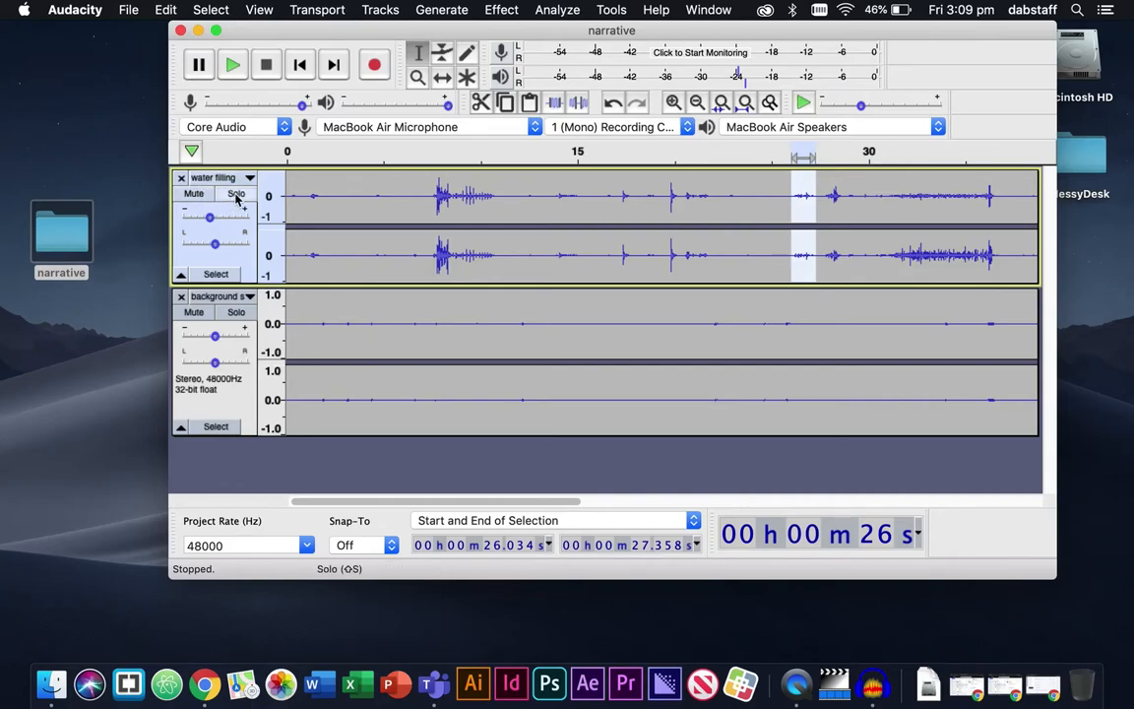
pyautogui.click(236, 193)
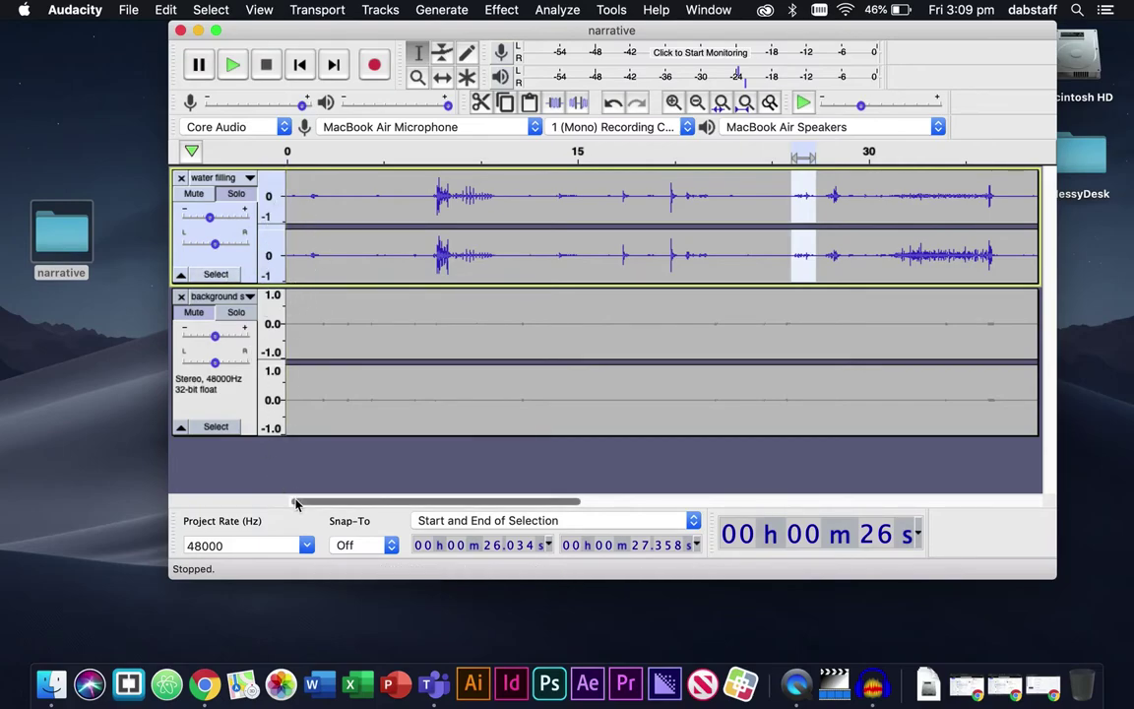
pyautogui.moveTo(226, 217); pyautogui.dragTo(210, 217)
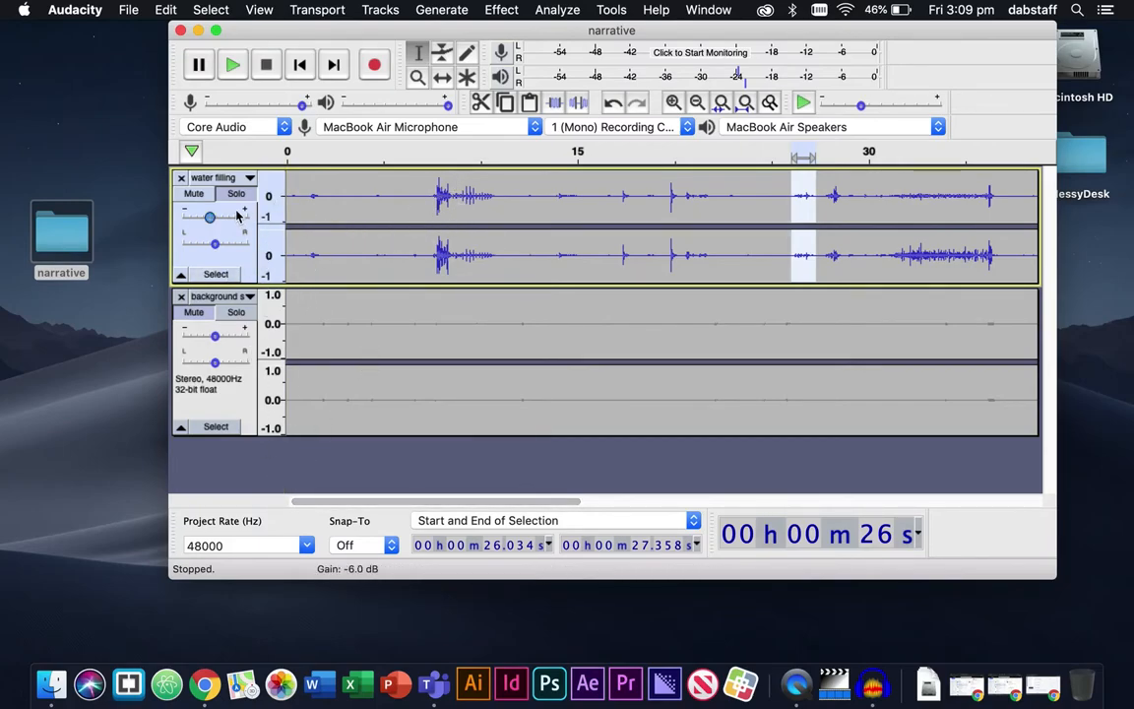
pyautogui.click(193, 312)
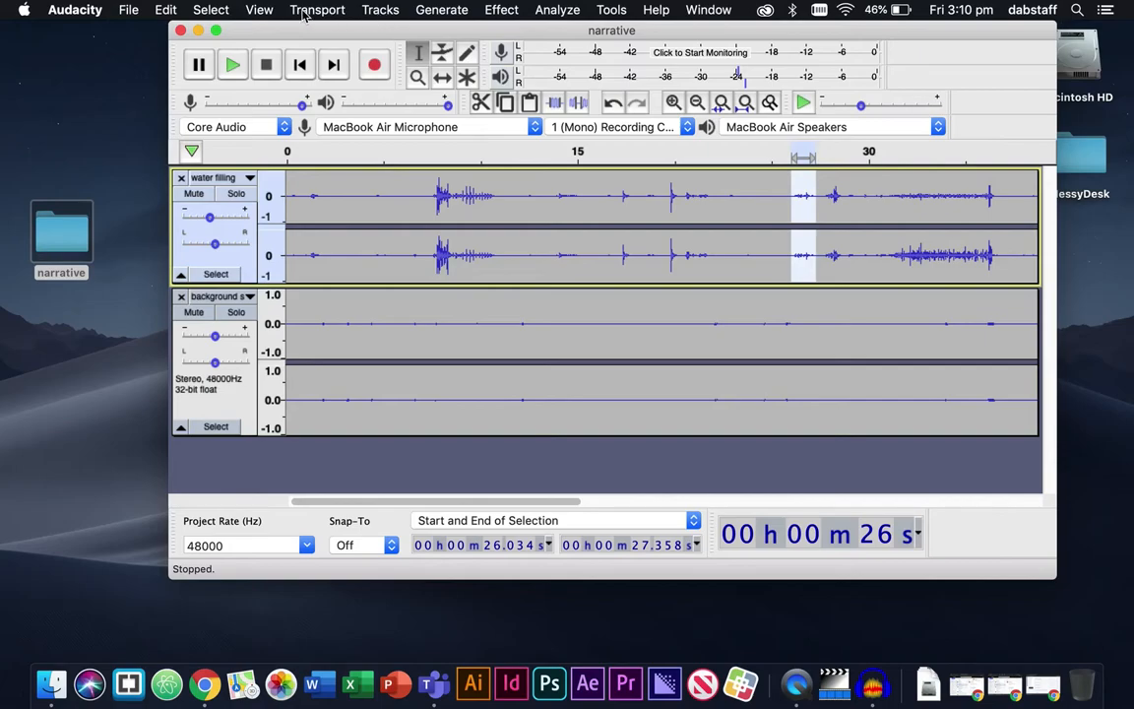
# Add a stereo track with Tracks > Add New, then scroll down to see it
pyautogui.click(380, 10)
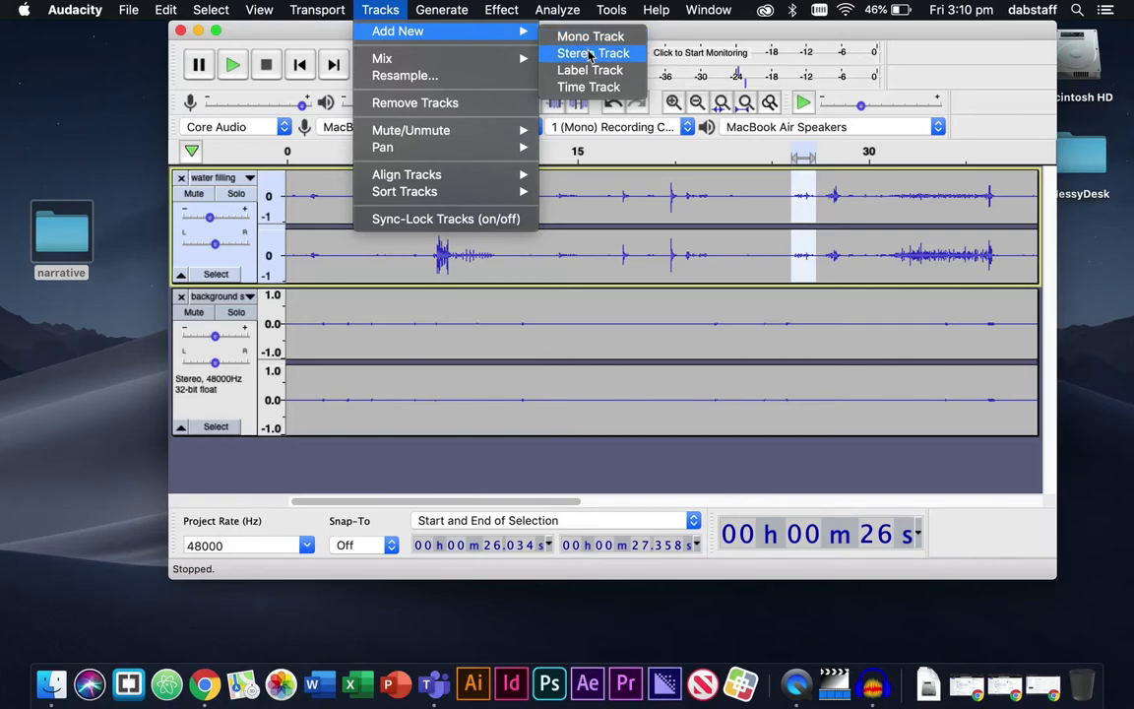
pyautogui.click(592, 53)
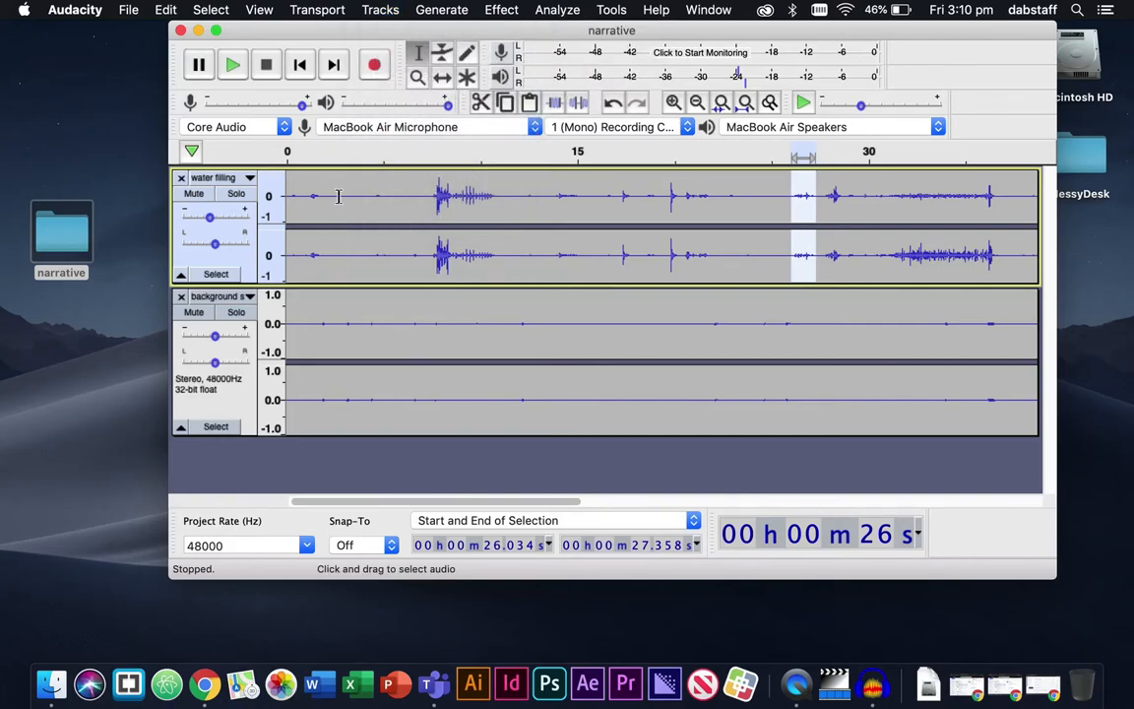
pyautogui.moveTo(327, 238)
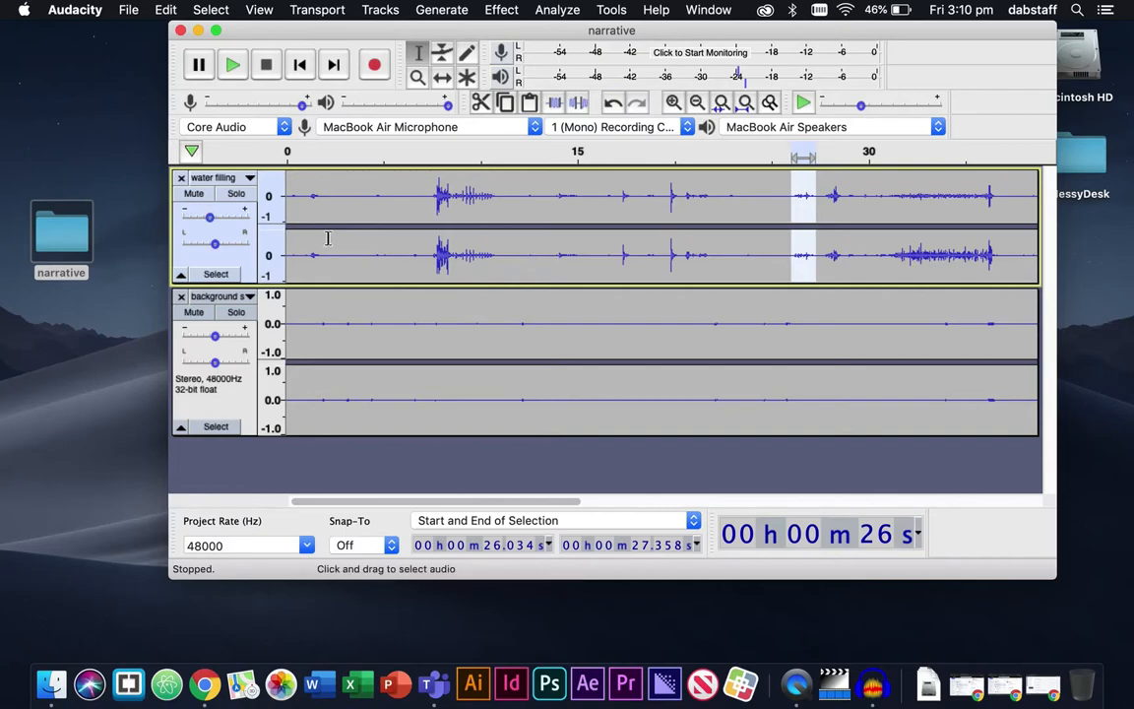
pyautogui.moveTo(331, 187)
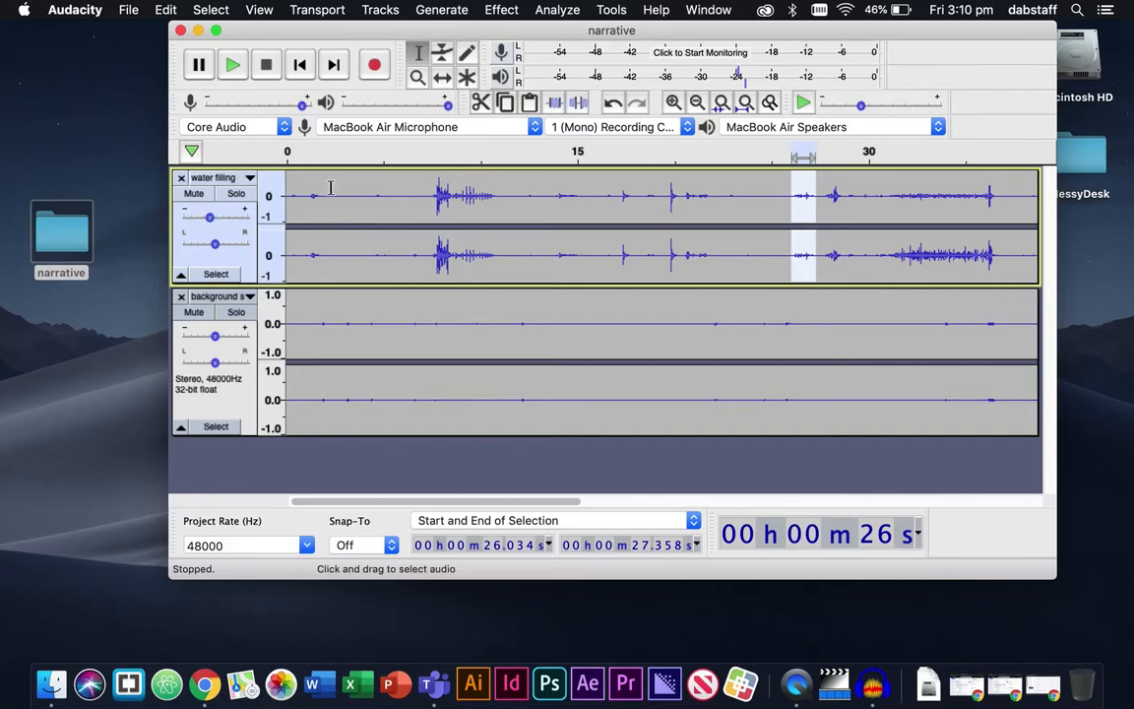
pyautogui.moveTo(329, 253)
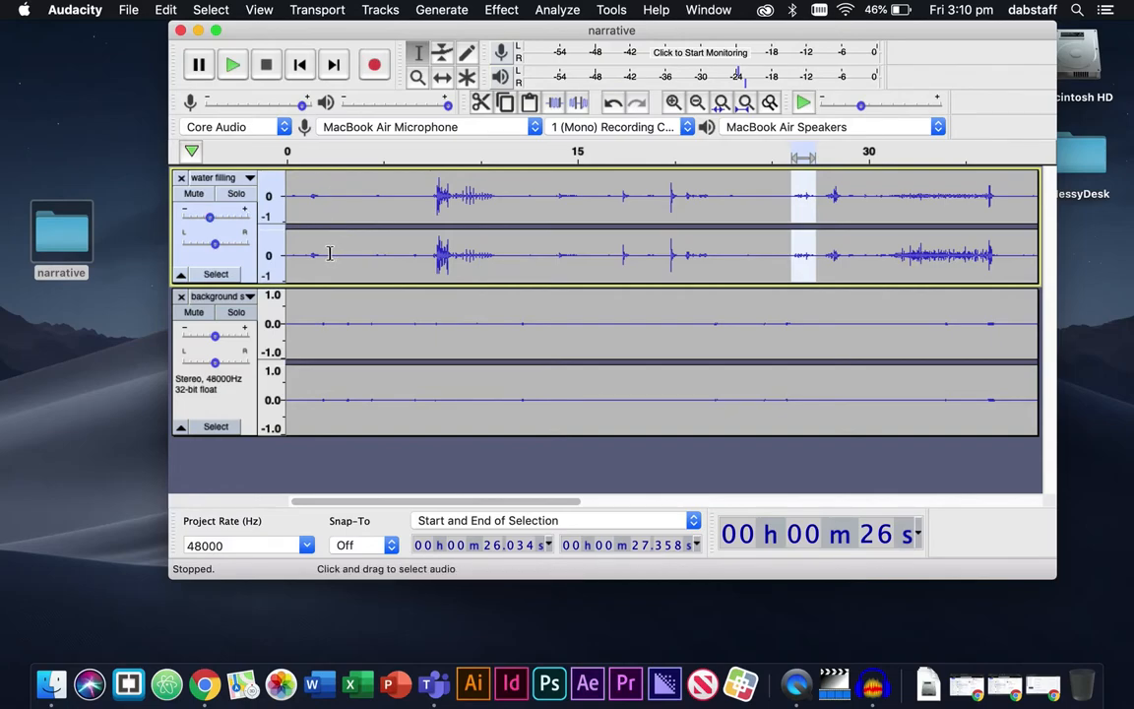
pyautogui.moveTo(394, 237)
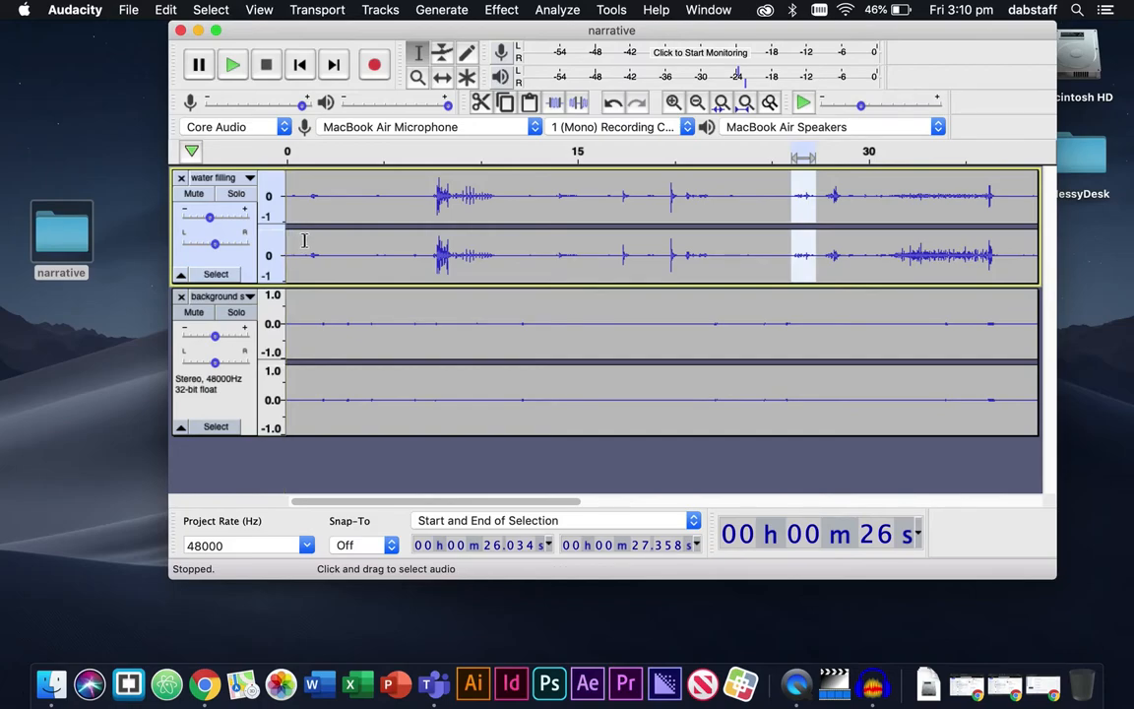
pyautogui.moveTo(397, 242)
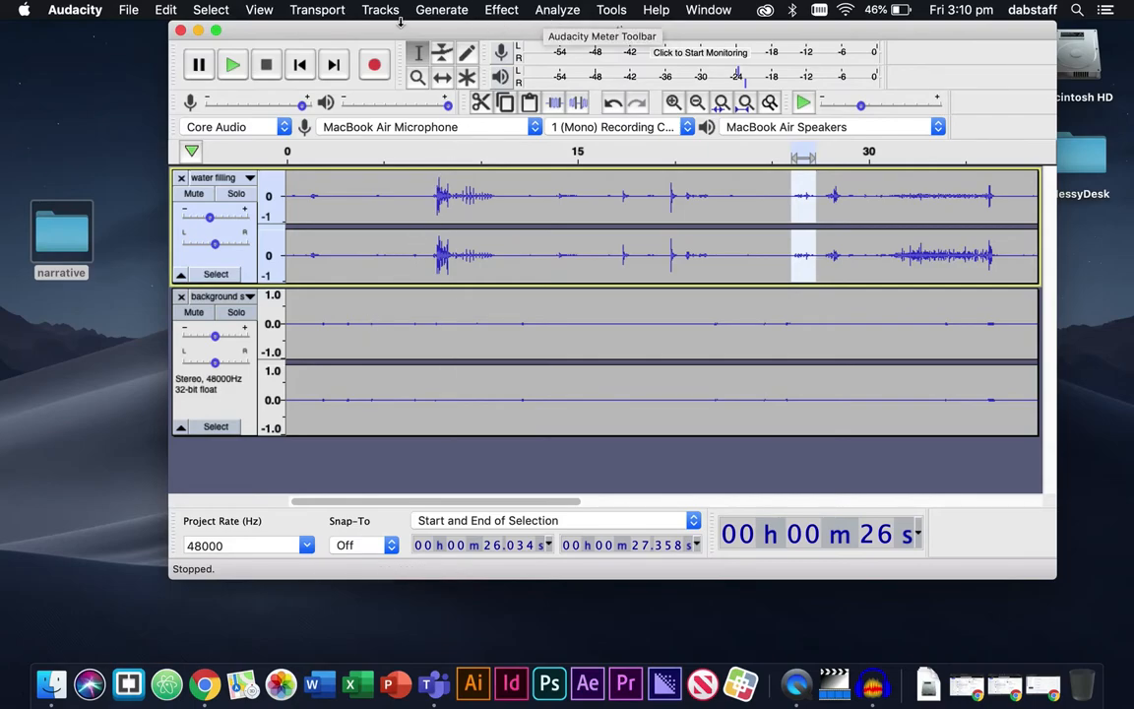
pyautogui.click(380, 10)
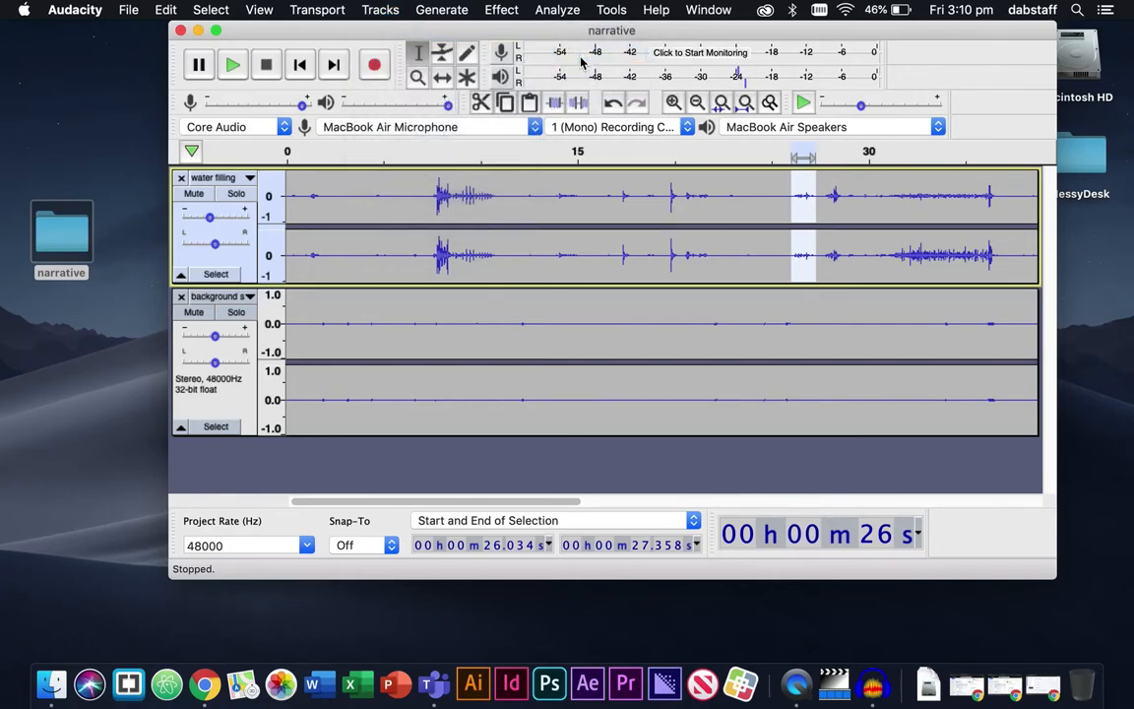
pyautogui.scroll(-3)
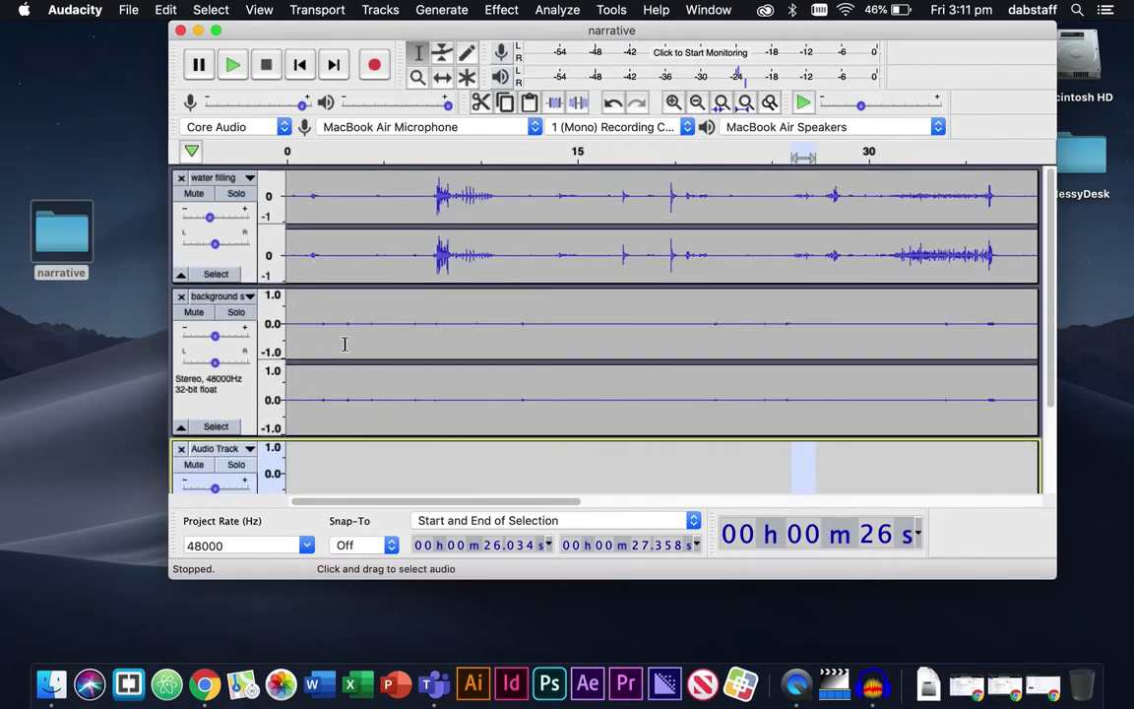
pyautogui.moveTo(482, 349)
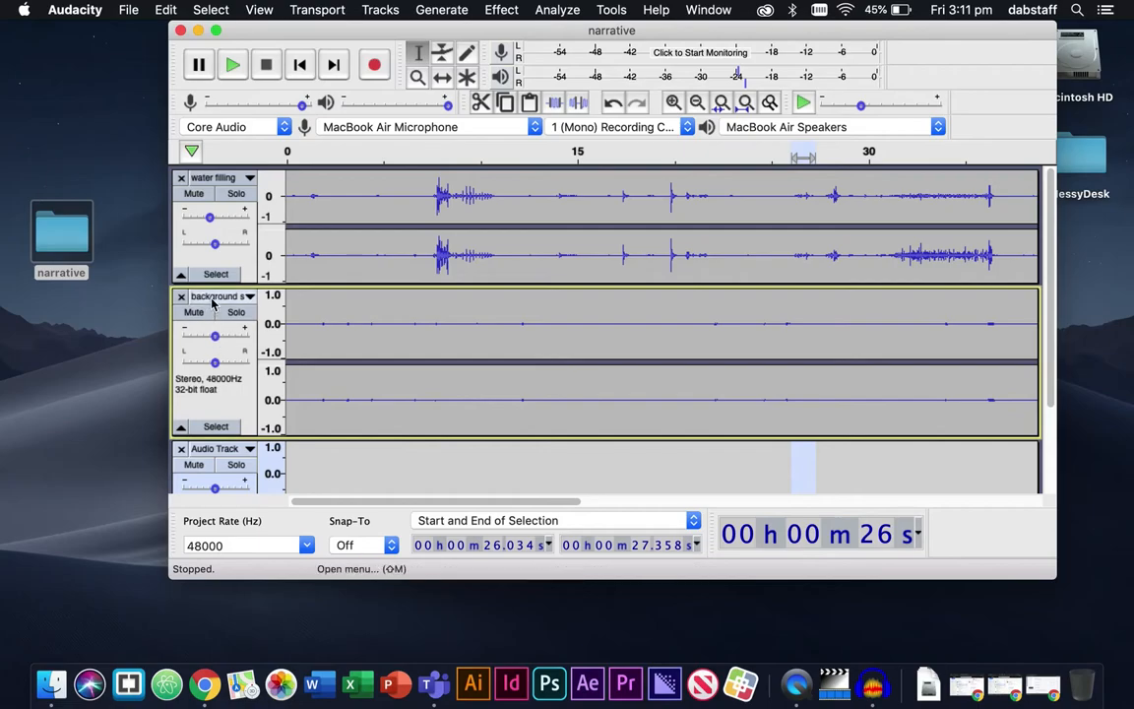
# Choose Move Track Down on the background sound track so Audio Track sits under water filling
pyautogui.click(249, 296)
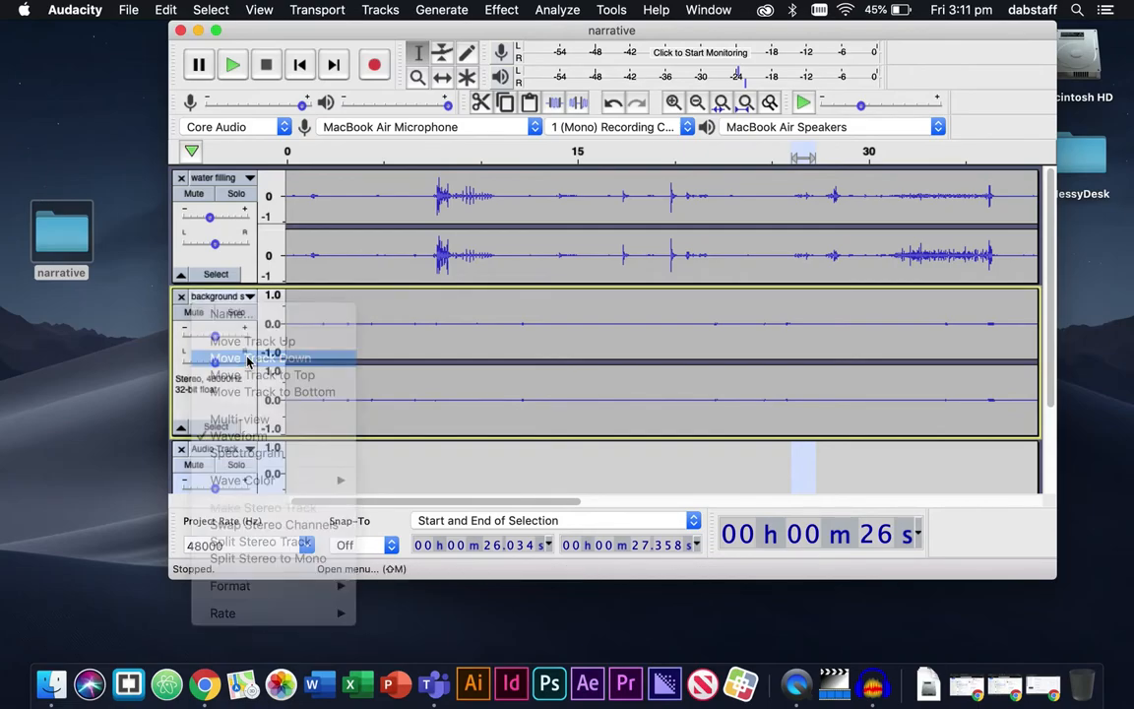
pyautogui.click(225, 358)
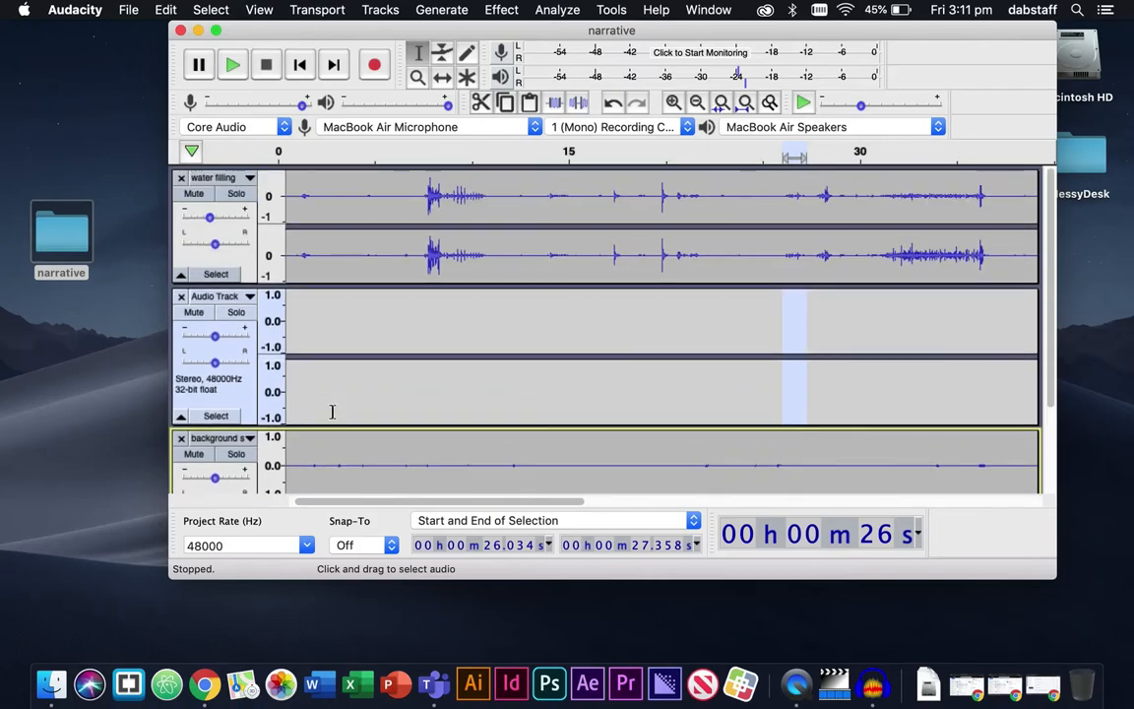
pyautogui.scroll(-3)
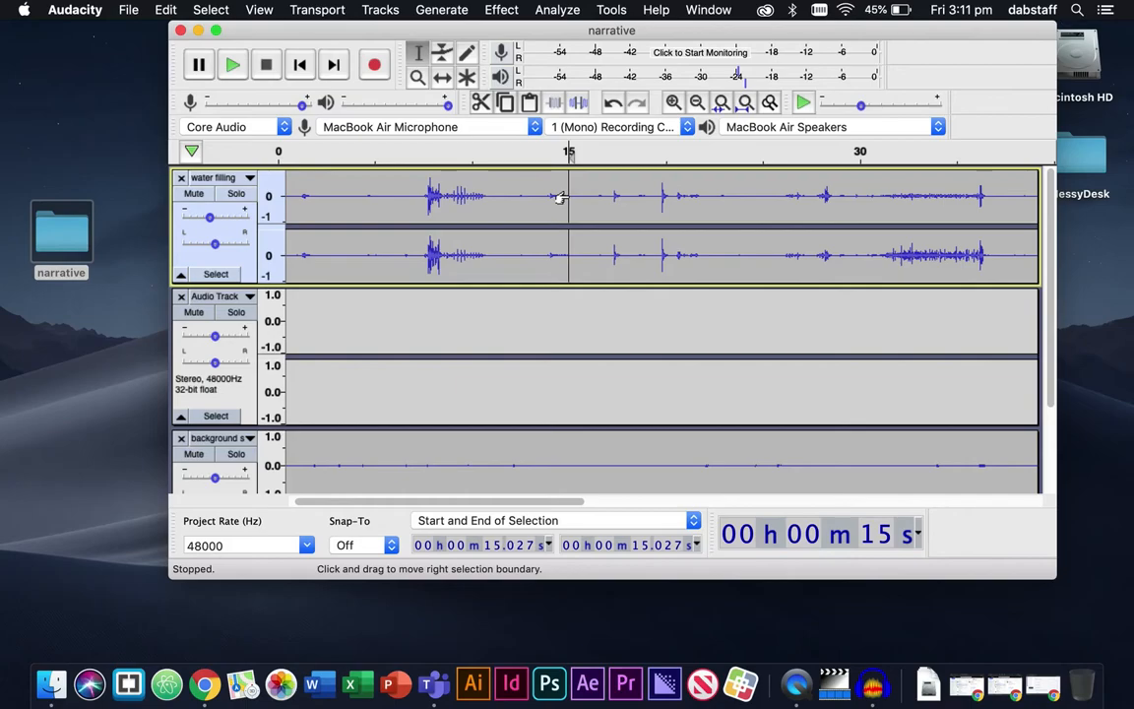
pyautogui.moveTo(517, 308)
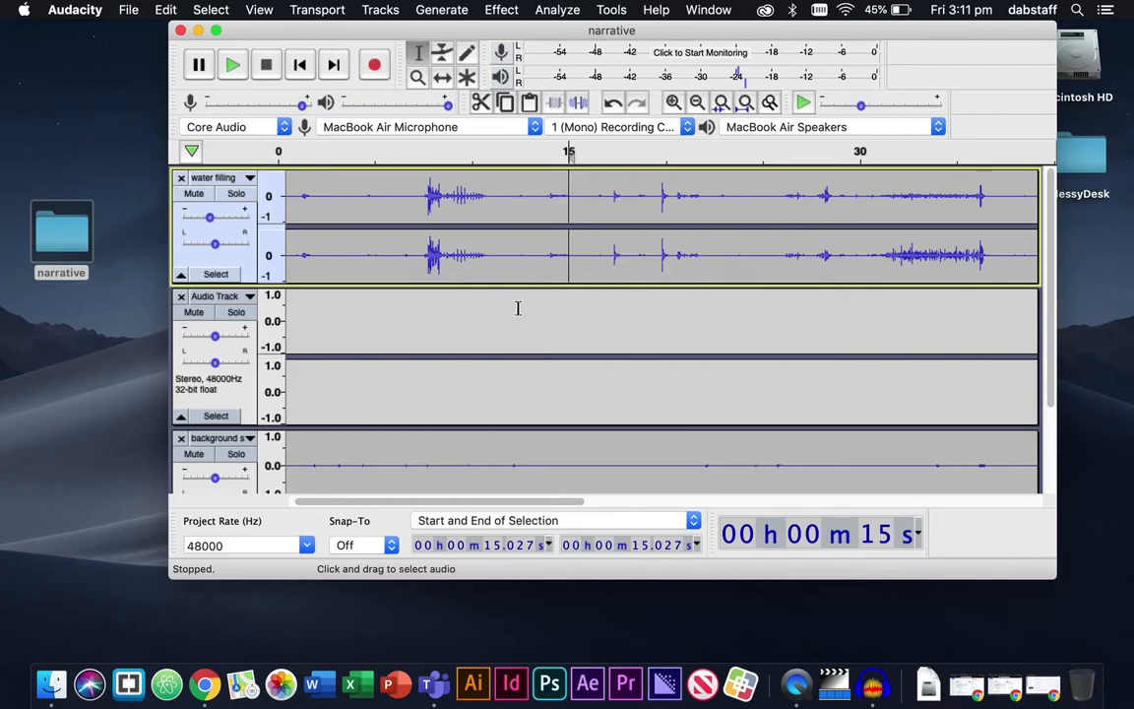
pyautogui.moveTo(431, 207)
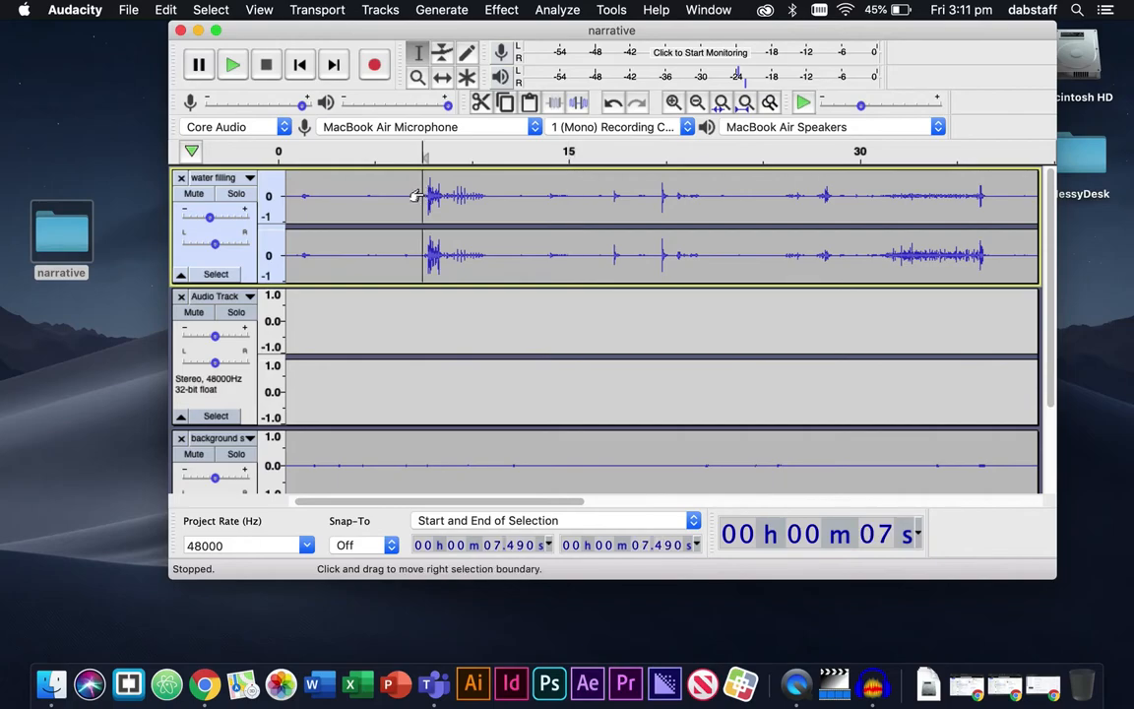
pyautogui.moveTo(587, 204)
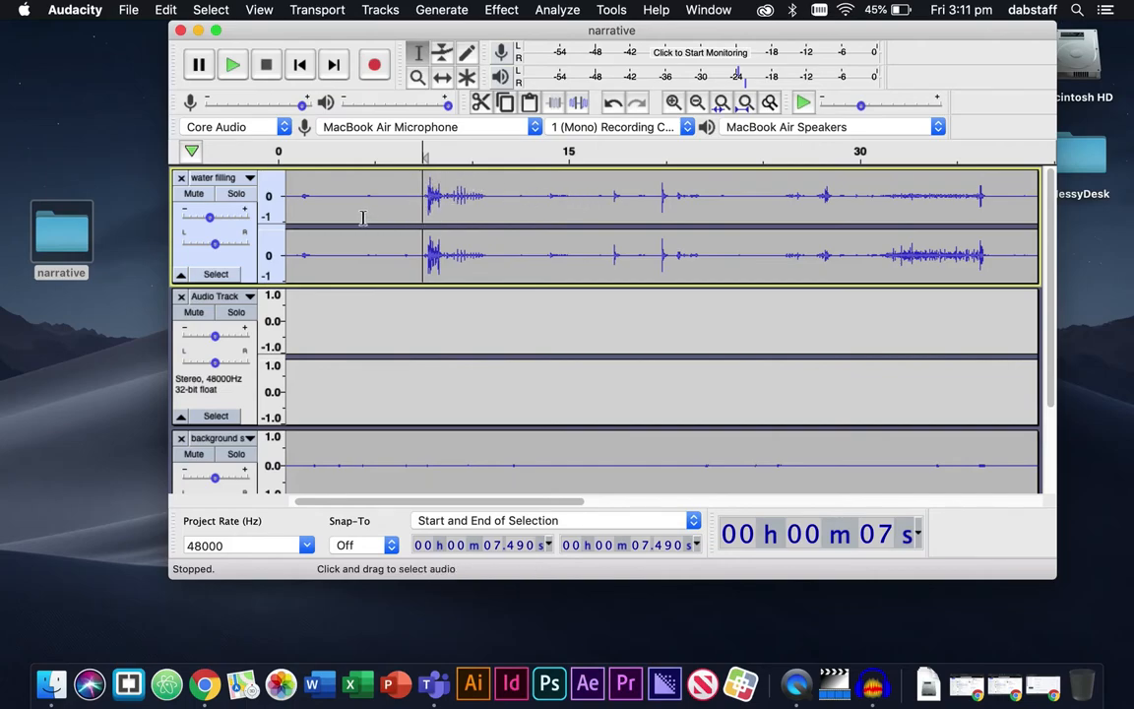
pyautogui.click(379, 253)
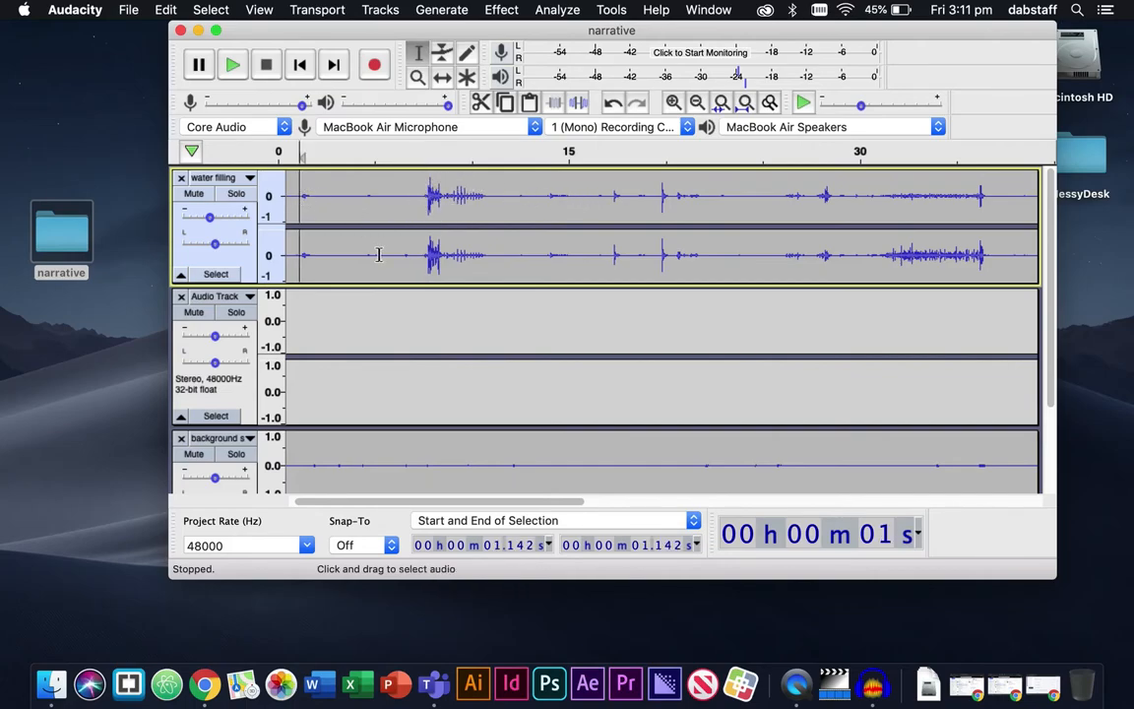
pyautogui.click(232, 64)
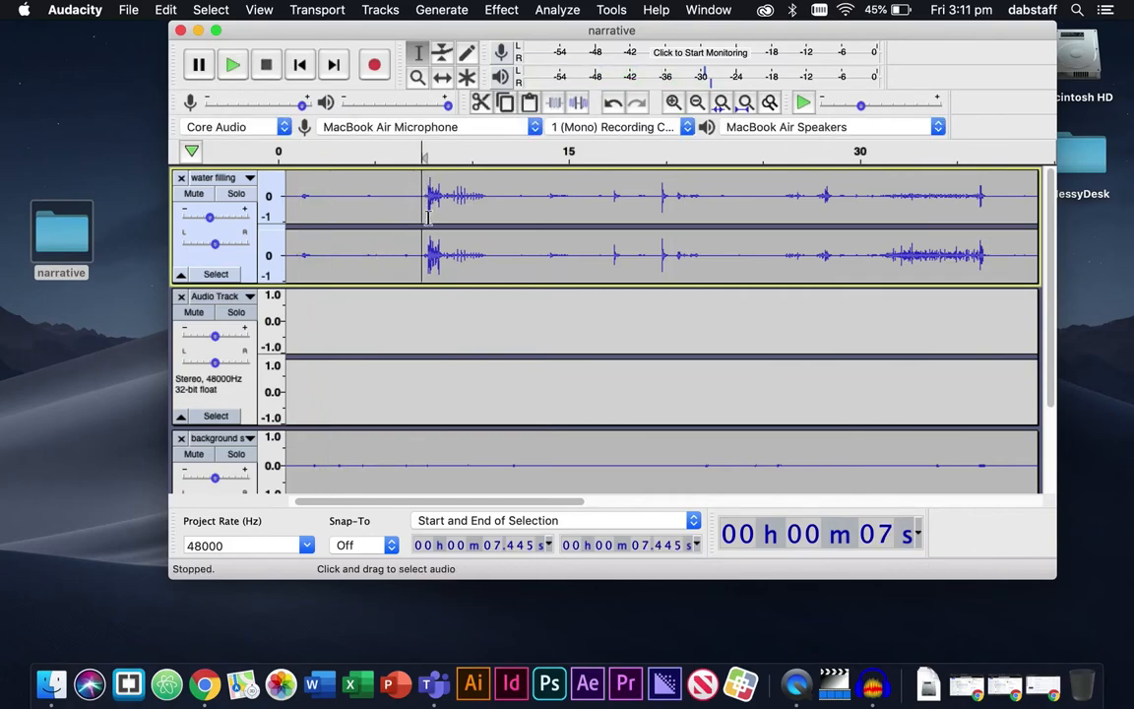
pyautogui.moveTo(415, 187)
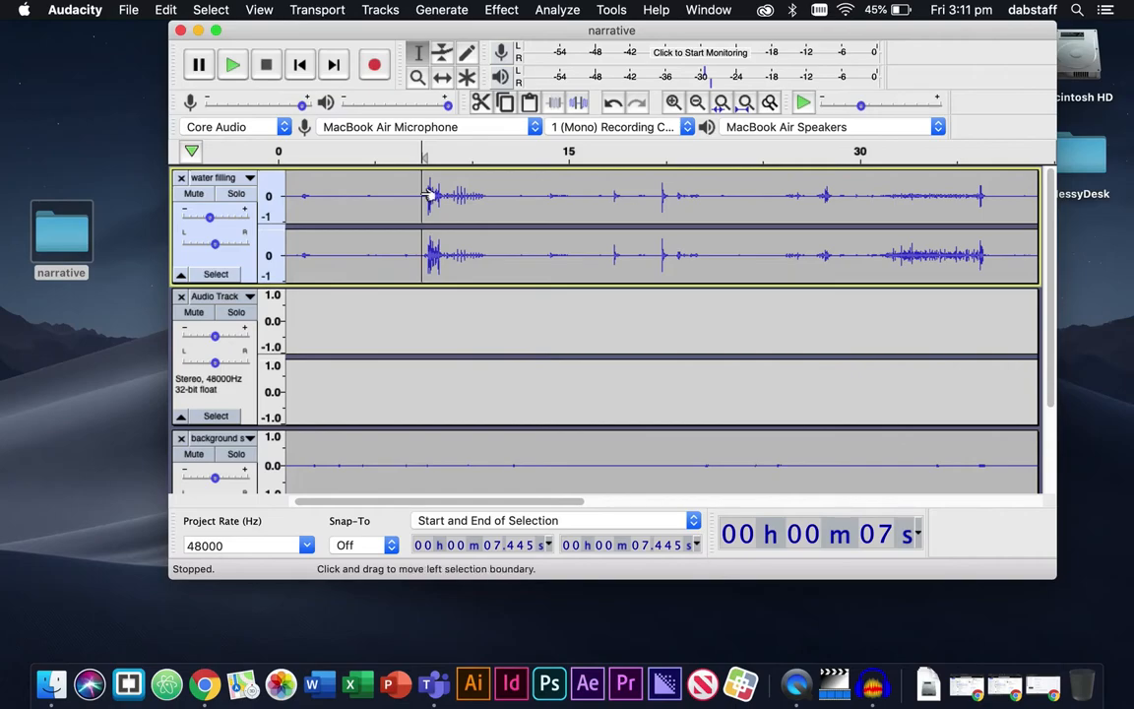
pyautogui.moveTo(335, 194); pyautogui.dragTo(418, 195)
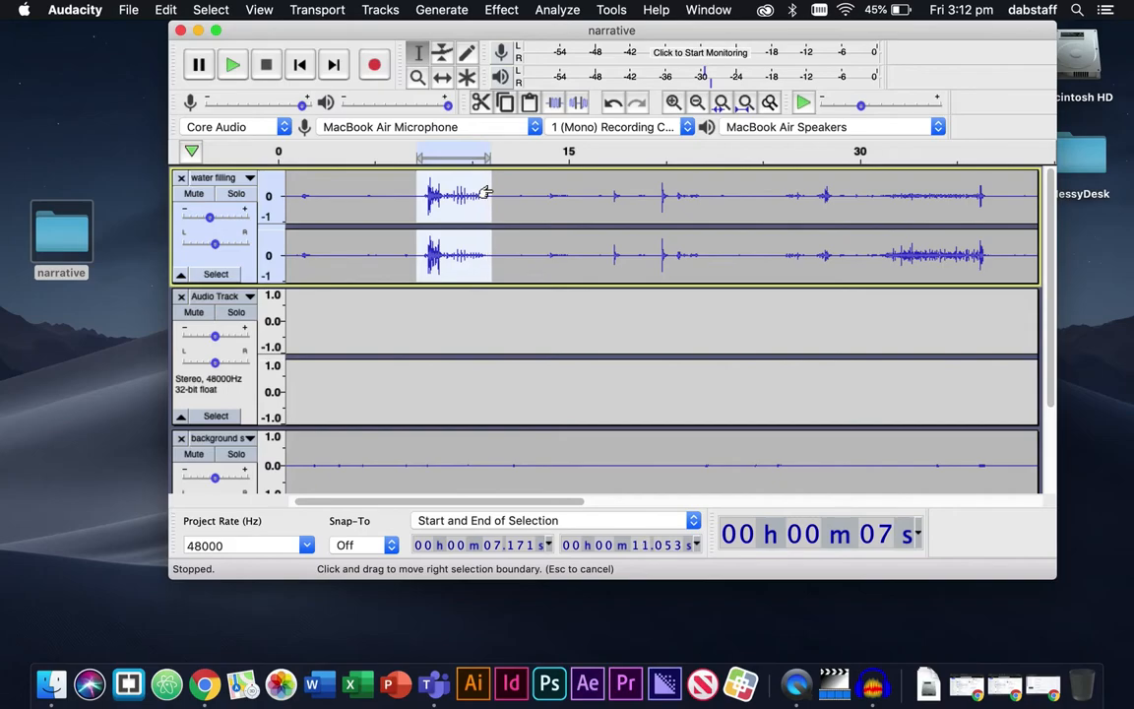
pyautogui.moveTo(430, 246)
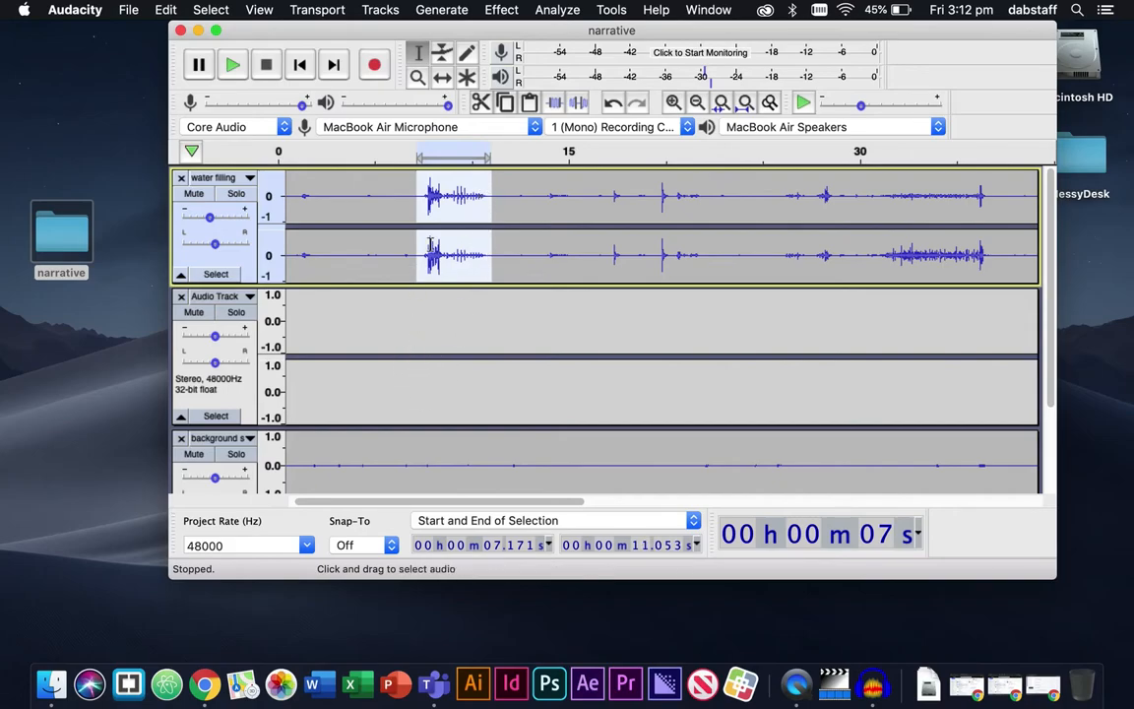
pyautogui.moveTo(535, 304)
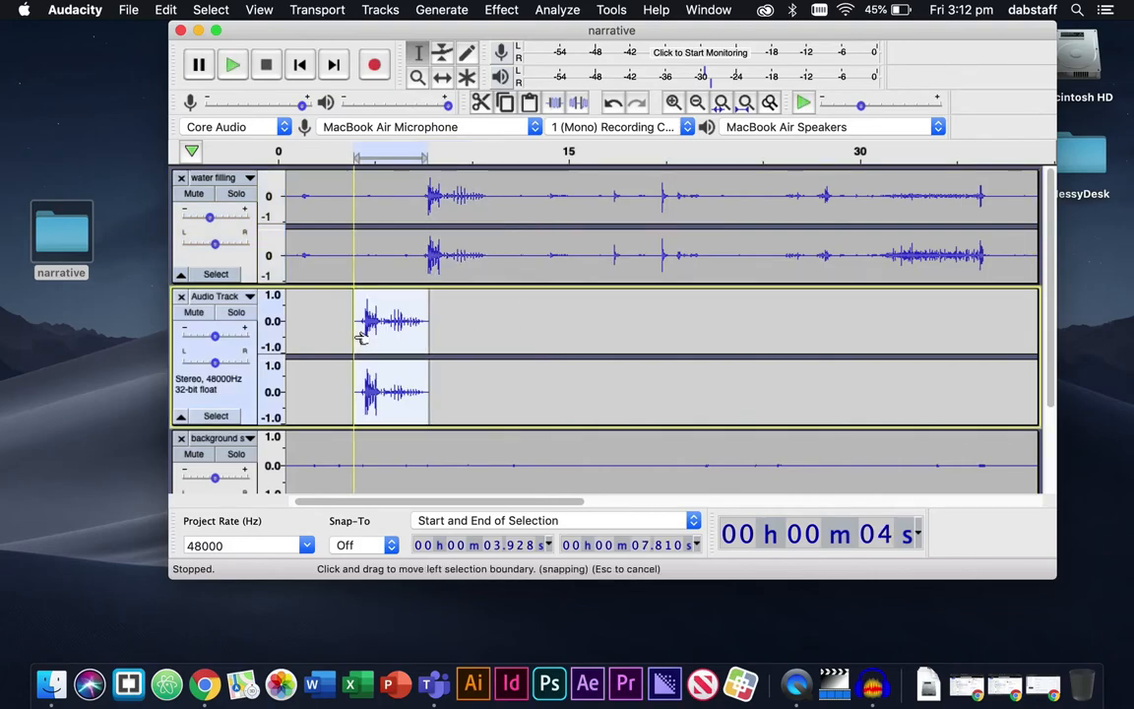
# Deselect the pasted splash clip and focus the water filling track
pyautogui.click(472, 325)
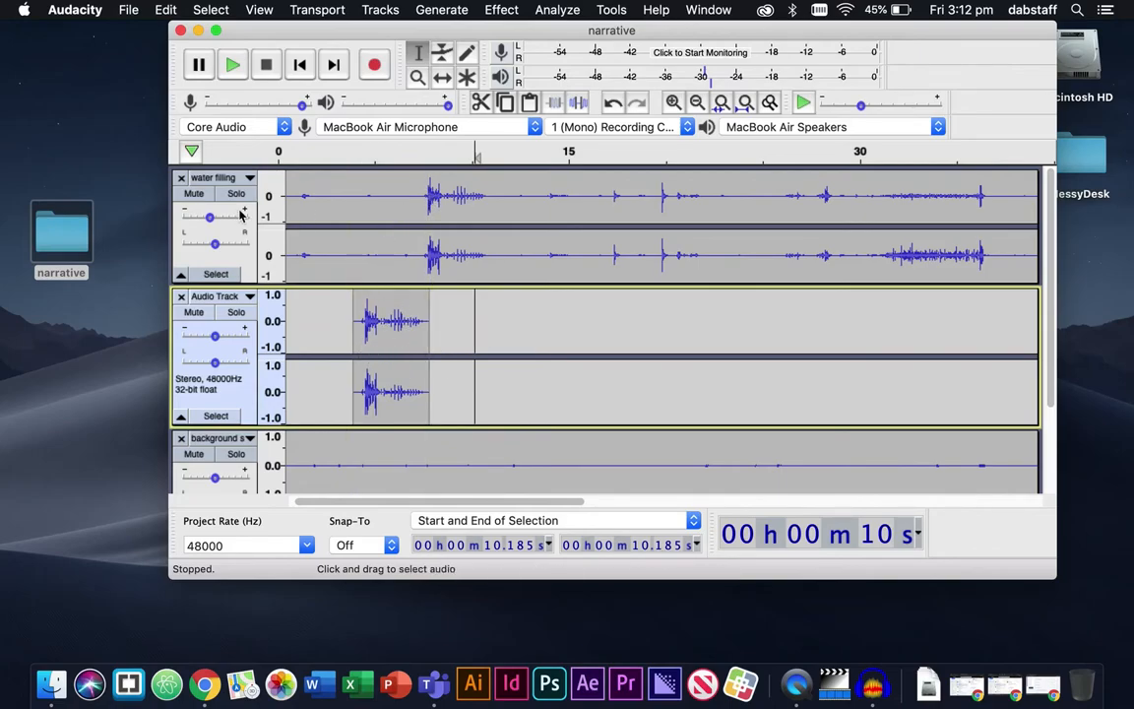
pyautogui.click(194, 193)
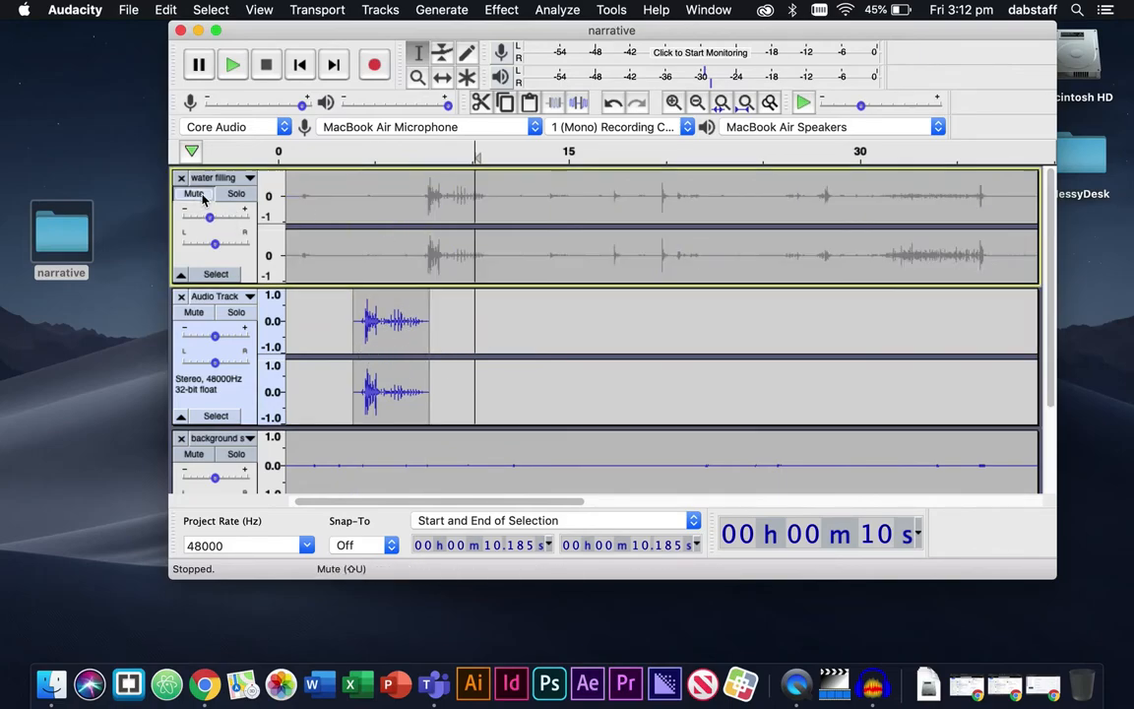
# Mute water filling and play the pasted splash alone, raising speaker volume, then stop
pyautogui.click(232, 64)
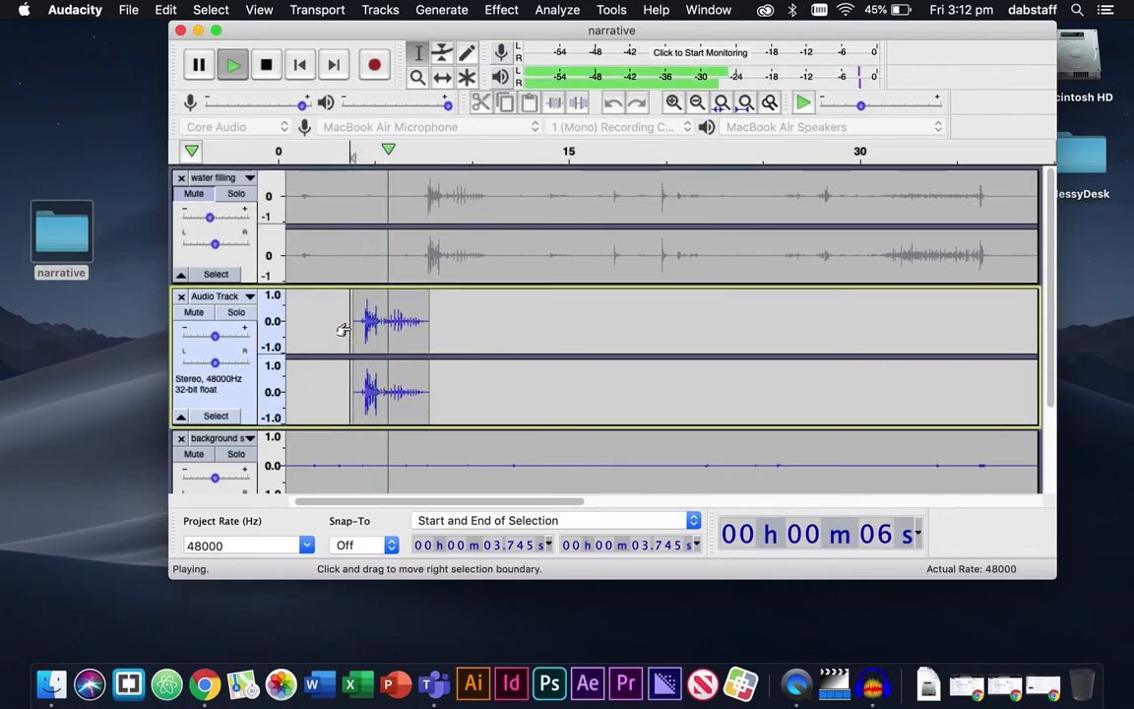
pyautogui.press('volumeup')
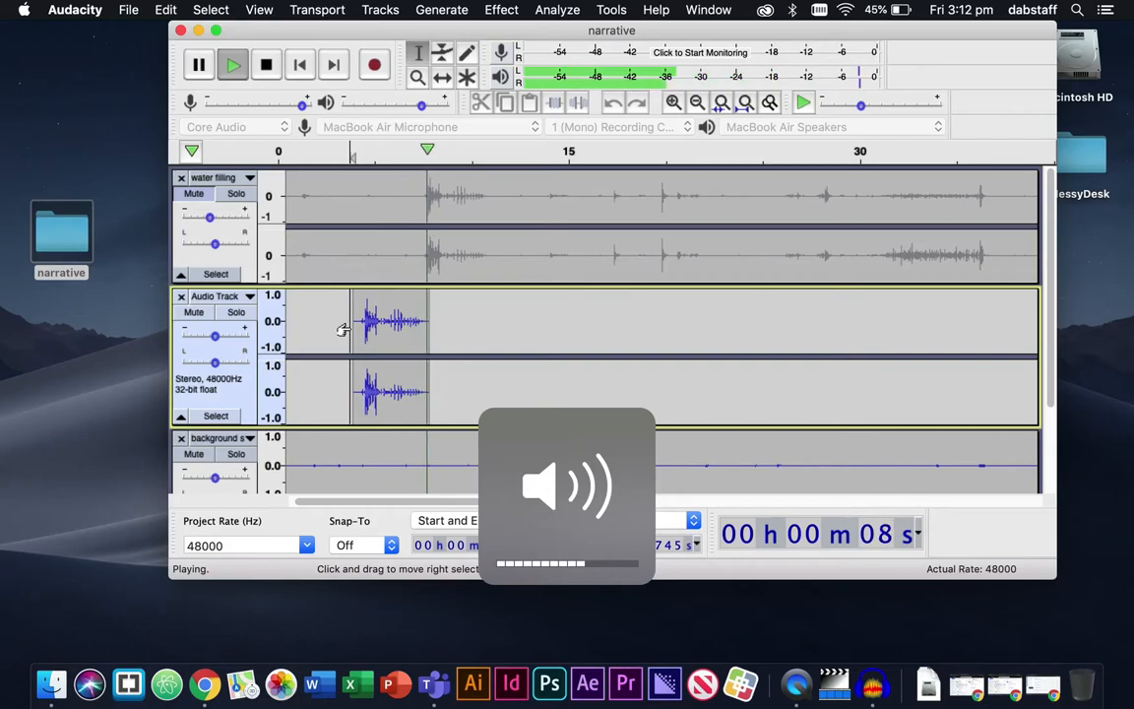
pyautogui.click(265, 64)
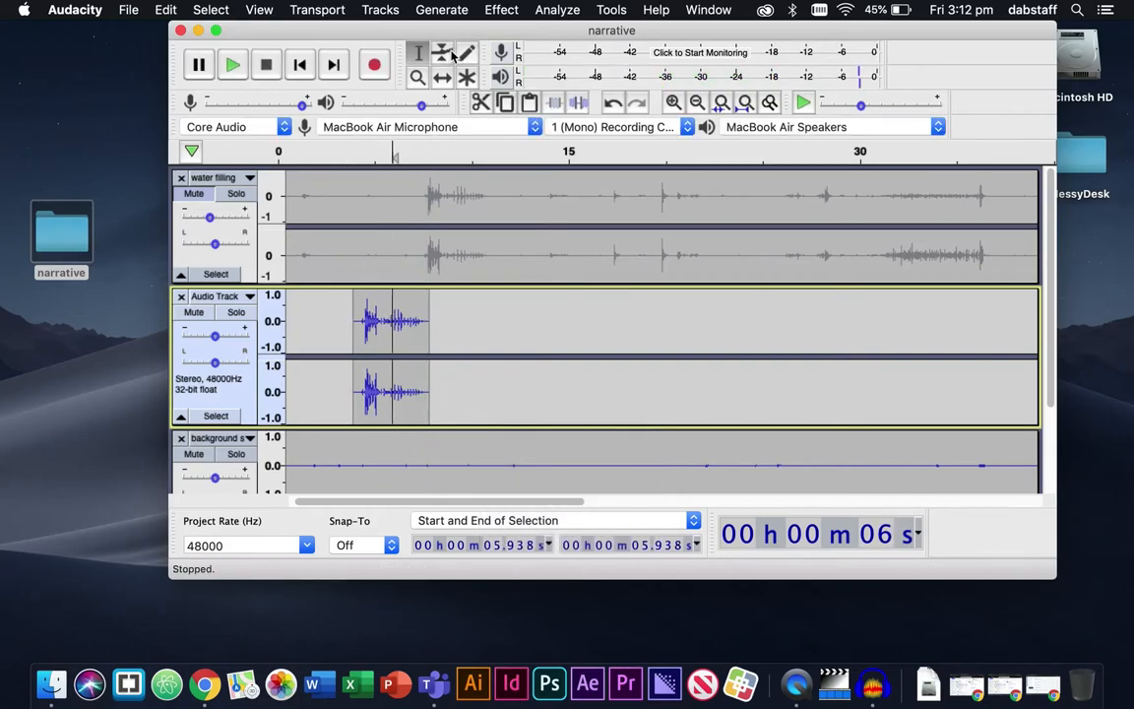
pyautogui.moveTo(433, 77)
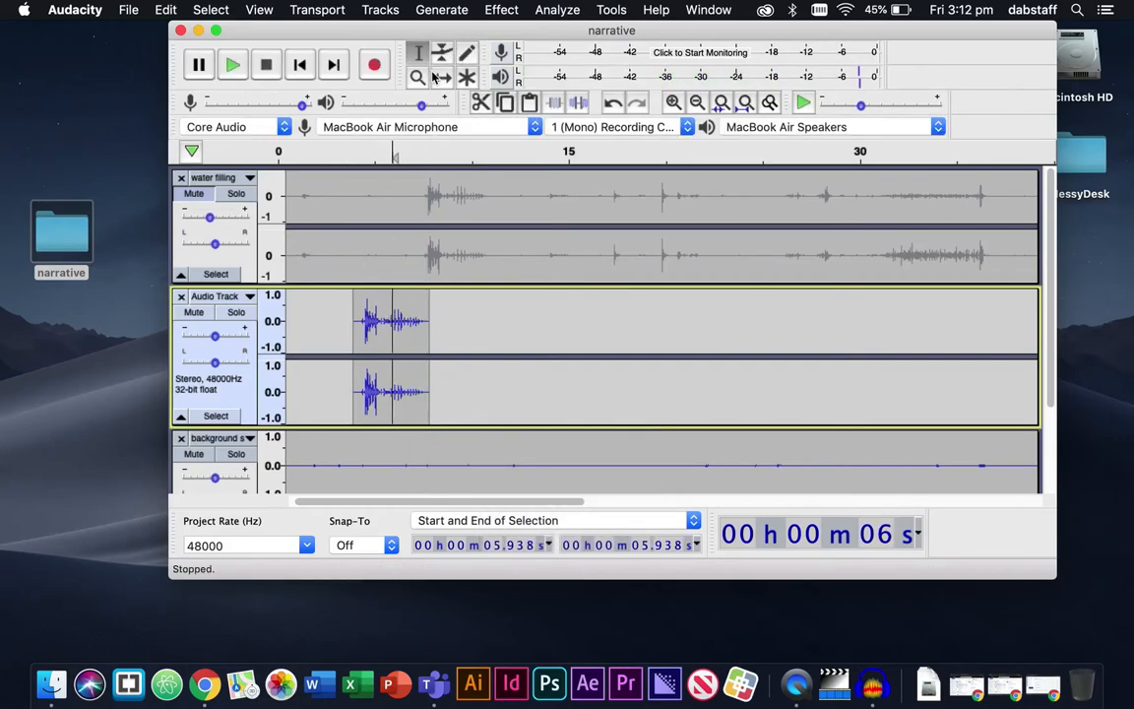
# Drag the splash clip in Audio Track later, settling it at about 8.3–12.3 seconds
pyautogui.moveTo(394, 354); pyautogui.dragTo(507, 355)
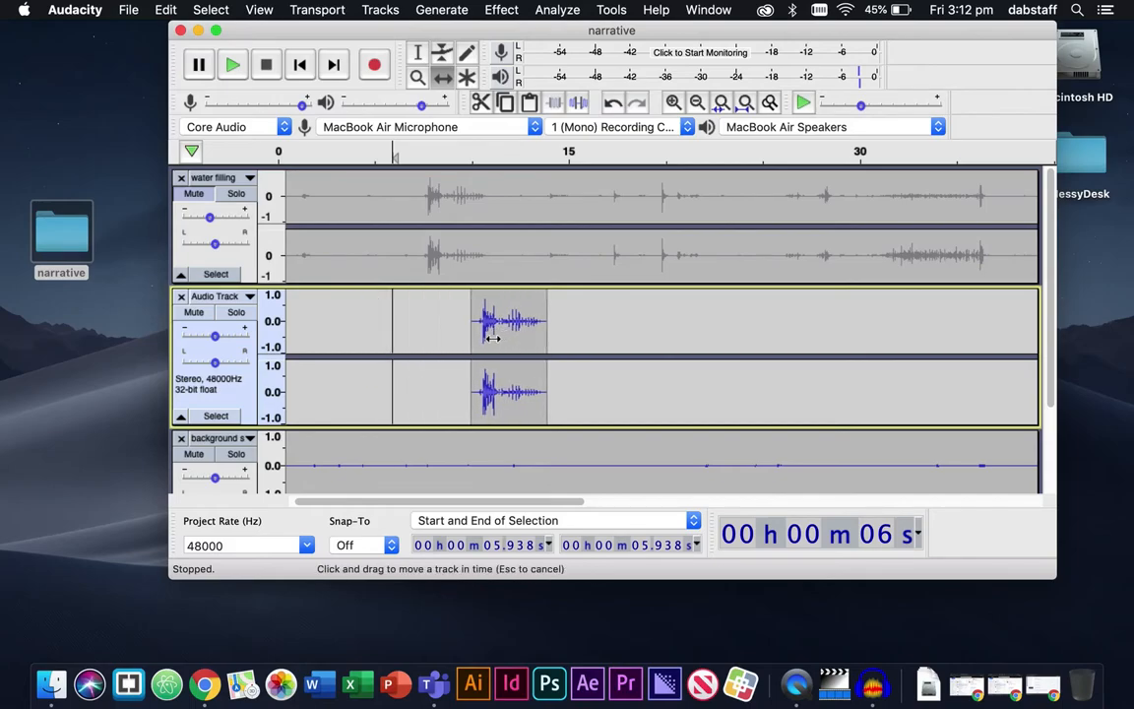
pyautogui.moveTo(509, 319); pyautogui.dragTo(541, 320)
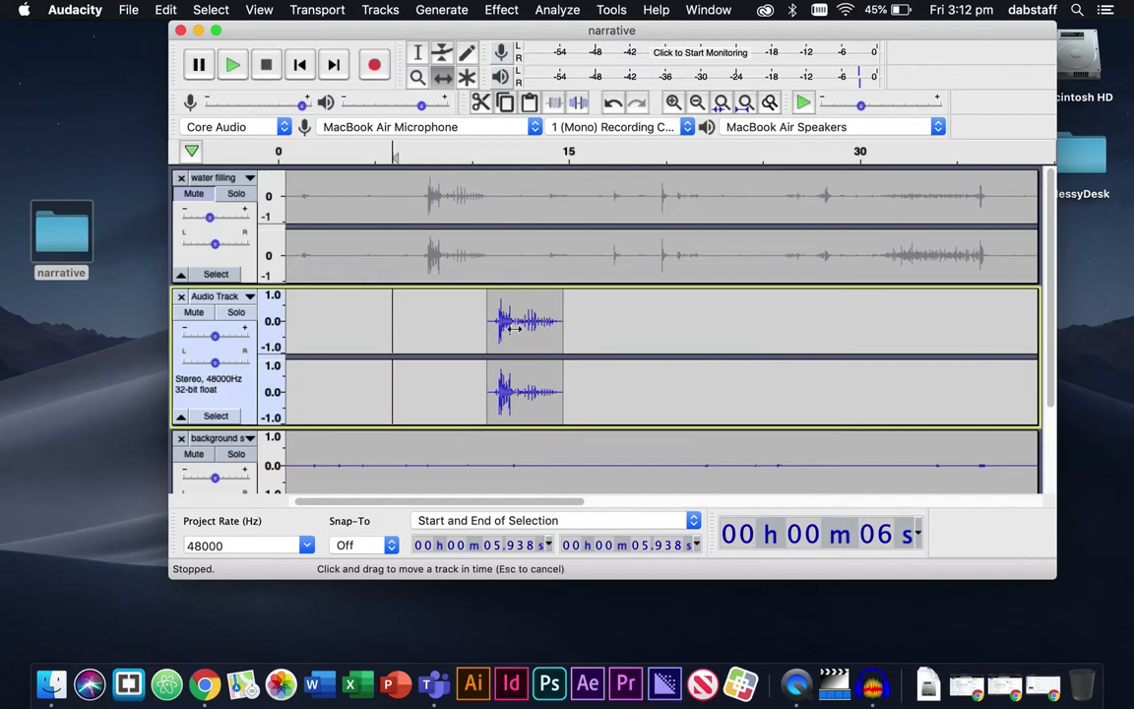
pyautogui.moveTo(525, 319); pyautogui.dragTo(477, 320)
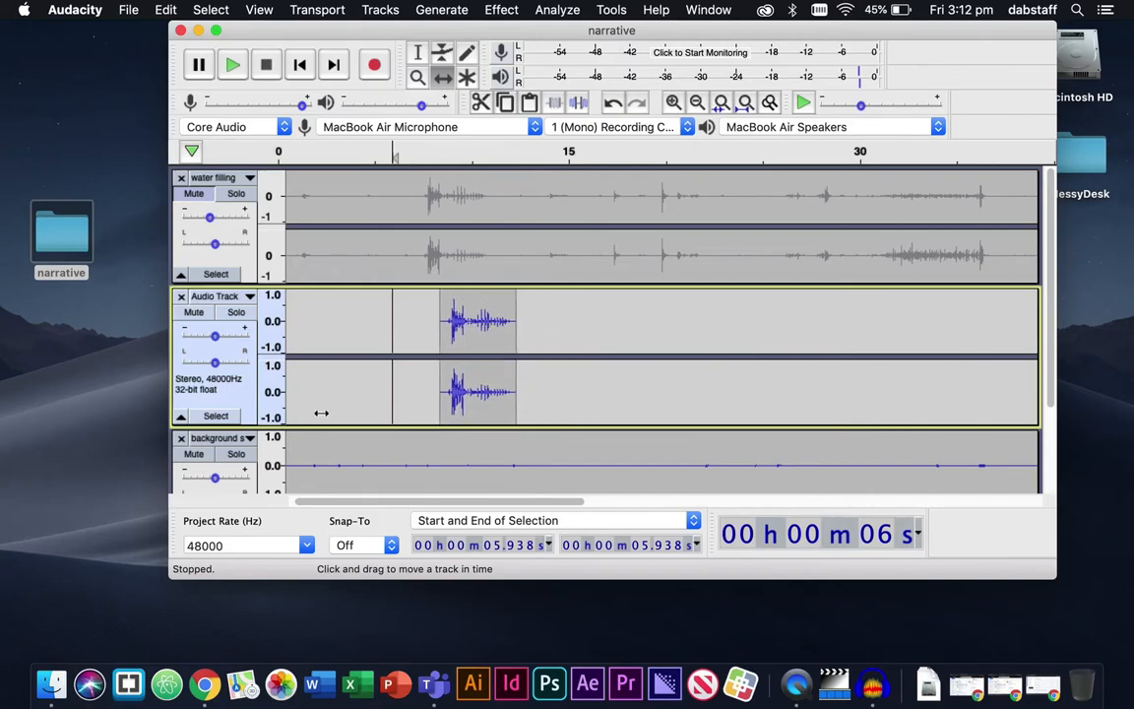
pyautogui.moveTo(969, 427)
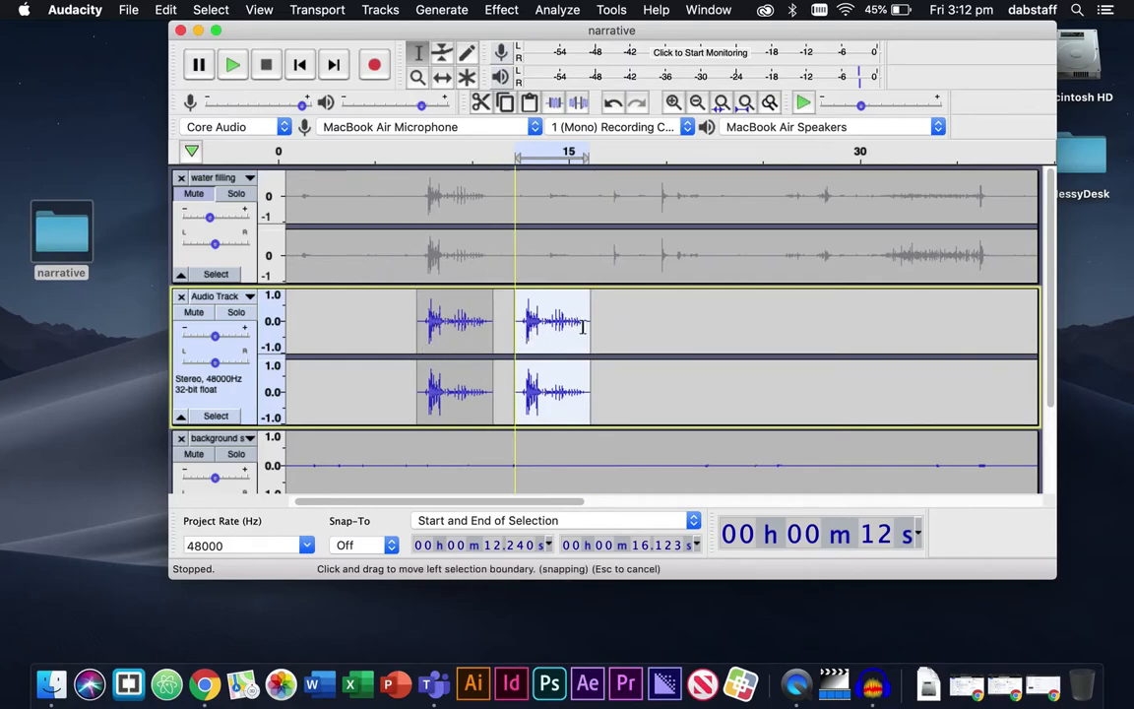
pyautogui.moveTo(478, 322)
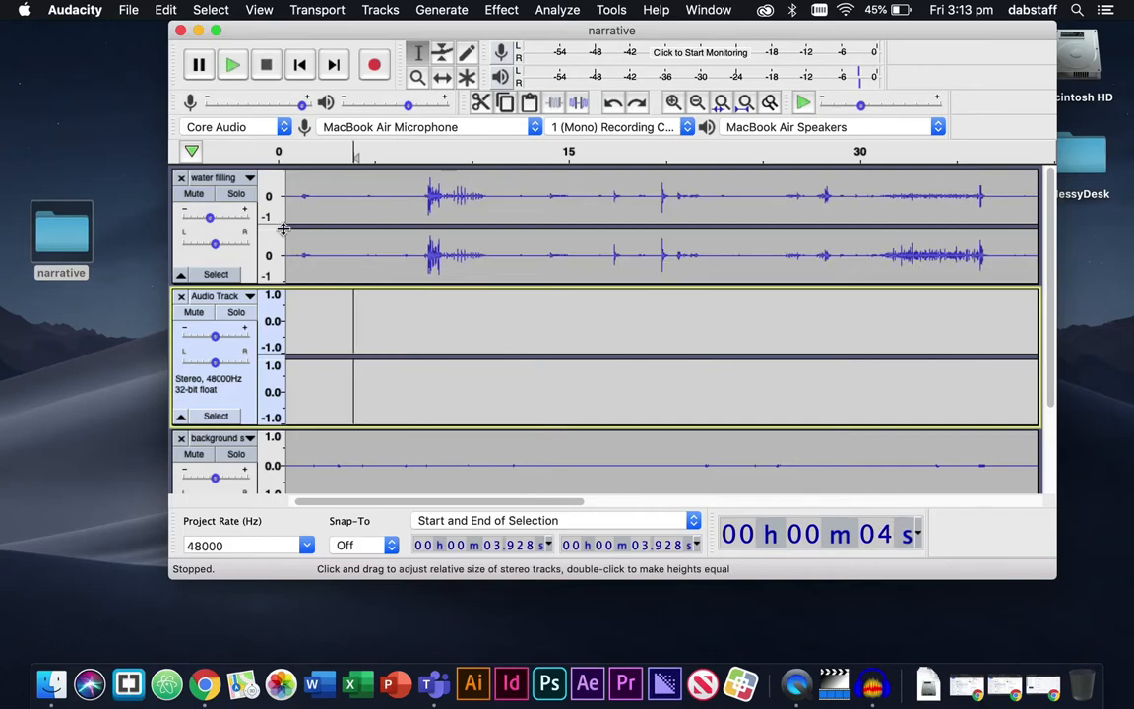
pyautogui.moveTo(442, 77)
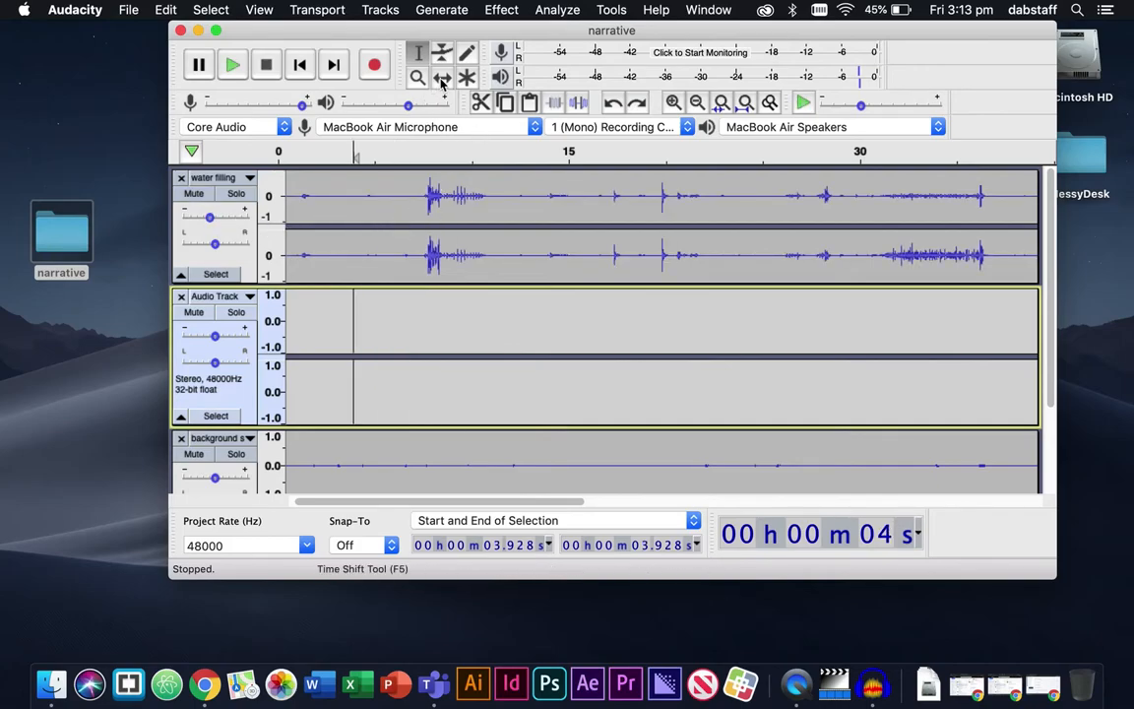
# Zoom in closely on the first splash start near 7.598 s, then return to selection
pyautogui.click(417, 77)
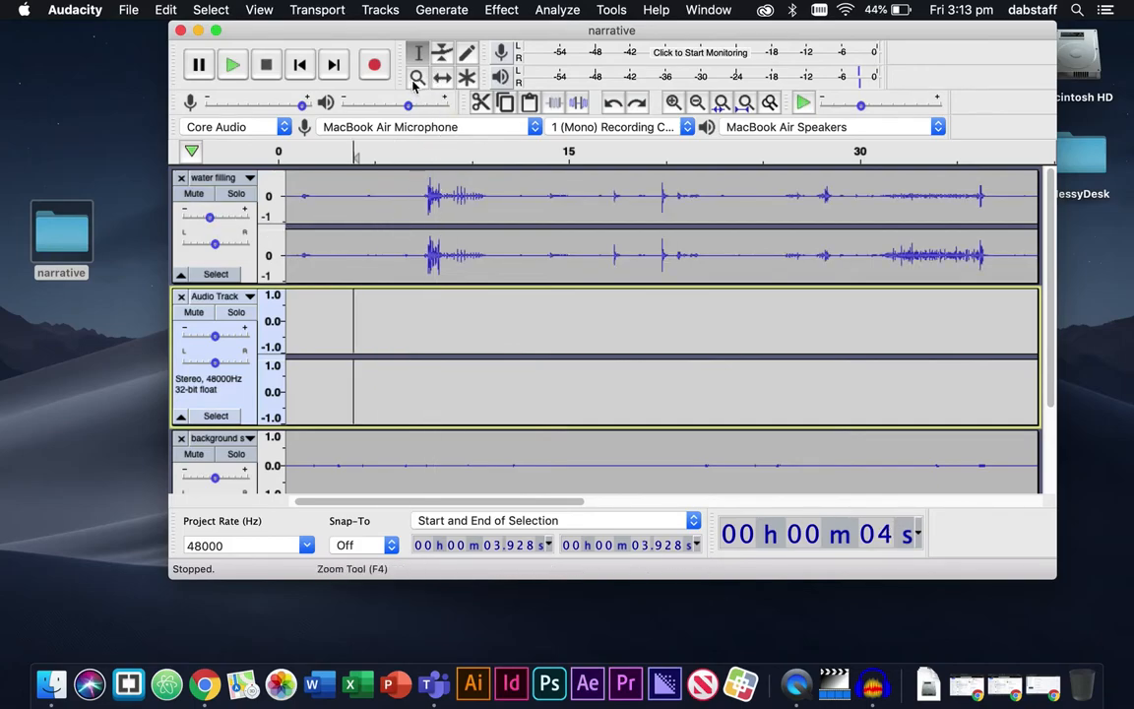
pyautogui.moveTo(443, 202)
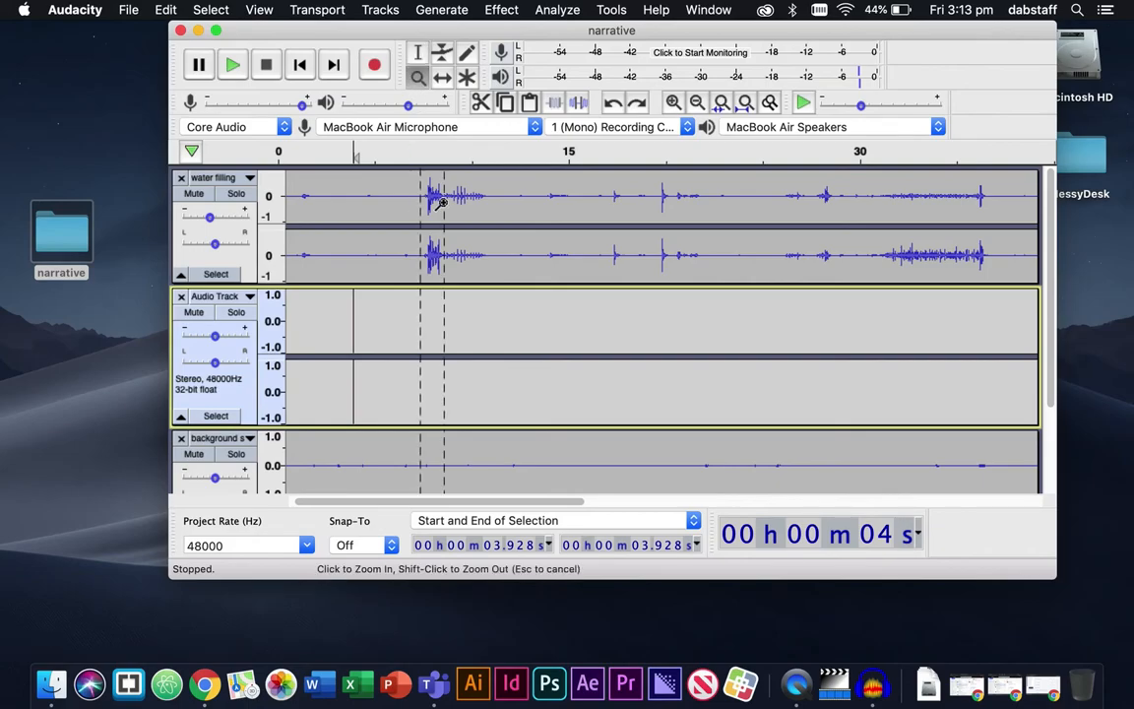
pyautogui.click(443, 197)
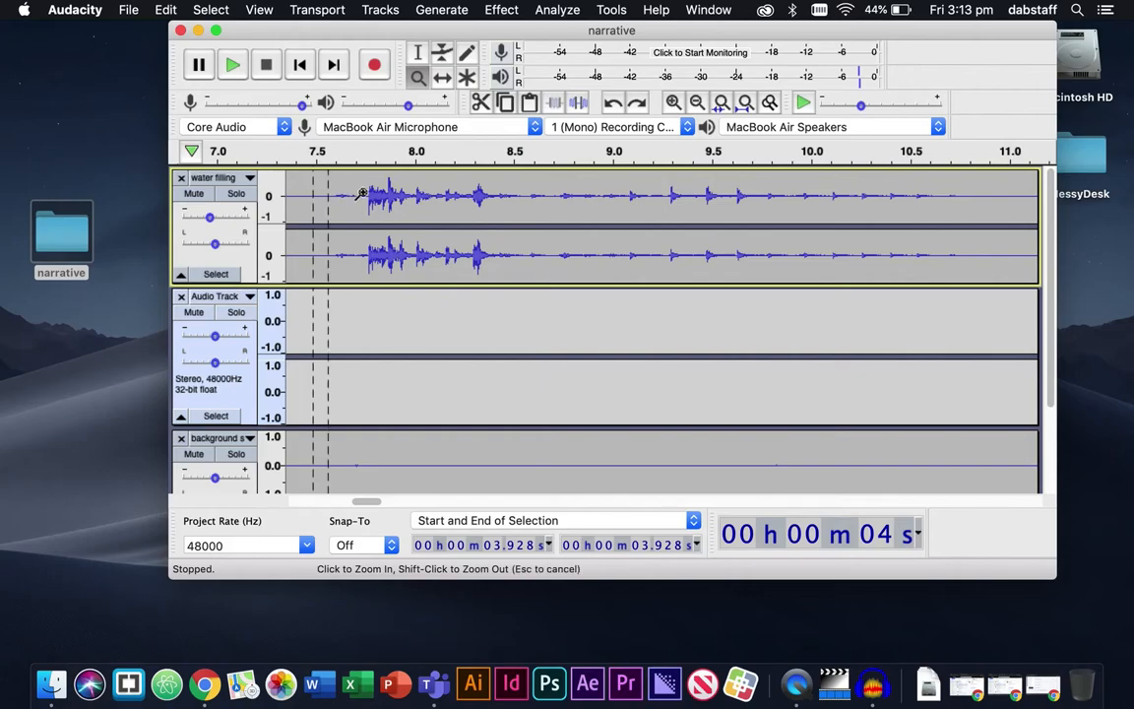
pyautogui.click(565, 217)
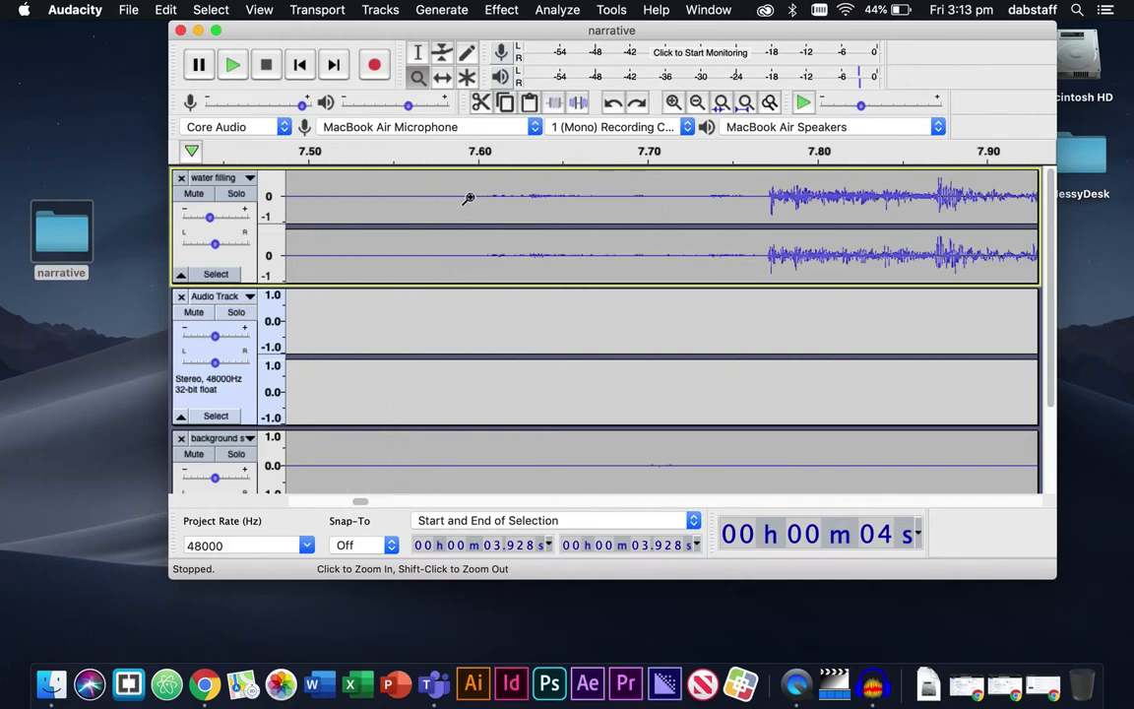
pyautogui.moveTo(455, 200)
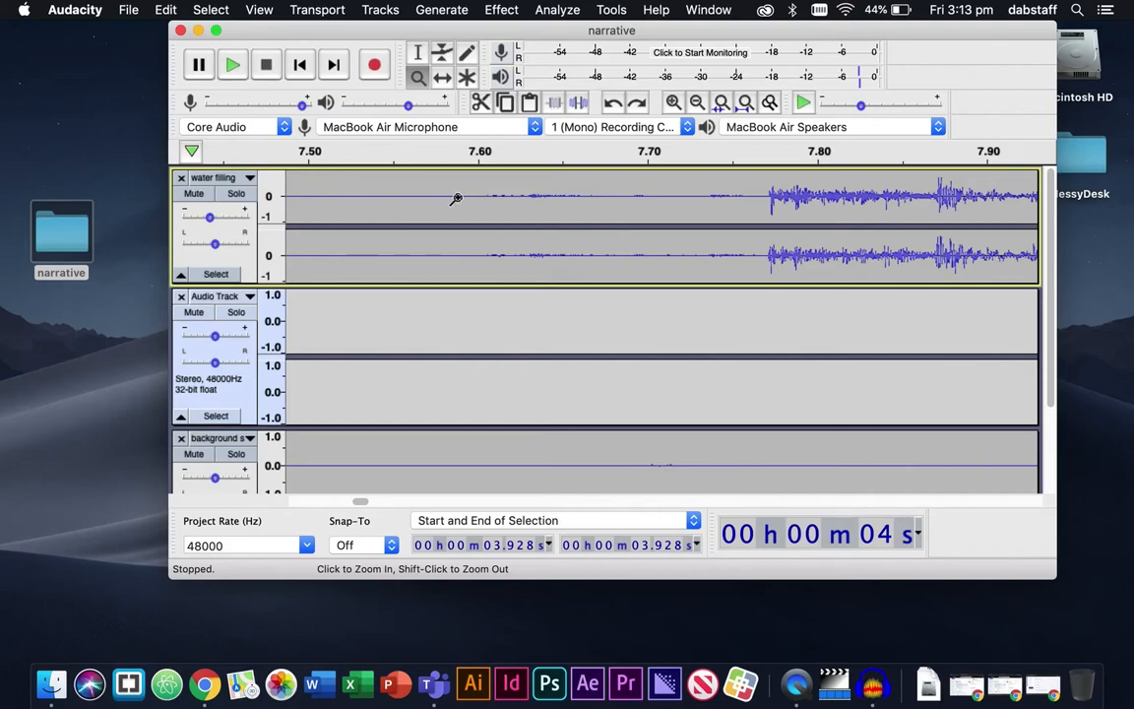
pyautogui.moveTo(670, 231)
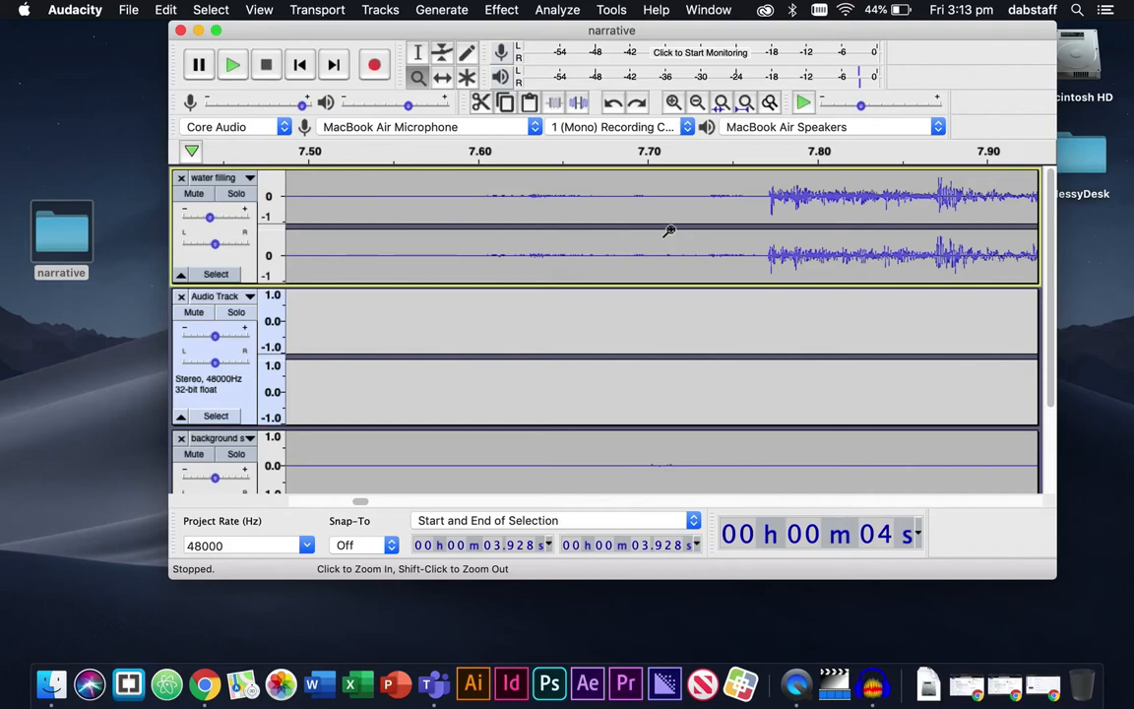
pyautogui.moveTo(466, 199)
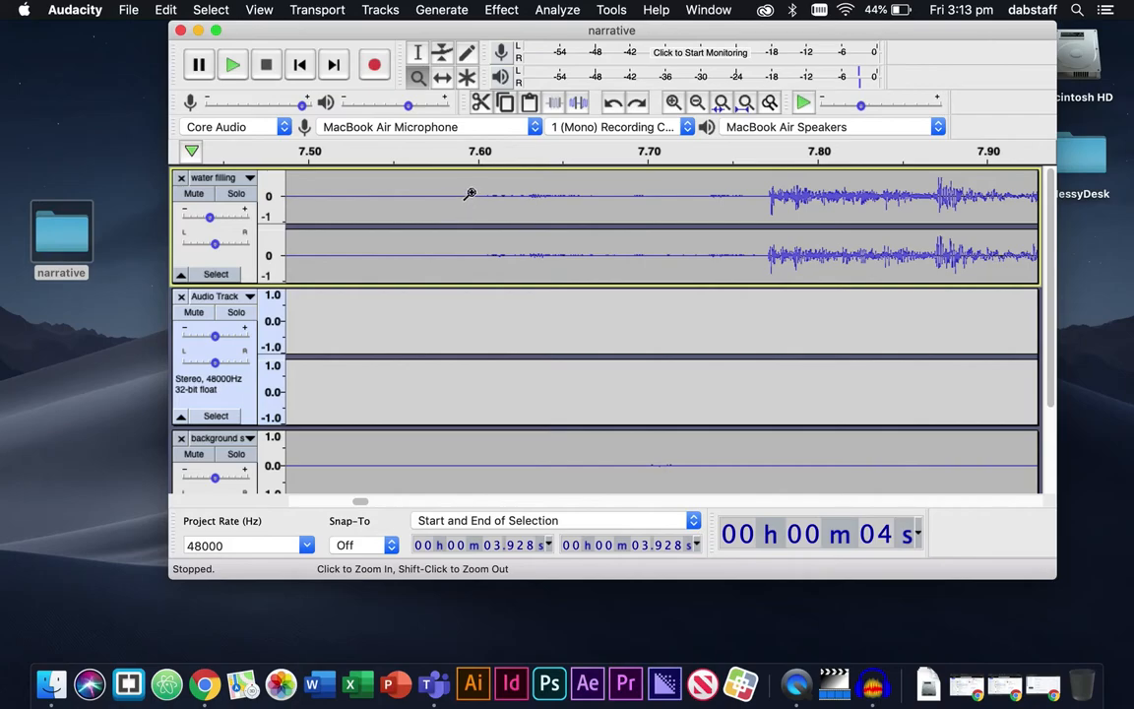
pyautogui.click(417, 52)
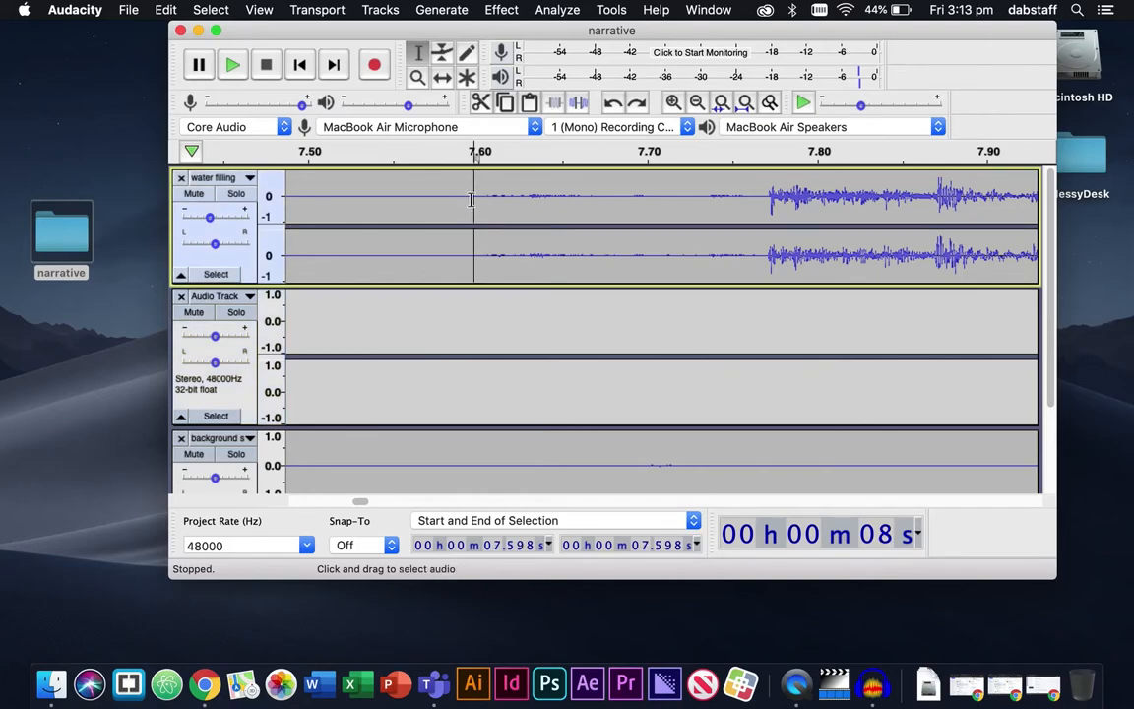
pyautogui.moveTo(471, 211)
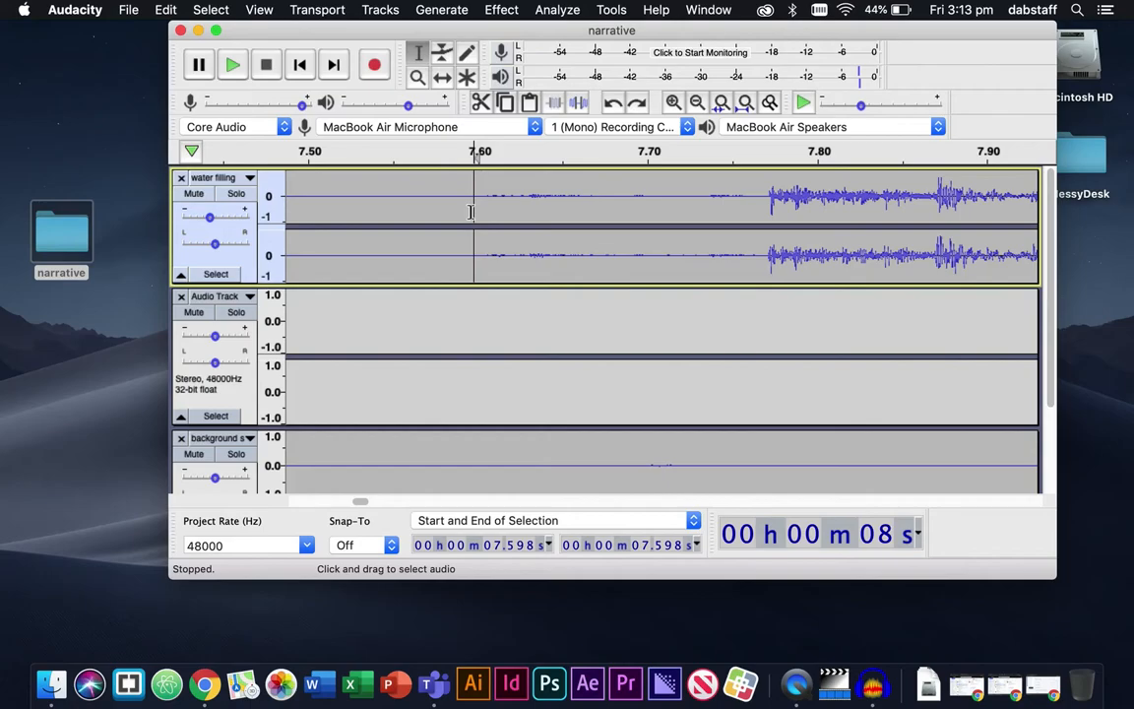
pyautogui.click(810, 226)
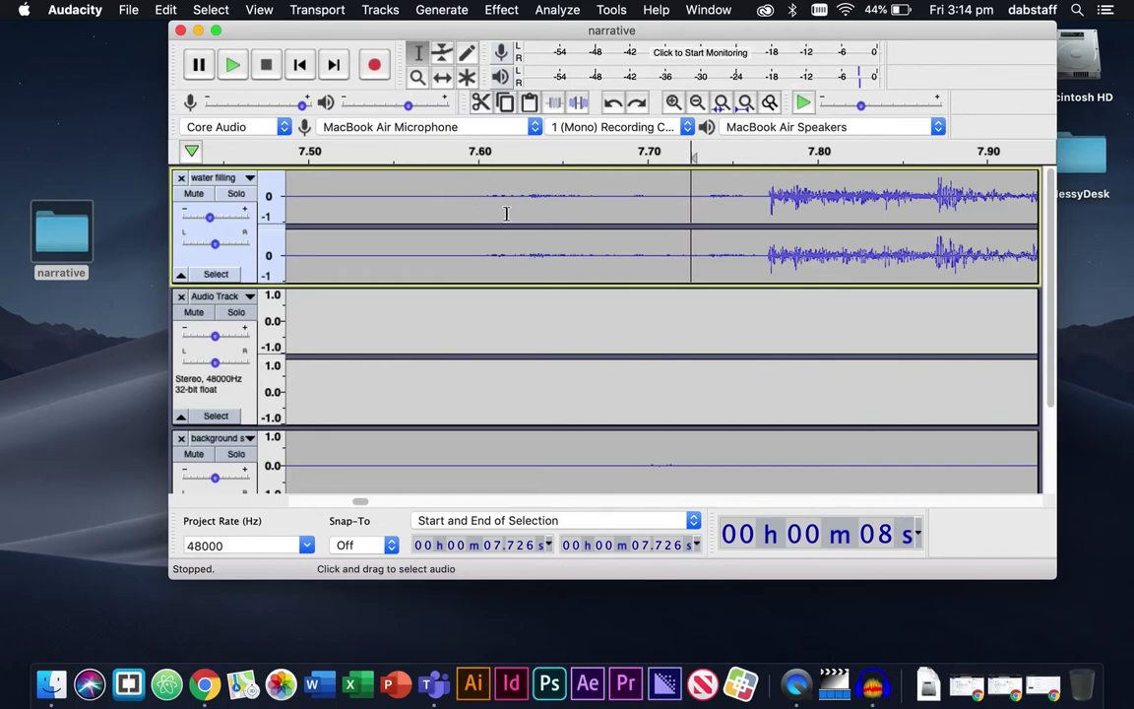
pyautogui.click(467, 197)
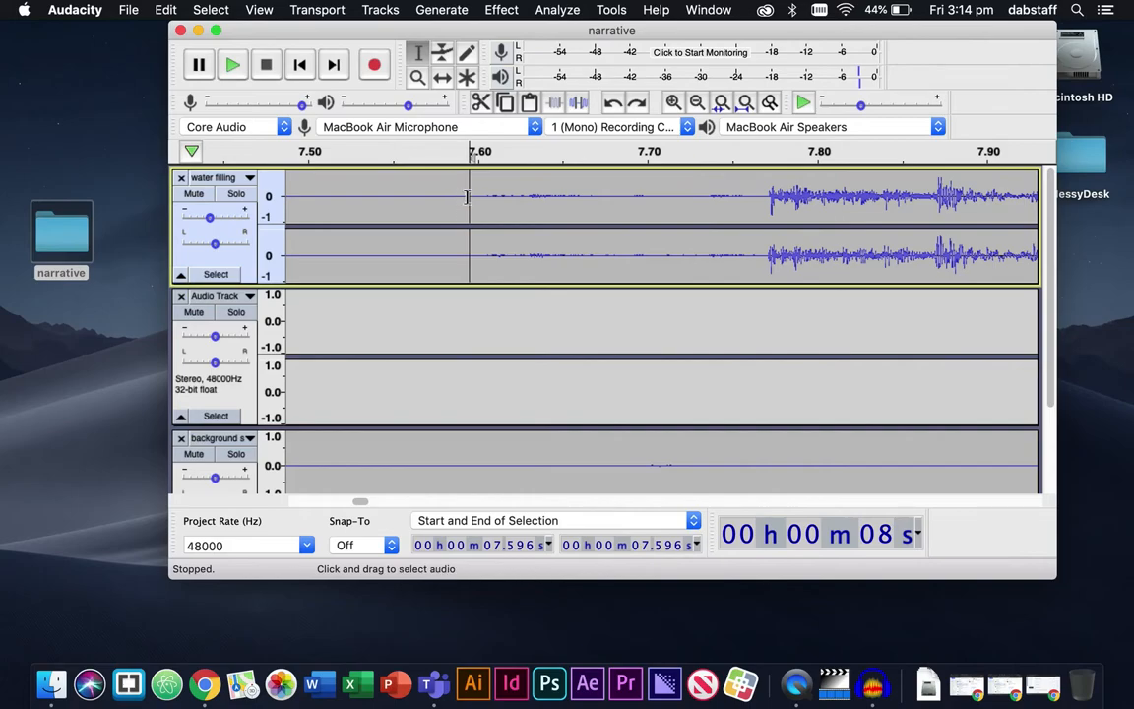
pyautogui.moveTo(465, 192)
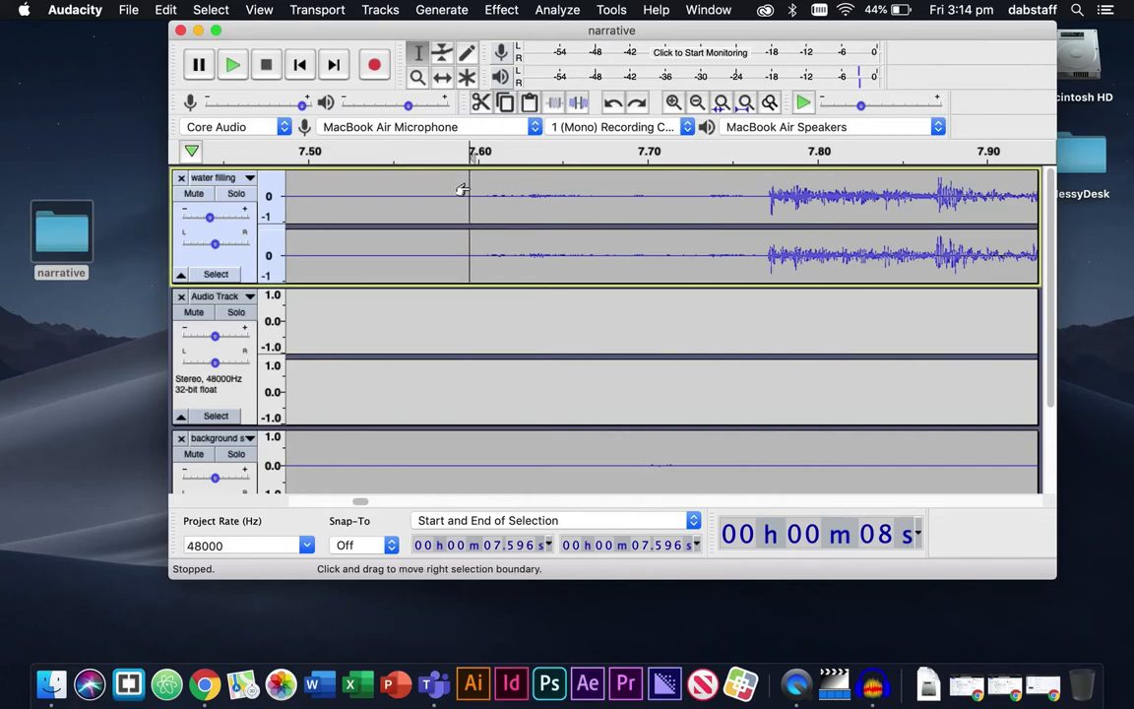
pyautogui.moveTo(719, 183)
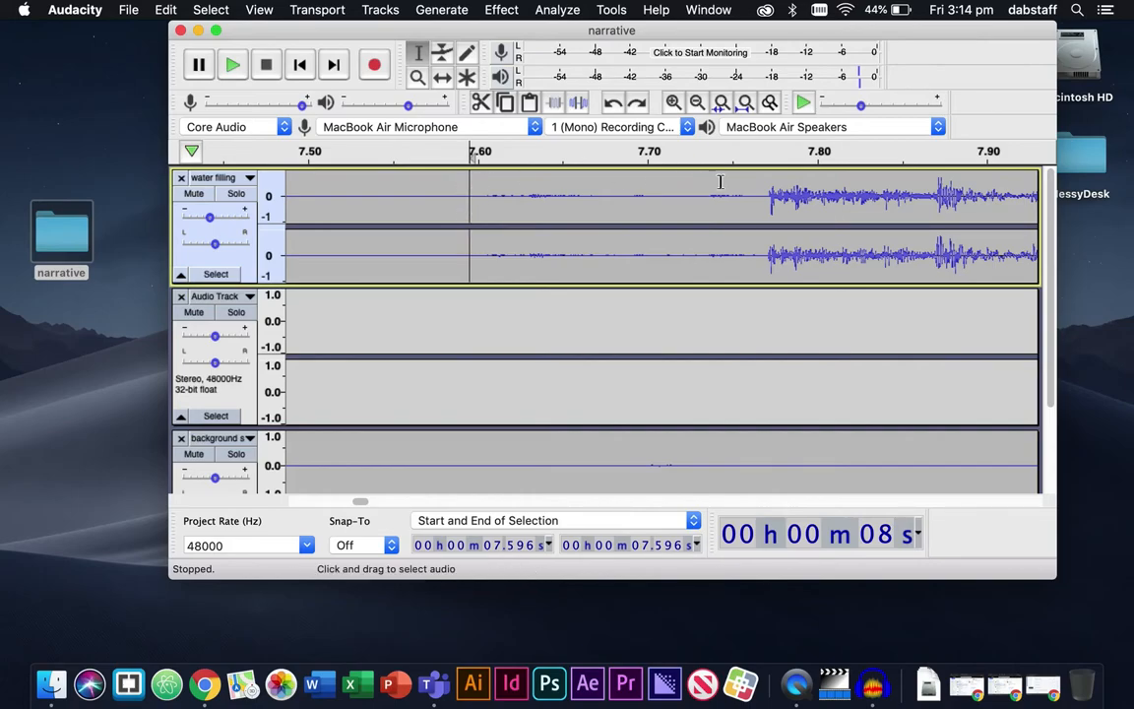
pyautogui.moveTo(774, 195)
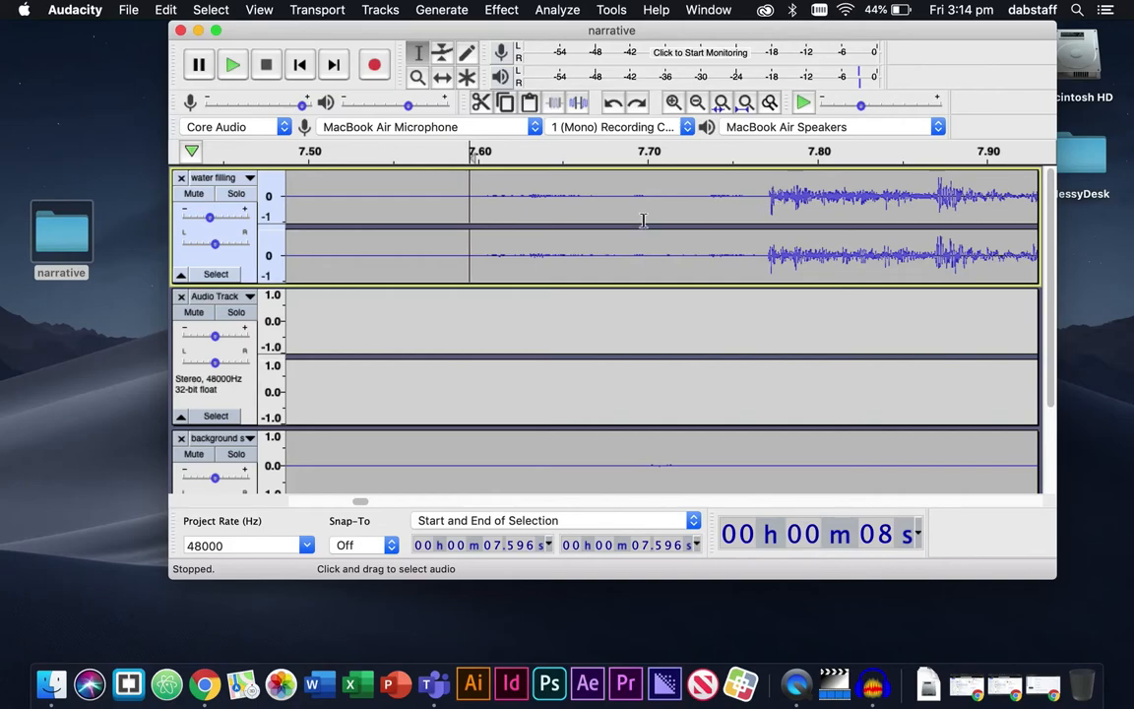
pyautogui.moveTo(465, 196)
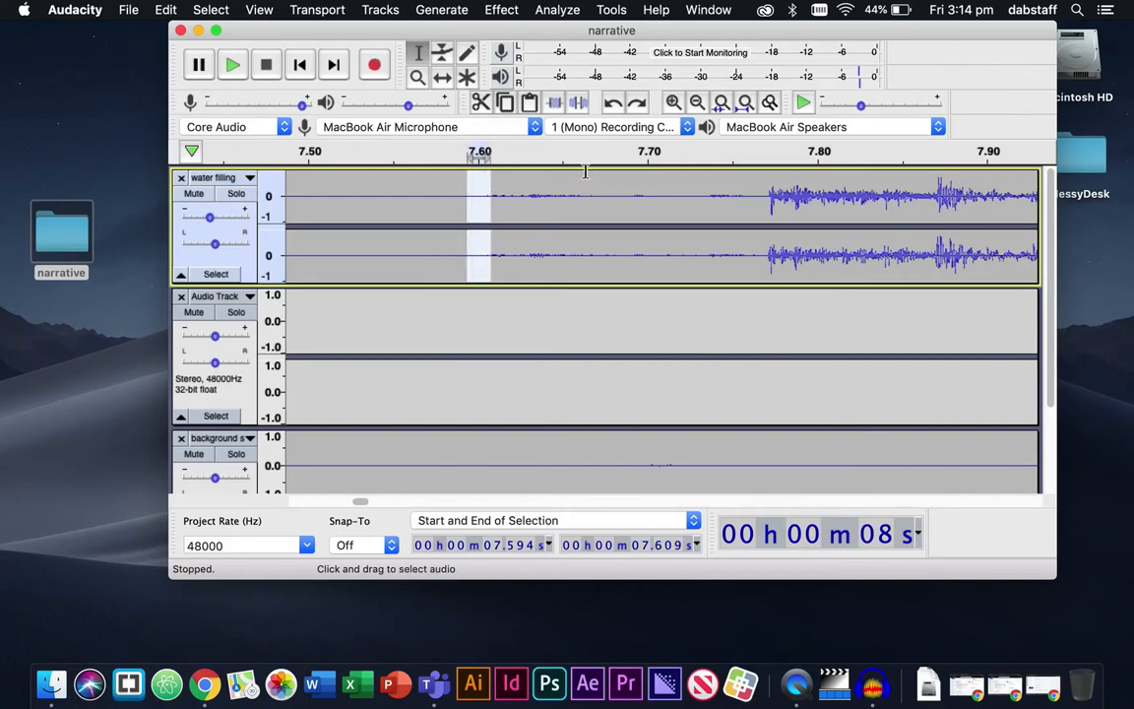
pyautogui.click(472, 222)
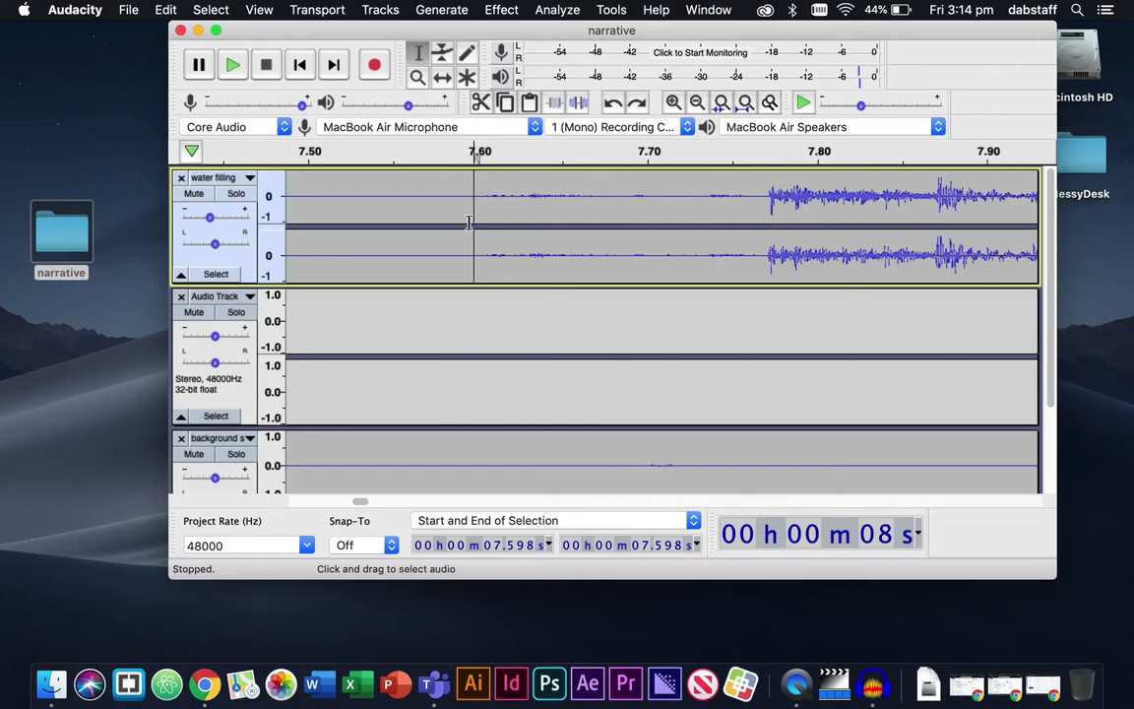
pyautogui.moveTo(476, 198)
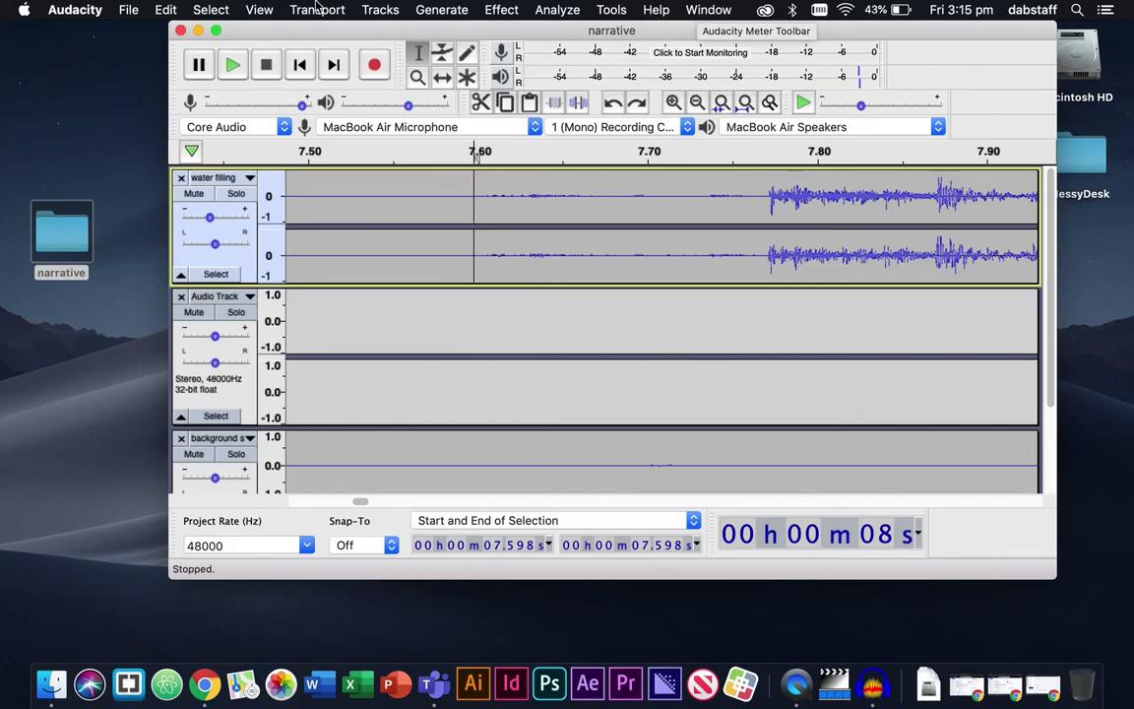
# Split the water filling clip at 7.598 s via Edit > Clip Boundaries > Split
pyautogui.click(165, 10)
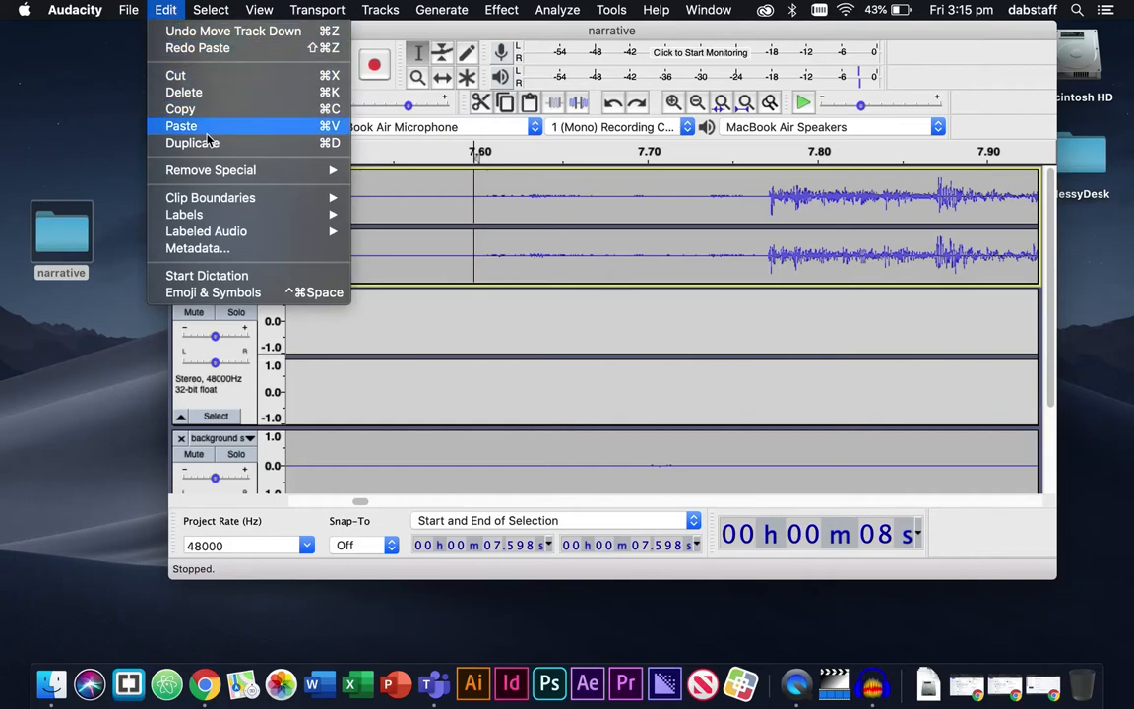
pyautogui.moveTo(209, 197)
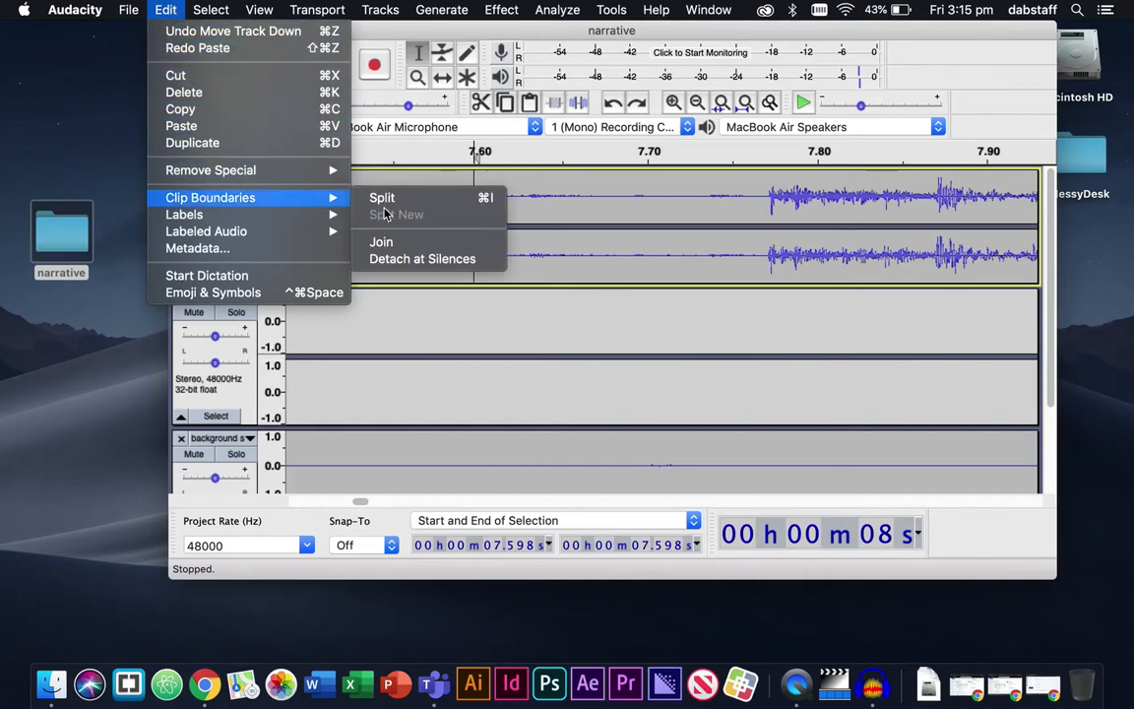
pyautogui.moveTo(382, 198)
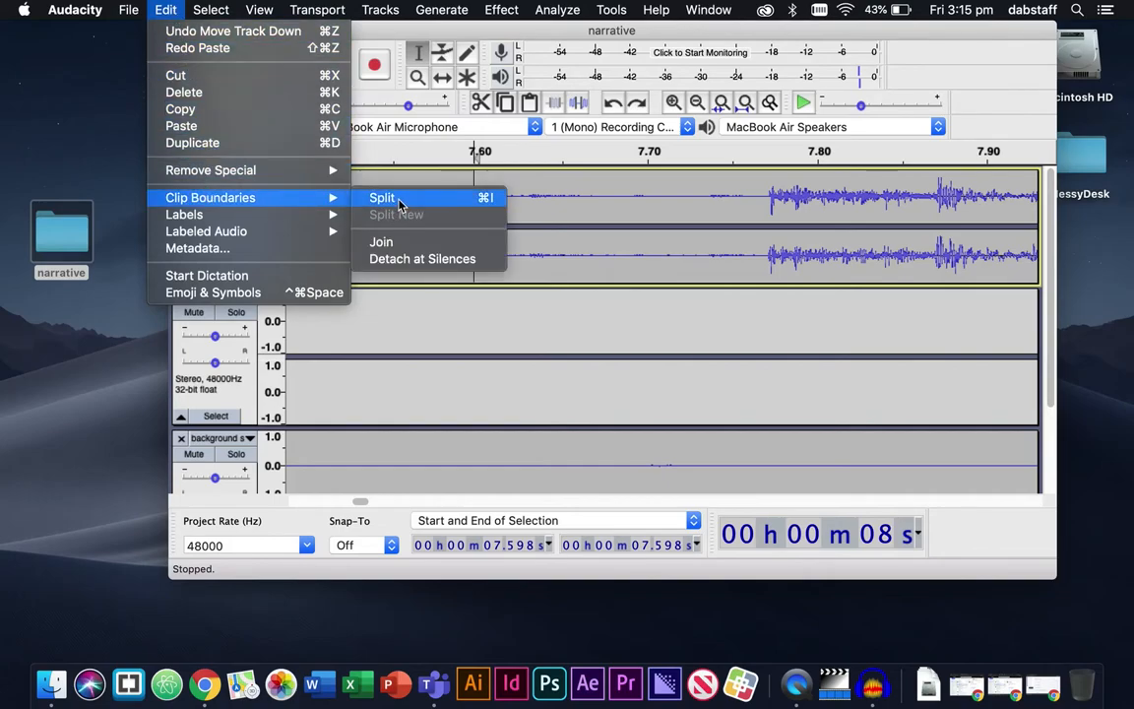
pyautogui.click(382, 197)
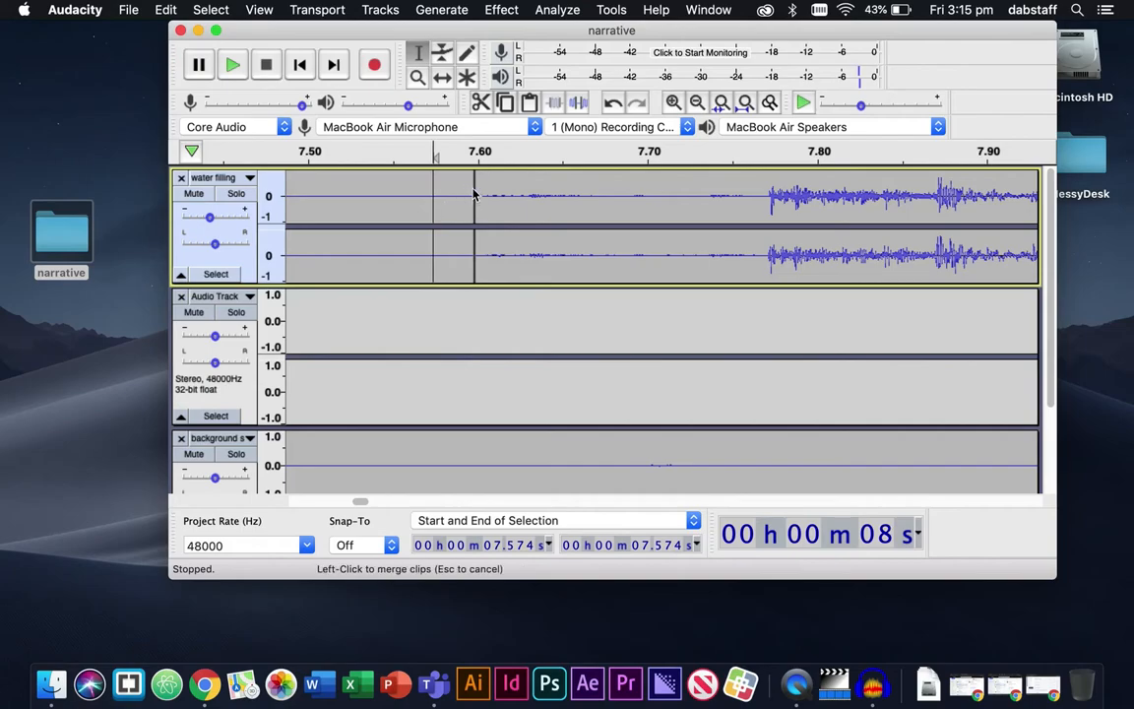
pyautogui.moveTo(417, 77)
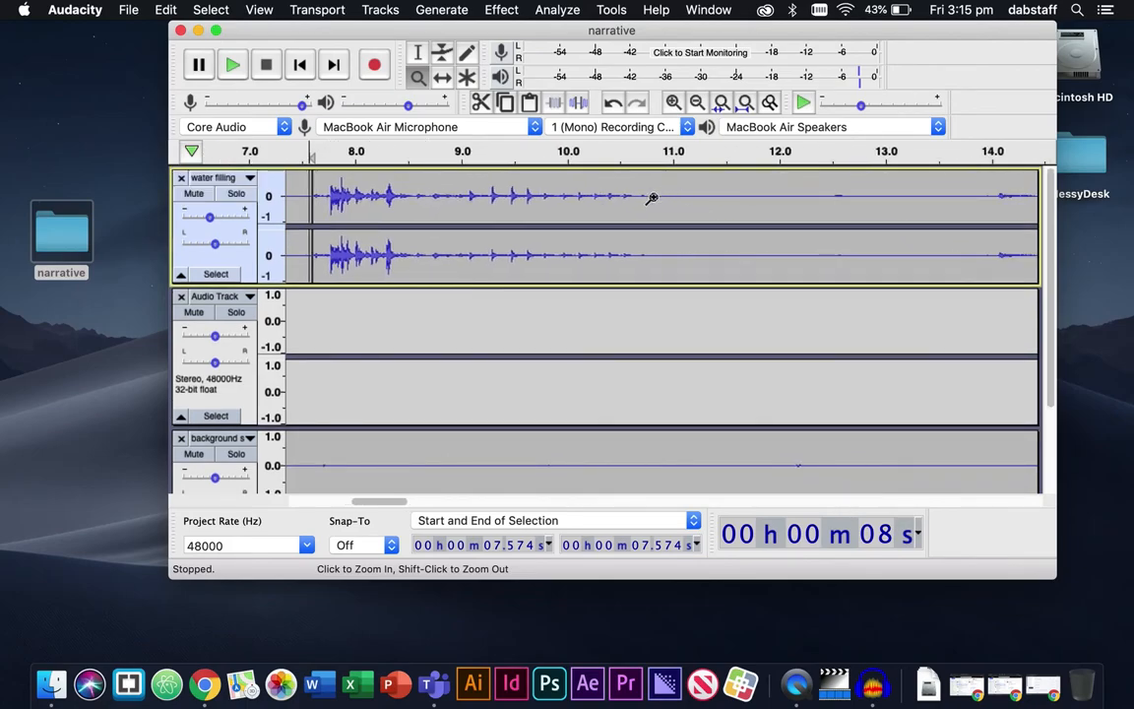
# Split the water filling clip at 10.832 s, isolating the 7.598–10.832 s splash clip
pyautogui.click(652, 197)
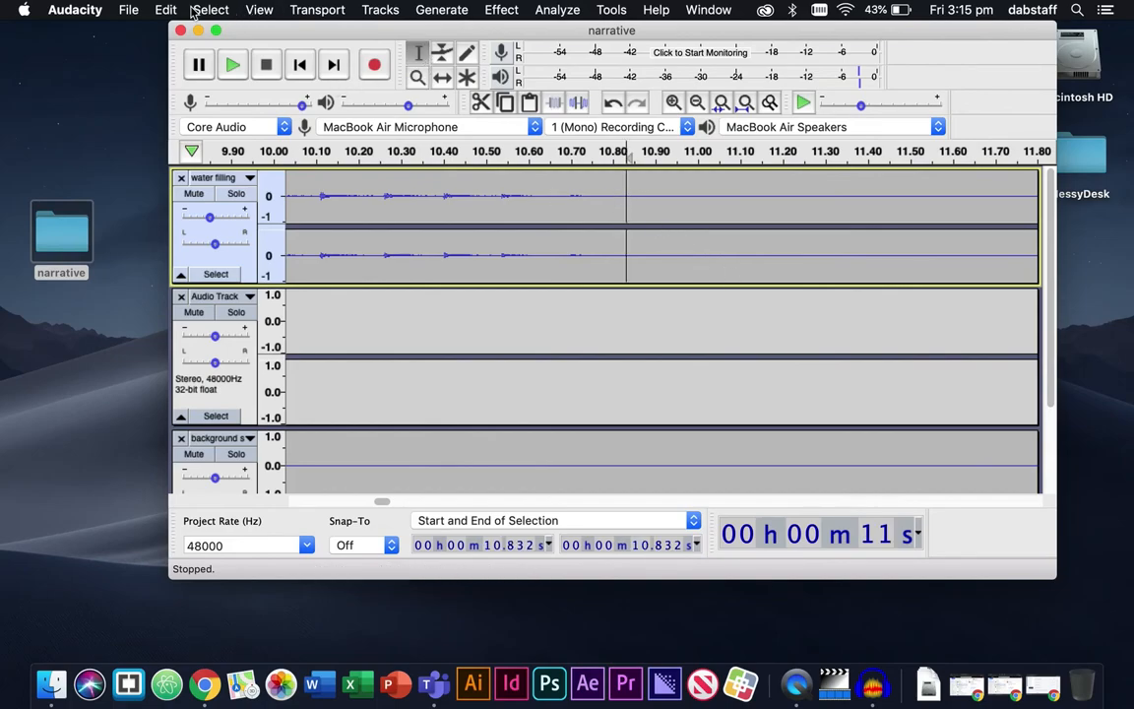
pyautogui.click(165, 10)
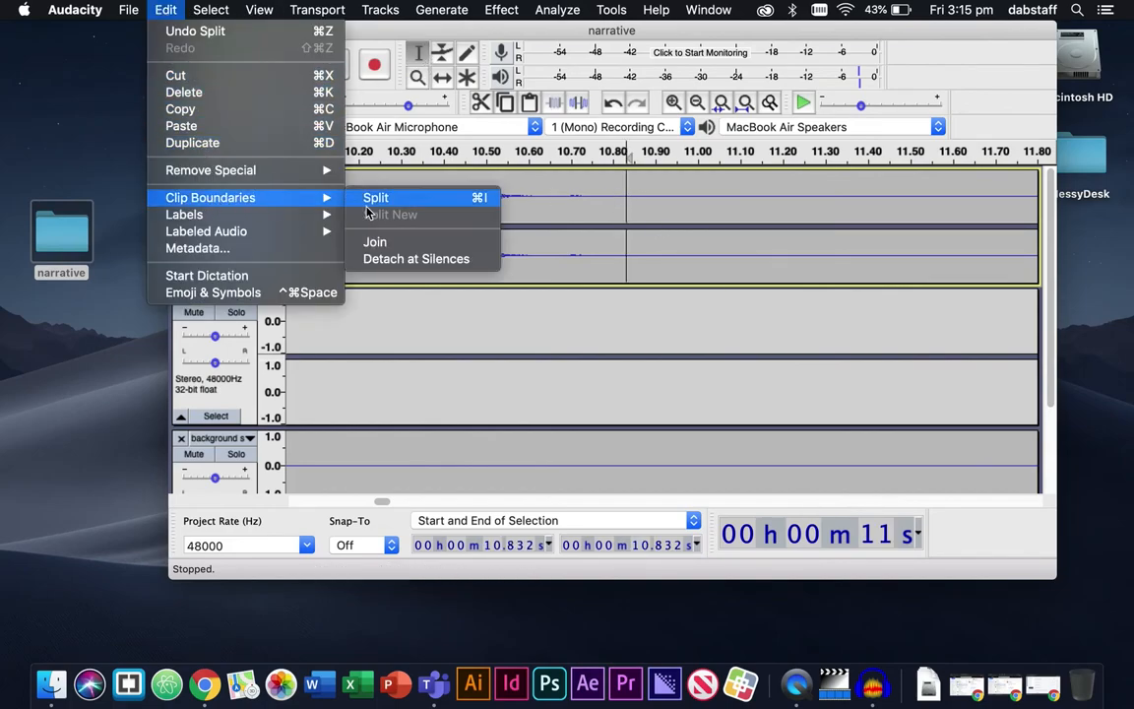
pyautogui.click(375, 196)
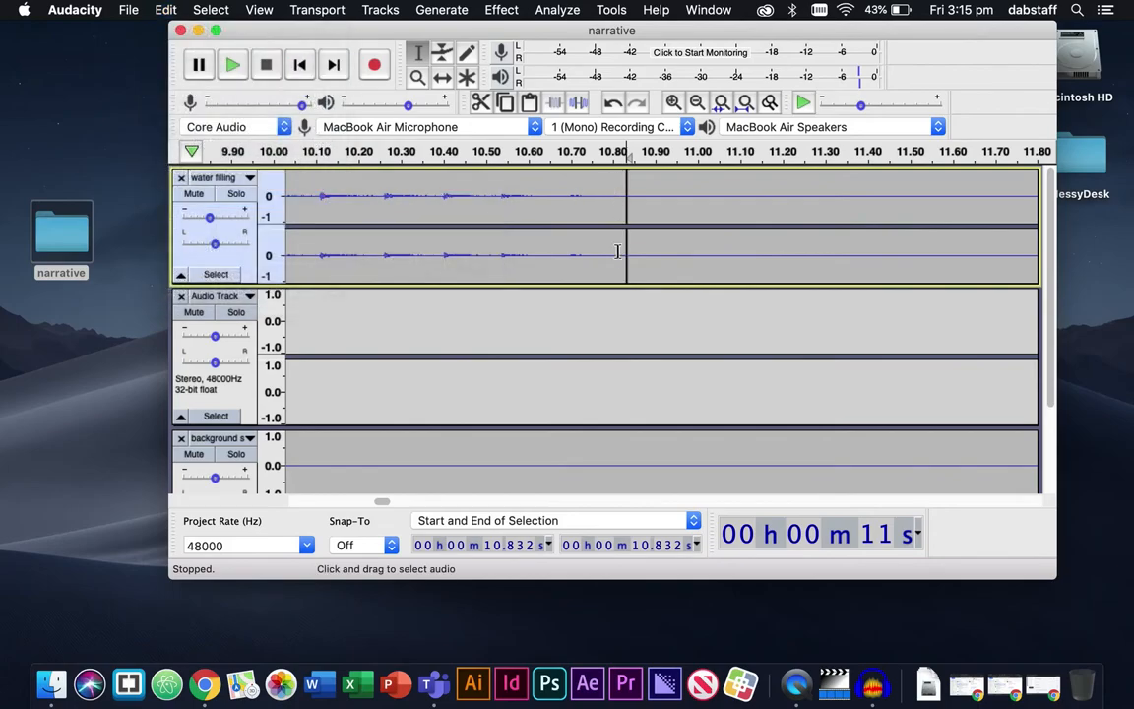
pyautogui.click(417, 77)
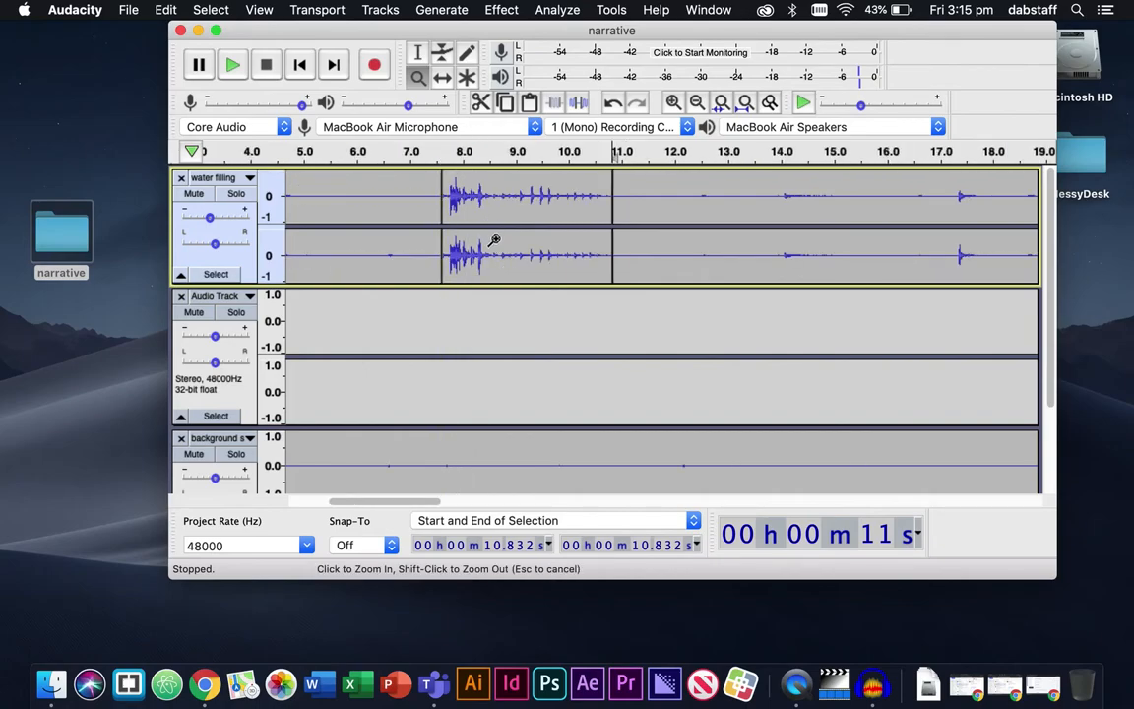
pyautogui.click(416, 52)
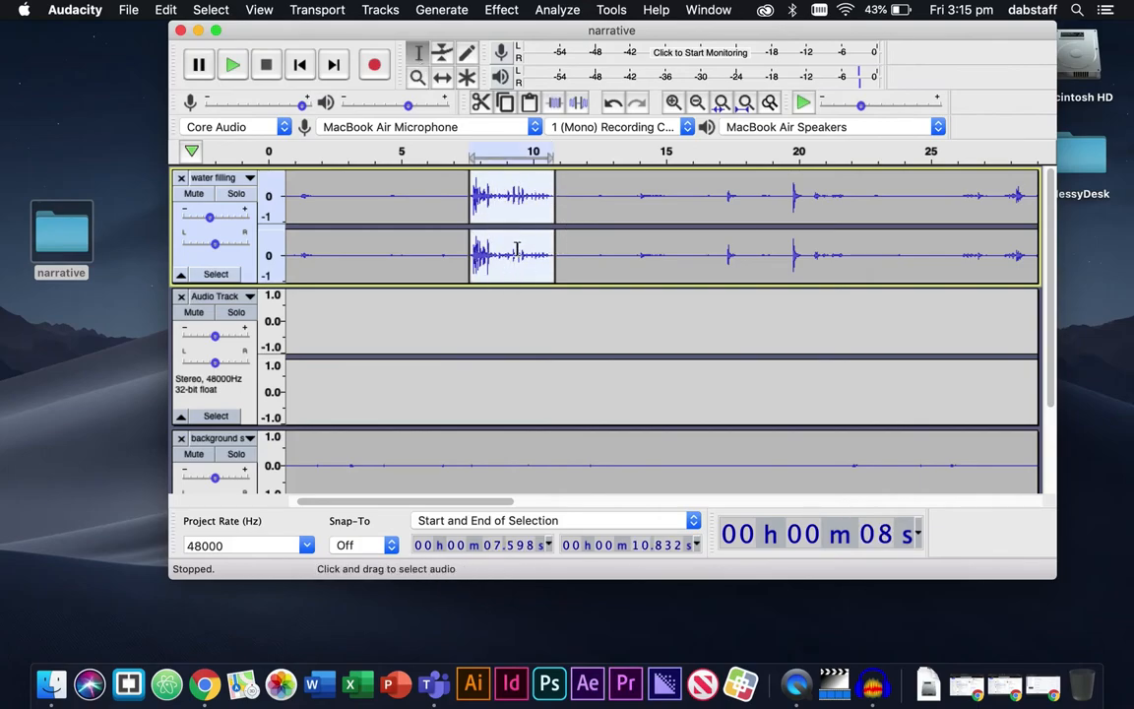
pyautogui.moveTo(495, 244)
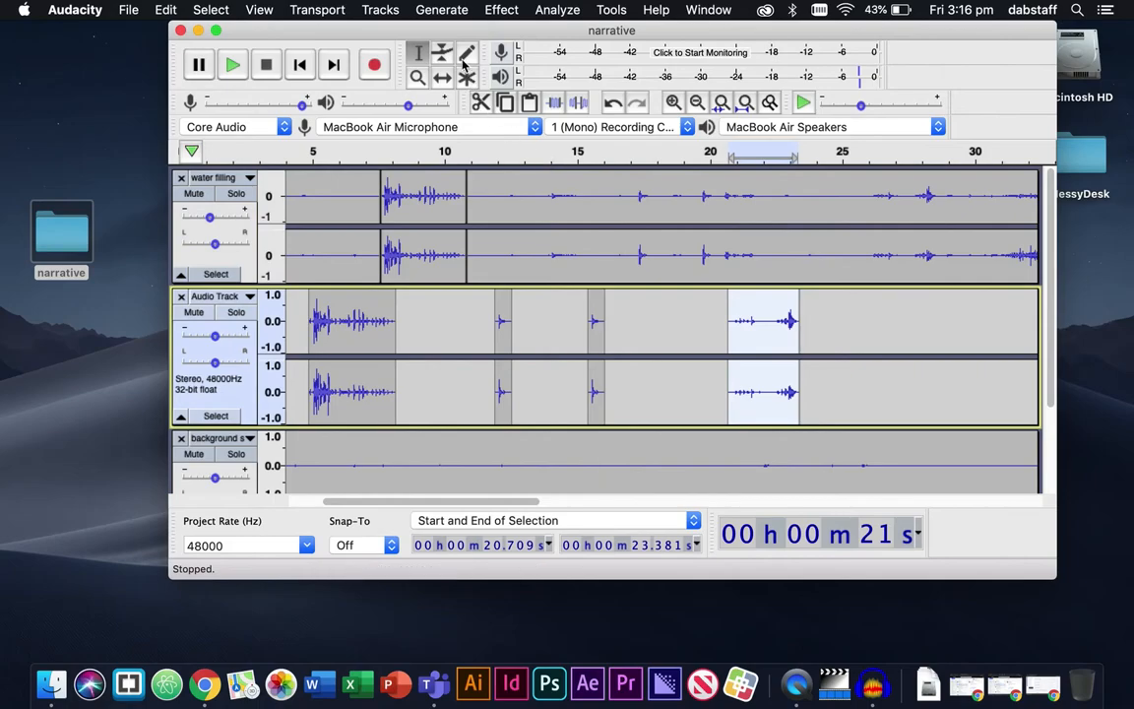
# Slide the last clip left to about 16 s and the first clip to about 9 s
pyautogui.moveTo(763, 320); pyautogui.dragTo(679, 320)
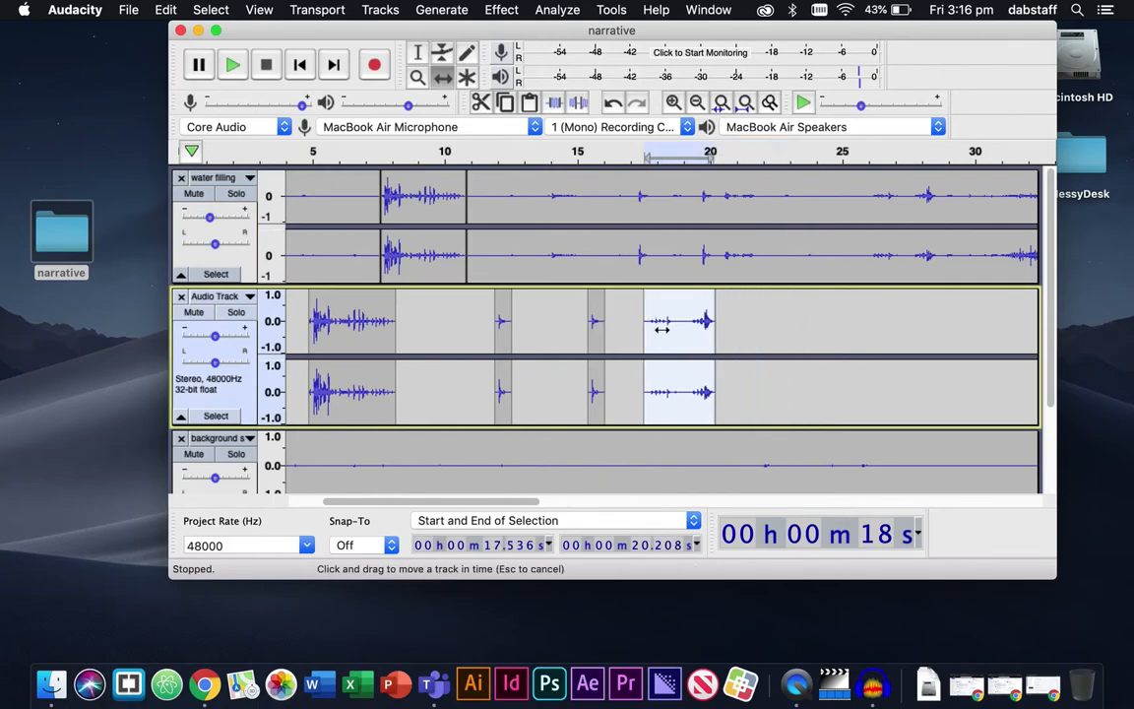
pyautogui.moveTo(679, 319); pyautogui.dragTo(644, 320)
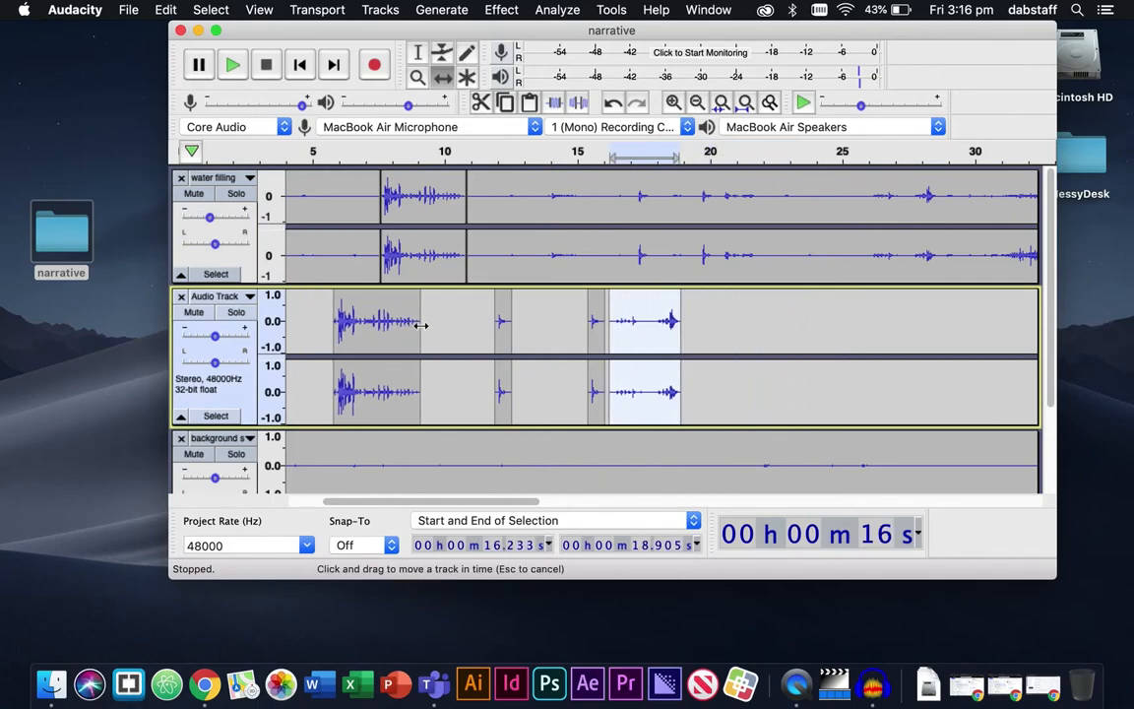
pyautogui.moveTo(379, 320); pyautogui.dragTo(448, 320)
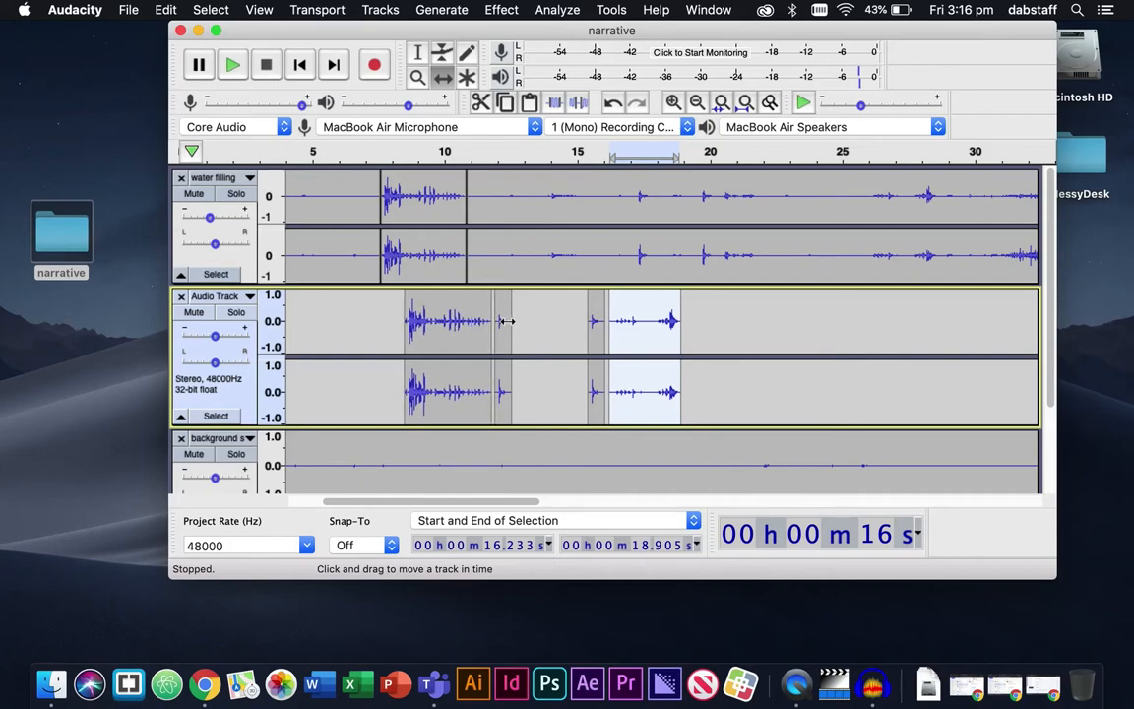
pyautogui.moveTo(417, 53)
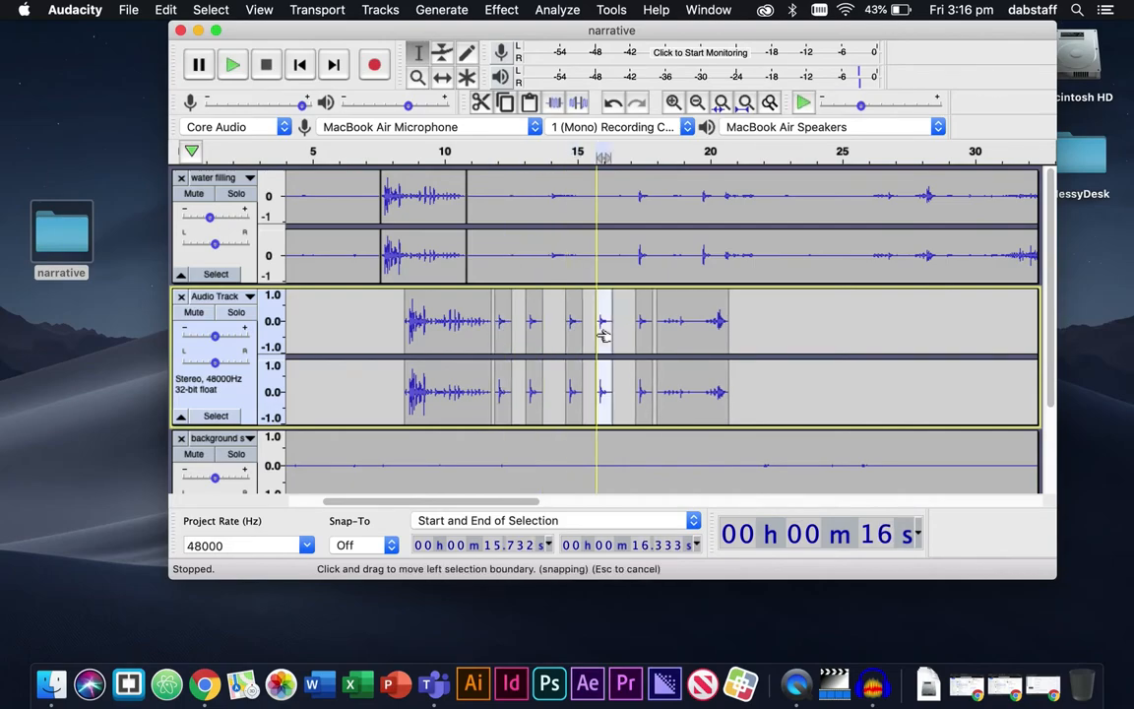
pyautogui.click(232, 63)
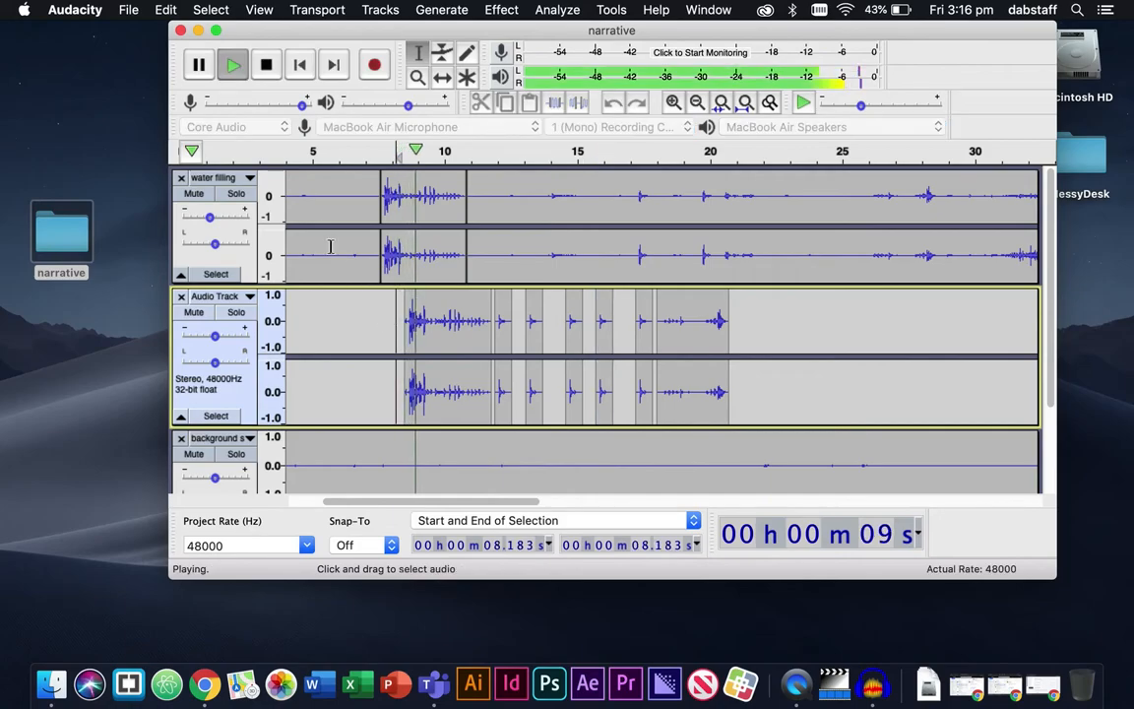
# Mute the water filling track, play the Audio Track arrangement from 8.2 s, then stop
pyautogui.click(266, 64)
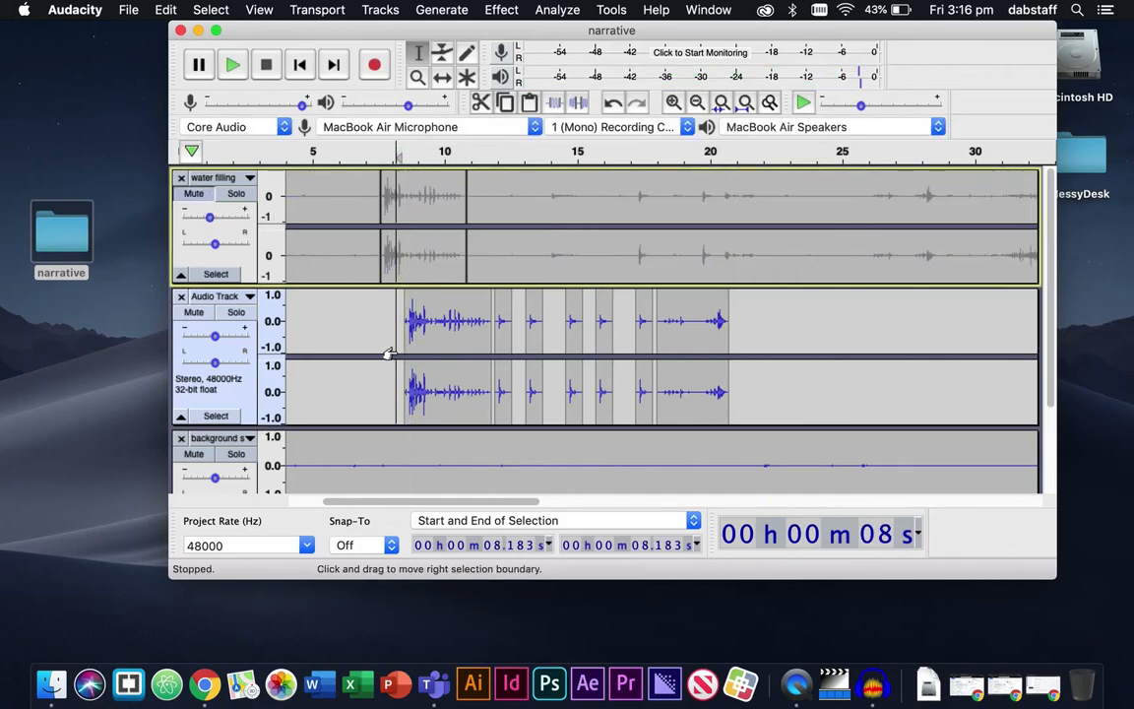
pyautogui.click(232, 63)
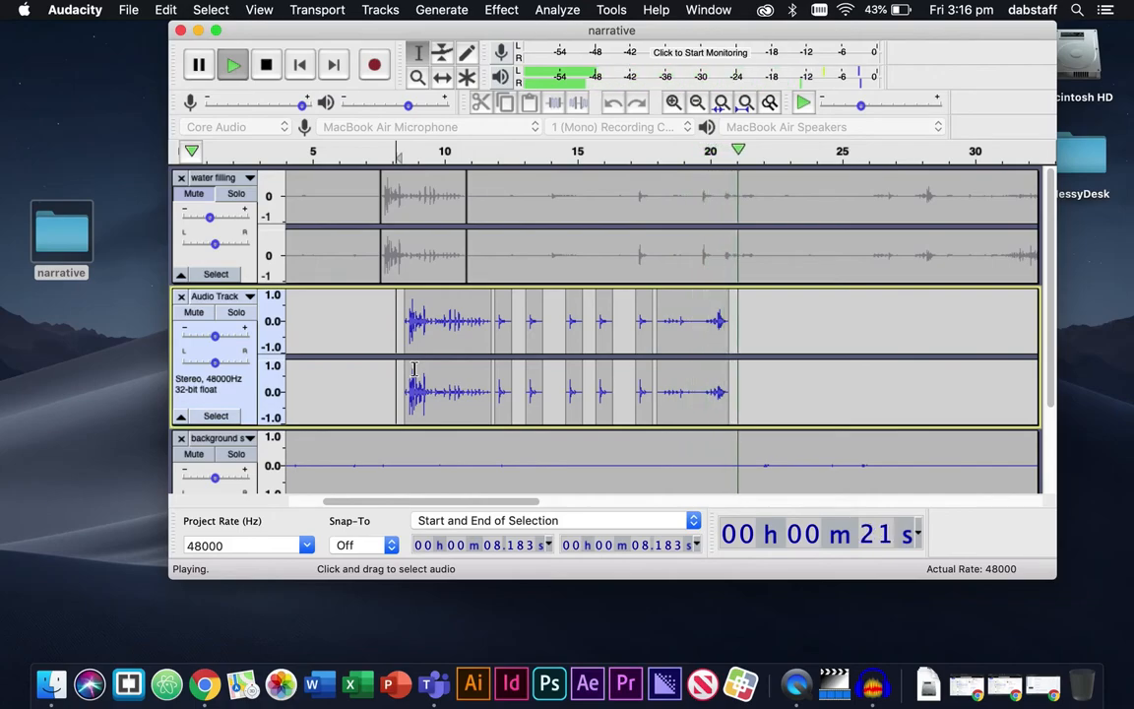
pyautogui.click(264, 64)
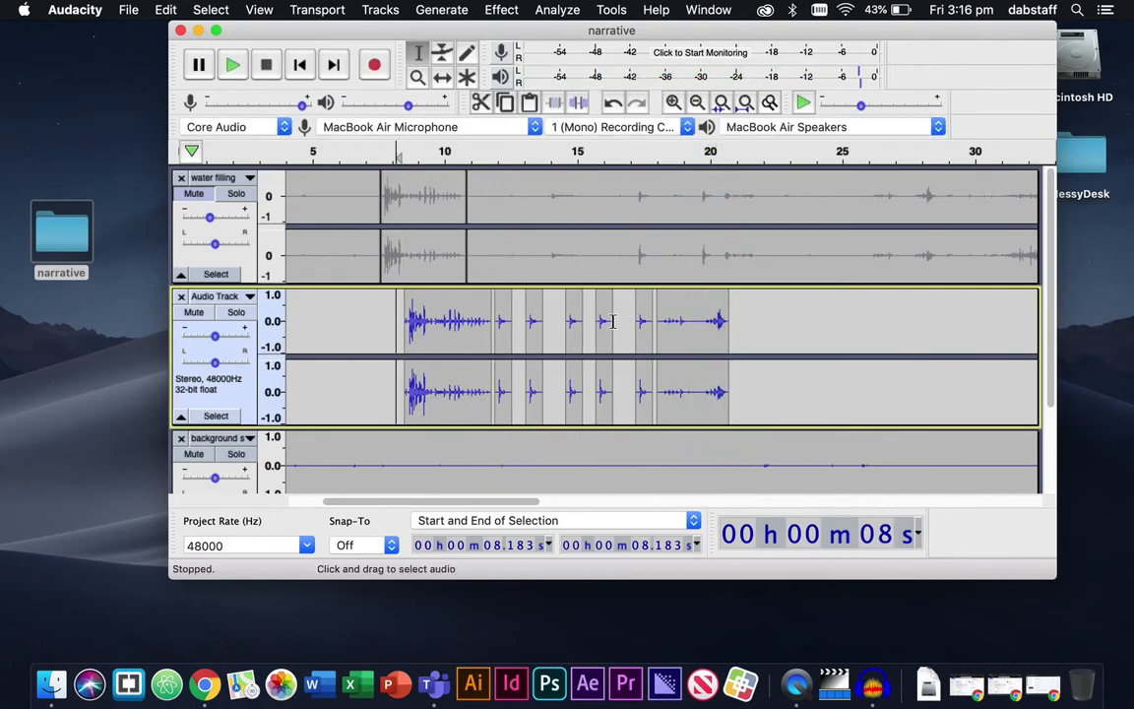
pyautogui.moveTo(411, 377)
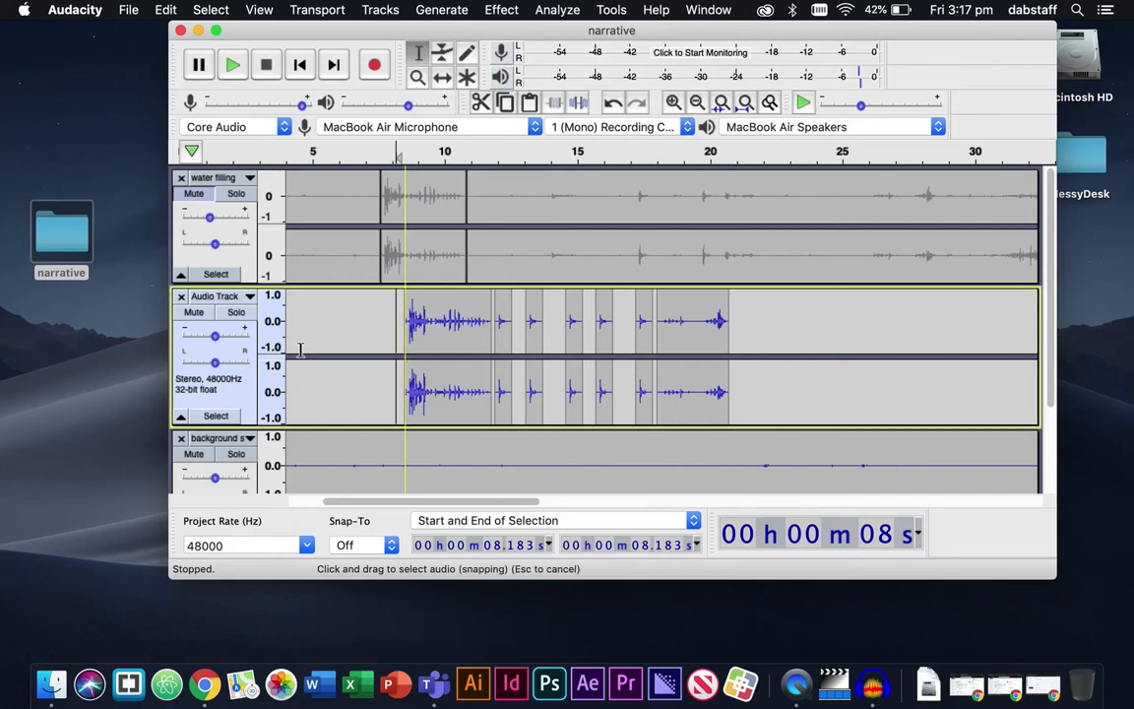
pyautogui.click(380, 10)
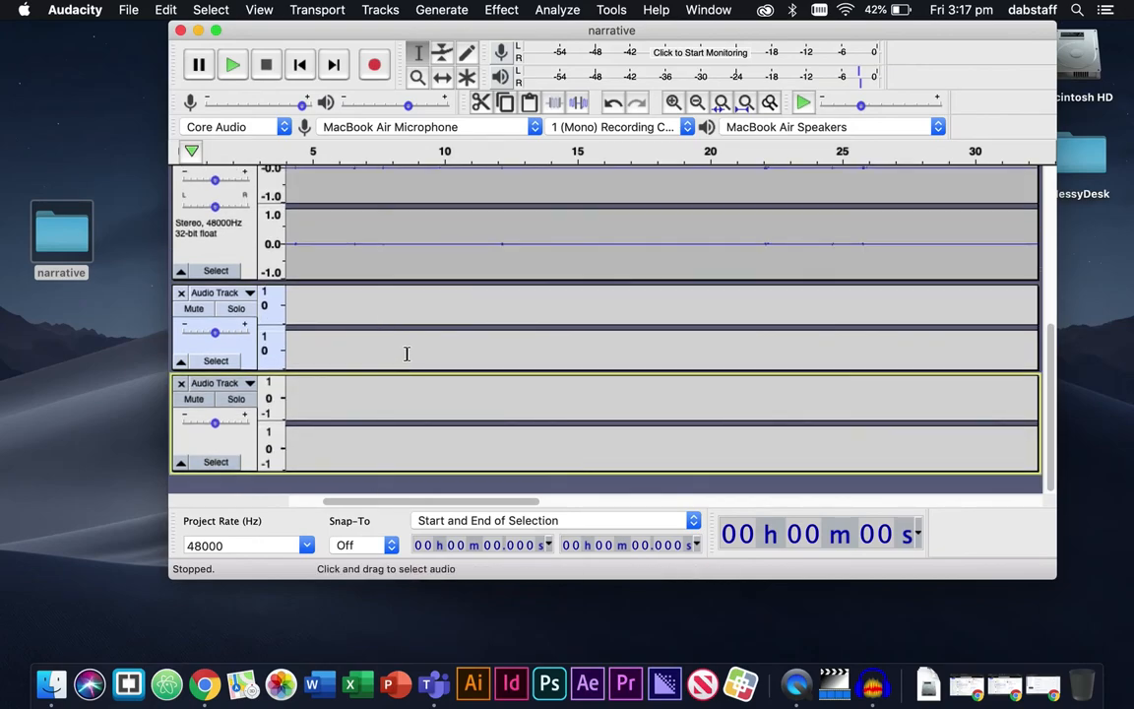
# Move the background sound track down below the new empty track
pyautogui.scroll(3)
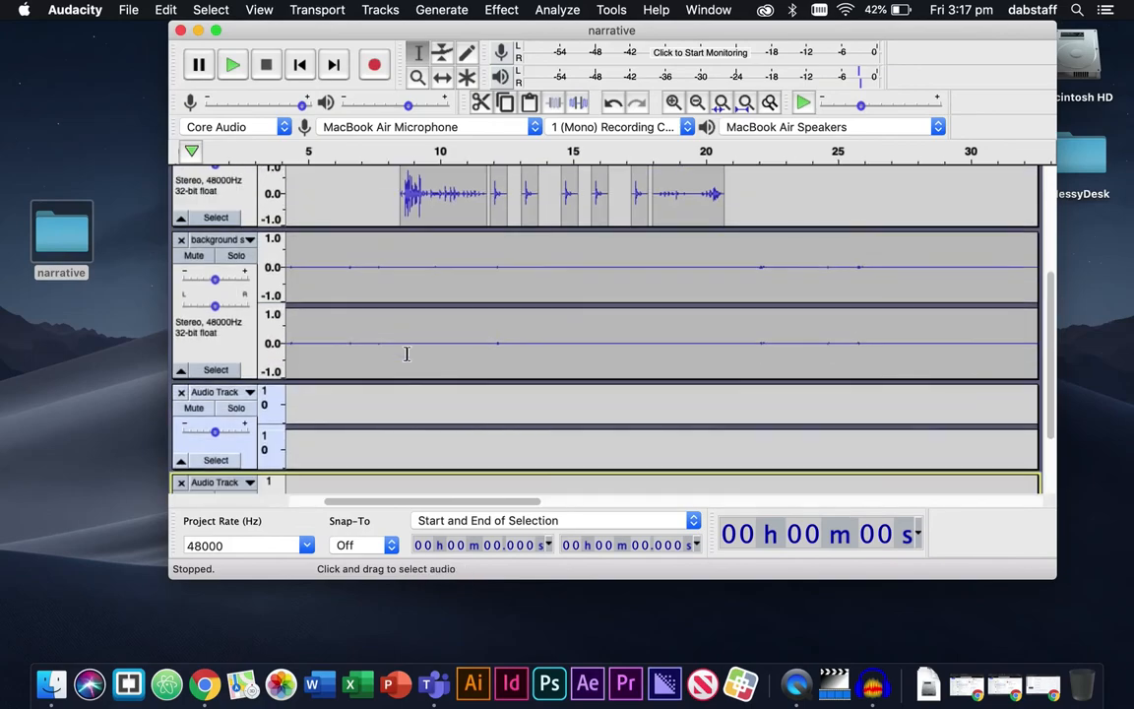
pyautogui.click(221, 239)
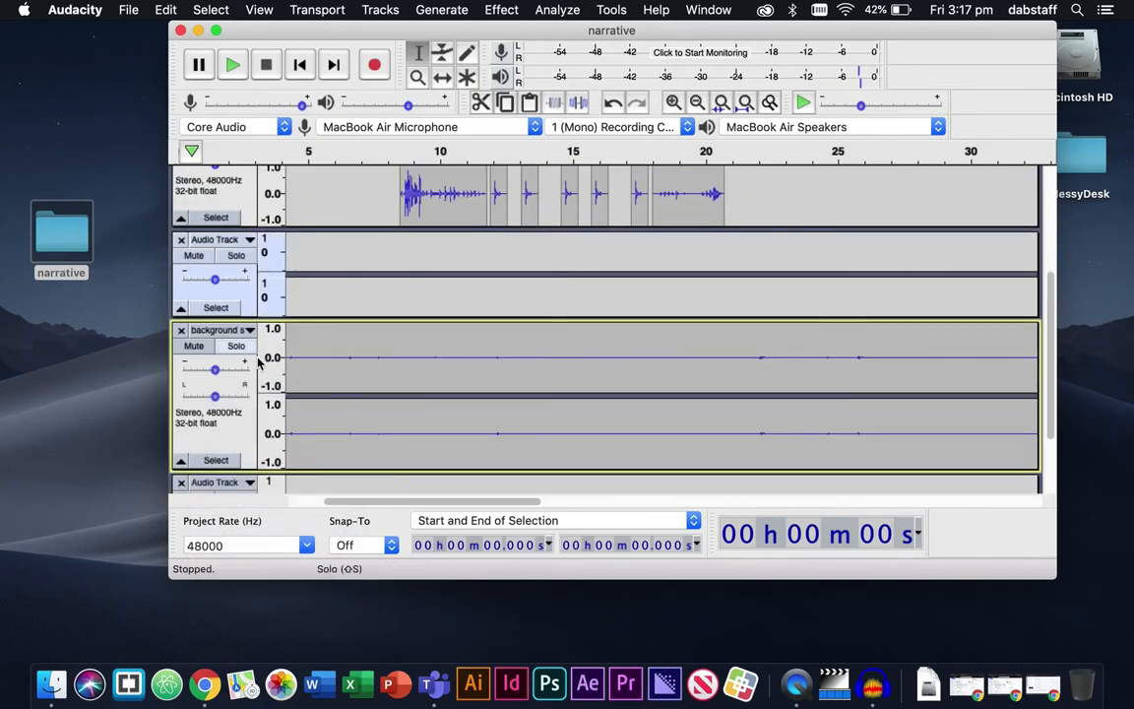
pyautogui.click(221, 329)
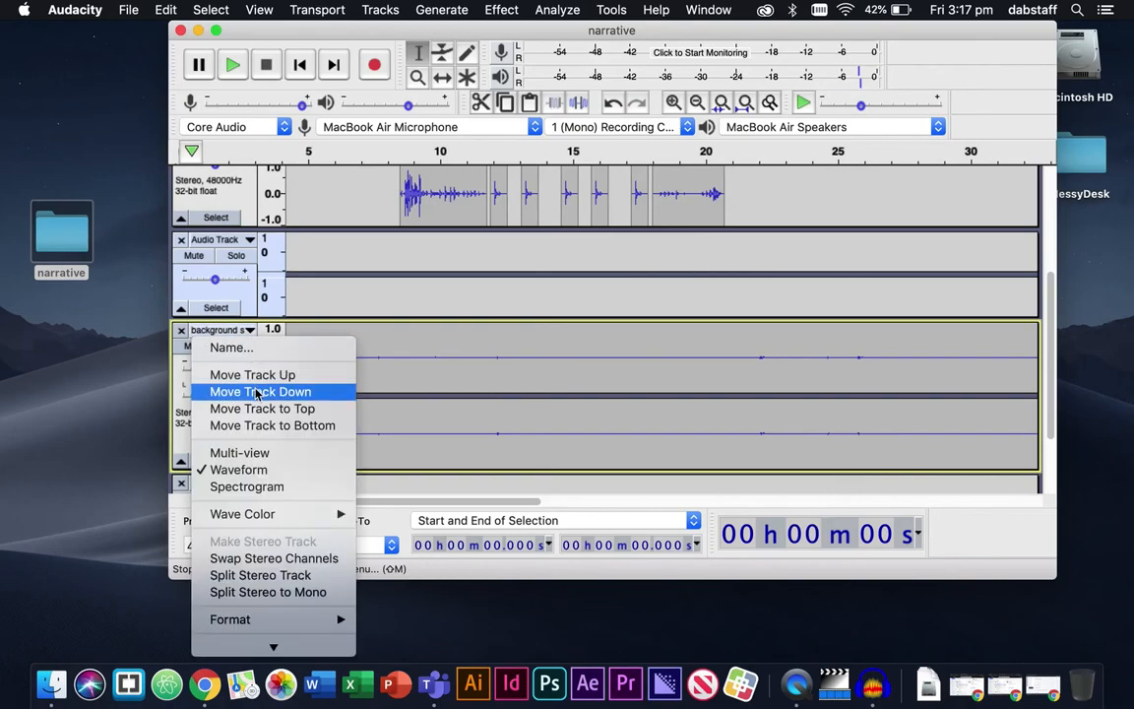
pyautogui.click(261, 391)
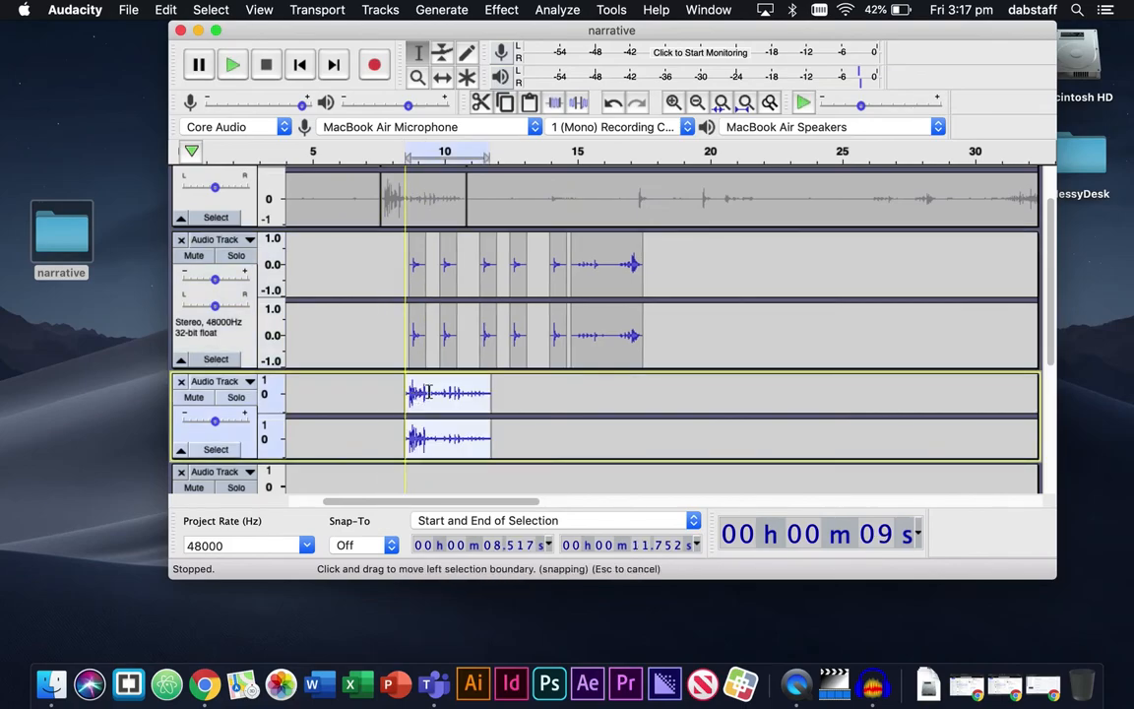
# Play the arrangement from about 8 seconds and remove the water filling track
pyautogui.click(386, 263)
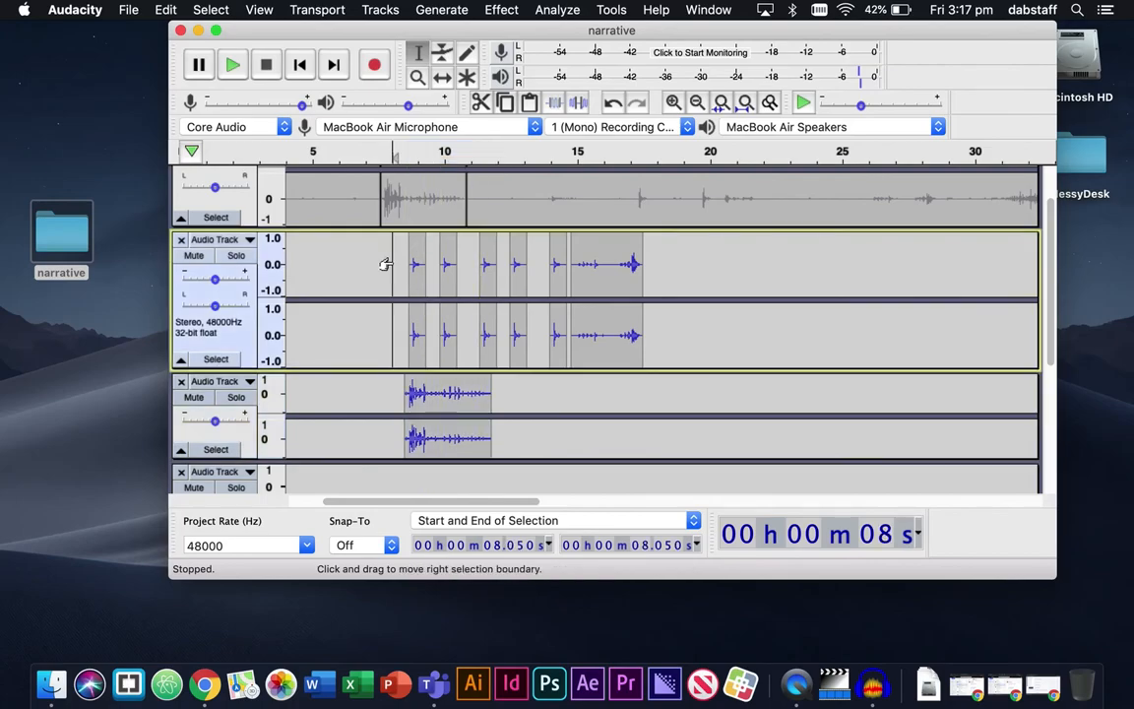
pyautogui.click(232, 64)
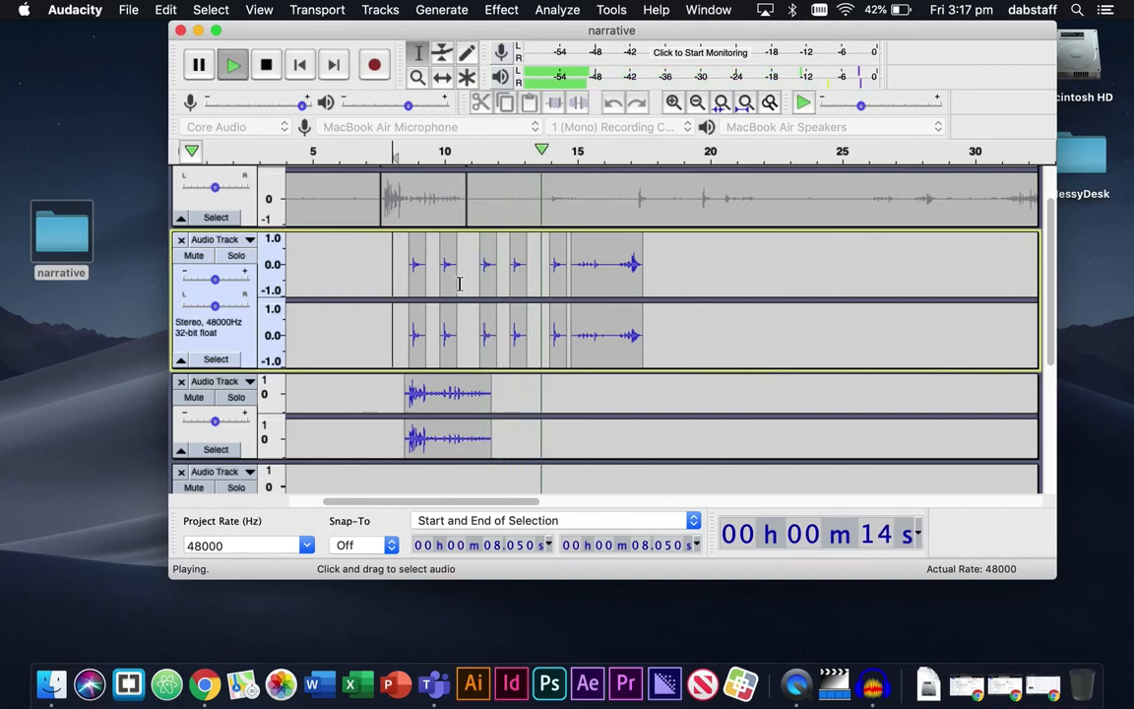
pyautogui.moveTo(417, 77)
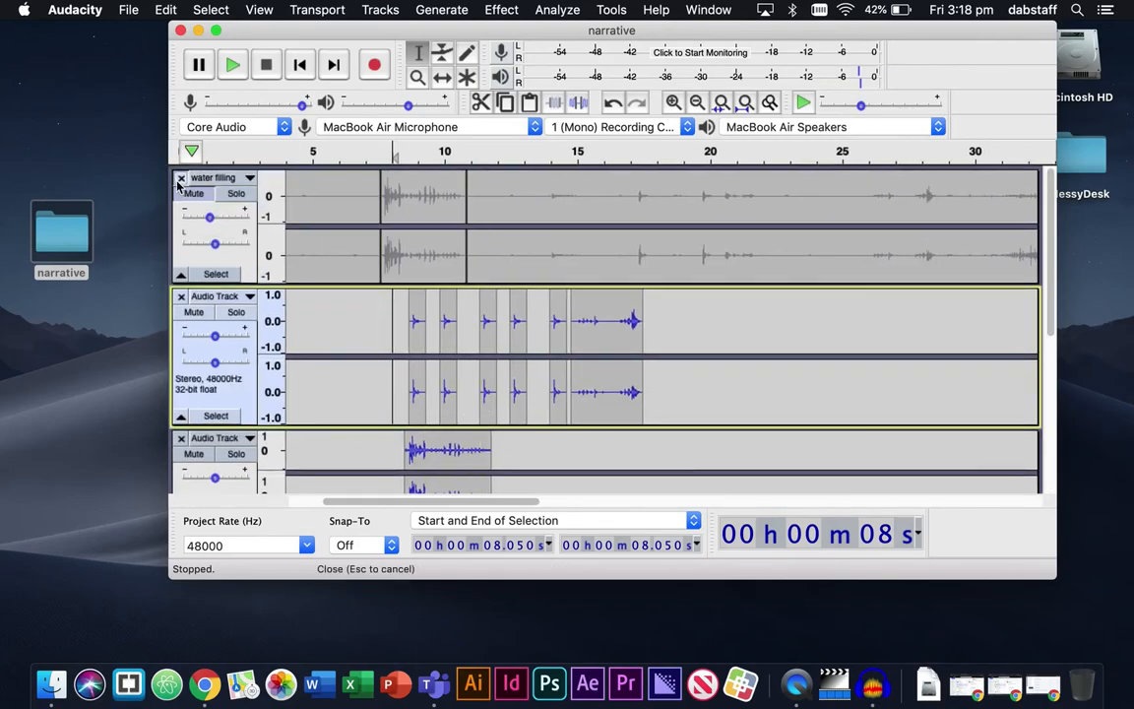
pyautogui.click(181, 178)
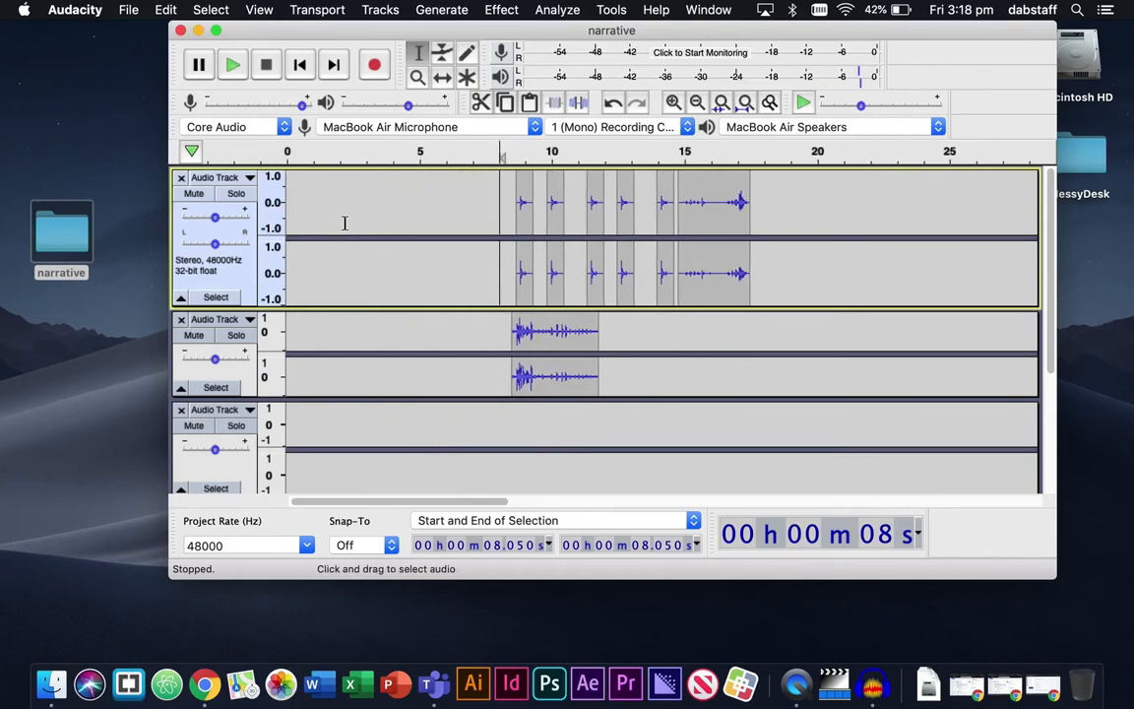
# Zoom out and delete the background sound's tail so it ends at about 1:17
pyautogui.click(417, 78)
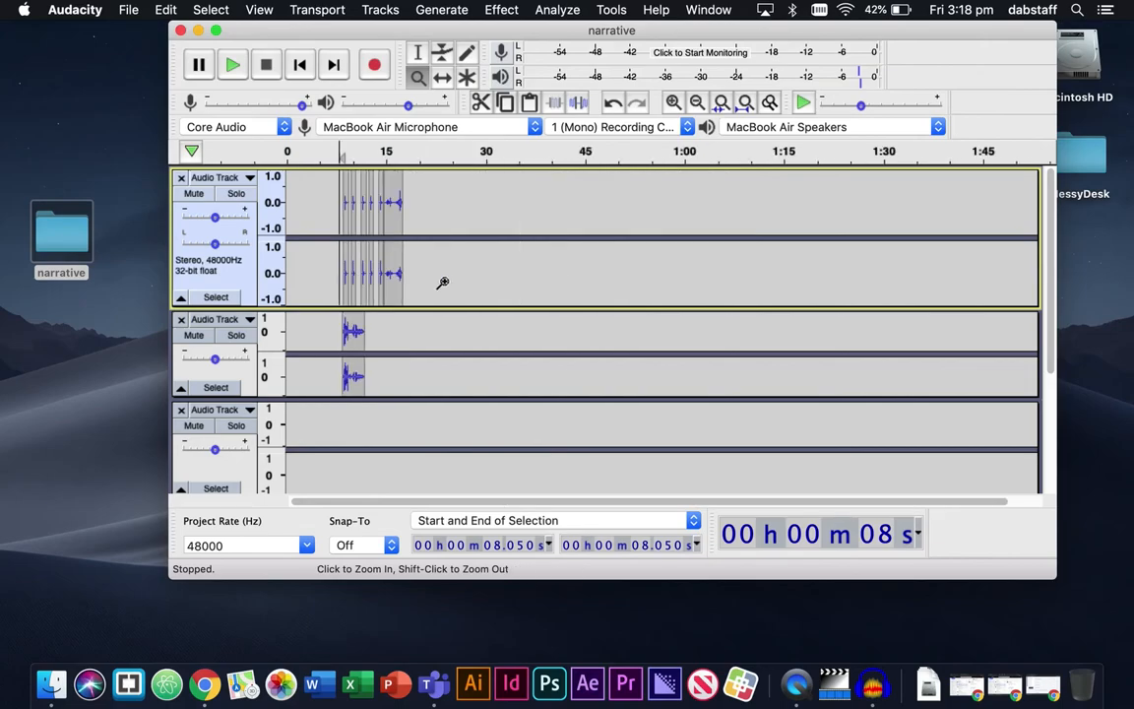
pyautogui.click(697, 102)
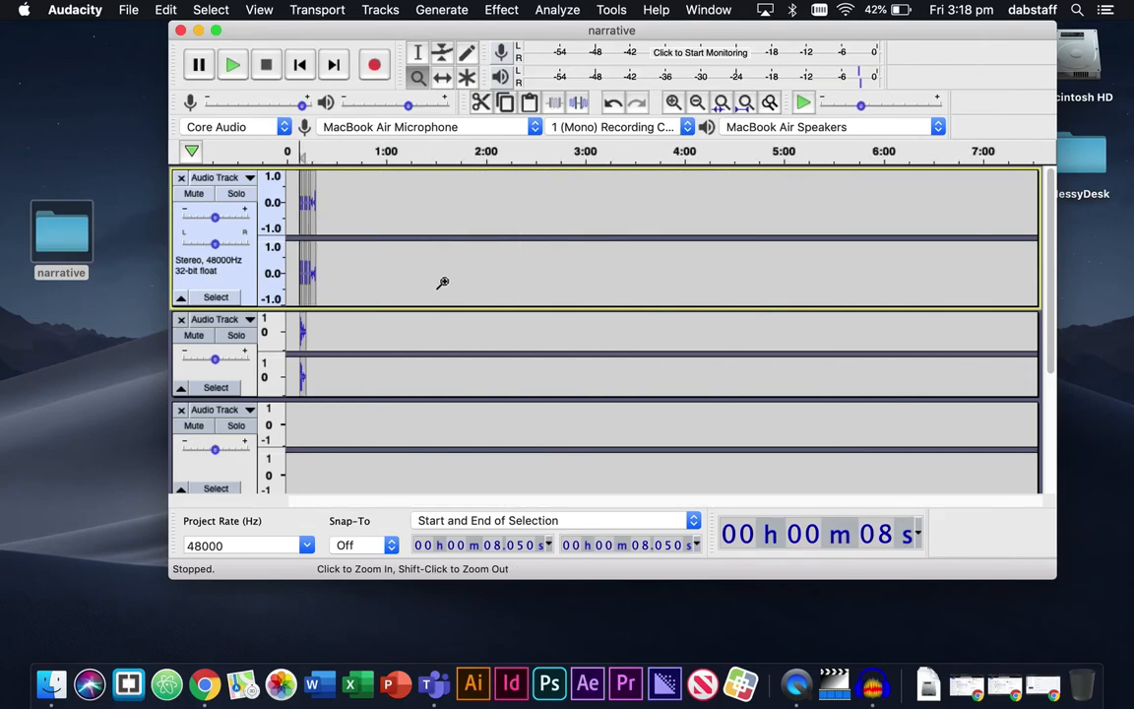
pyautogui.scroll(-3)
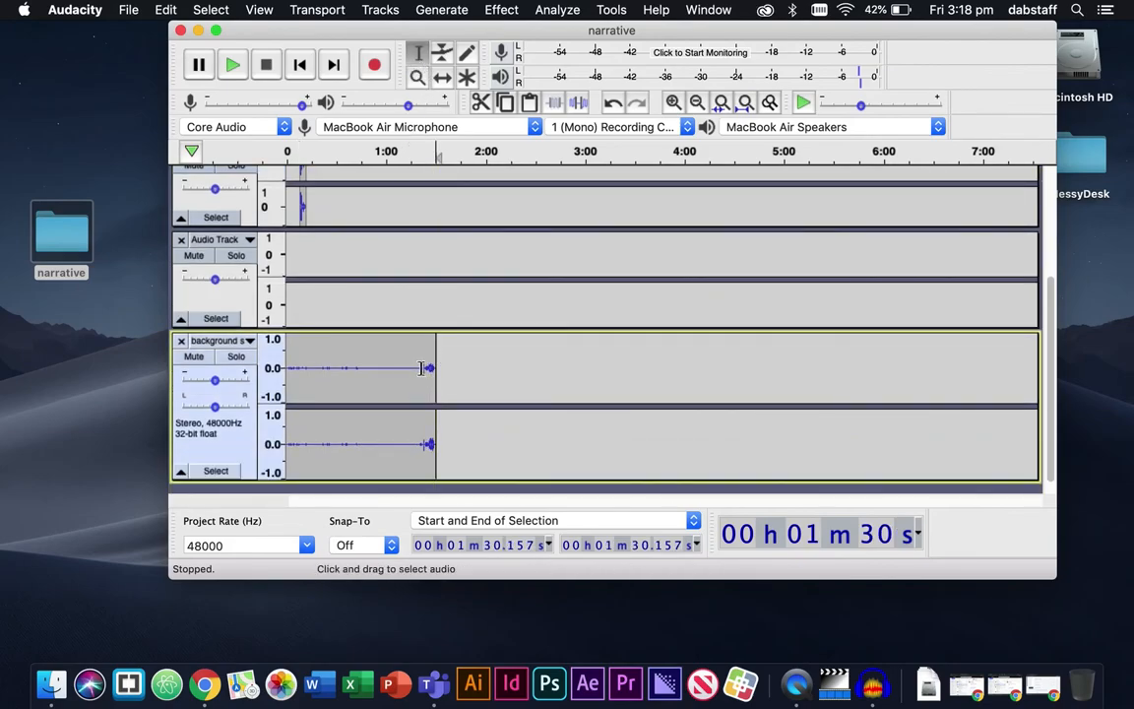
pyautogui.click(413, 367)
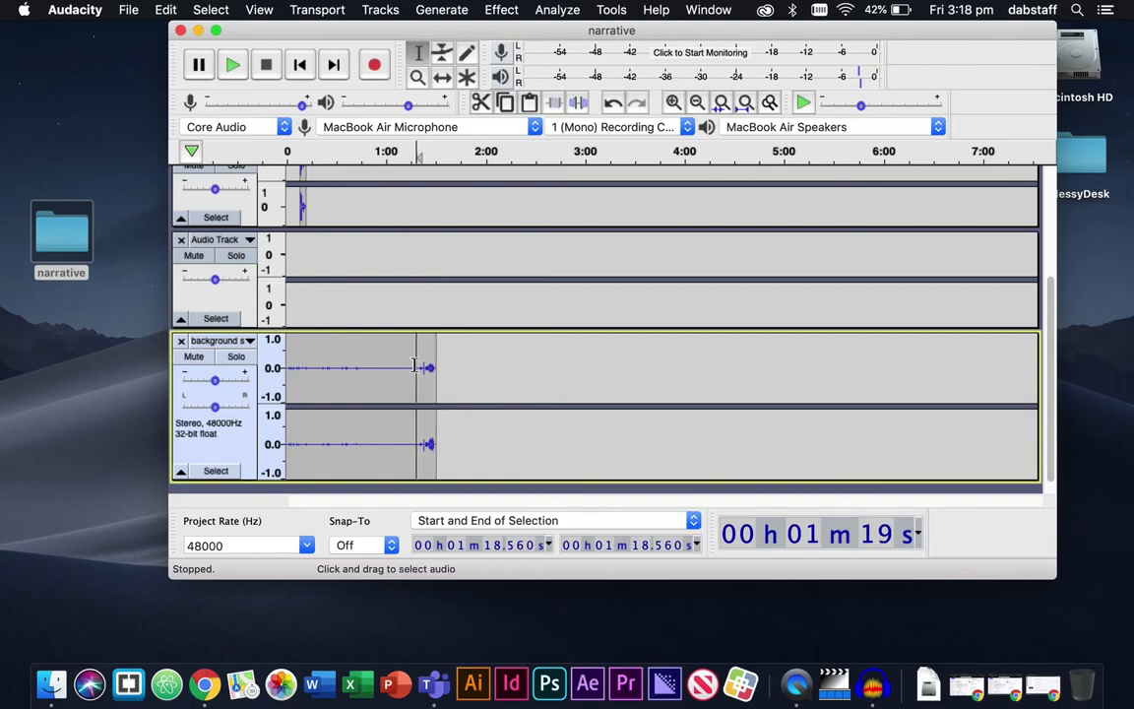
pyautogui.moveTo(421, 368); pyautogui.dragTo(429, 368)
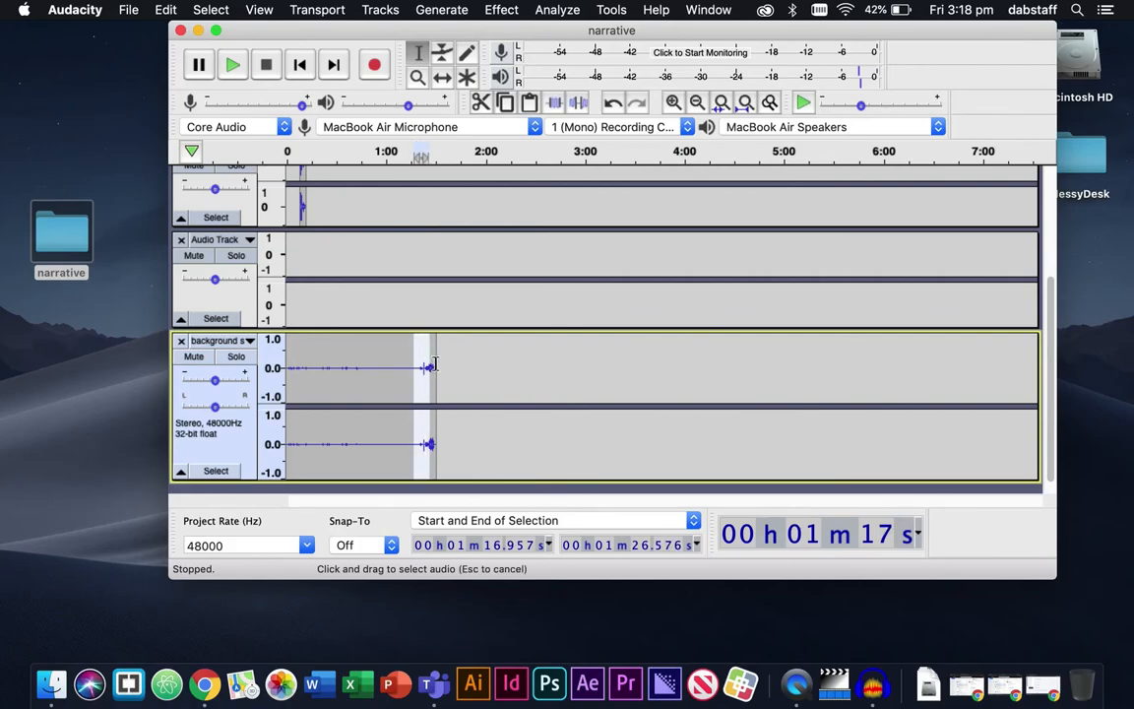
pyautogui.click(452, 367)
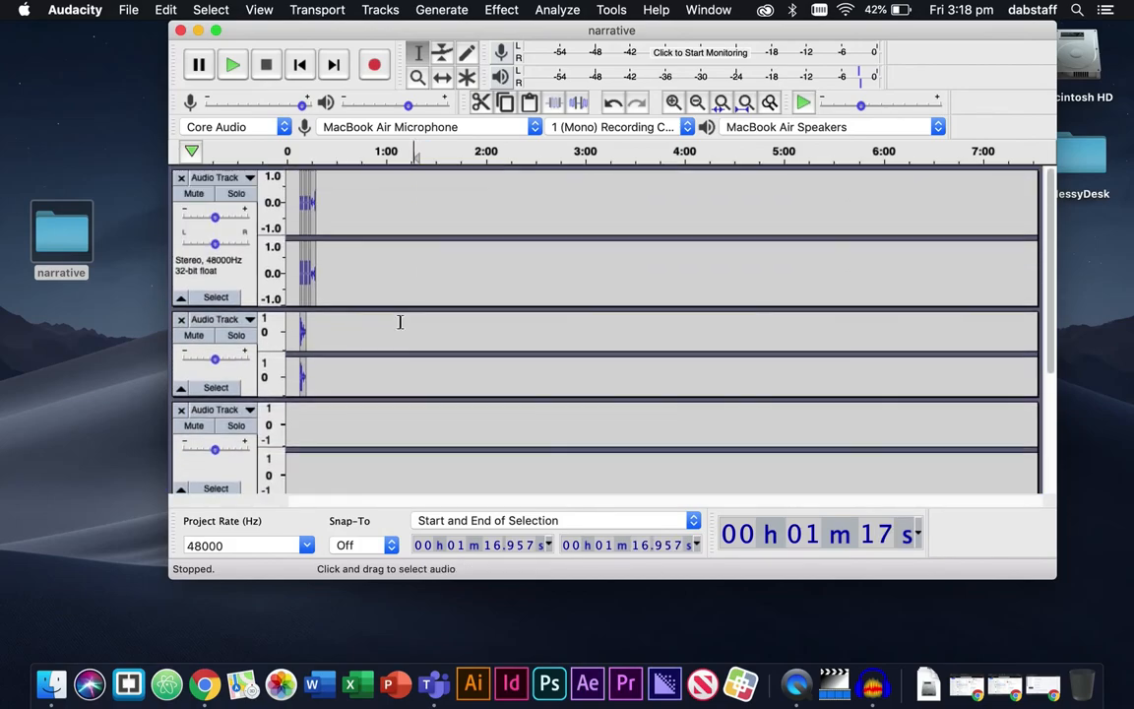
pyautogui.scroll(-3)
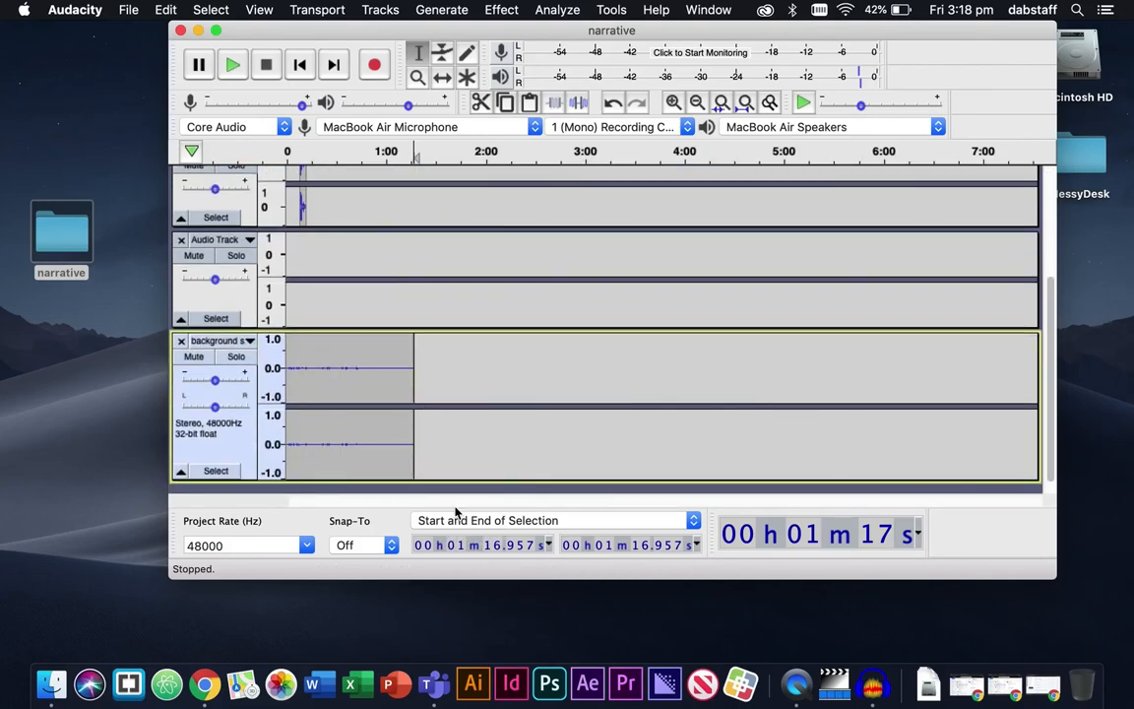
pyautogui.moveTo(794, 557)
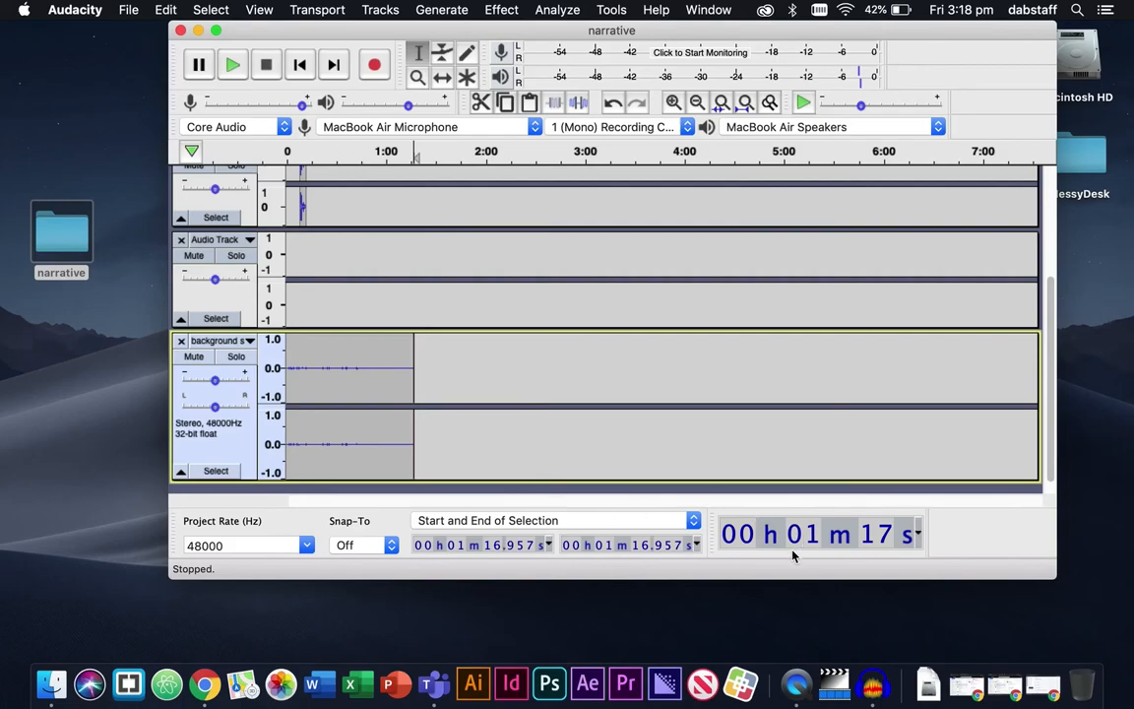
pyautogui.moveTo(404, 386)
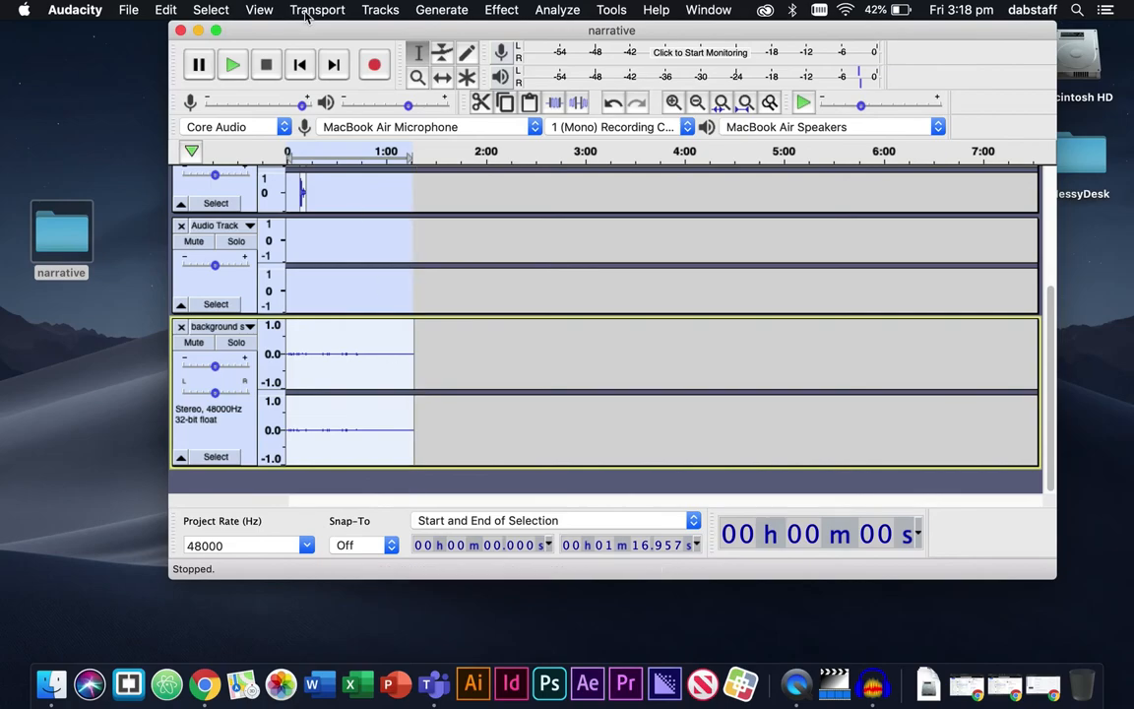
pyautogui.click(128, 10)
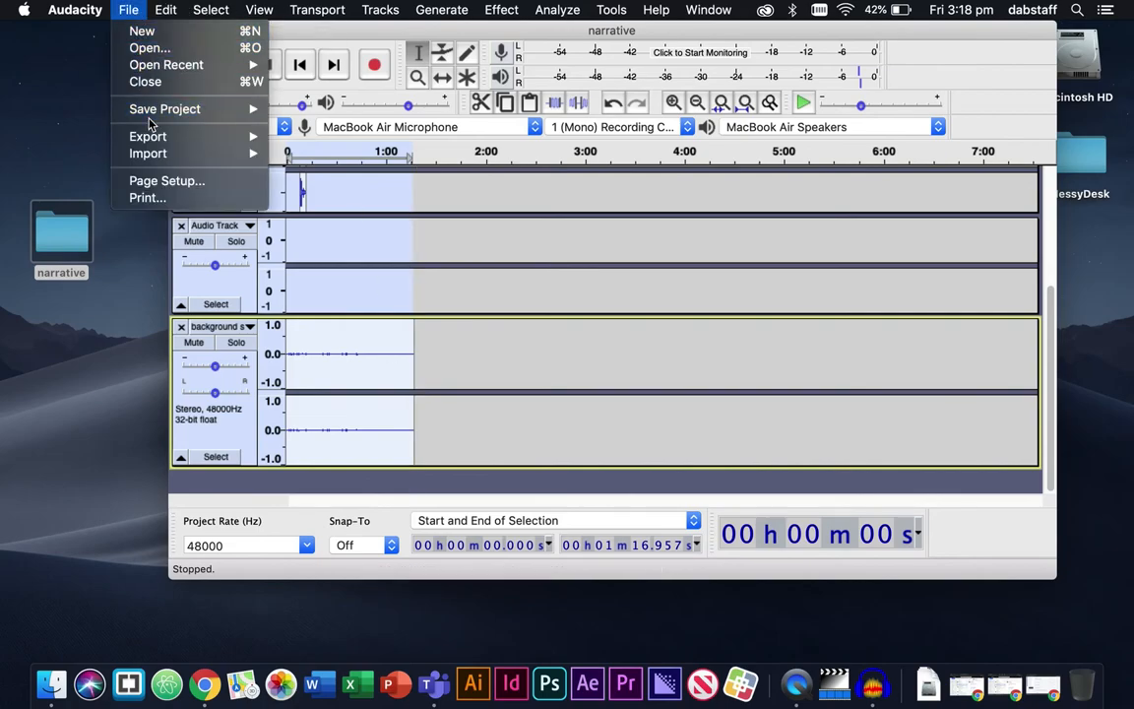
# Export the mixdown as Signed 16-bit PCM narrative.wav into Desktop > narrative, skipping metadata
pyautogui.click(148, 136)
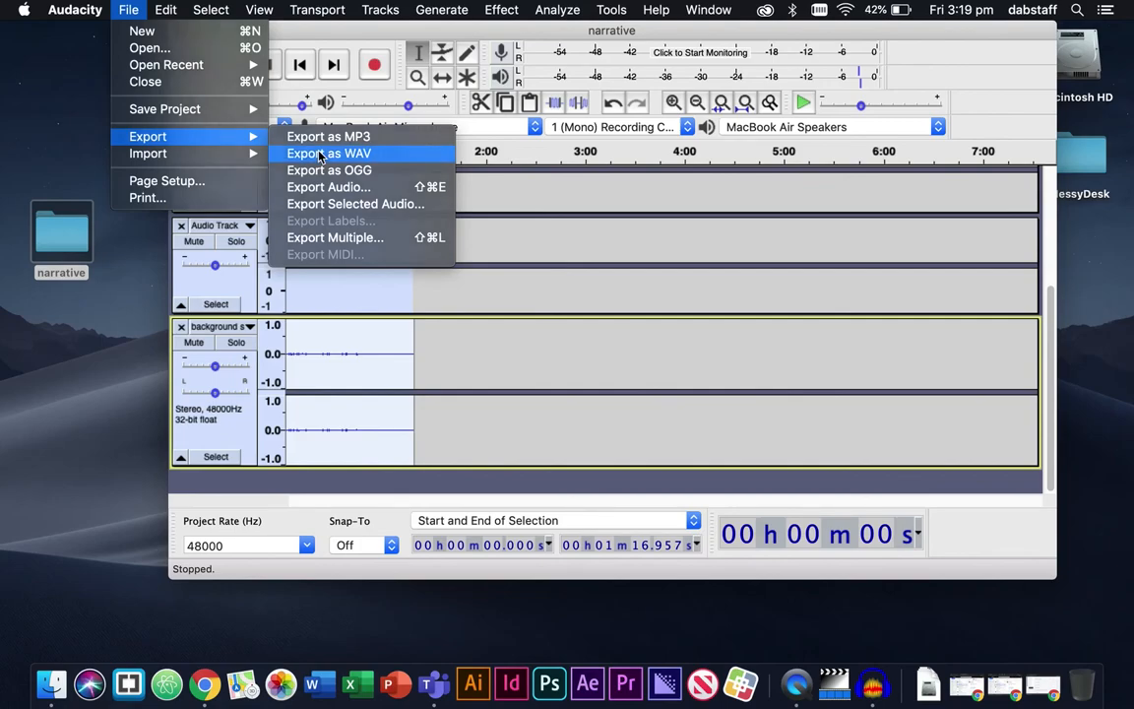
pyautogui.click(329, 153)
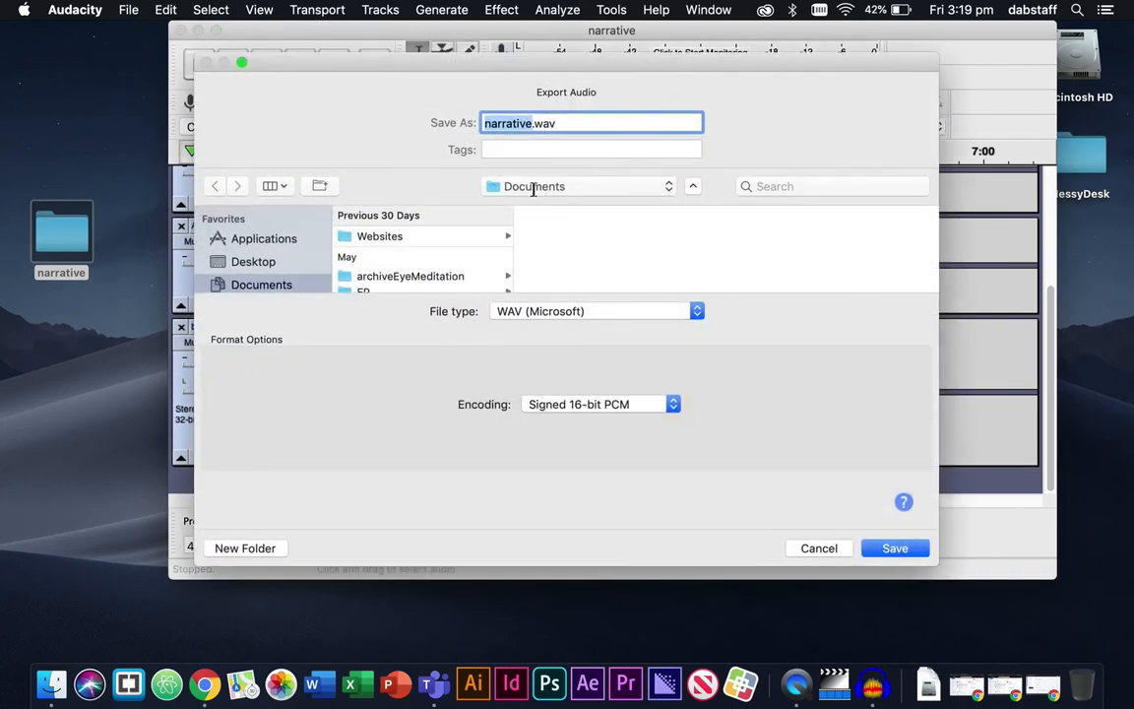
pyautogui.moveTo(264, 261)
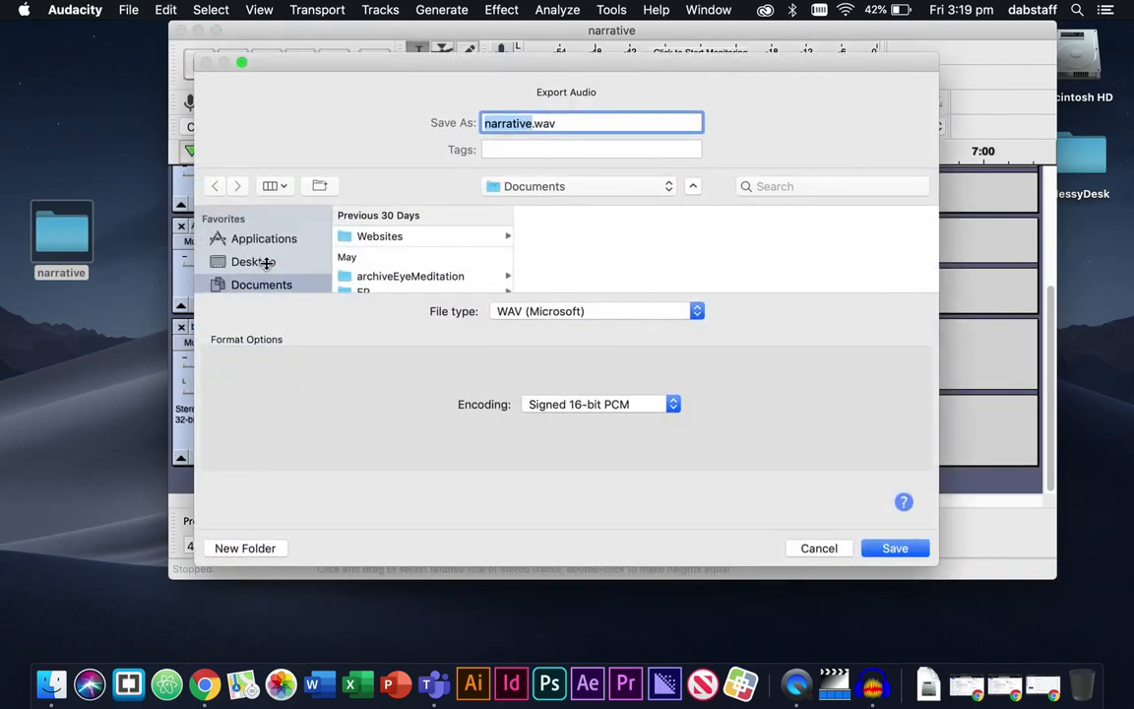
pyautogui.click(253, 261)
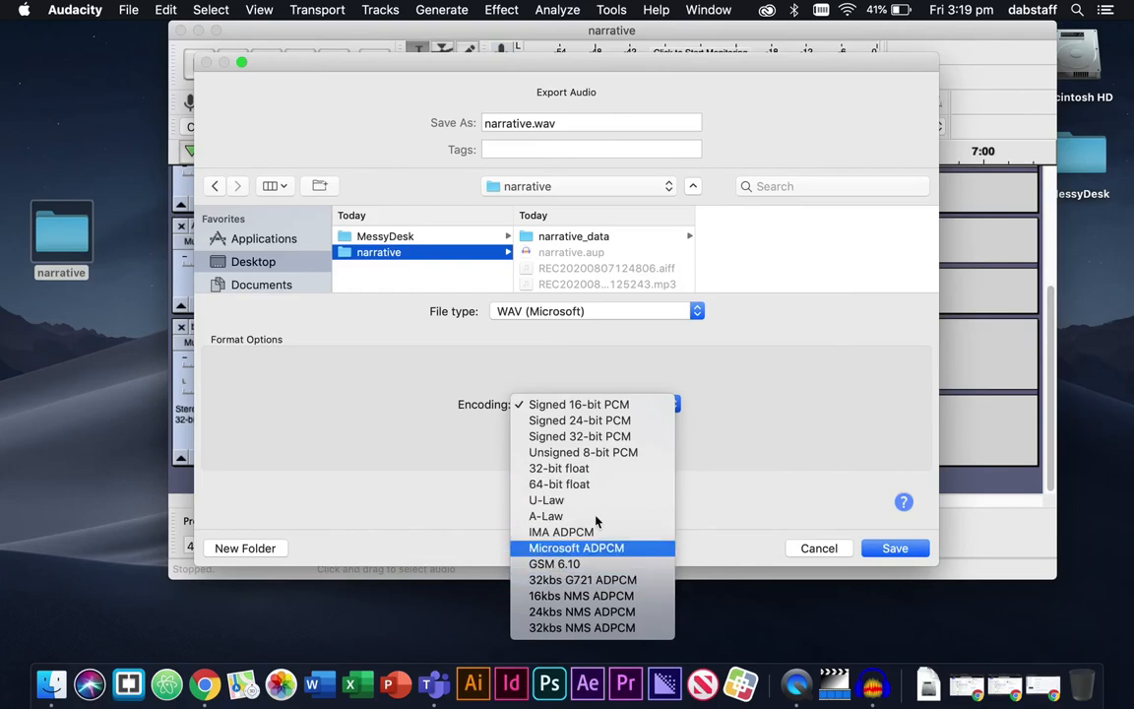
pyautogui.click(579, 404)
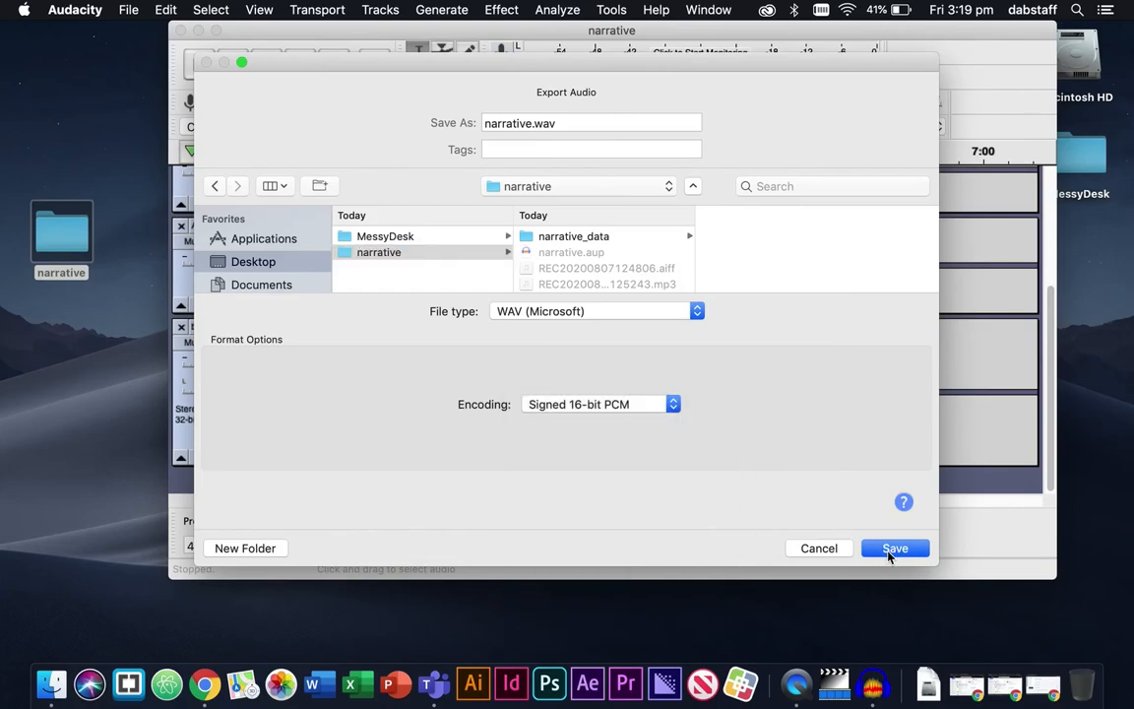
pyautogui.click(893, 548)
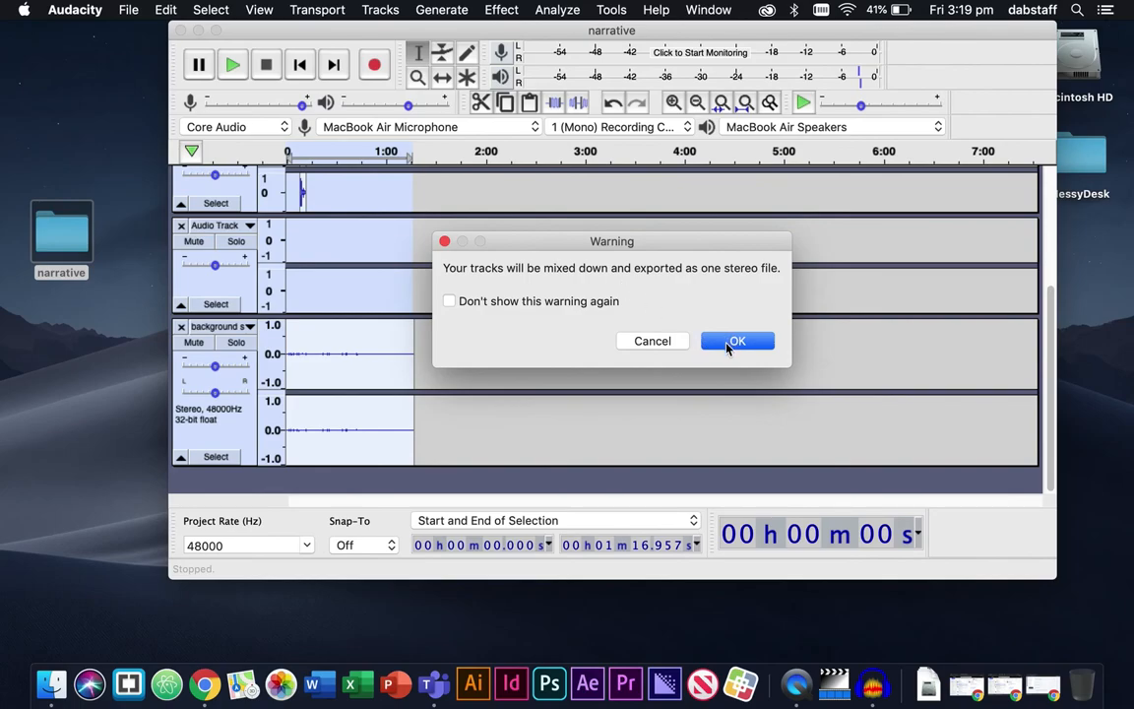
pyautogui.click(737, 340)
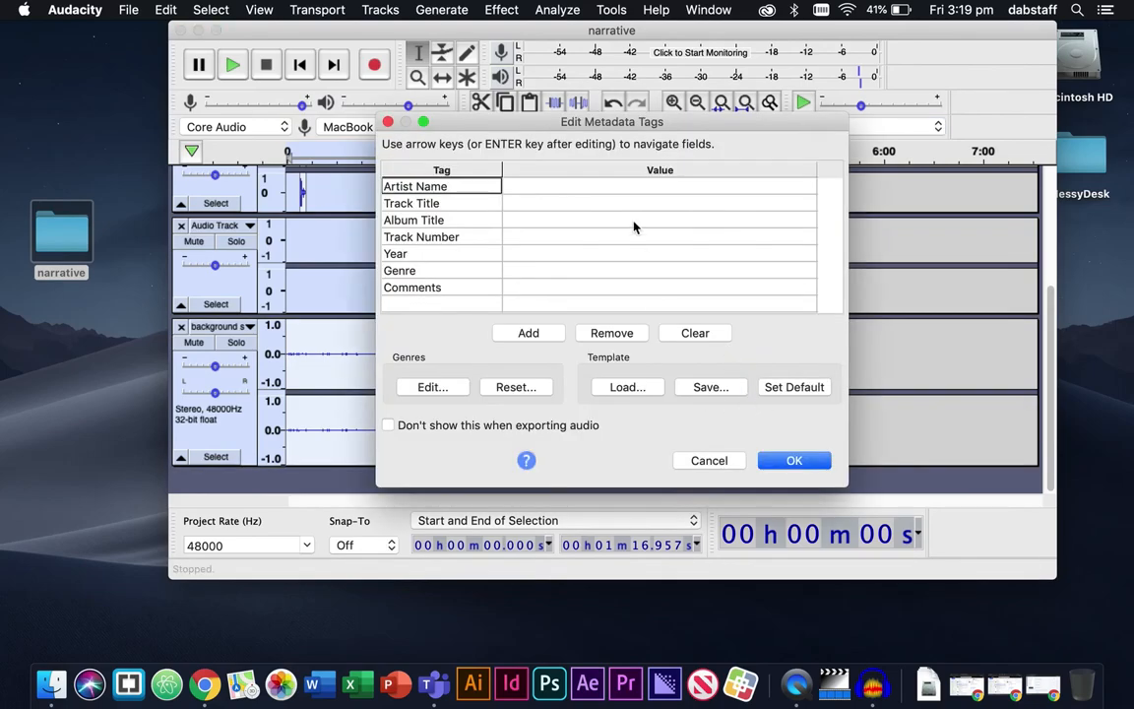
pyautogui.moveTo(745, 446)
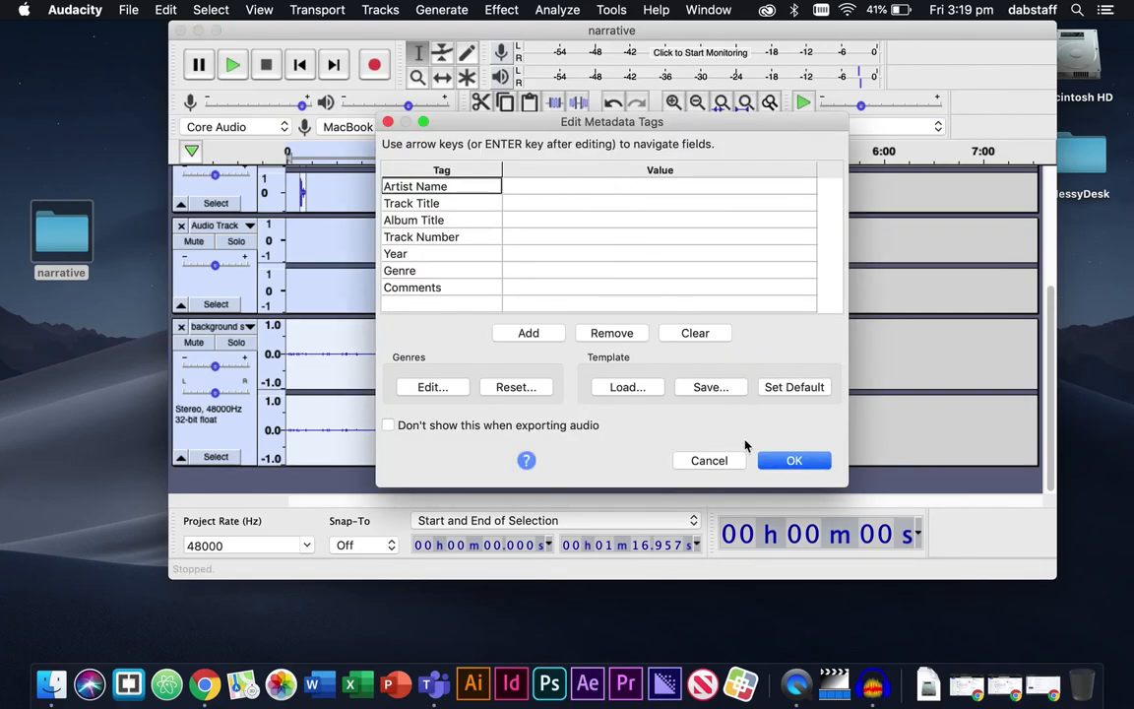
pyautogui.click(794, 460)
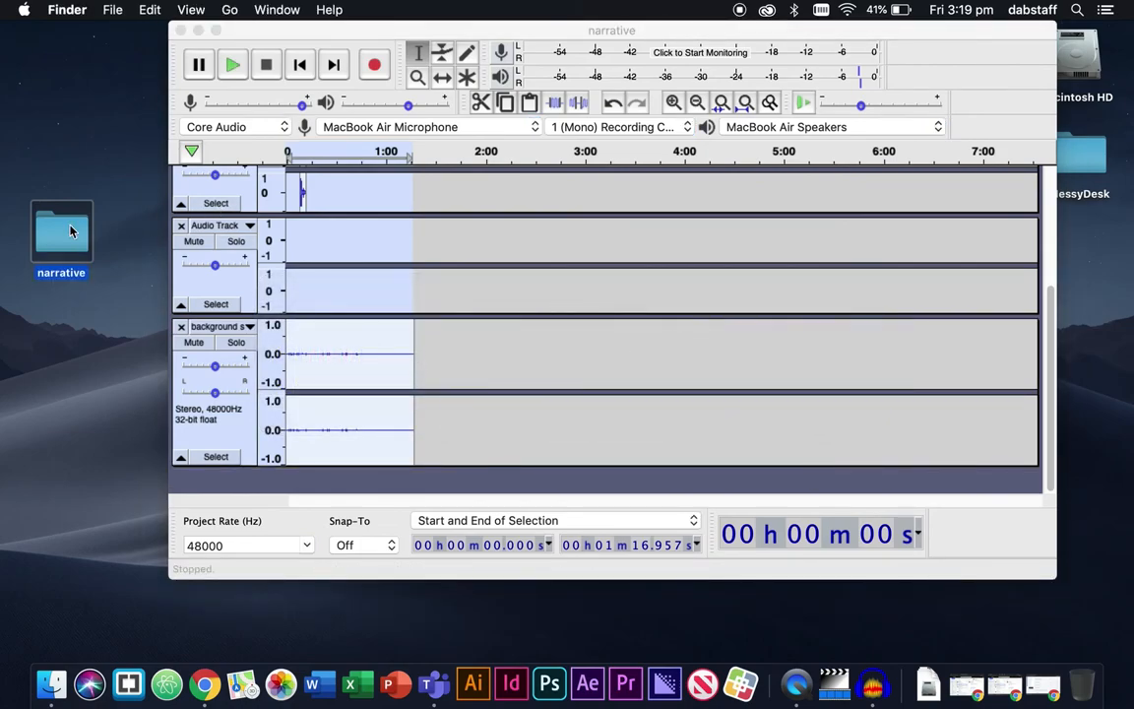
# Open the desktop narrative folder and select the exported narrative.wav file
pyautogui.doubleClick(61, 234)
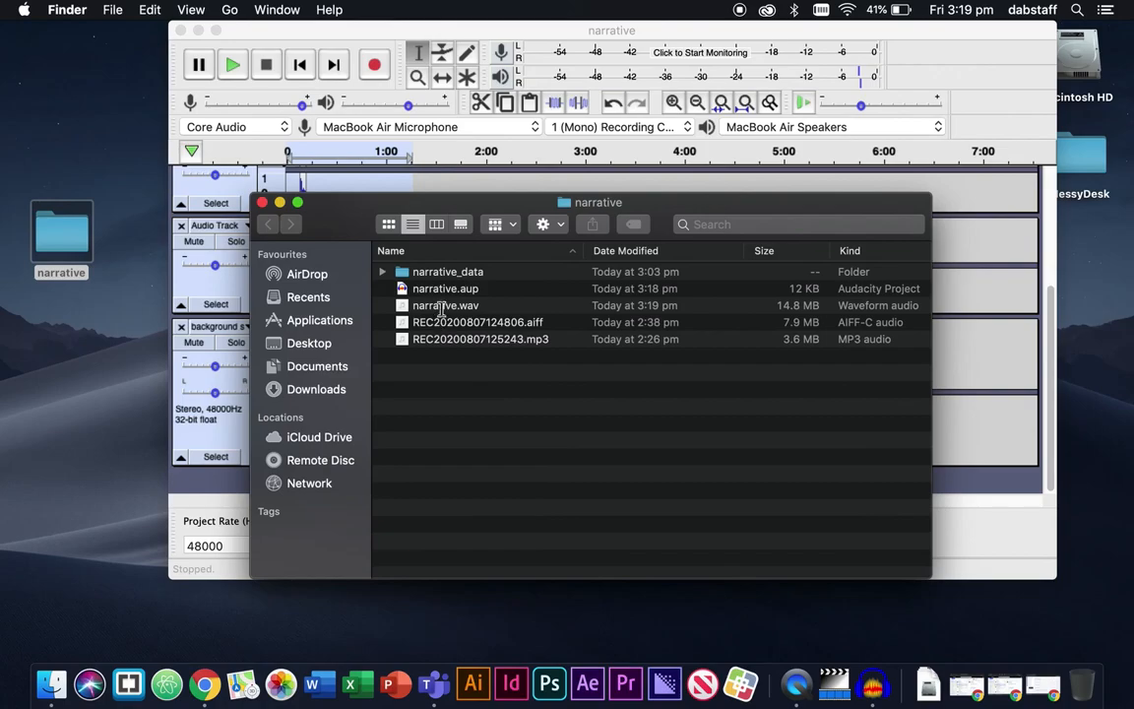
pyautogui.click(445, 305)
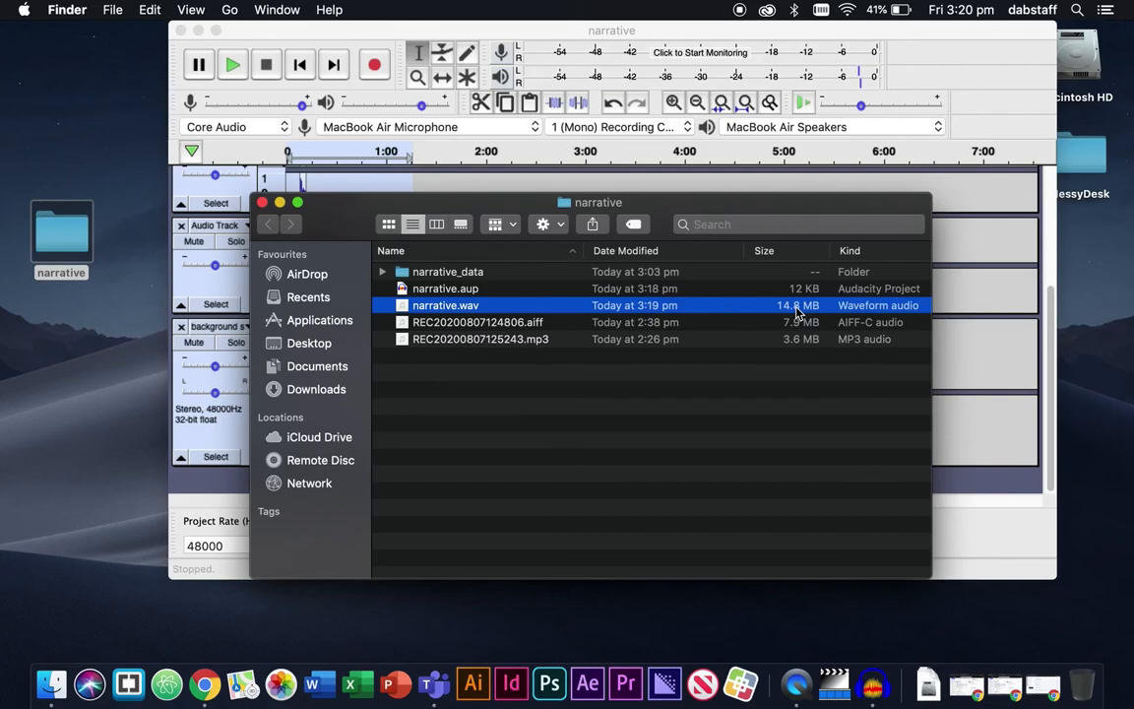
pyautogui.moveTo(576, 313)
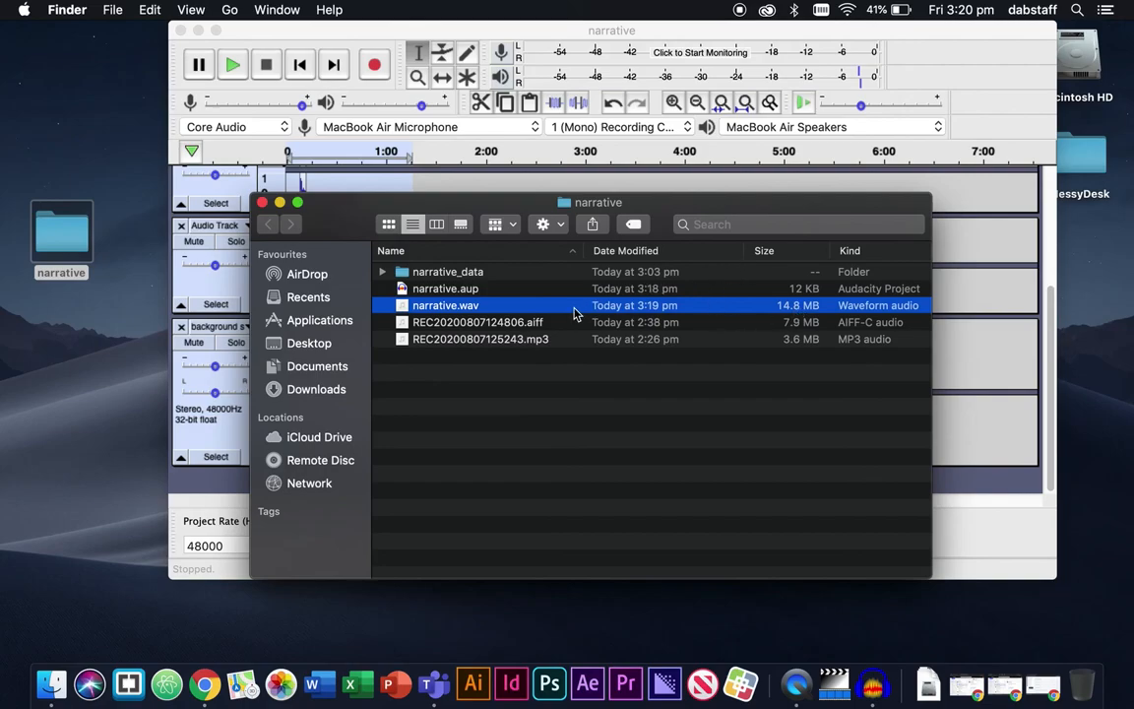